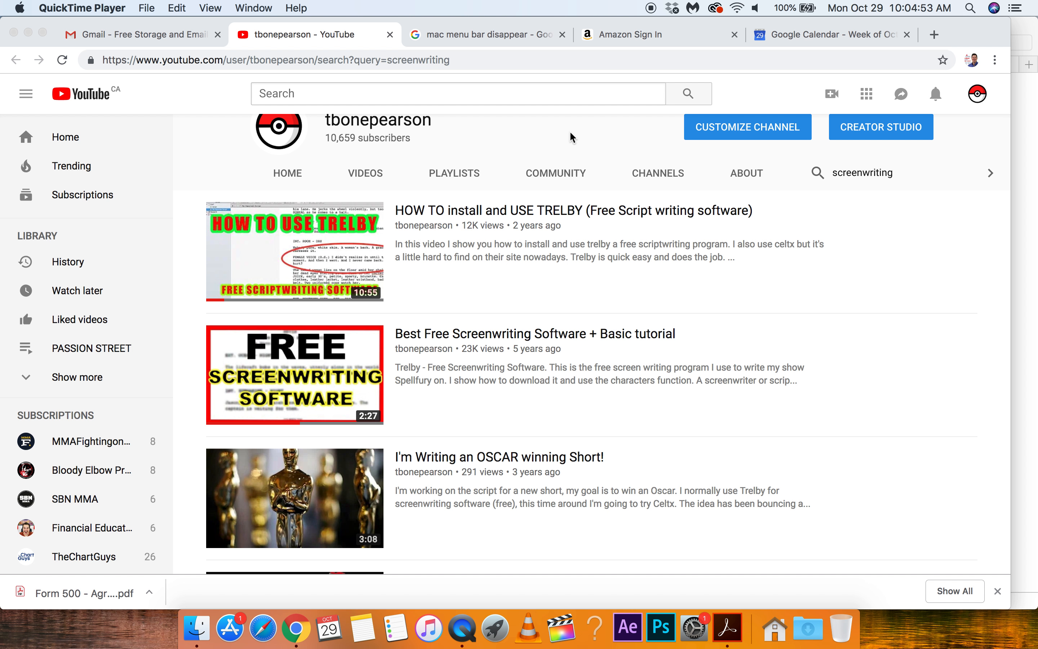
mouse_move(511, 240)
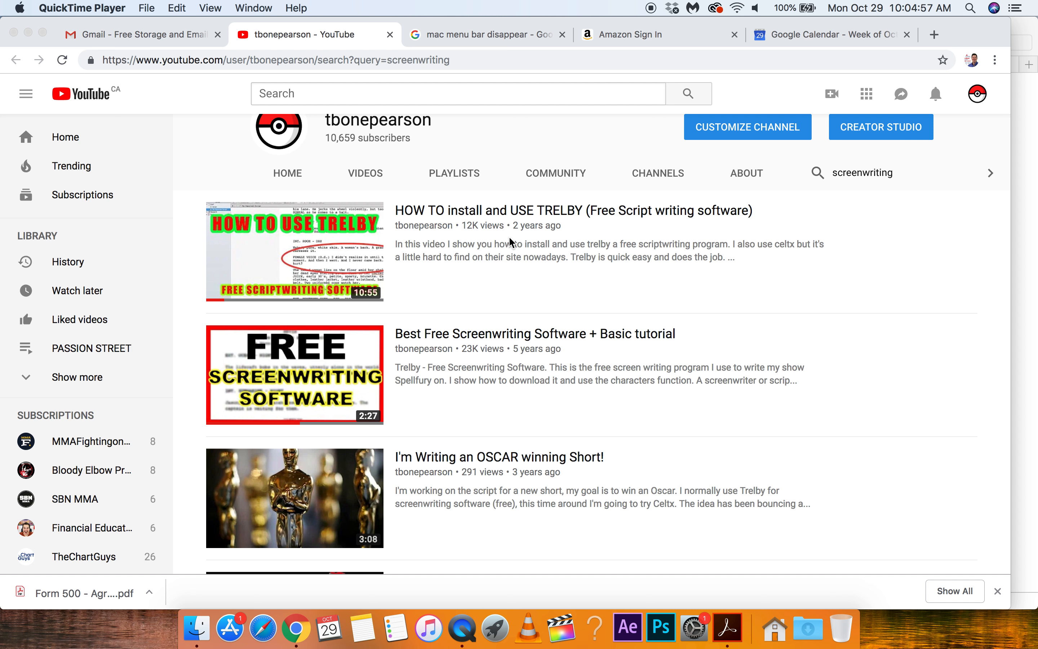
mouse_move(422, 398)
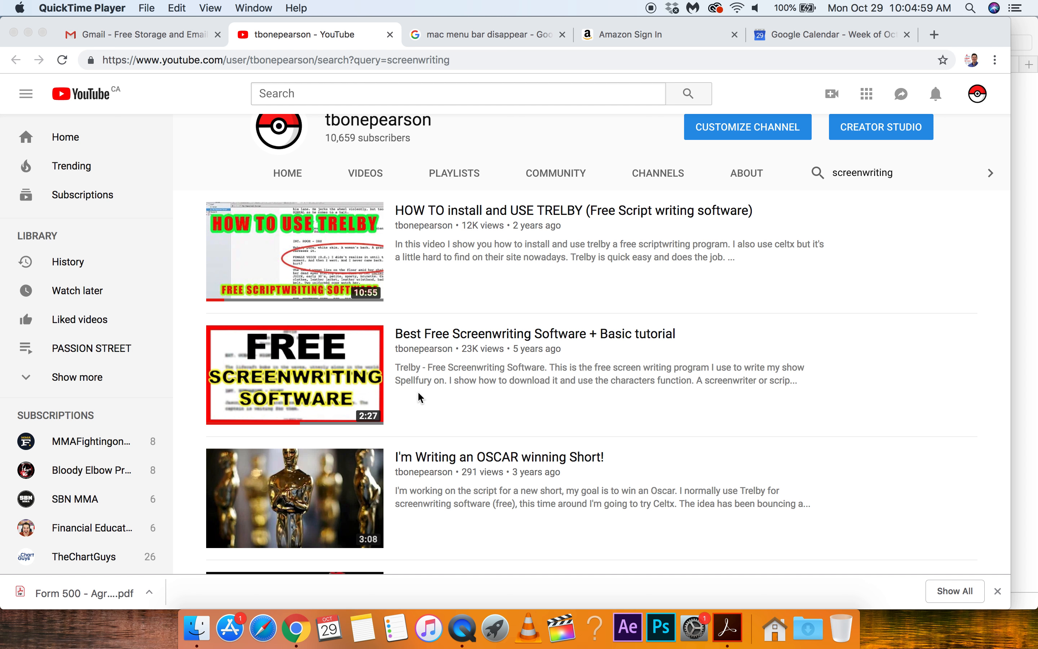
mouse_move(490, 389)
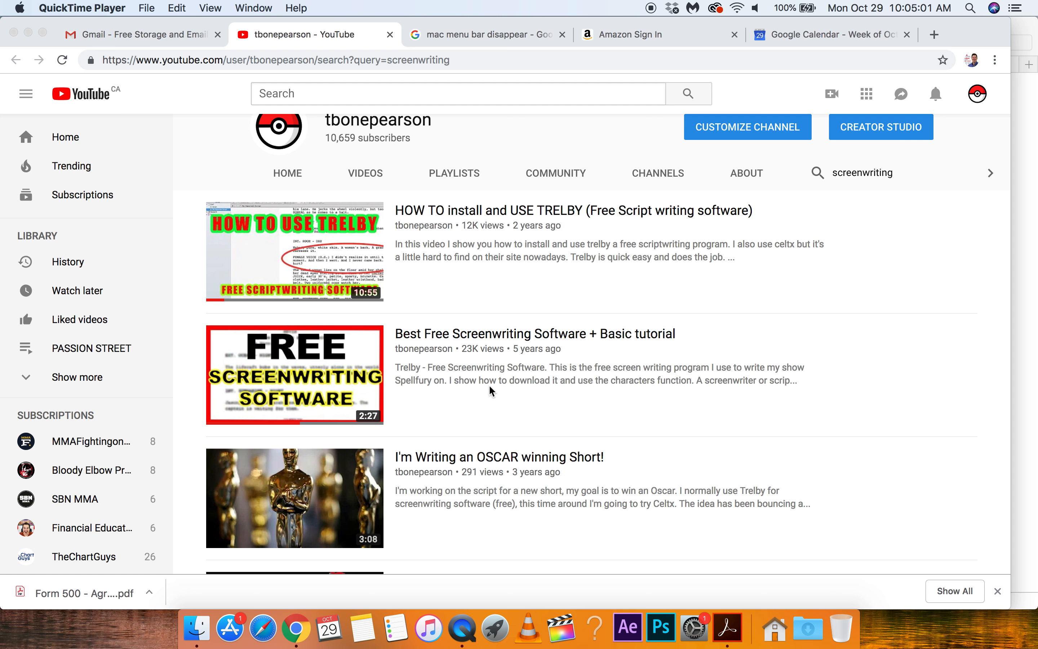
mouse_move(568, 237)
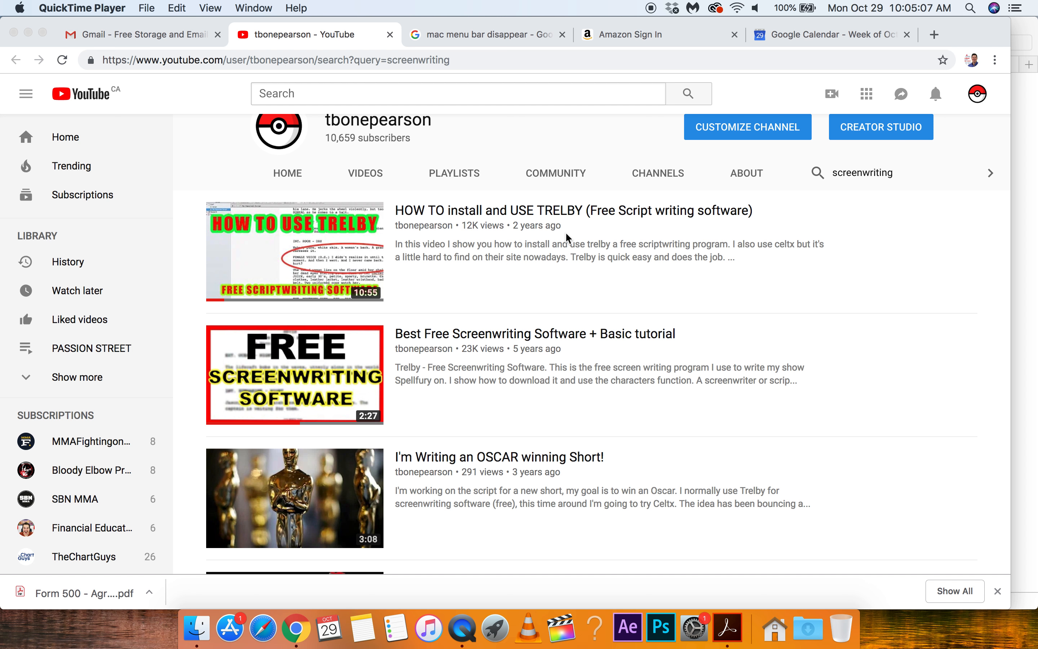
mouse_move(365, 192)
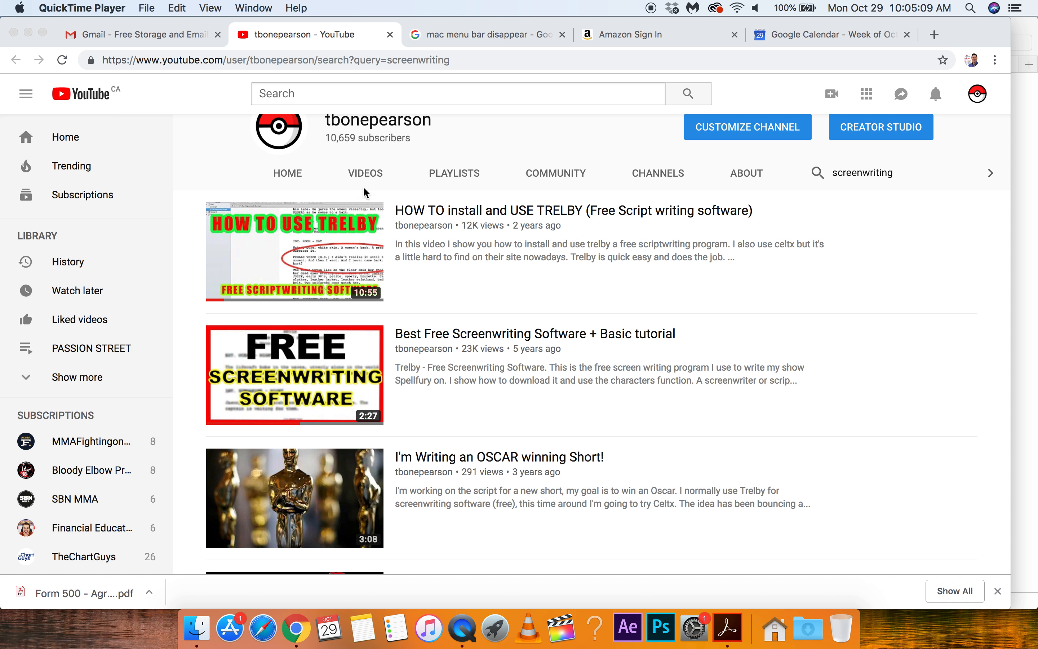
mouse_move(839, 252)
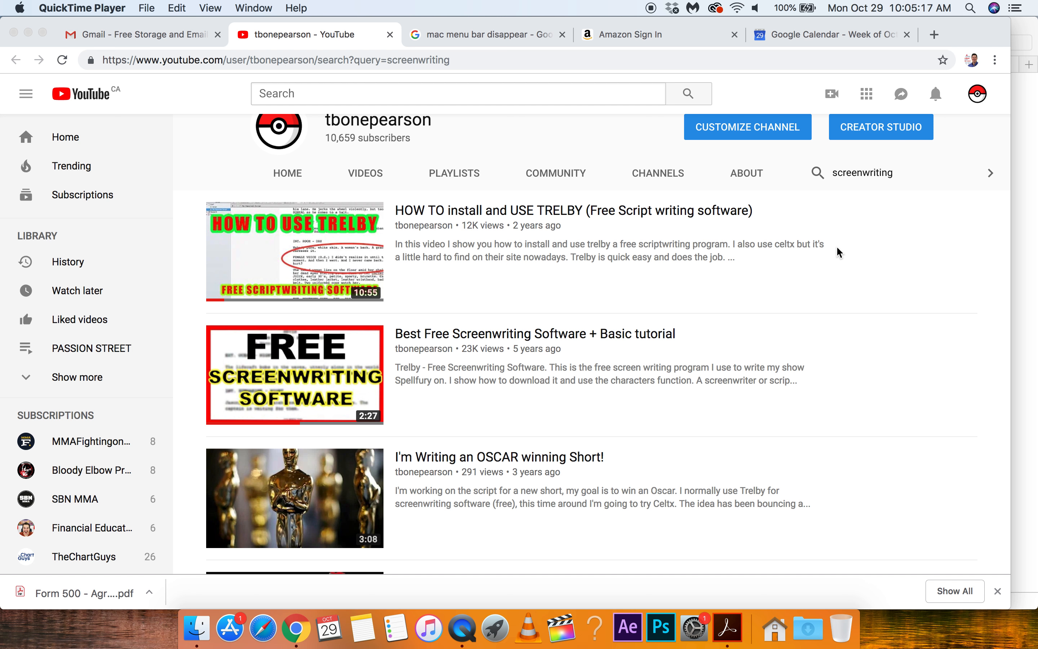
mouse_move(620, 251)
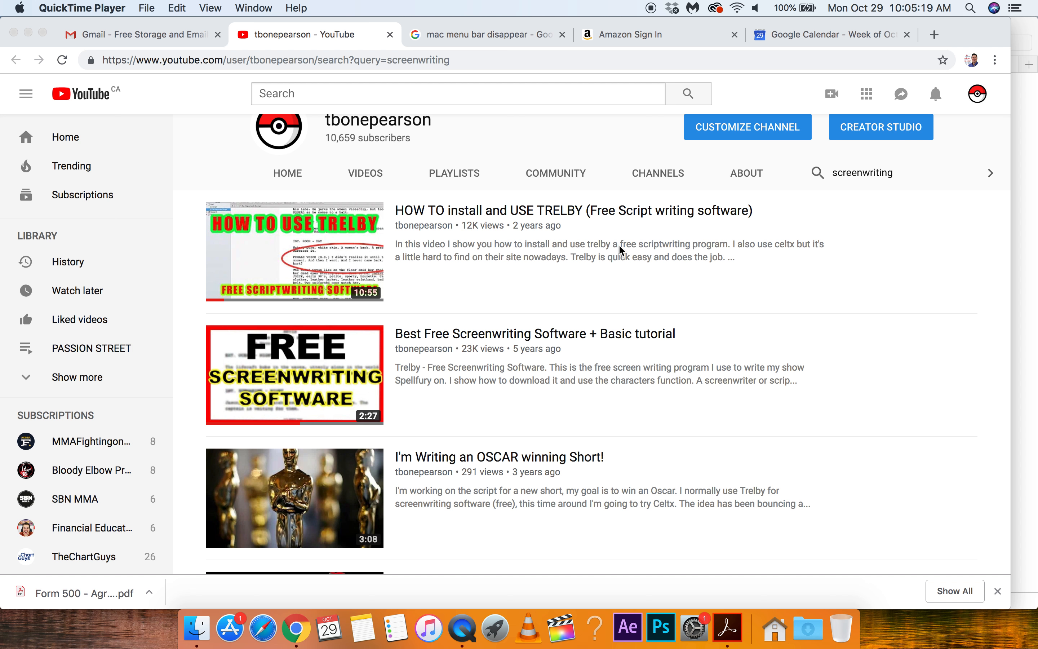
mouse_move(707, 293)
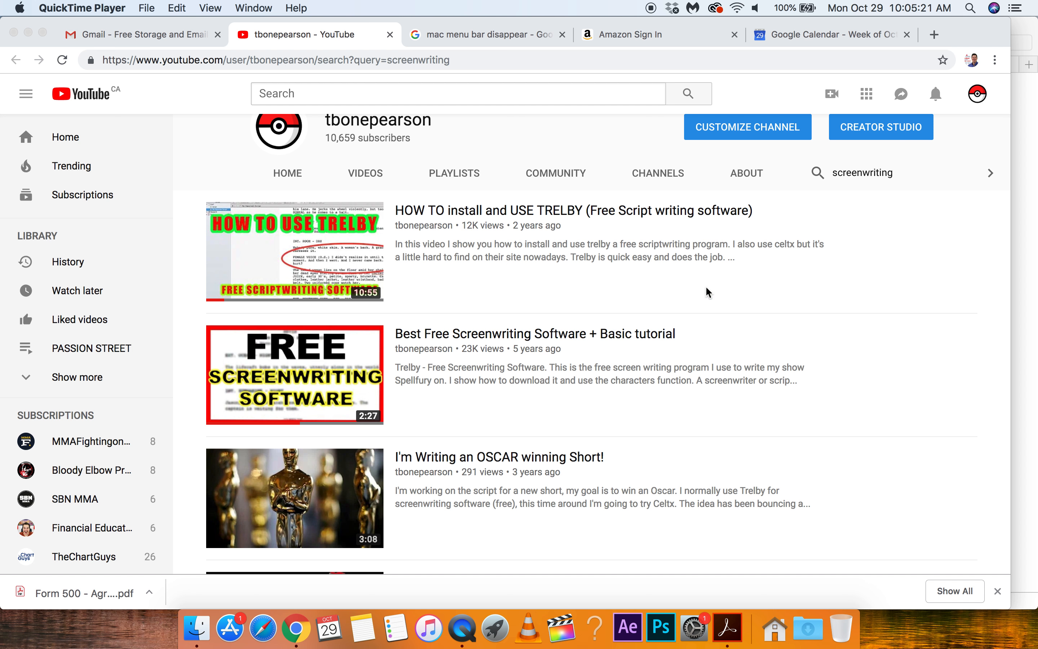
mouse_move(534, 205)
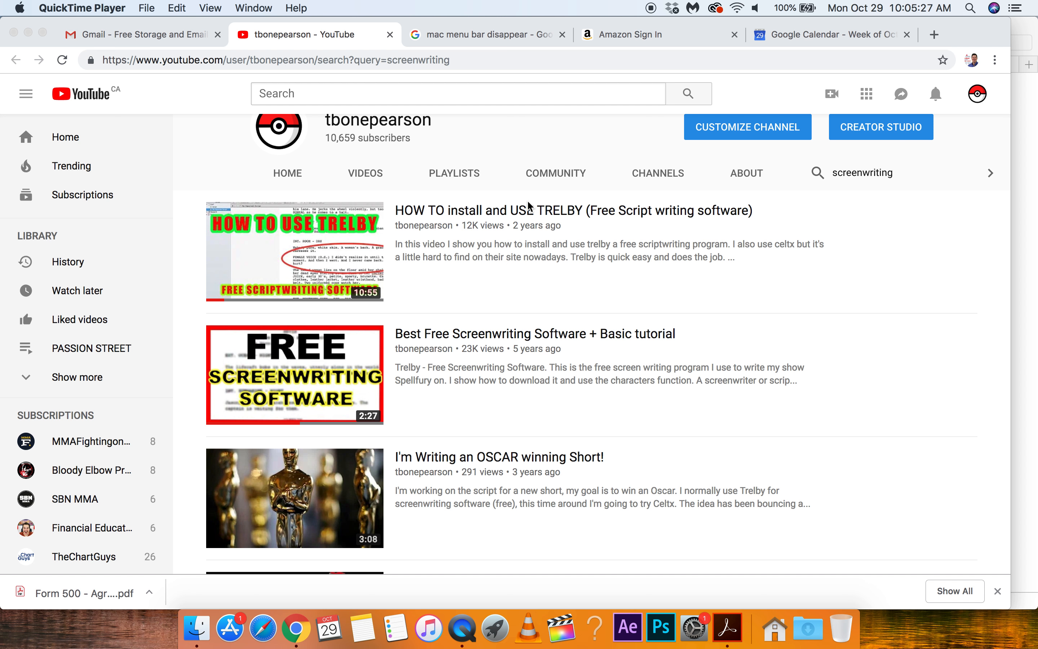
mouse_move(575, 160)
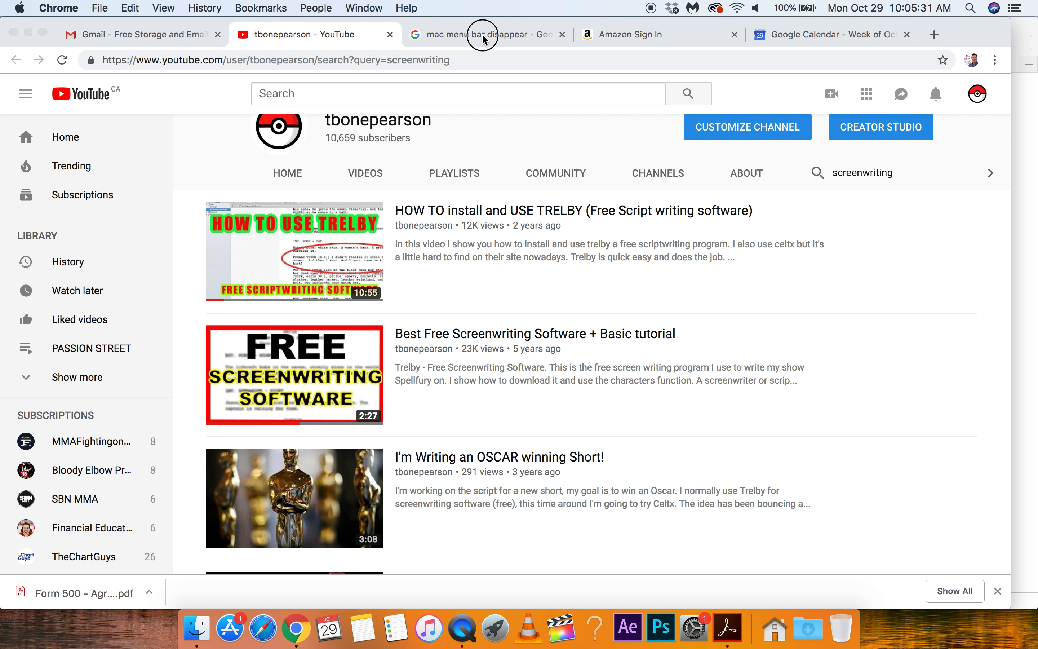
Step: Search Google for 'free scriptwriting software', listing Scriptworthy, Celtx and WriterDuet
click(487, 33)
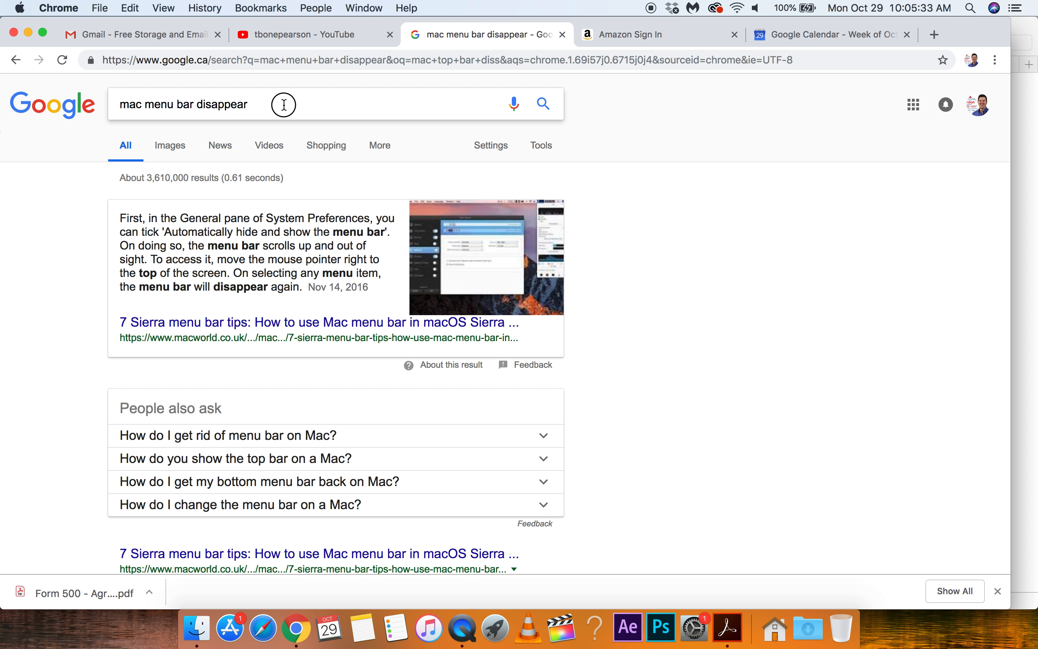
click(199, 103)
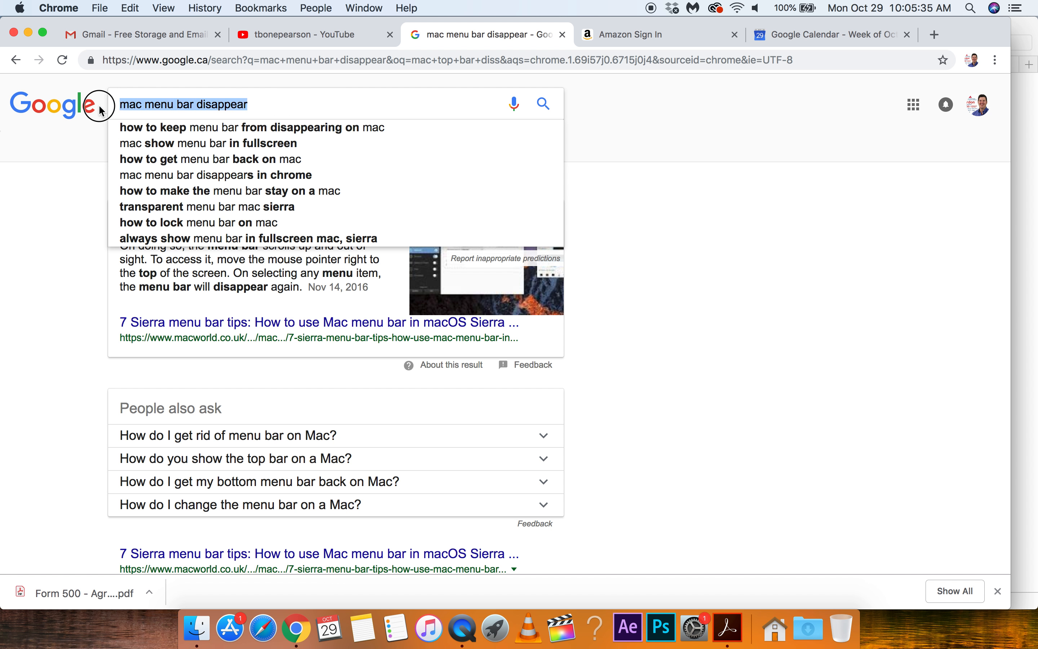
text(free s)
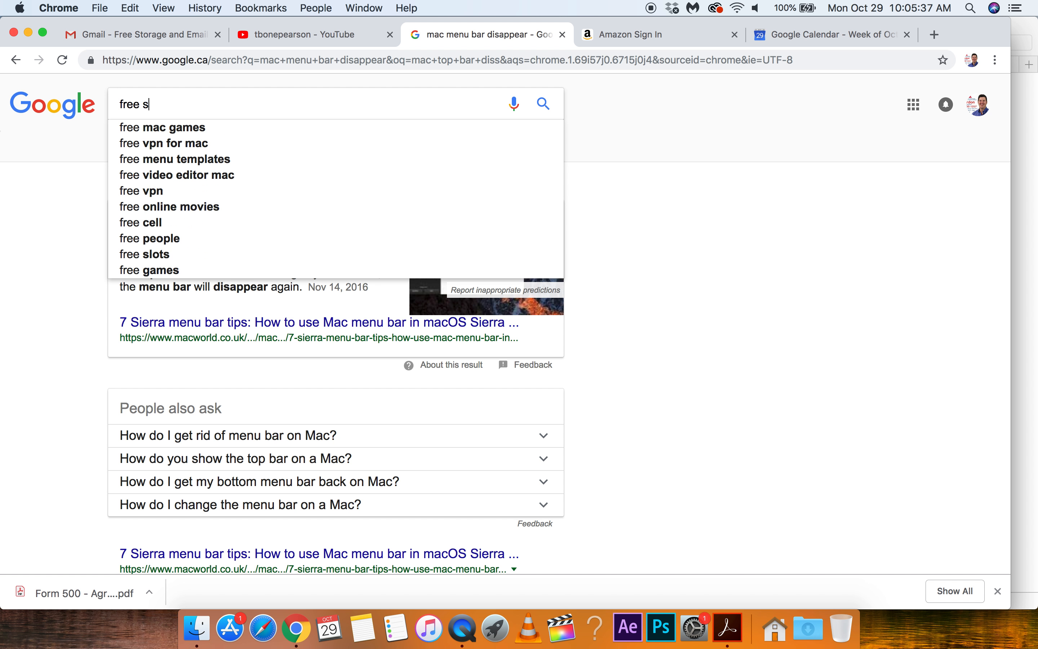
text(criptwr)
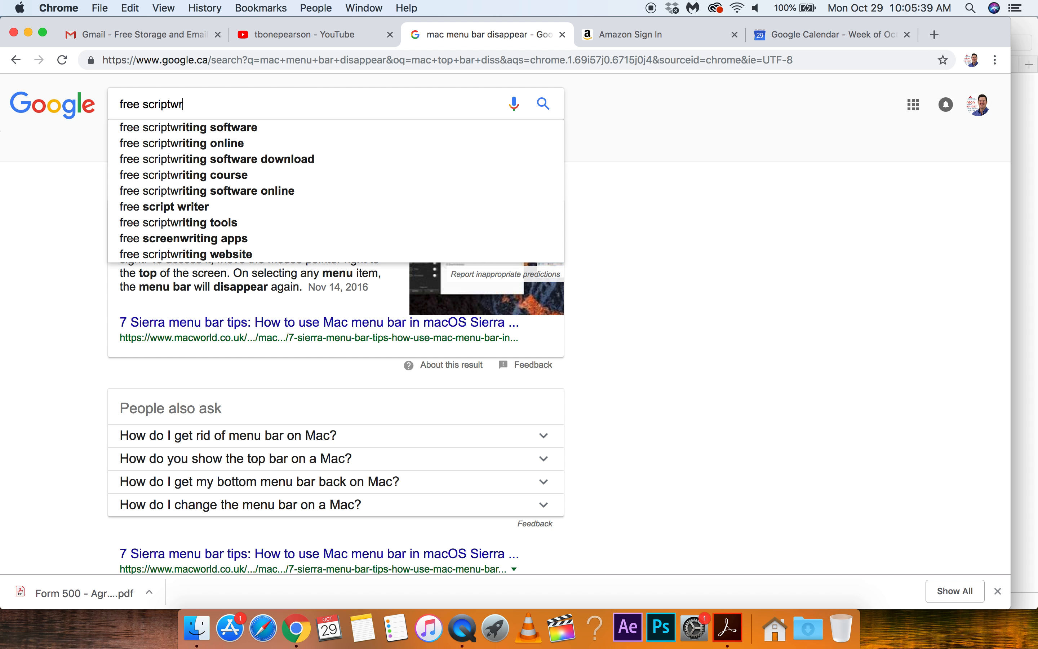
text(iting soft)
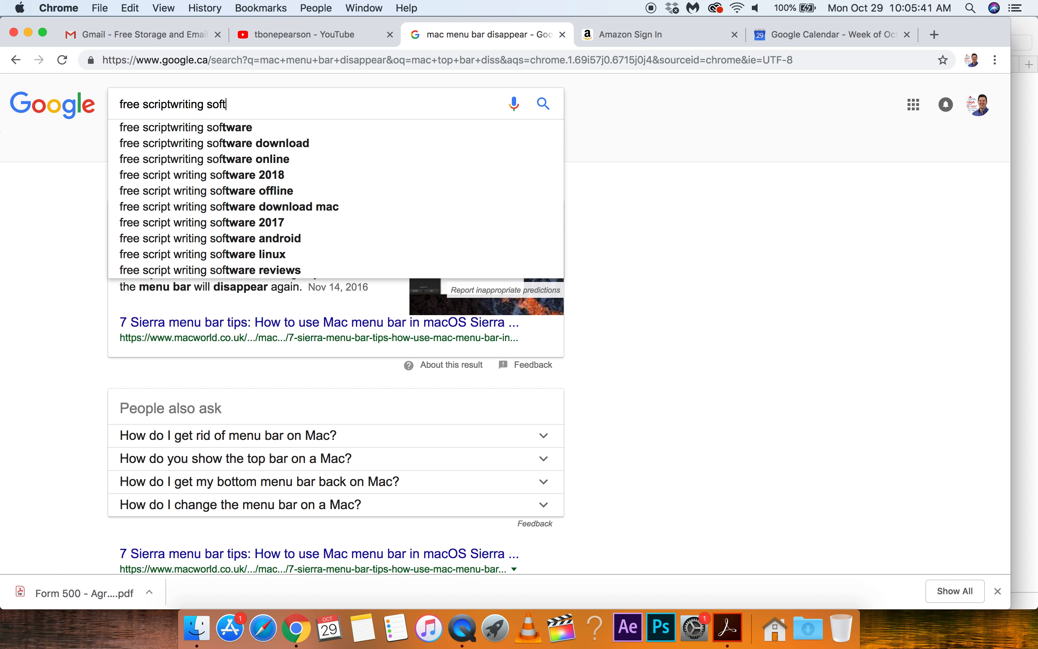
text(ware)
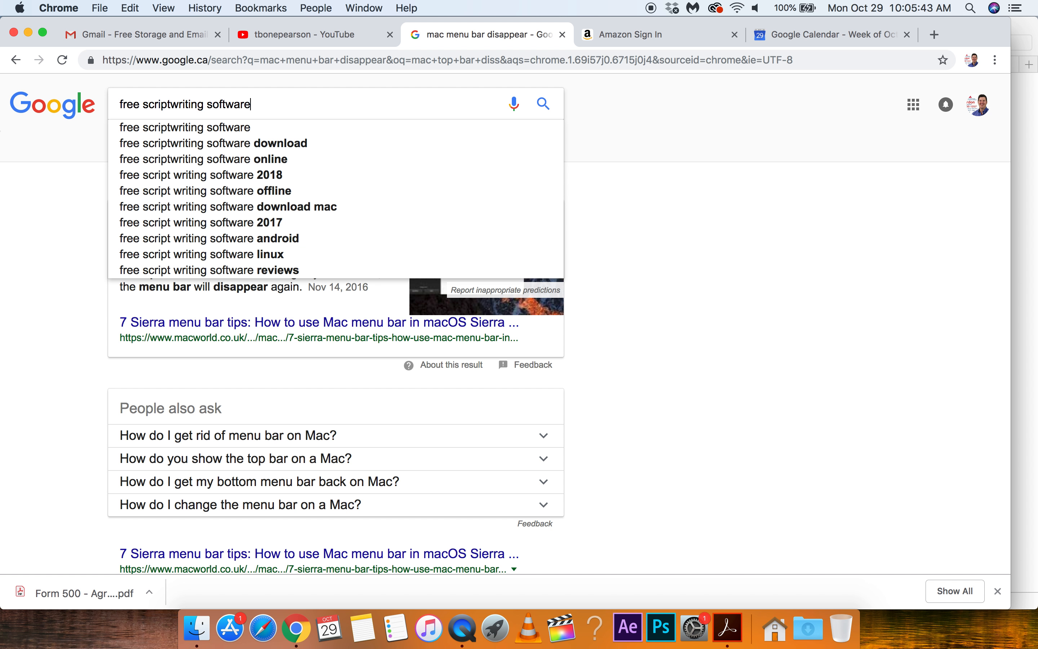
key(Return)
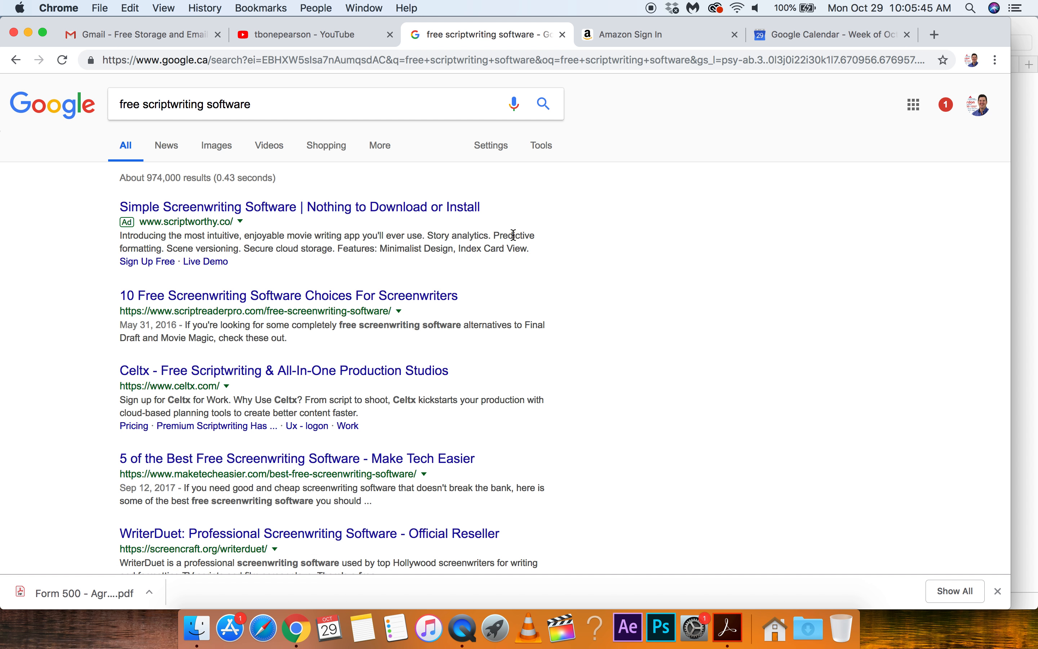
mouse_move(426, 140)
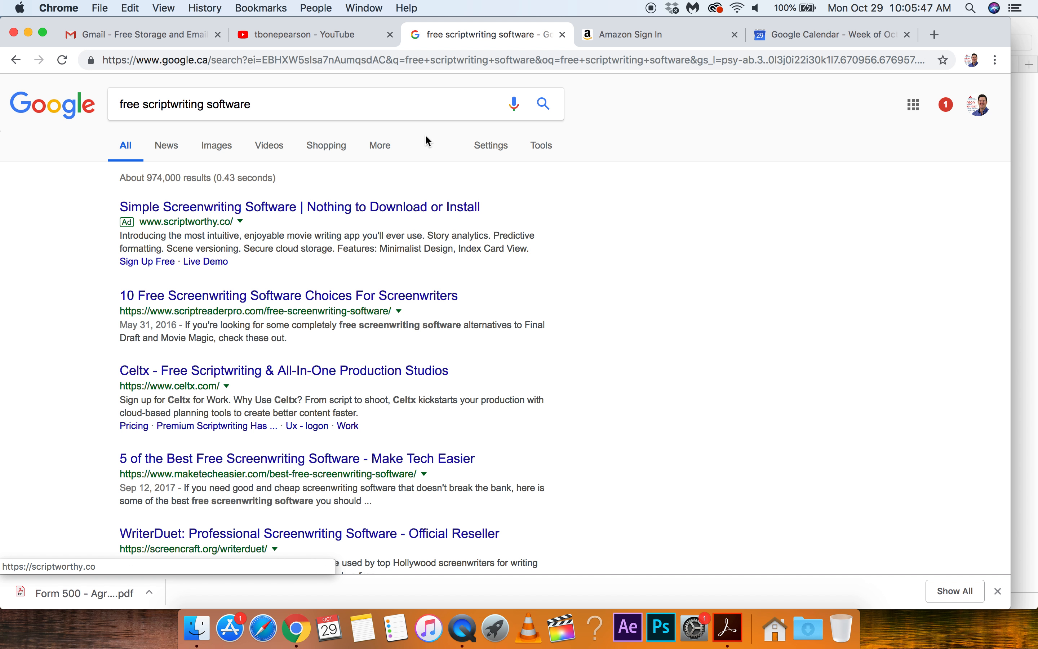
mouse_move(530, 189)
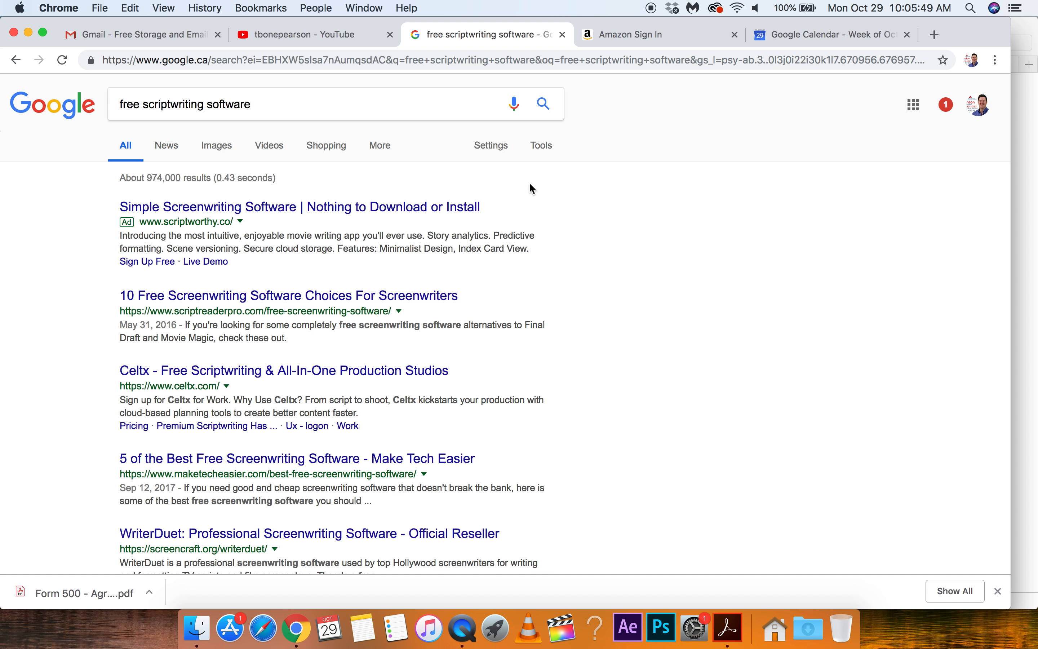
mouse_move(571, 221)
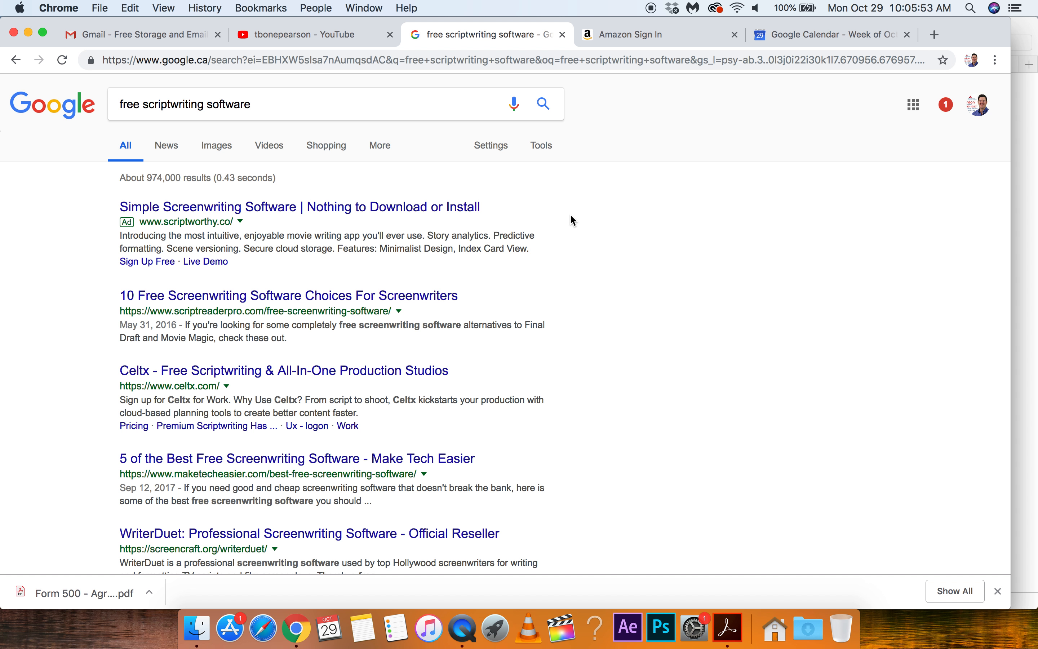
mouse_move(577, 229)
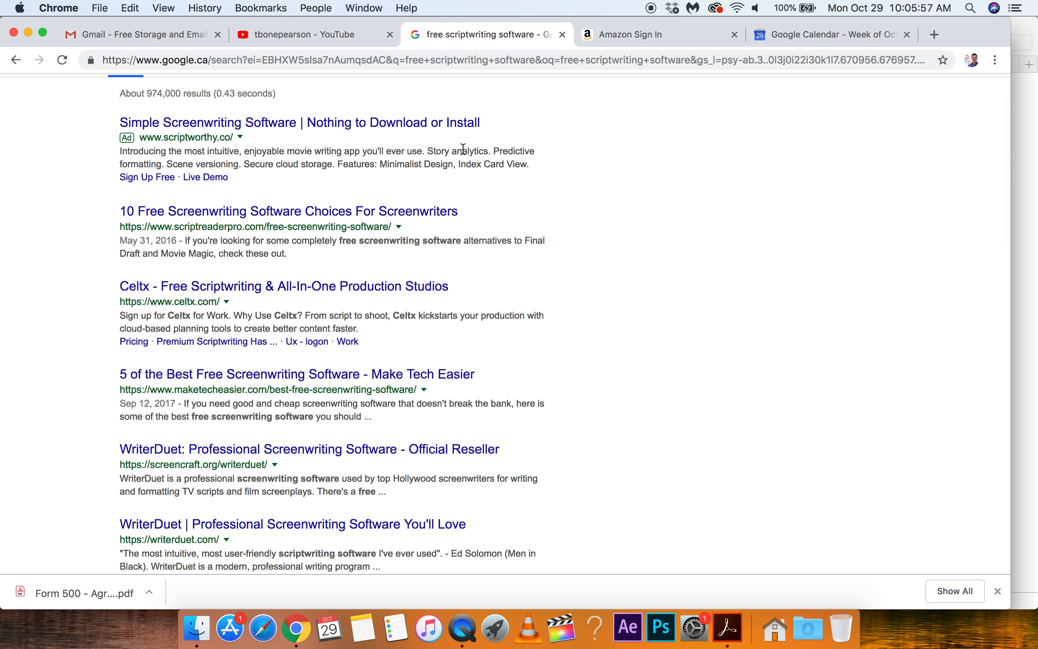
click(312, 34)
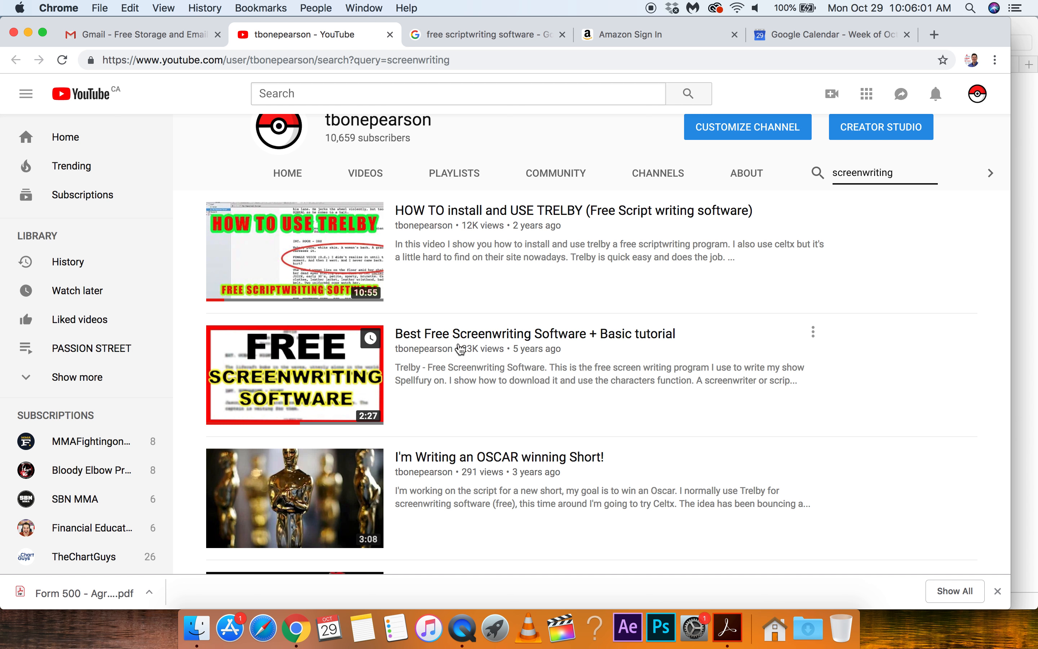
mouse_move(478, 231)
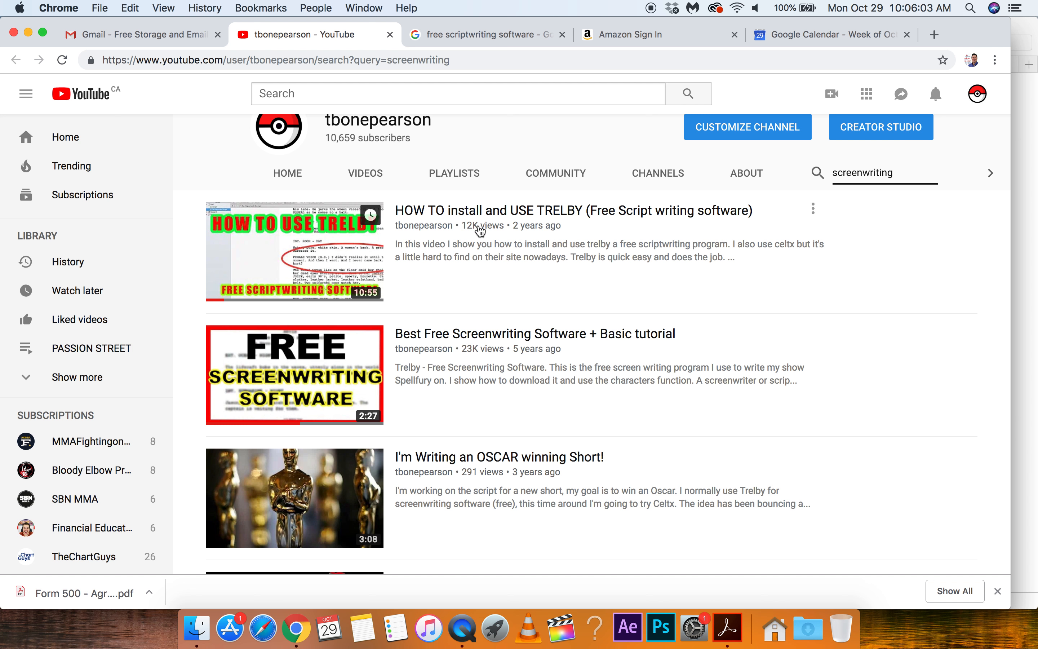
click(483, 35)
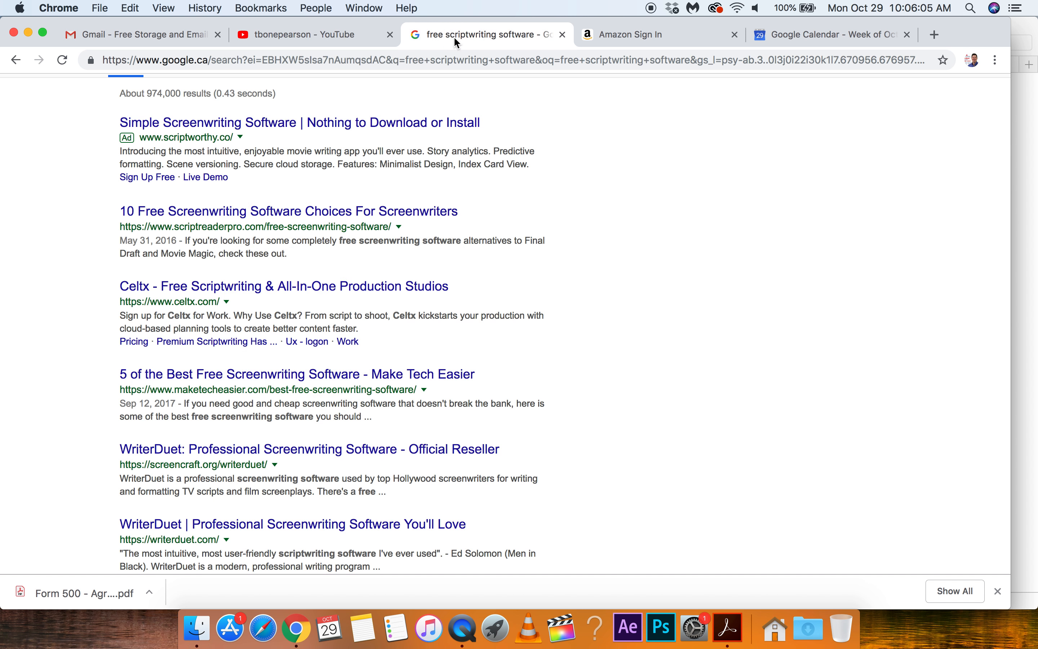
mouse_move(390, 169)
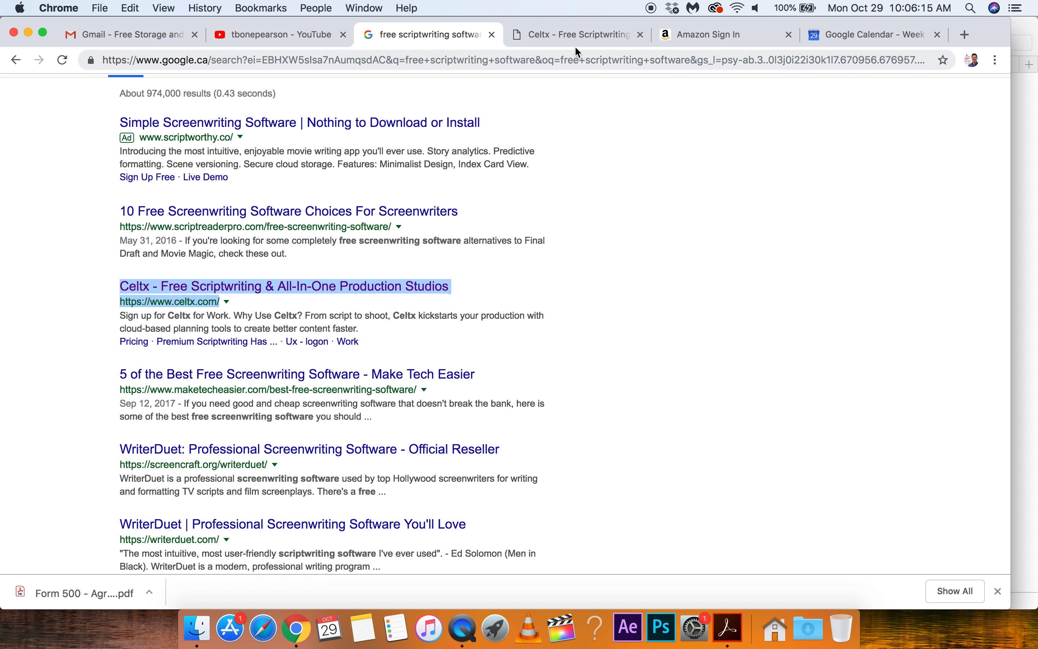
click(576, 35)
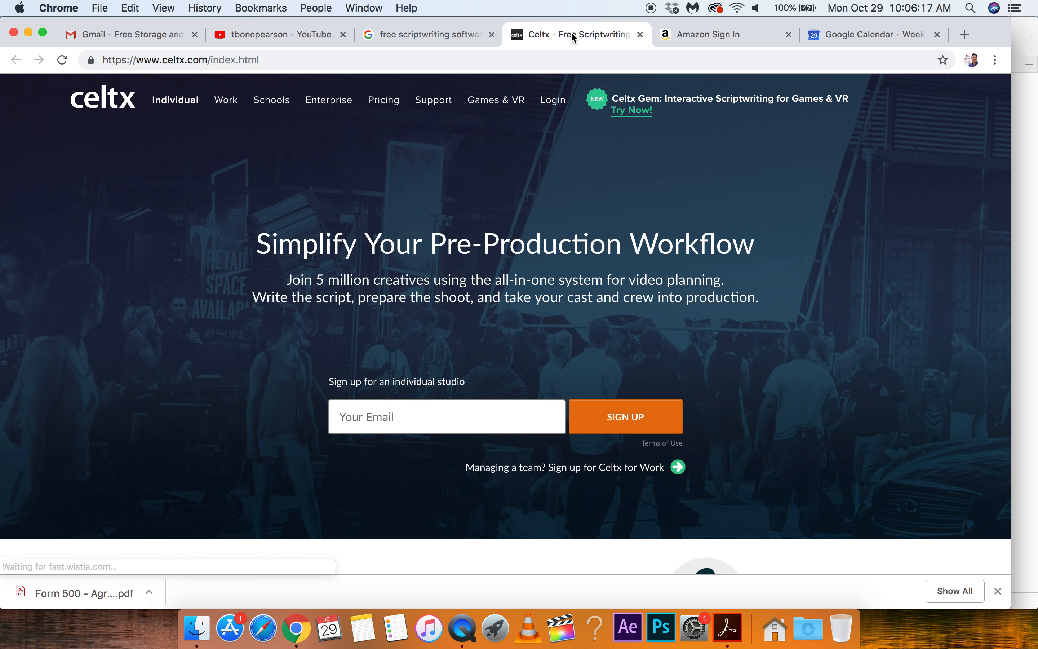
mouse_move(596, 113)
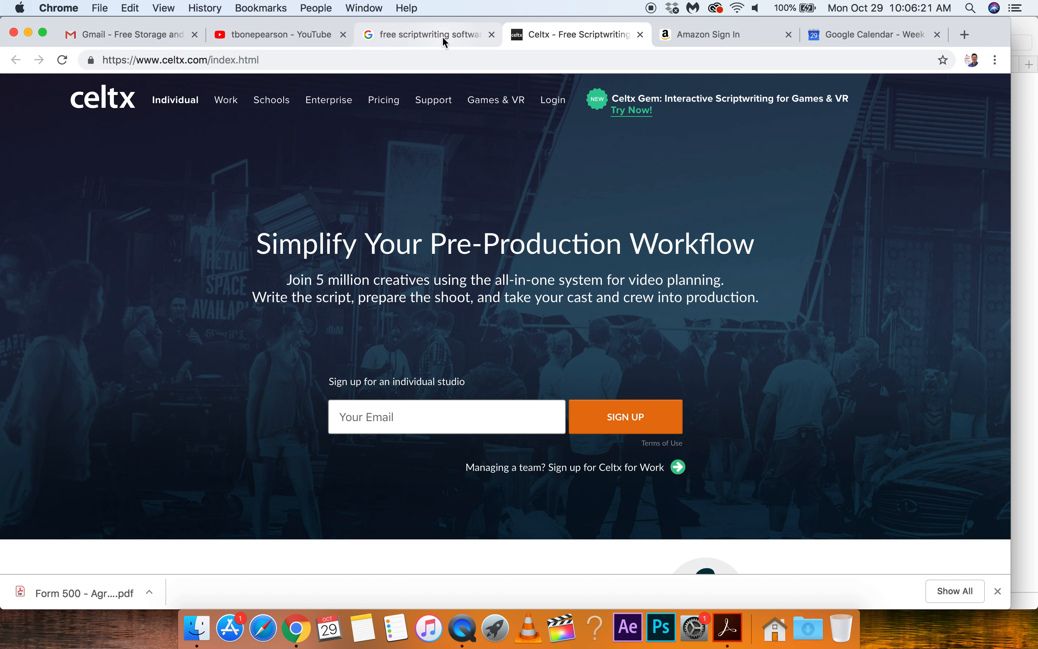
click(427, 34)
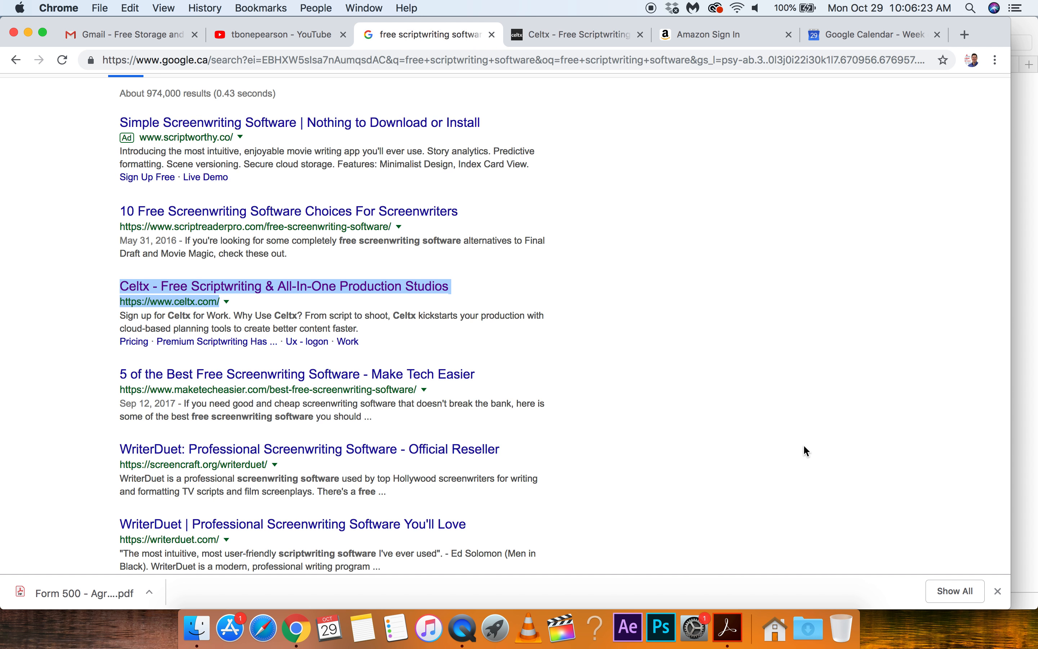
scroll(down, 3)
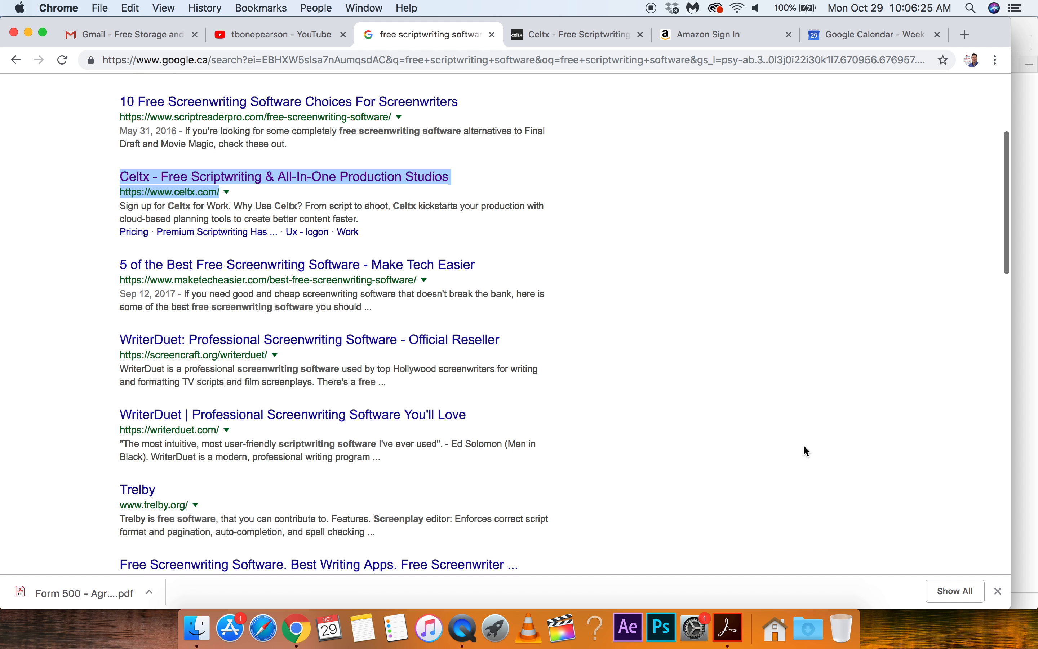
scroll(down, 3)
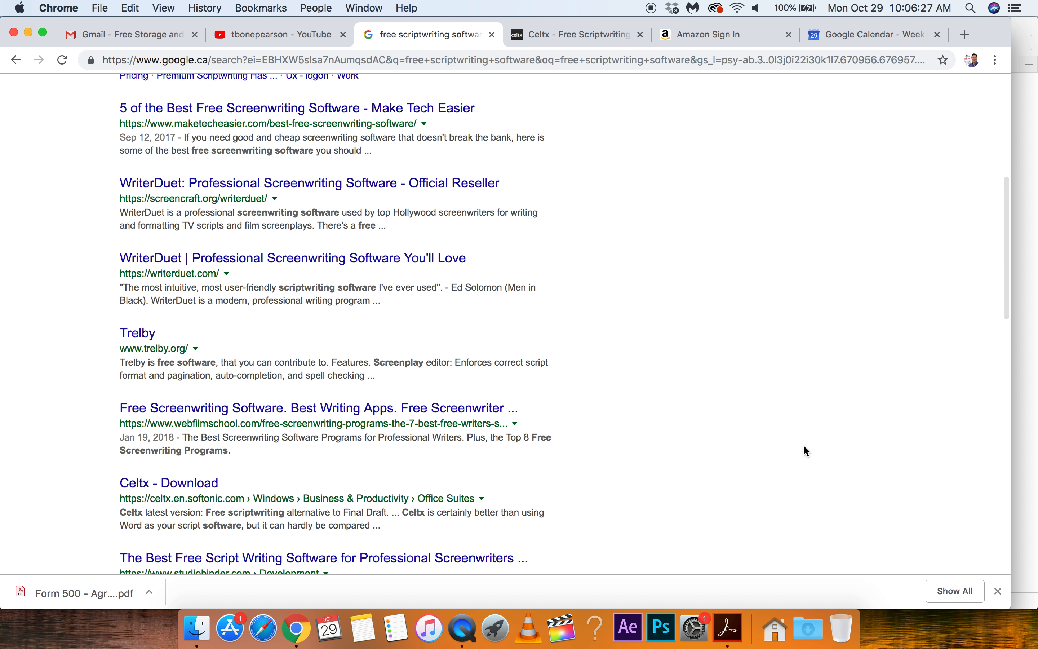
scroll(up, 3)
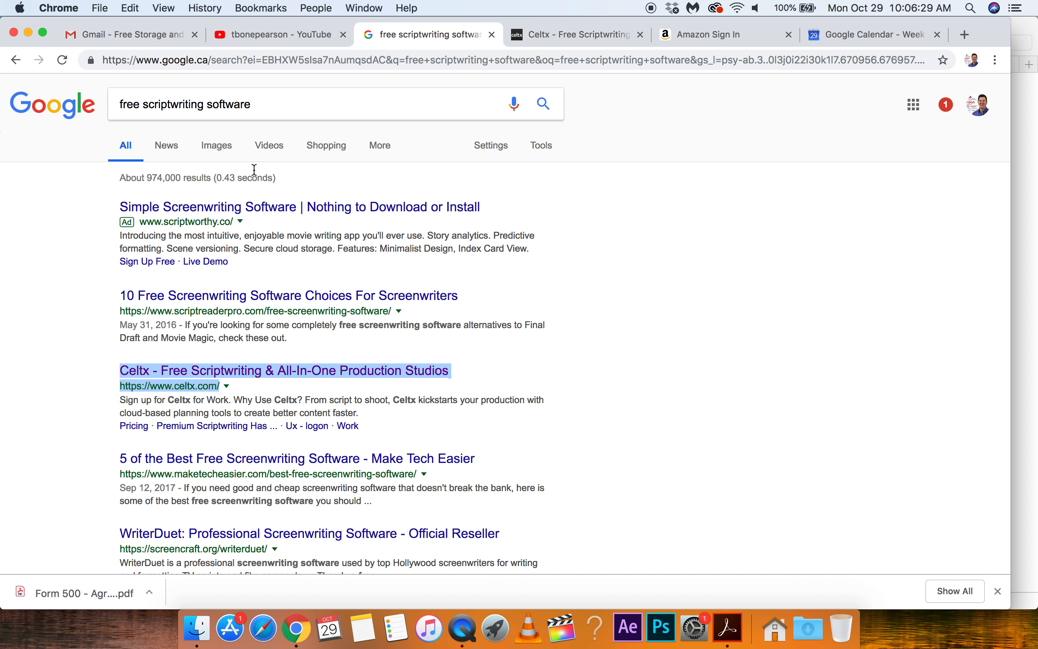
Step: Search Google for 'celtx download mac'
click(278, 103)
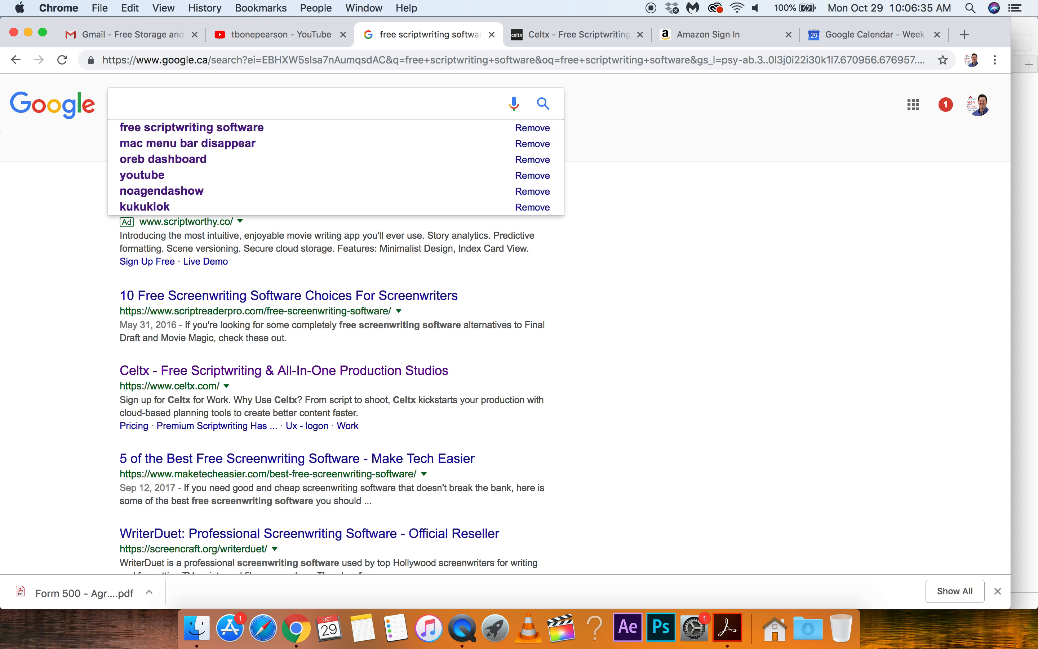
text(celtx)
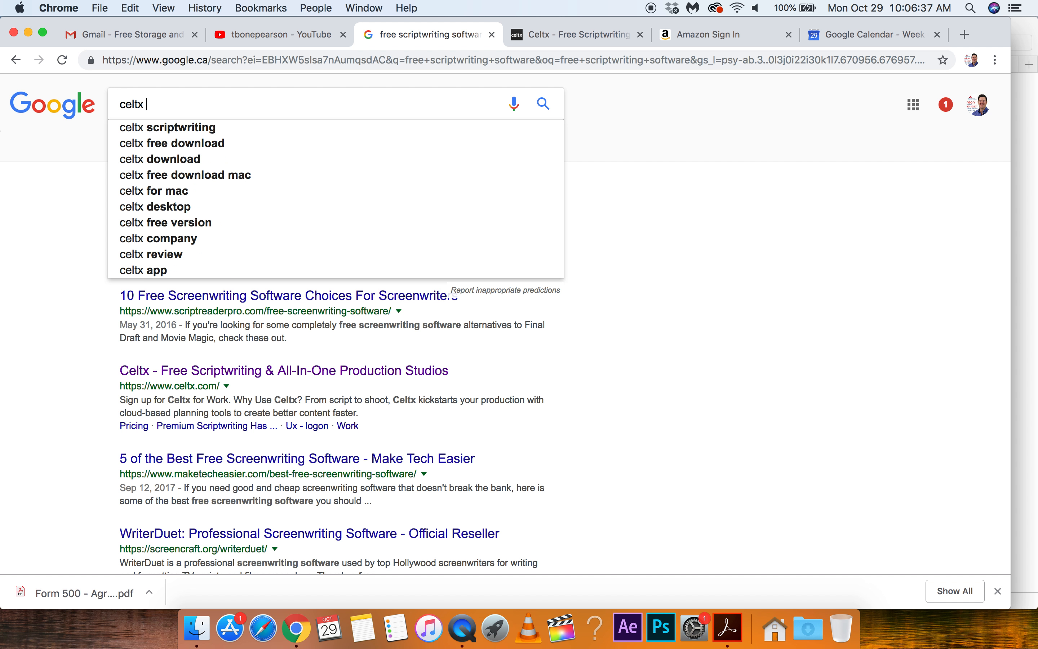
text(download)
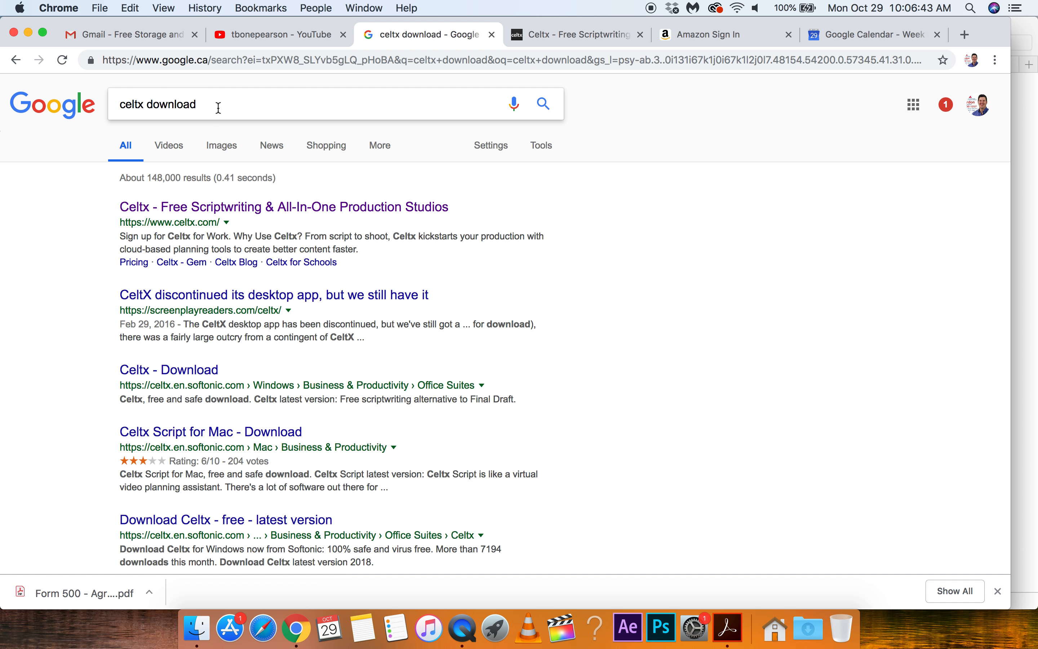
text(mac)
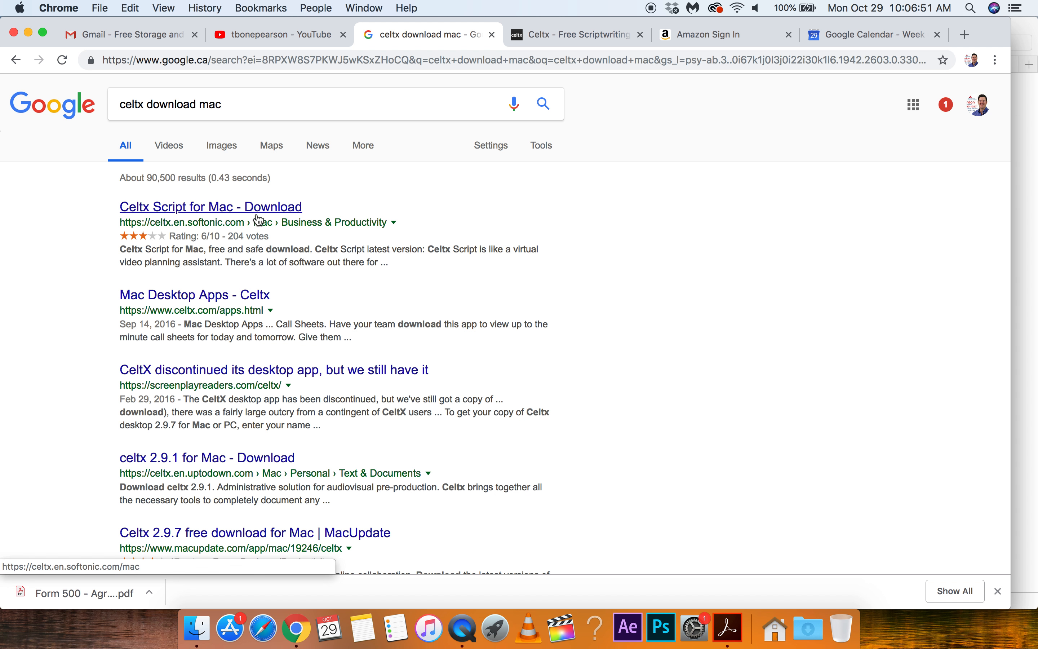
mouse_move(529, 202)
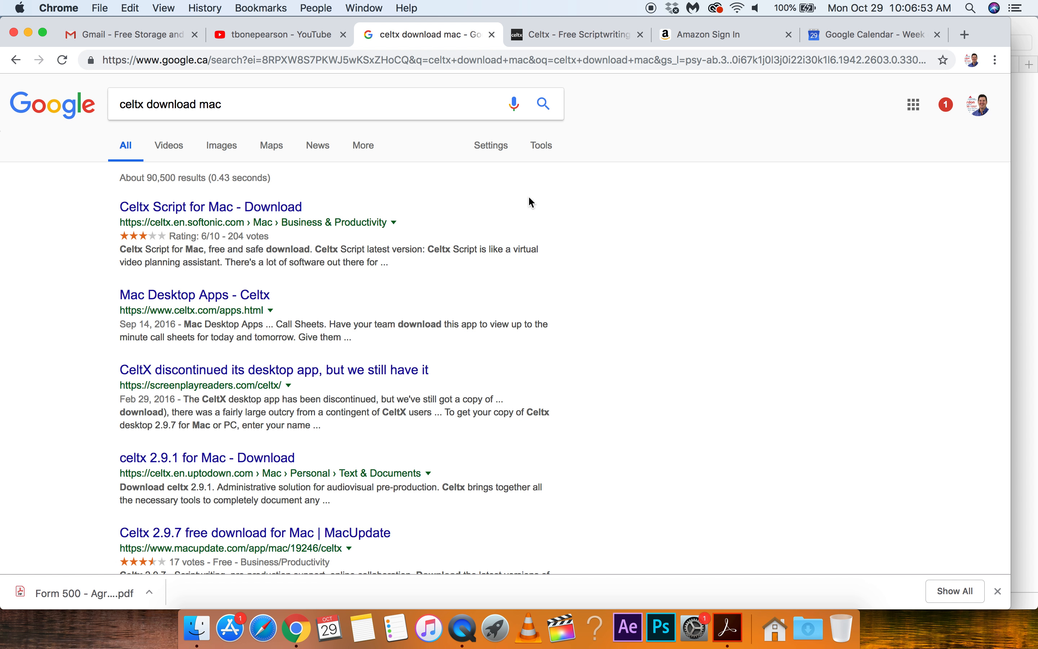
mouse_move(641, 294)
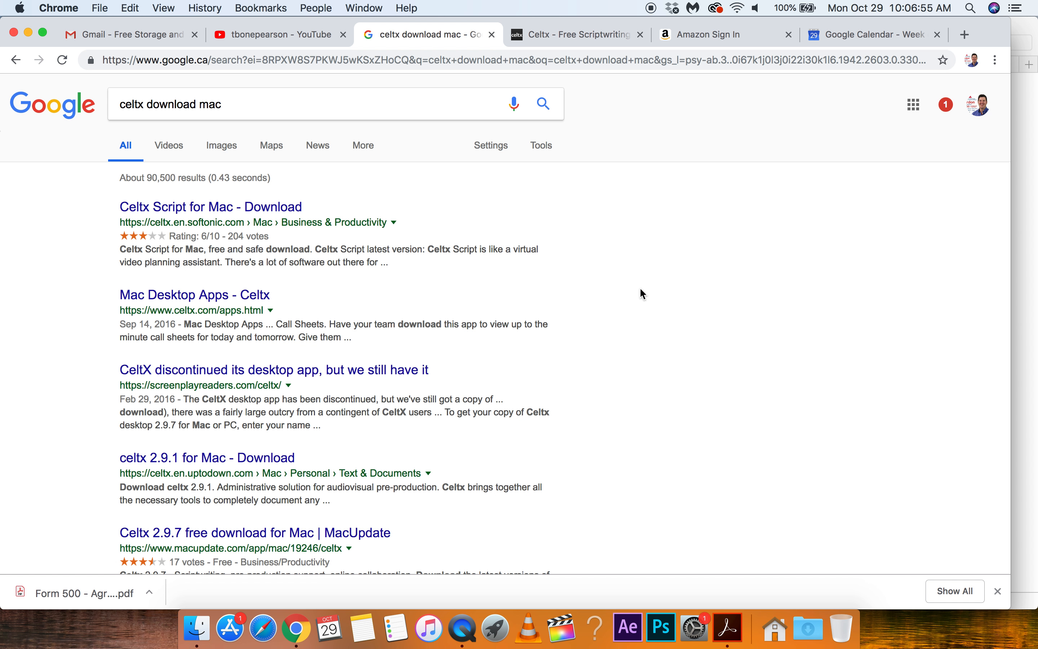
Step: Scroll through the Celtx download results from Softonic, Celtx and MacUpdate, then return to the top
scroll(down, 3)
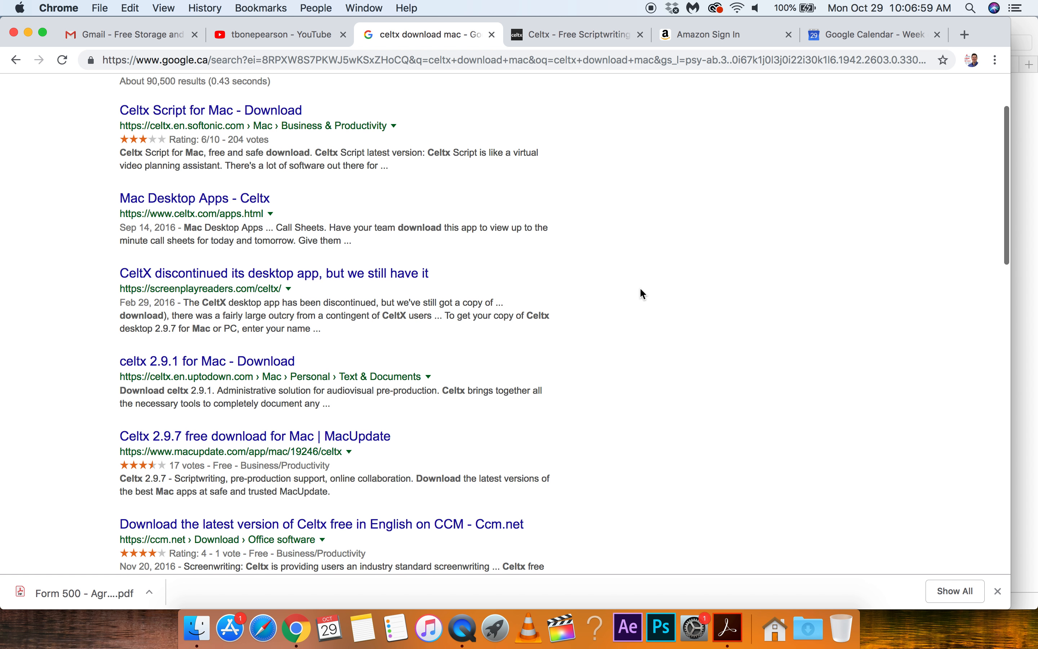
scroll(down, 3)
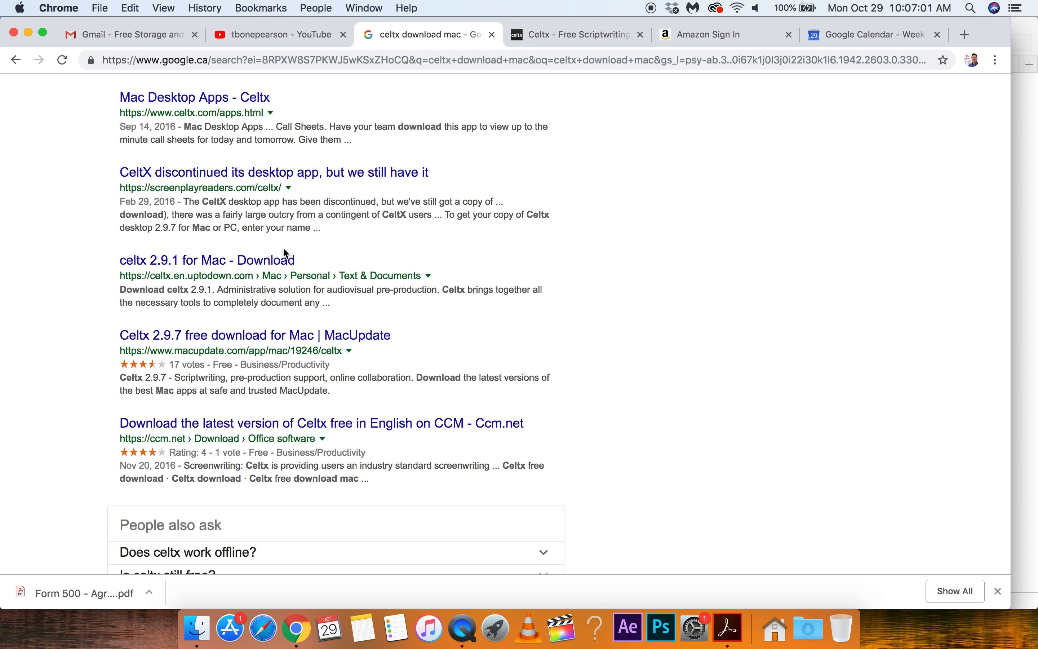
mouse_move(257, 255)
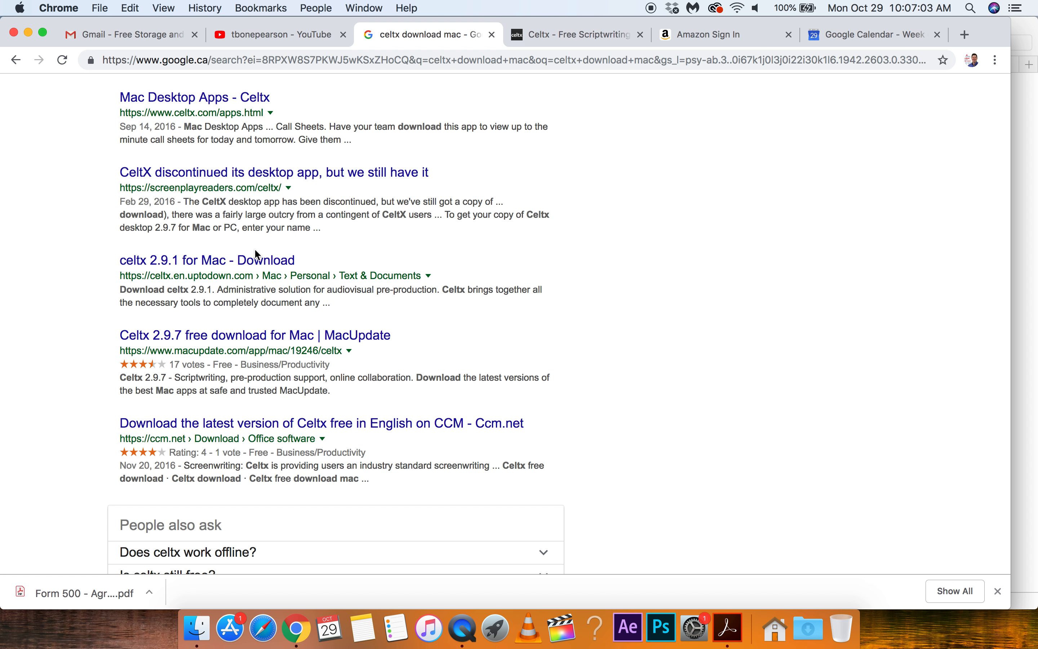
mouse_move(278, 273)
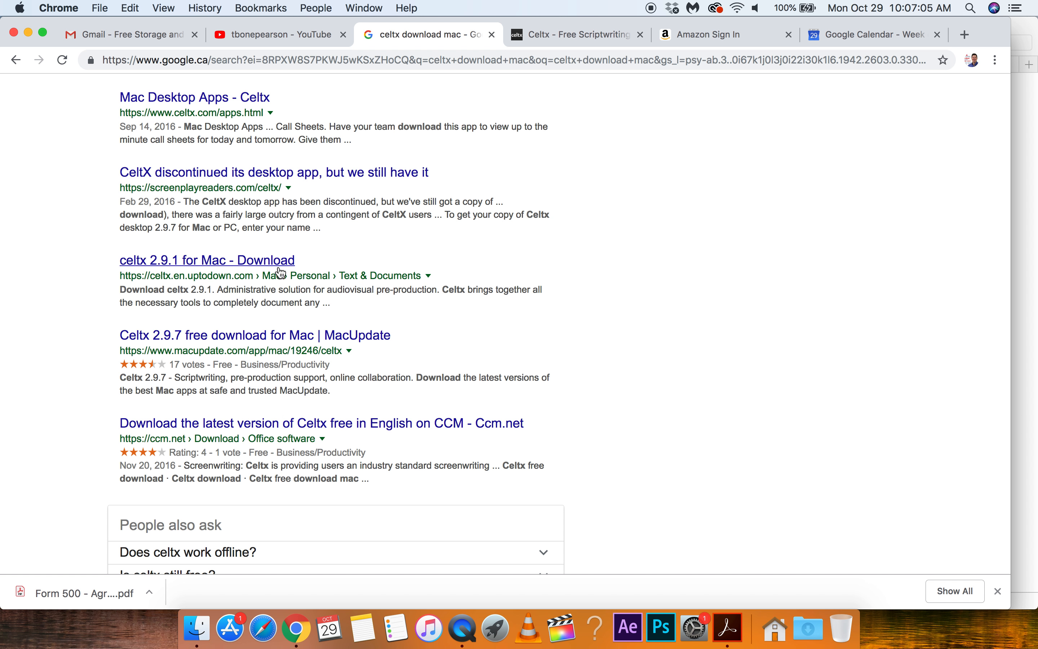
scroll(down, 3)
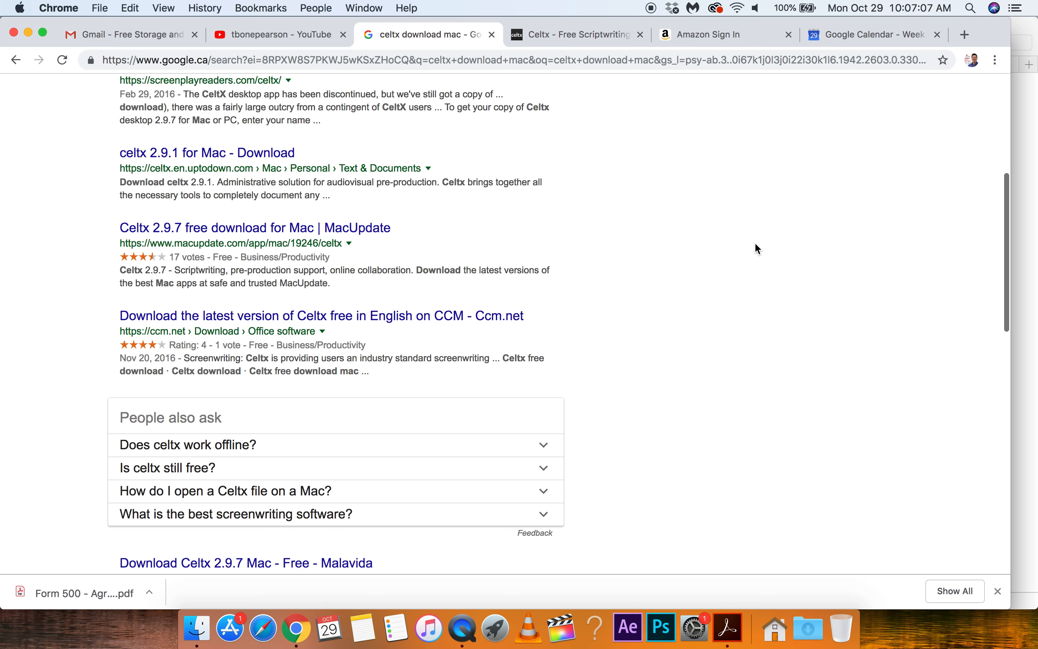
scroll(down, 3)
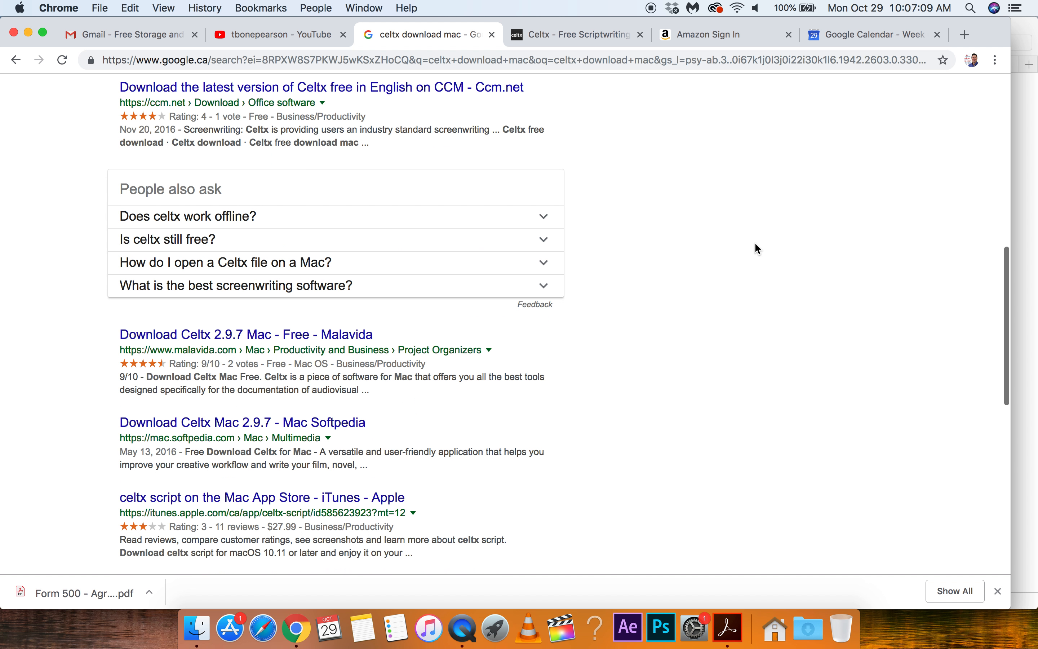
scroll(down, 3)
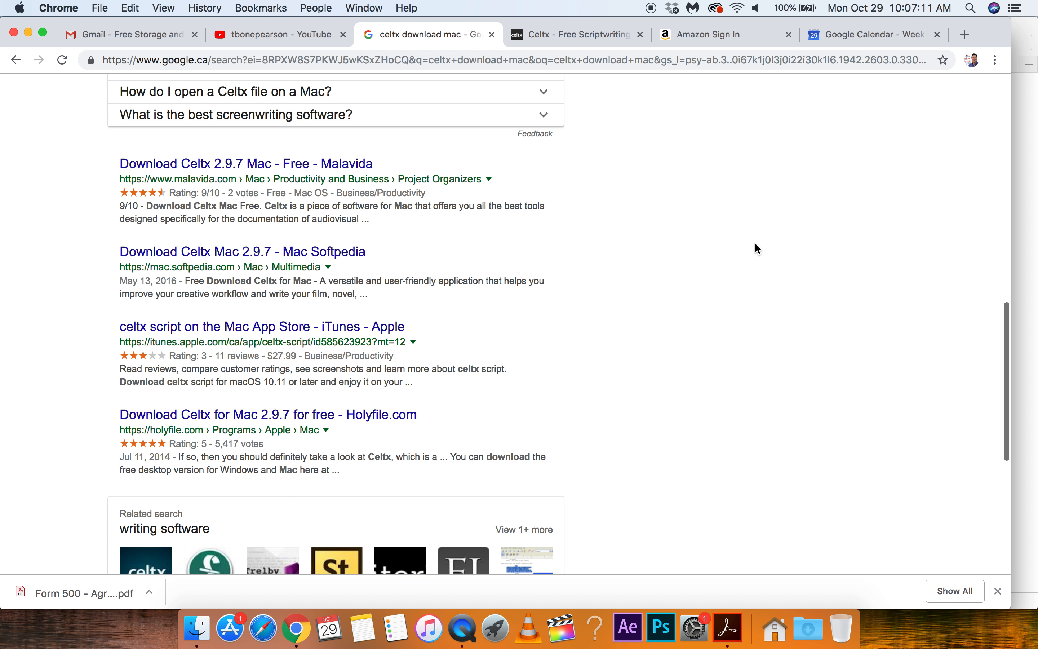
scroll(up, 3)
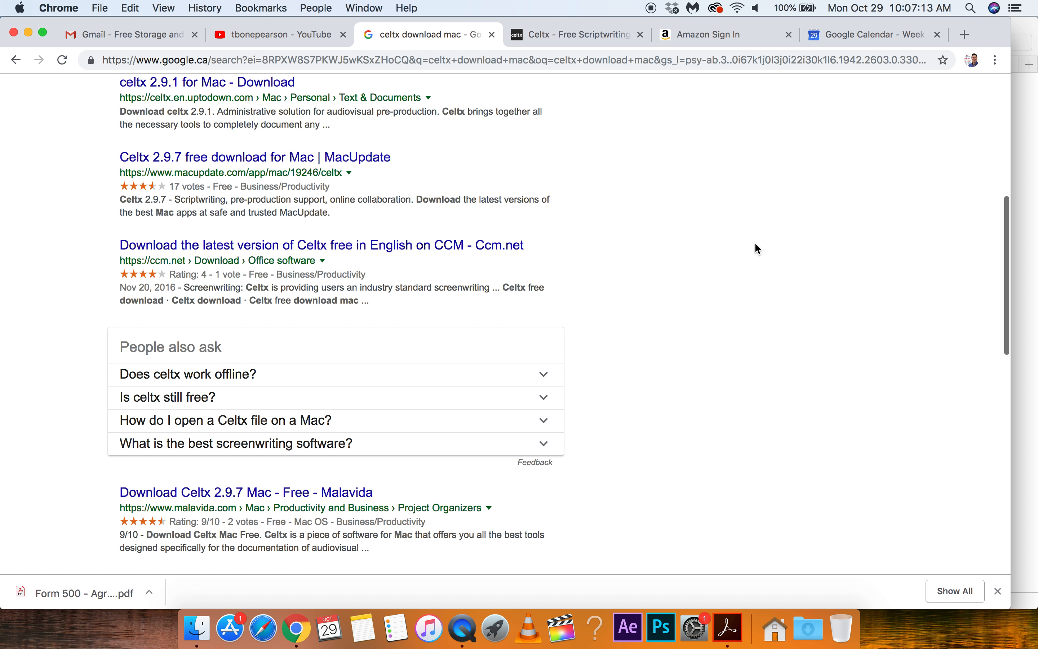
scroll(up, 3)
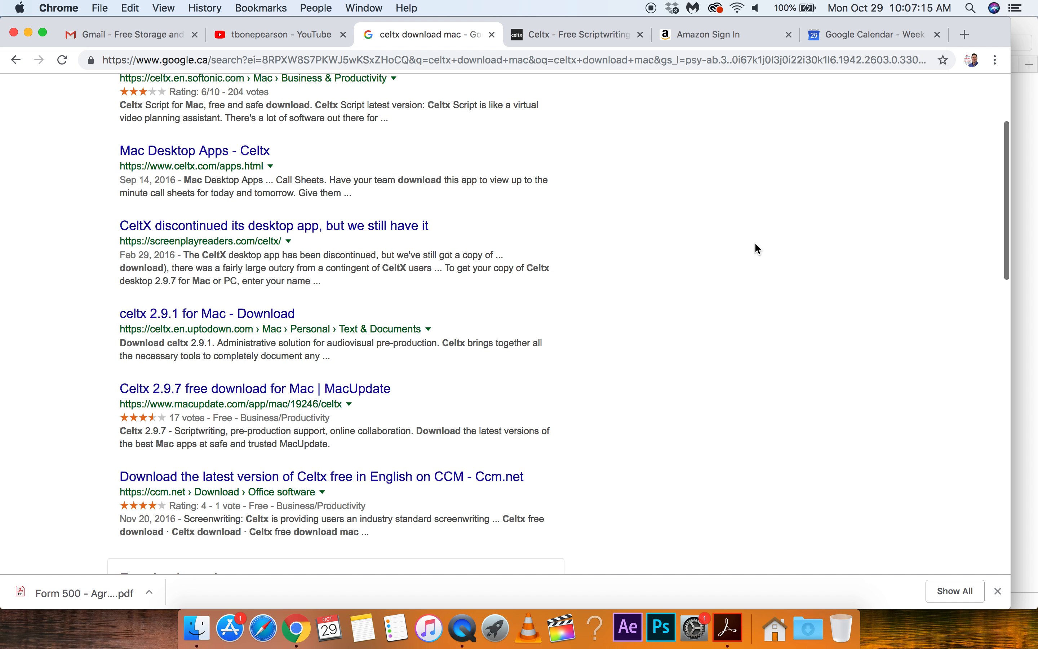
scroll(up, 3)
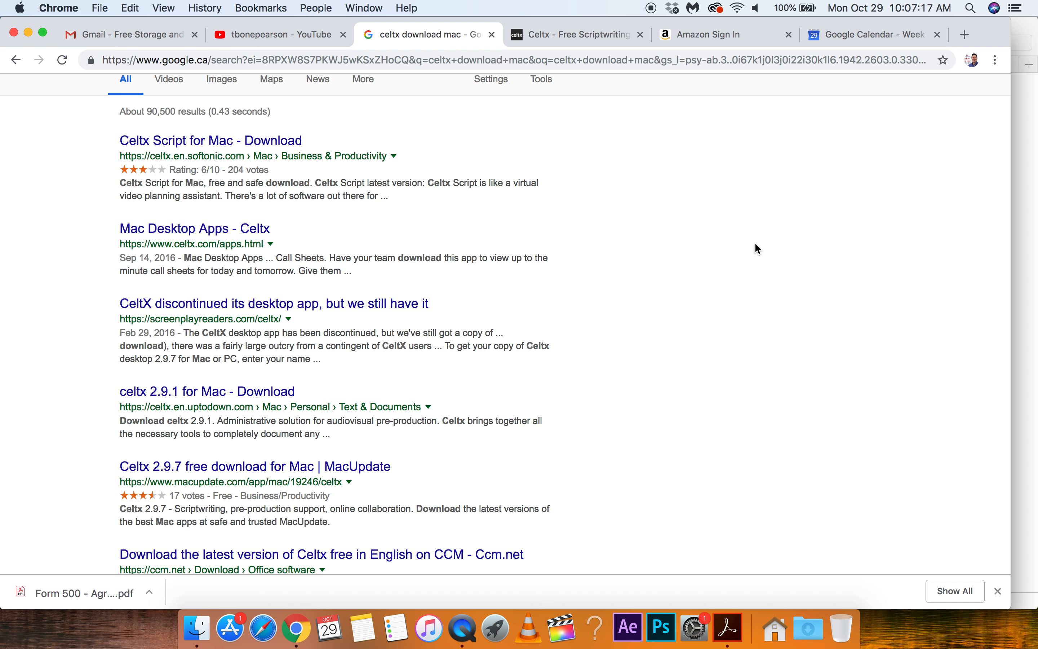
scroll(up, 3)
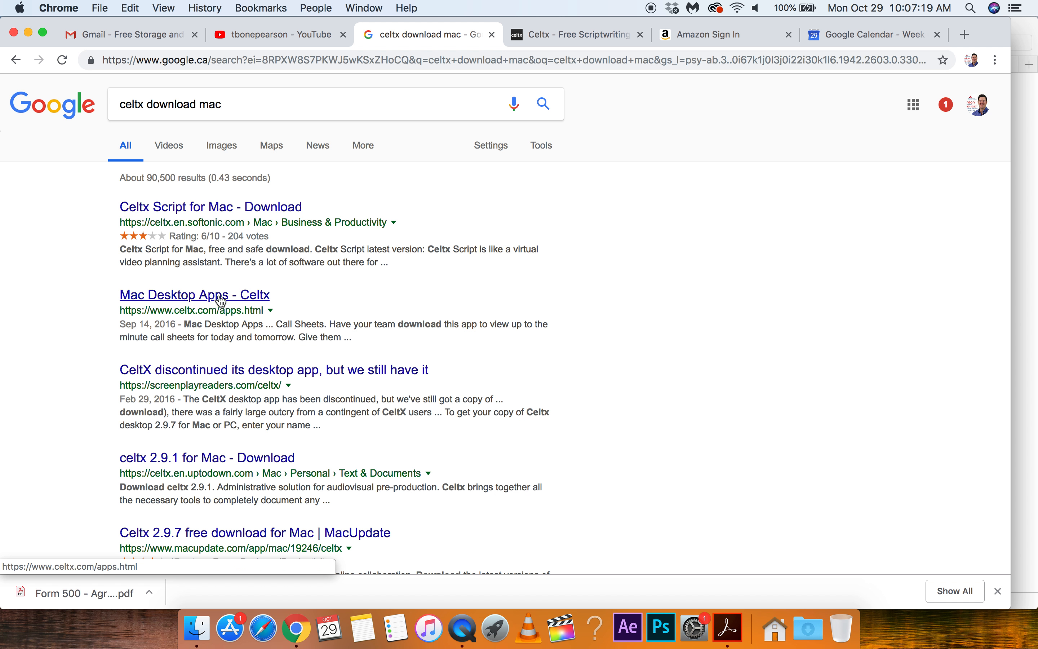
Step: Open the 'Mac Desktop Apps - Celtx' result at celtx.com/apps.html
click(194, 294)
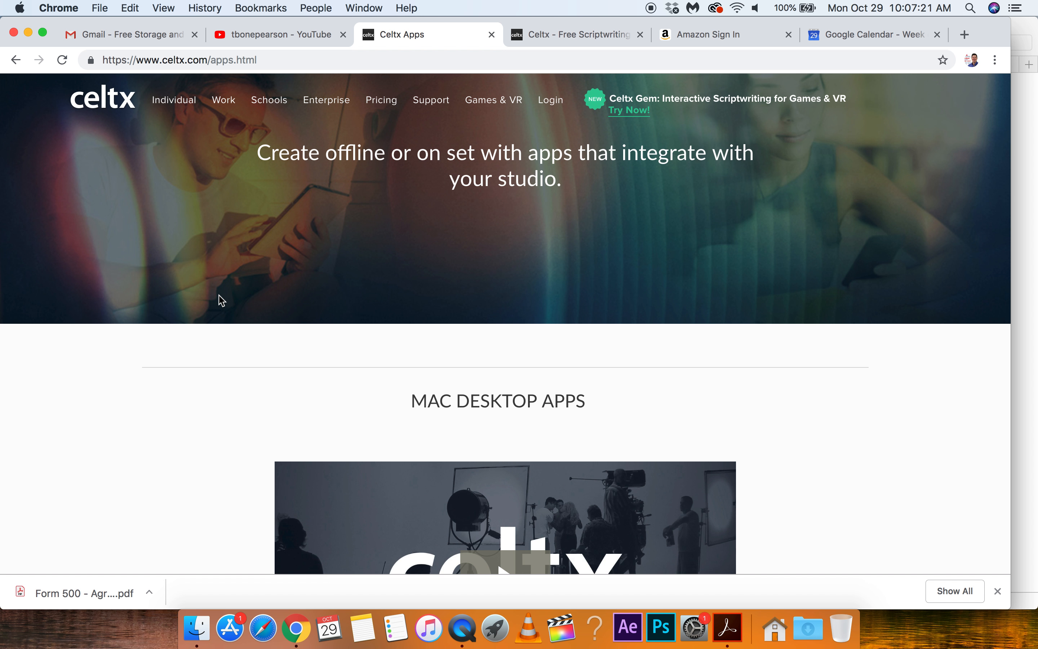
mouse_move(223, 101)
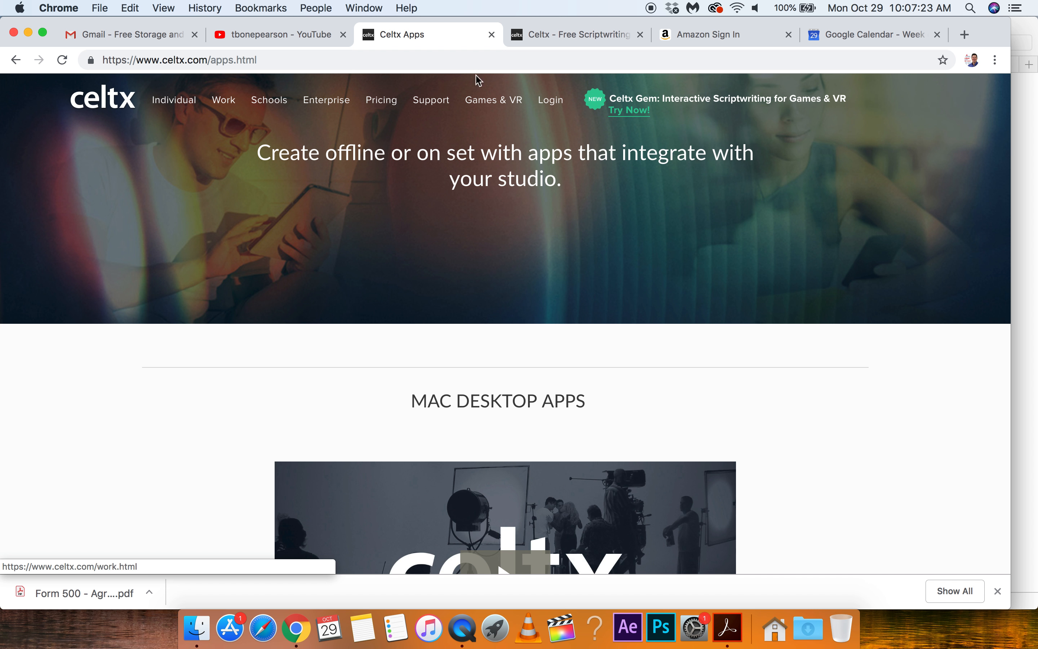
mouse_move(573, 215)
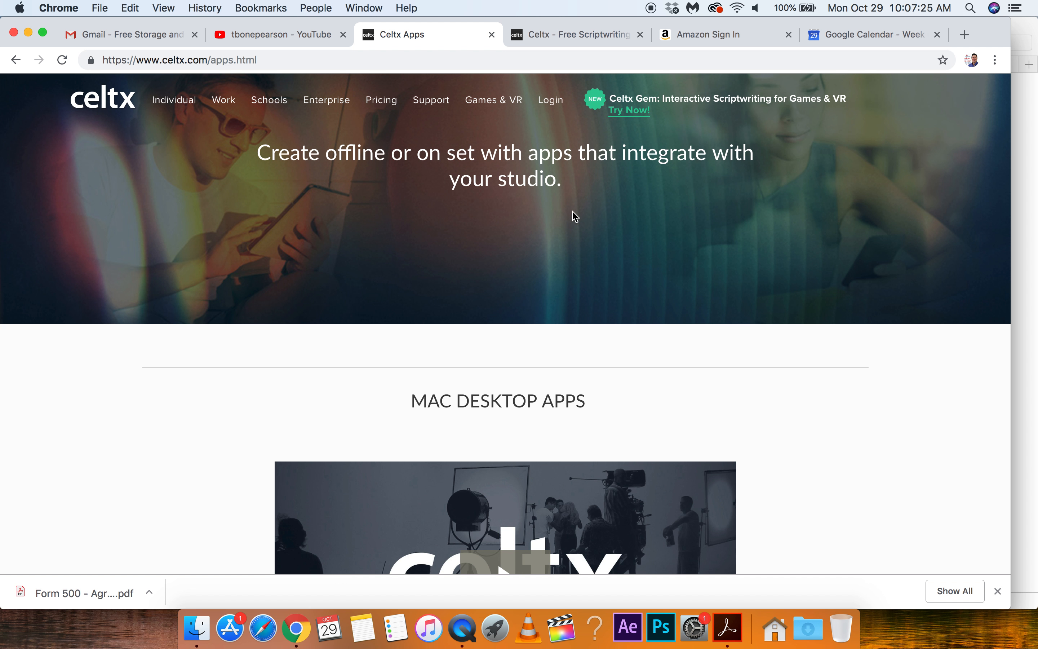
mouse_move(520, 100)
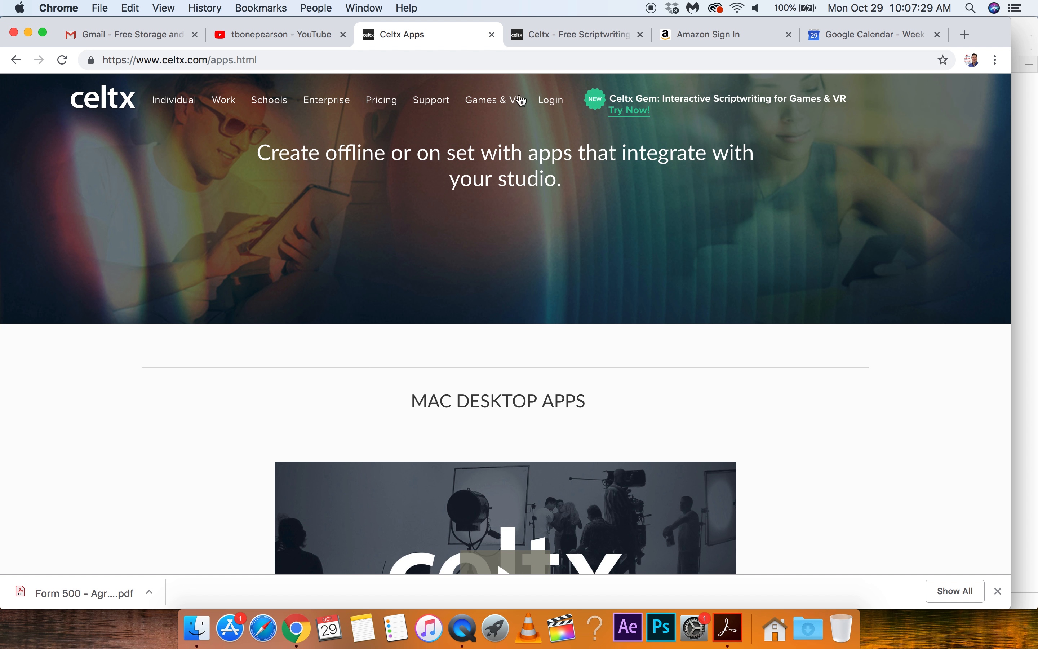
click(429, 100)
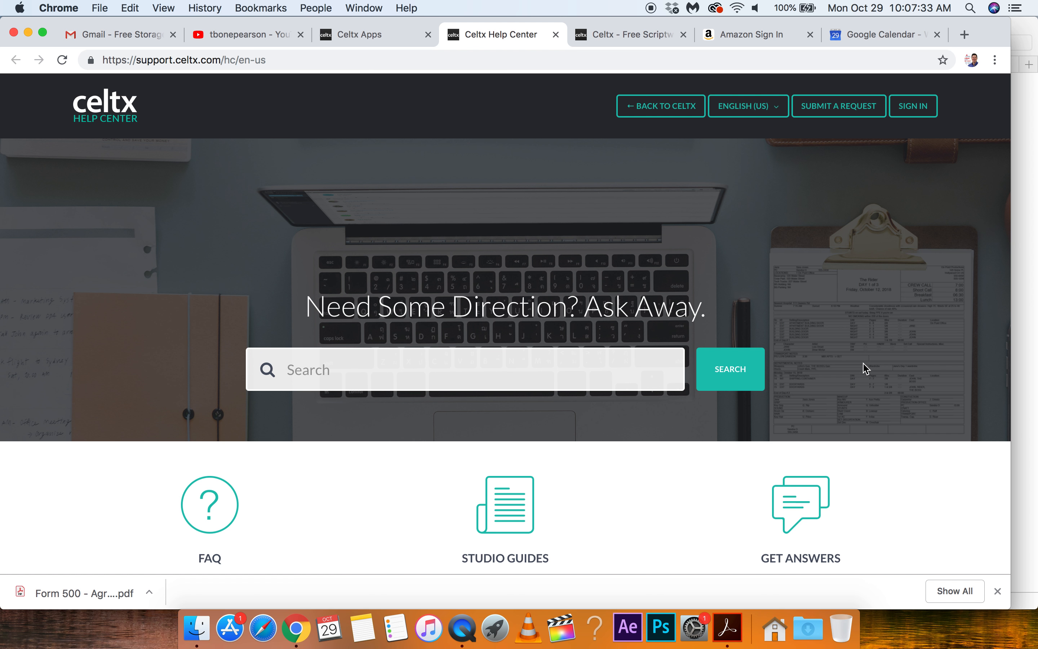
scroll(down, 3)
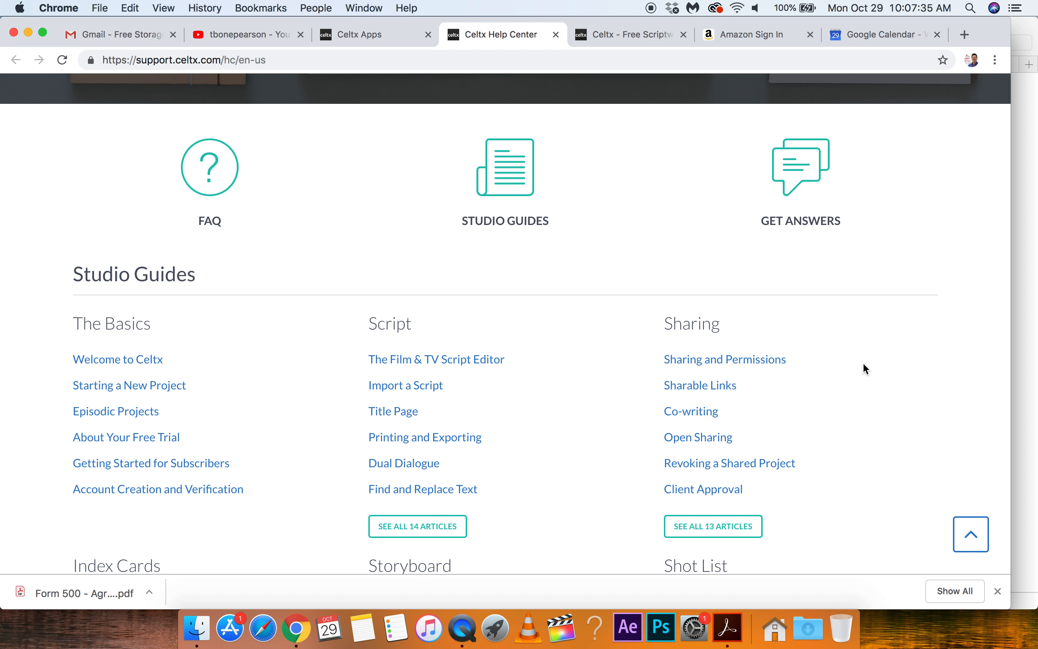
scroll(down, 3)
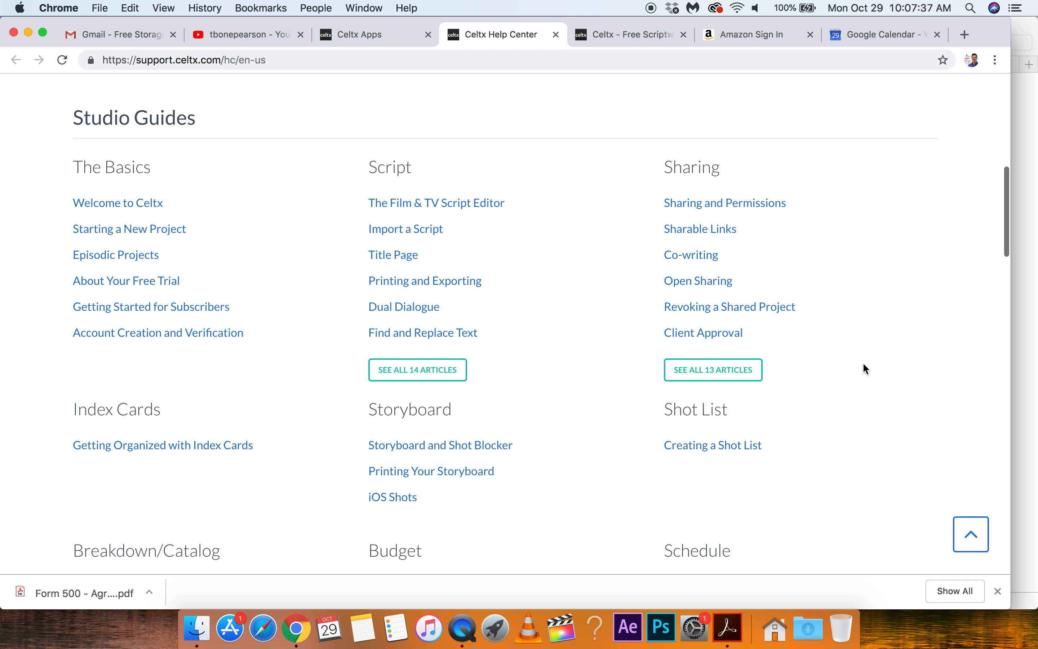
scroll(down, 3)
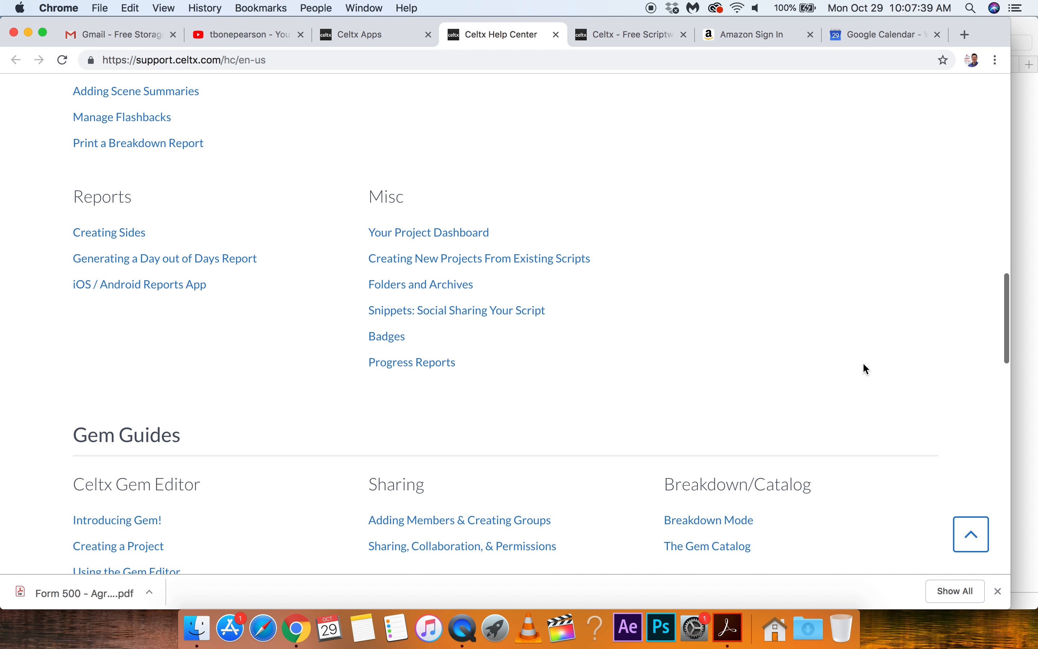
scroll(down, 3)
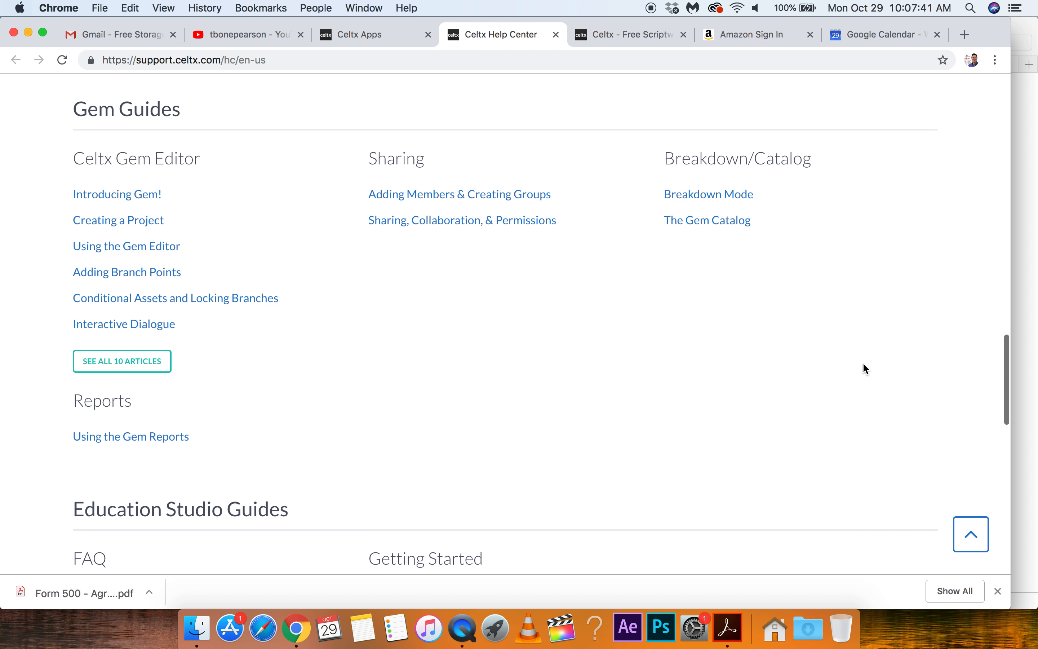
scroll(down, 3)
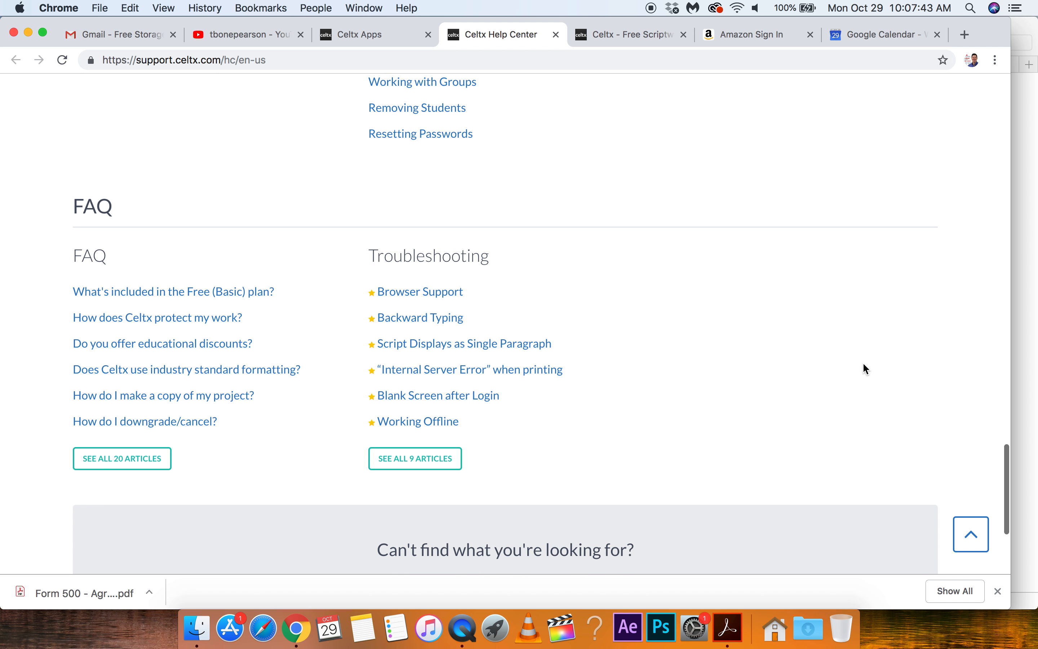
mouse_move(208, 303)
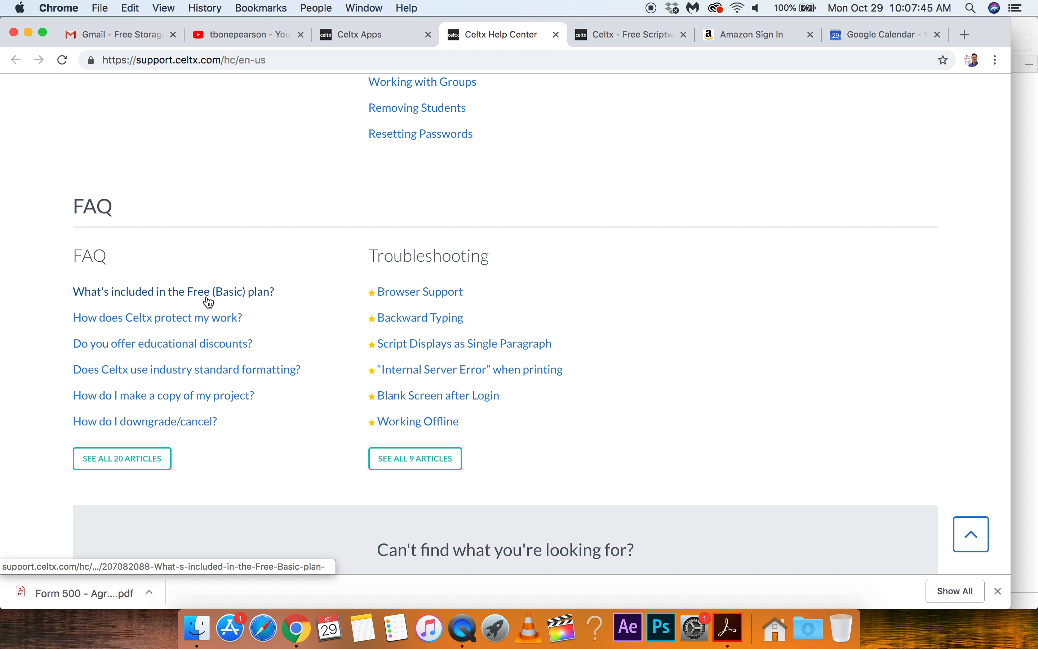
scroll(up, 3)
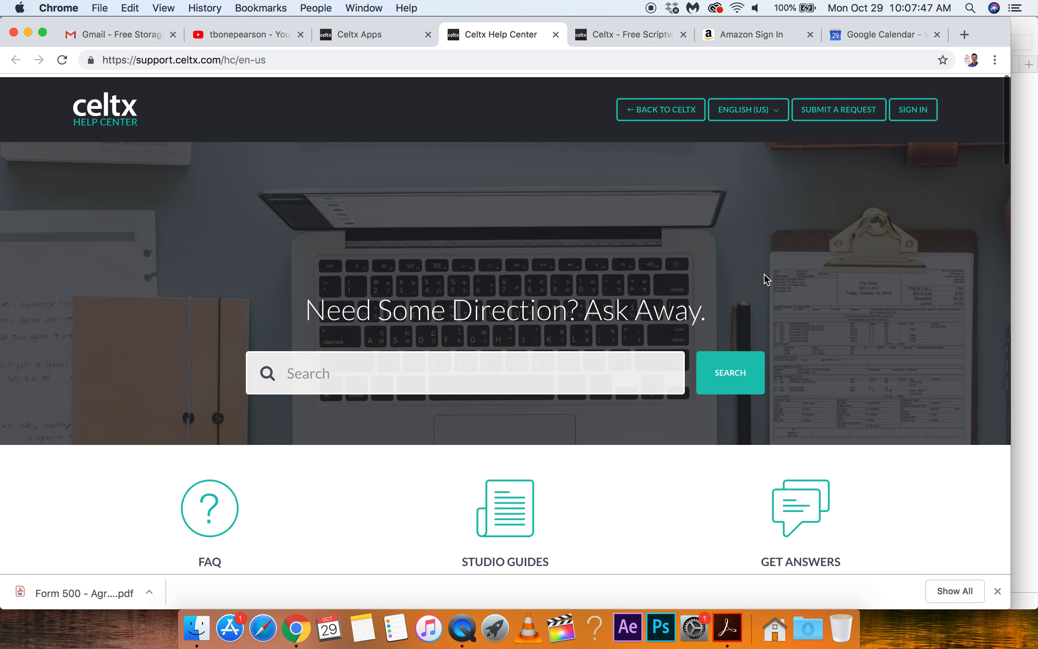
mouse_move(592, 222)
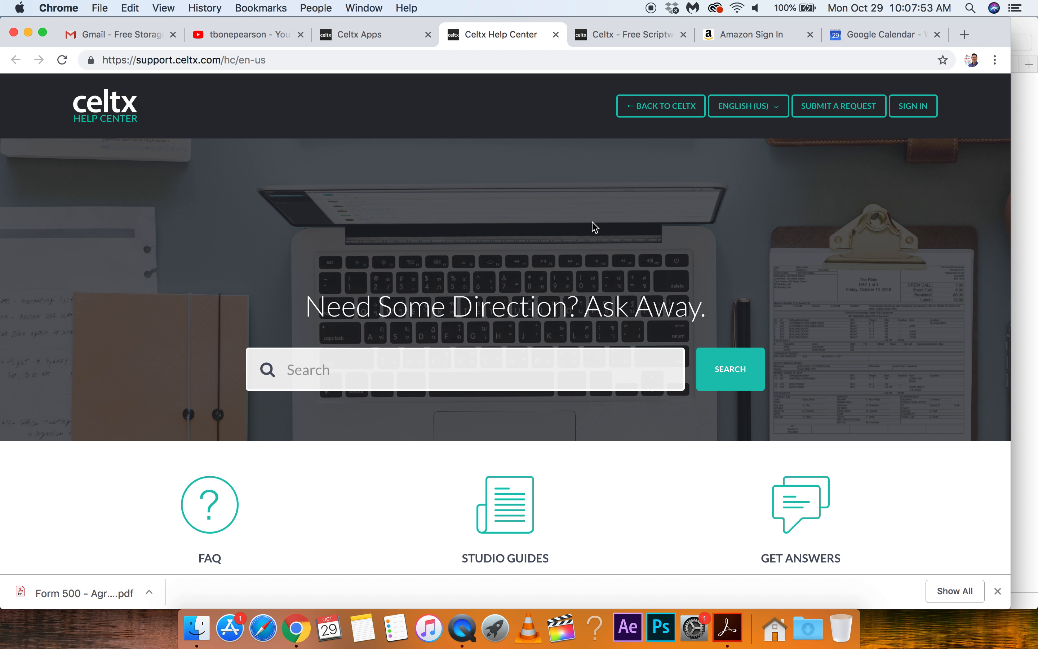
mouse_move(398, 98)
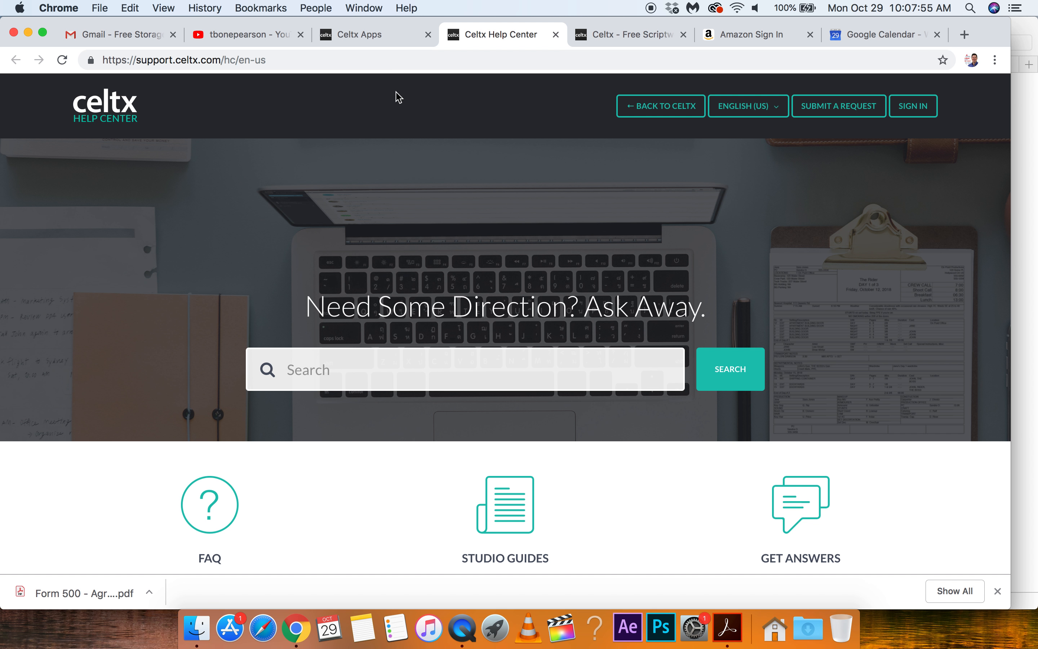
mouse_move(609, 119)
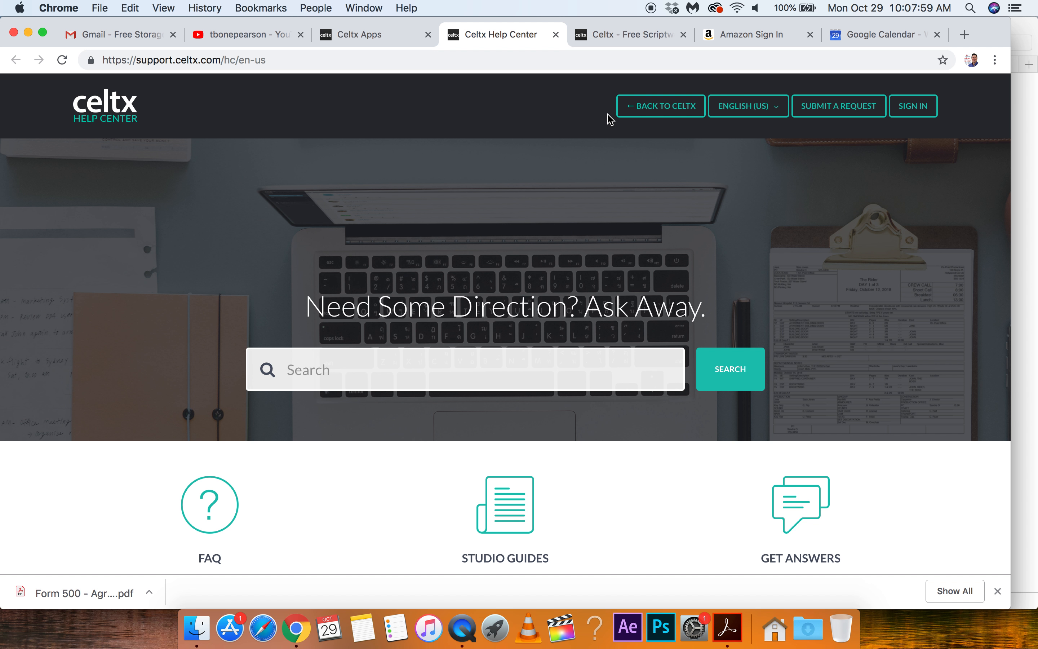
Step: Search the web for 'adobe screenwriting' via the address bar suggestion and browse the Adobe Story results
click(245, 34)
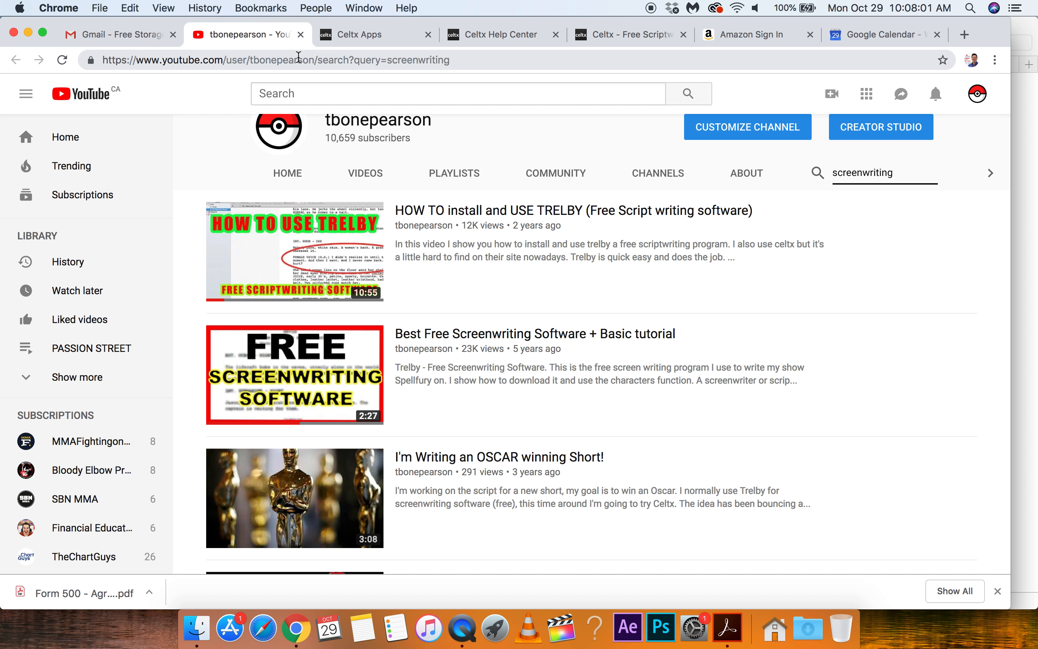
text(adobe screen)
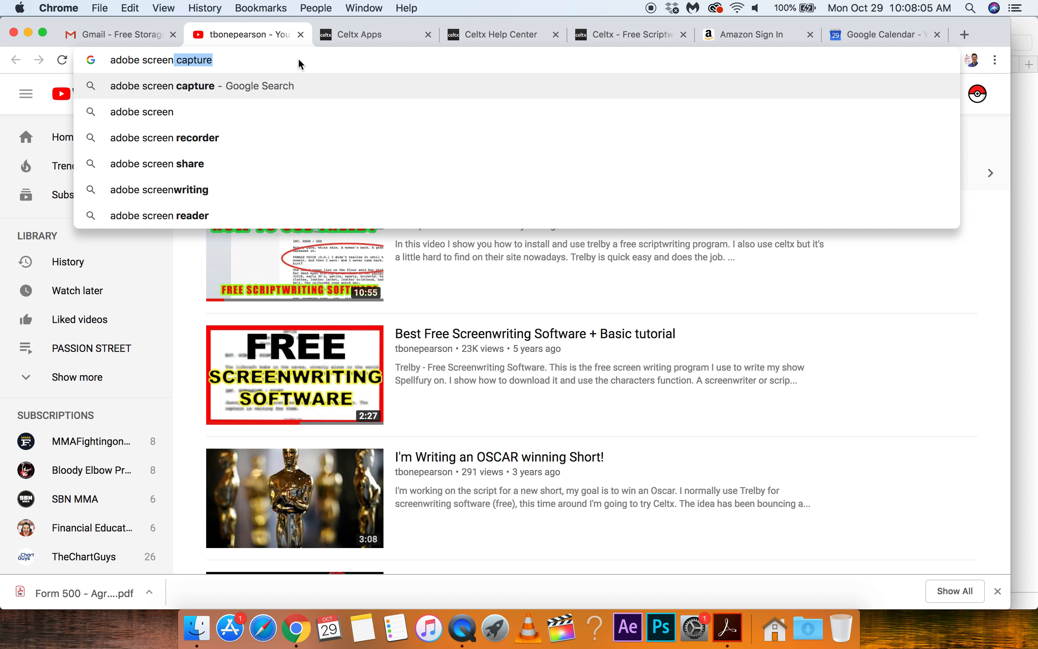
click(160, 190)
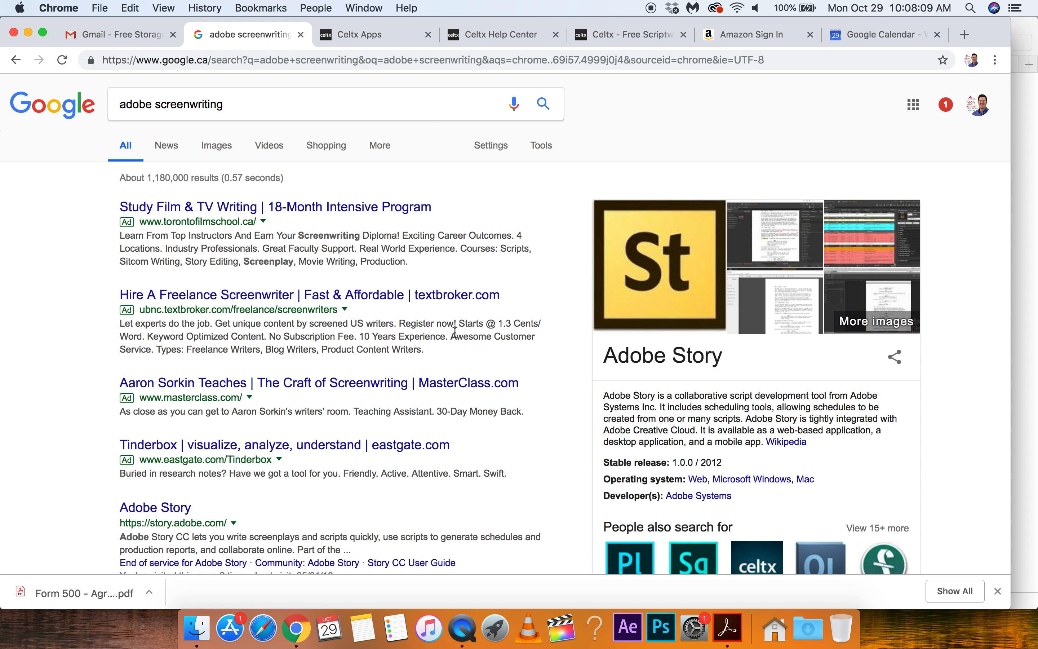
scroll(down, 3)
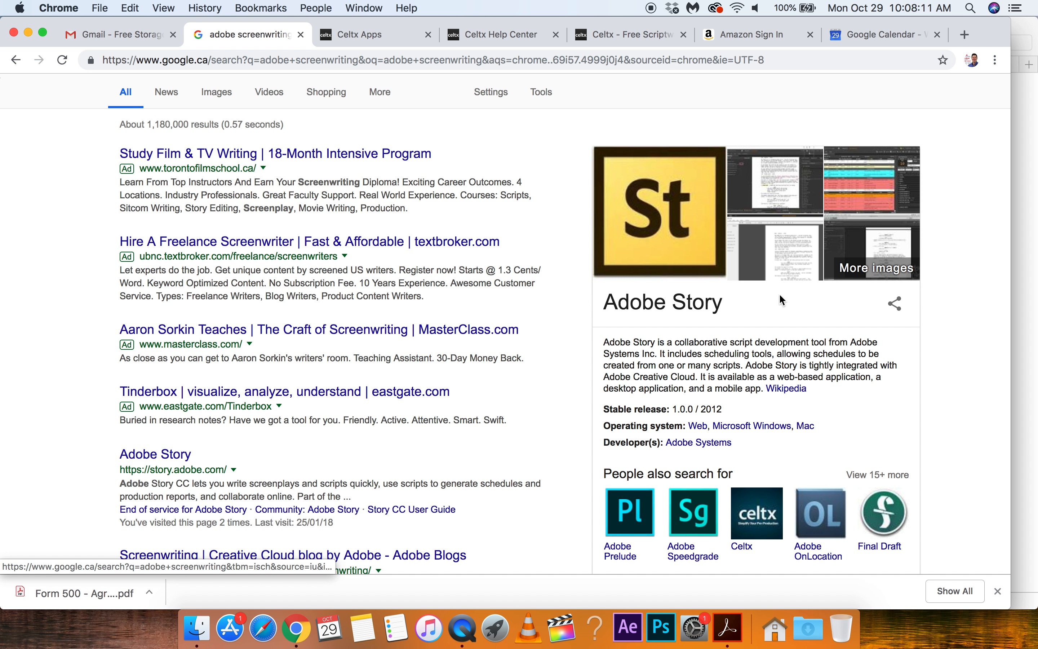
mouse_move(586, 393)
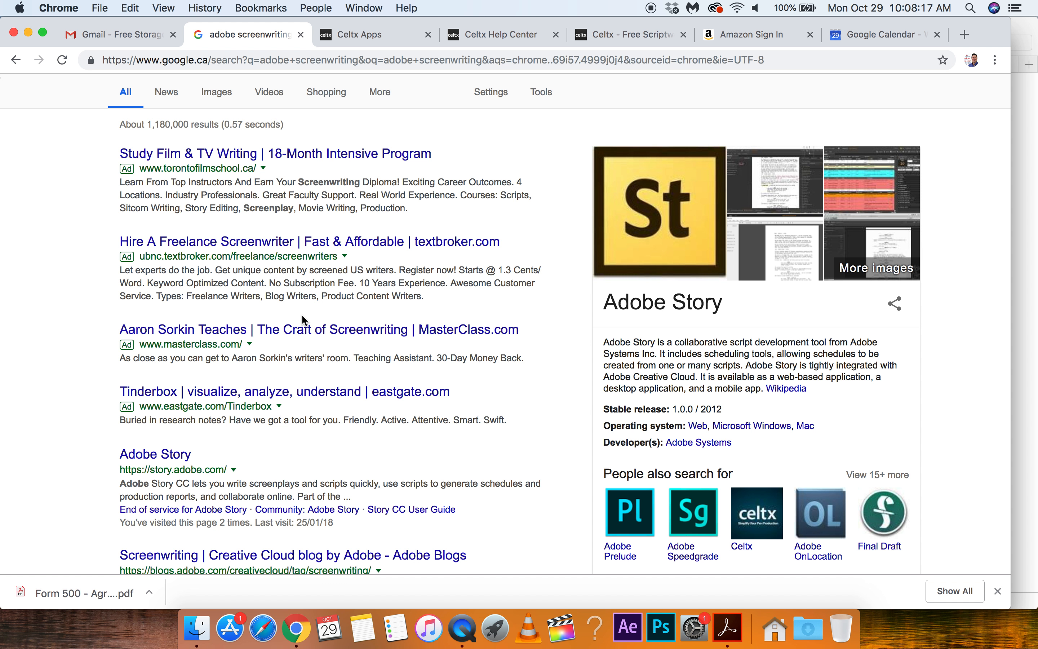
mouse_move(733, 312)
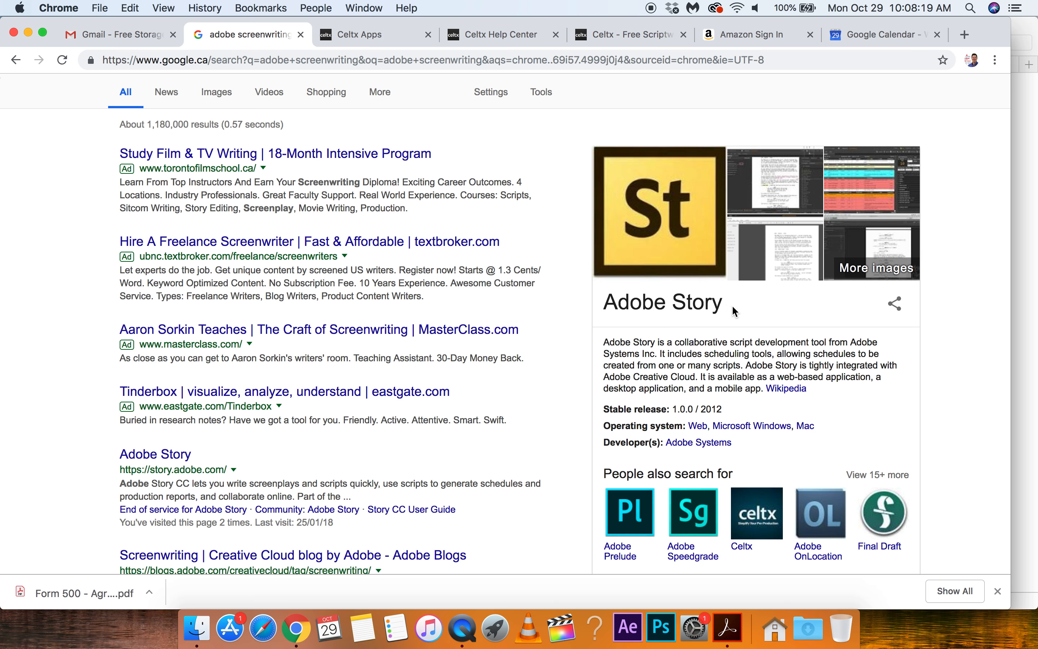
mouse_move(818, 376)
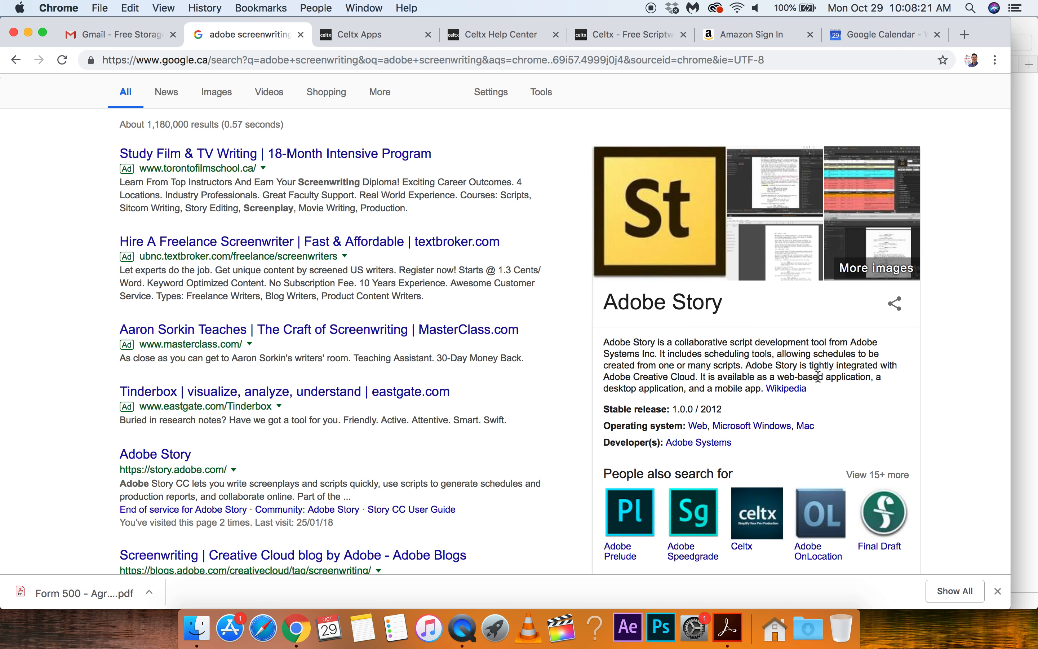
mouse_move(782, 319)
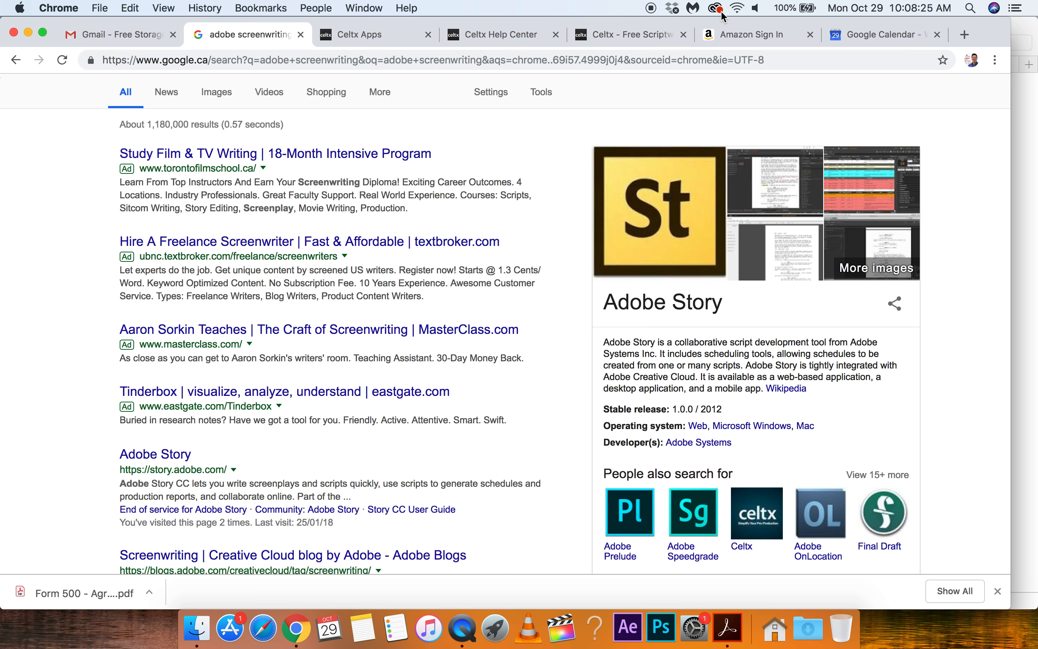
Step: Show the Creative Cloud Apps list with Photoshop, InDesign and Bridge available to install or update
click(713, 9)
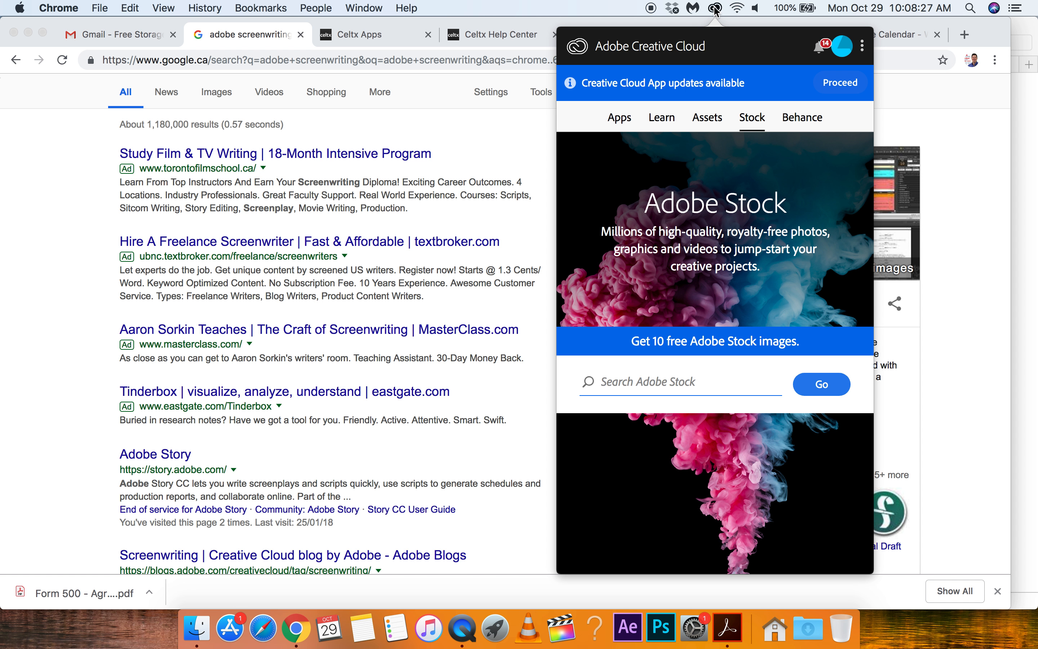
mouse_move(676, 239)
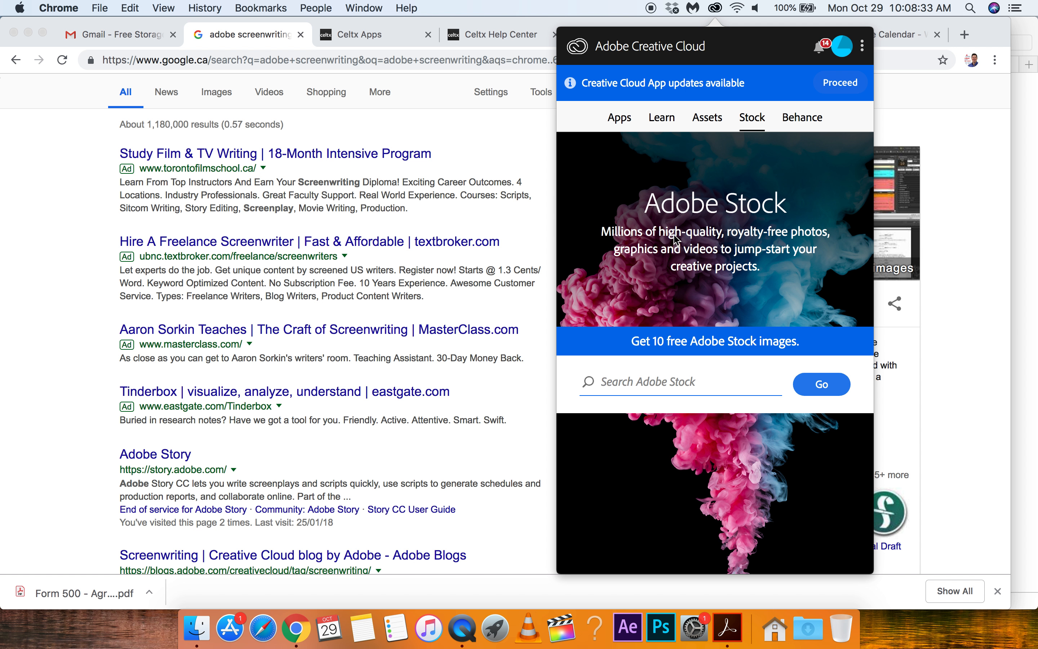
mouse_move(606, 119)
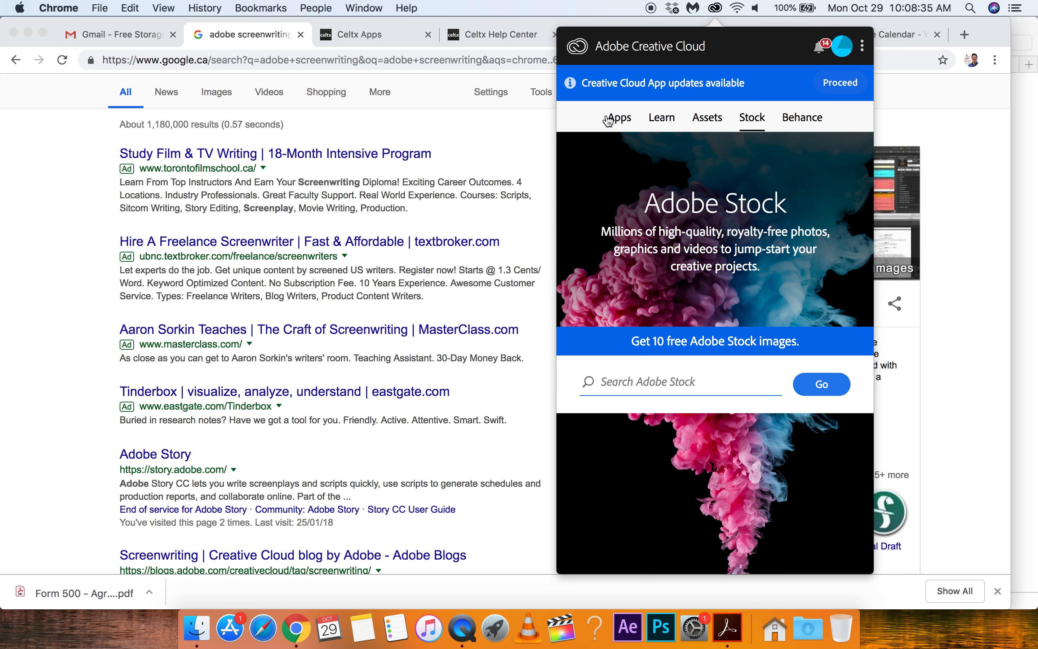
click(618, 117)
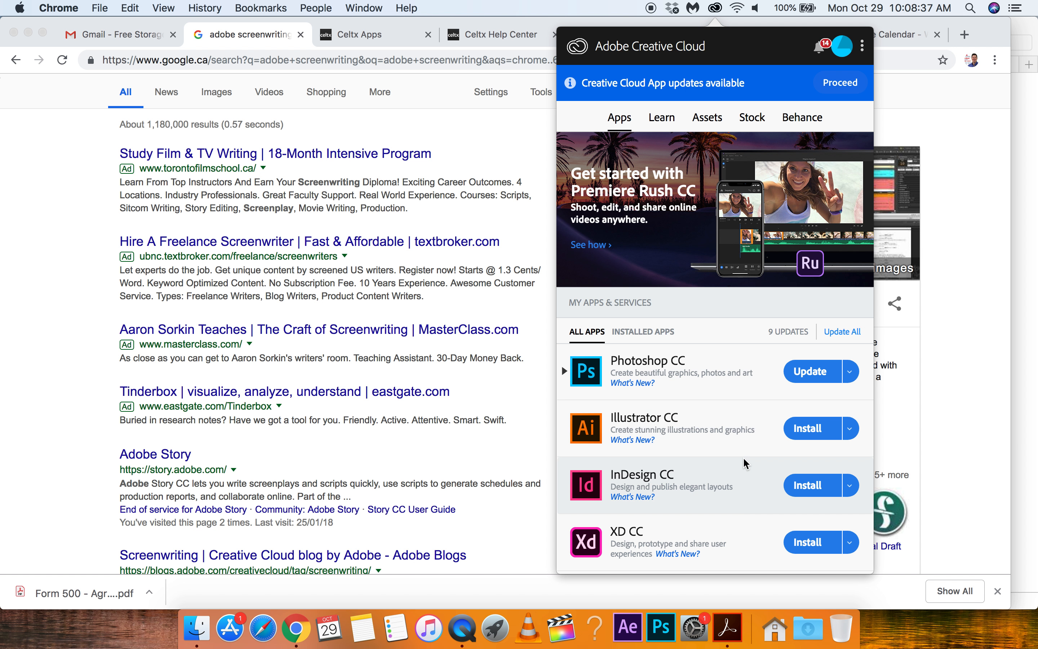
scroll(down, 3)
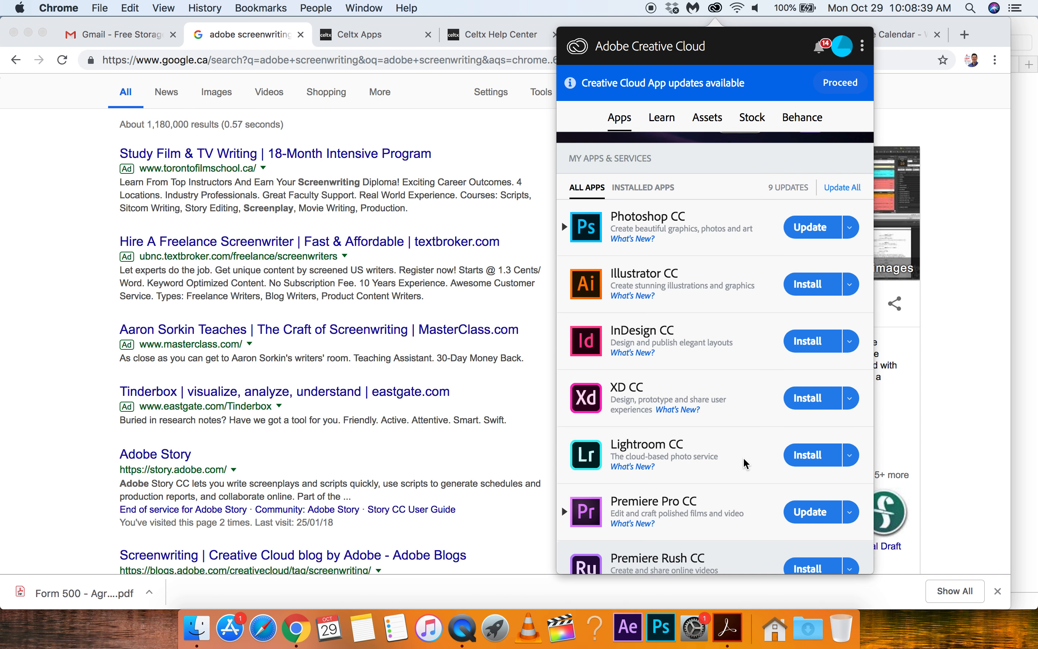
scroll(up, 3)
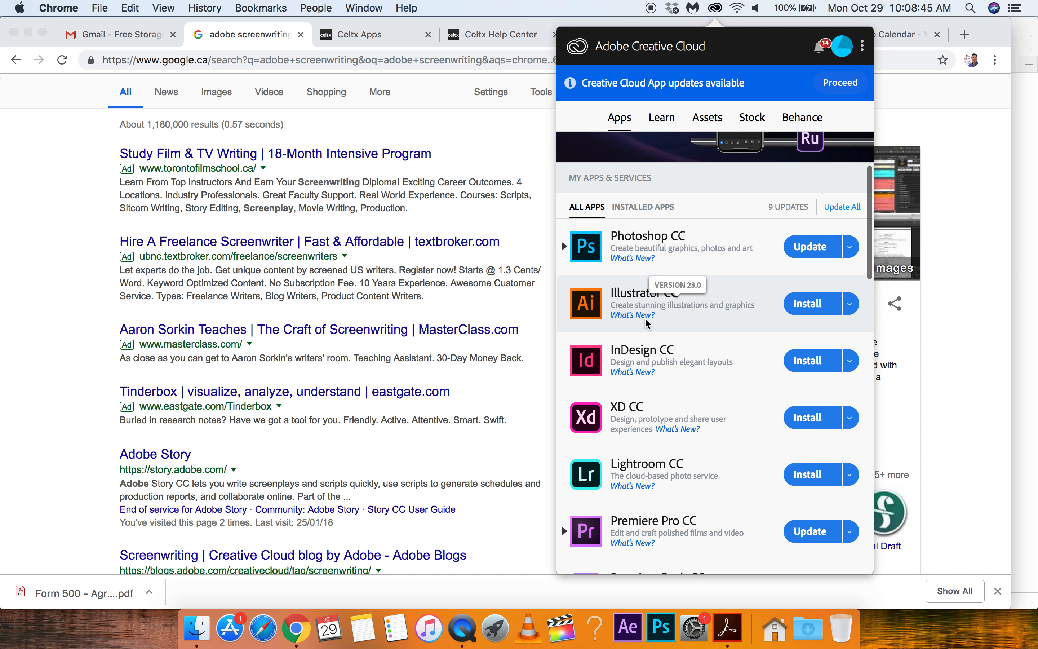
scroll(down, 3)
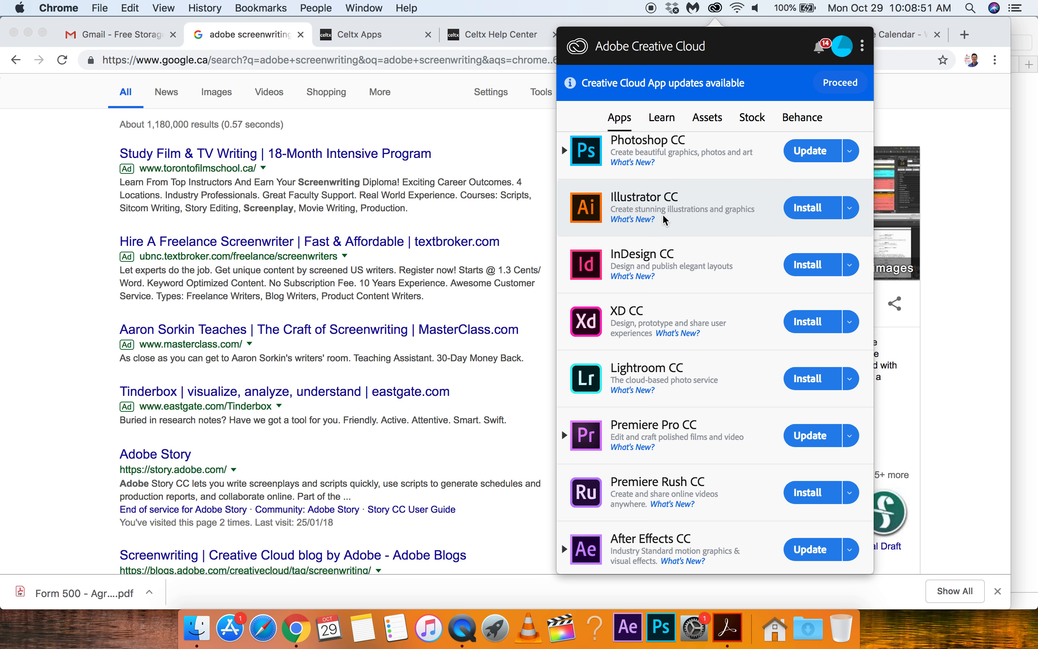
mouse_move(641, 276)
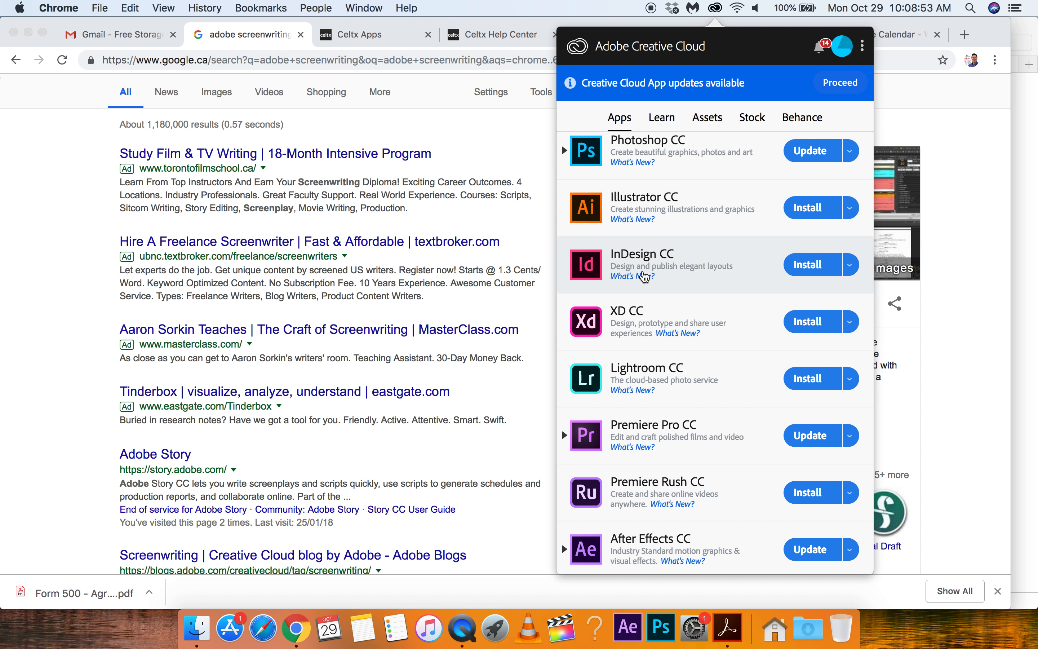
mouse_move(650, 306)
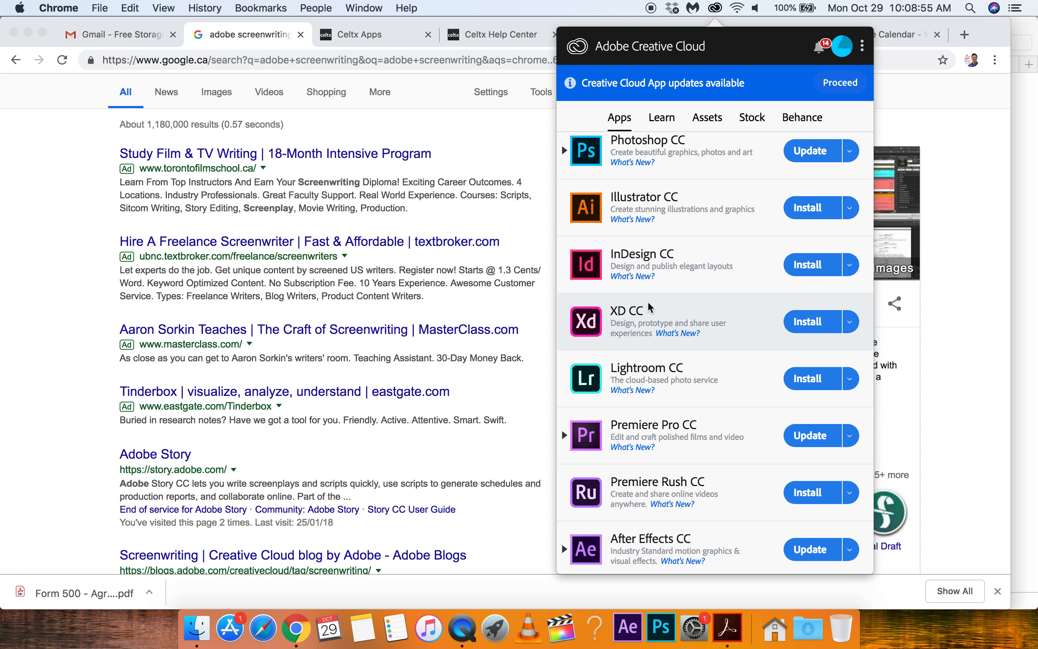
scroll(down, 3)
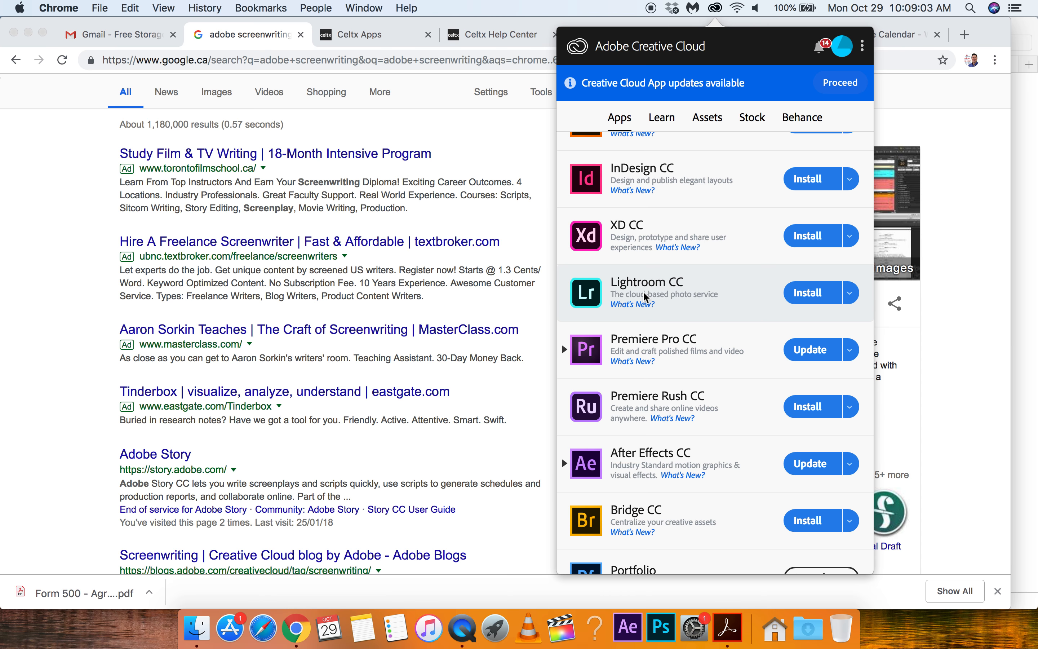
mouse_move(682, 341)
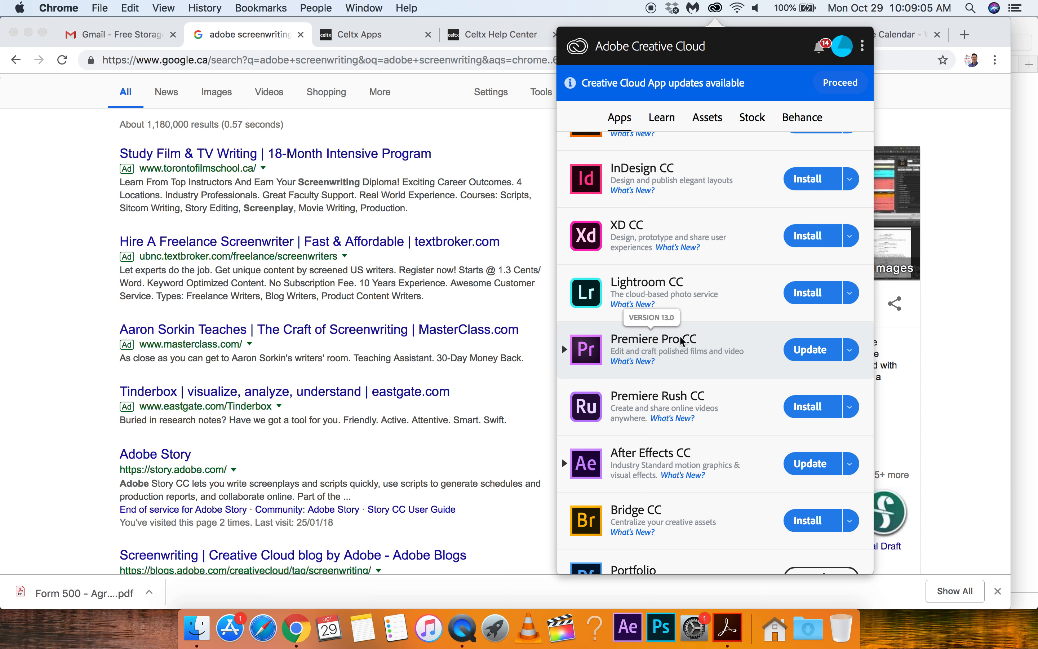
Step: Scroll down the app list to reveal Dreamweaver, Audition, Media Encoder, InCopy, Prelude and Camera Raw
scroll(down, 3)
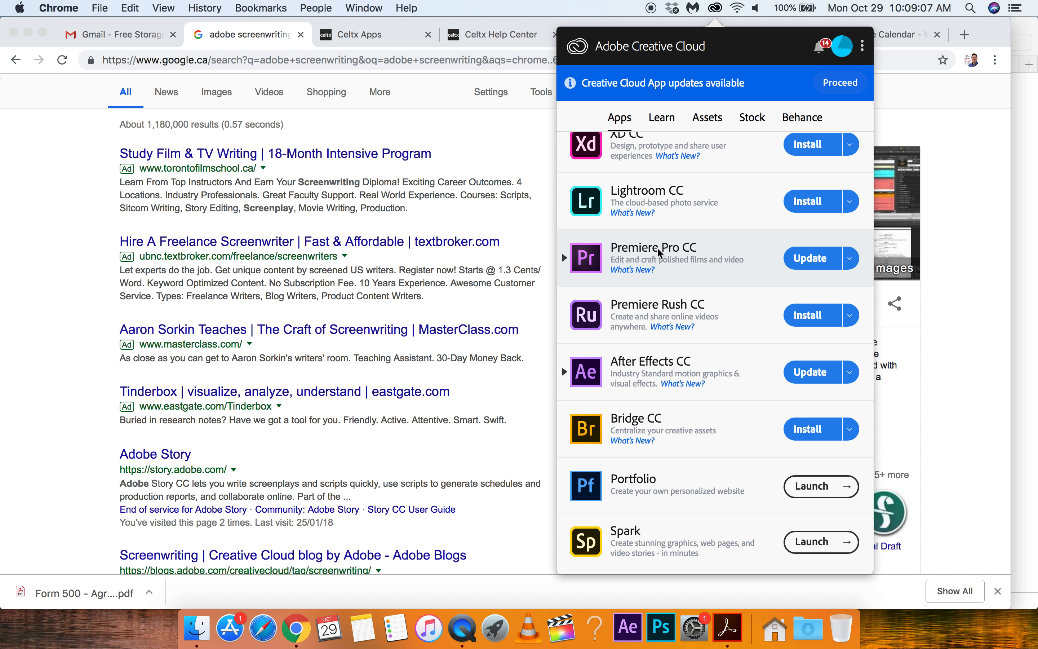
mouse_move(660, 257)
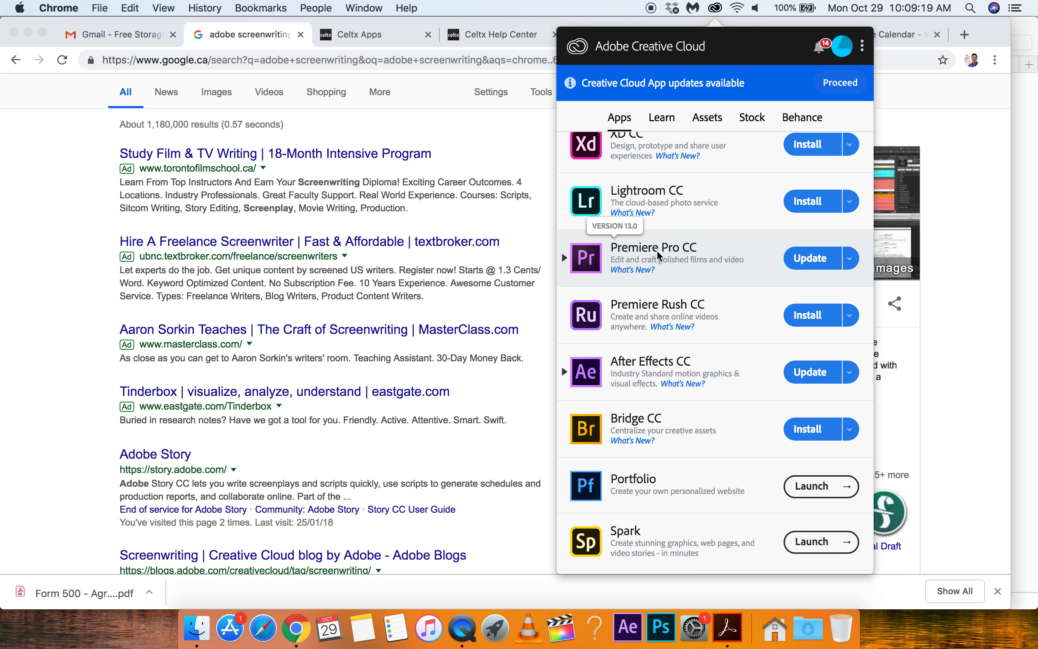
mouse_move(696, 318)
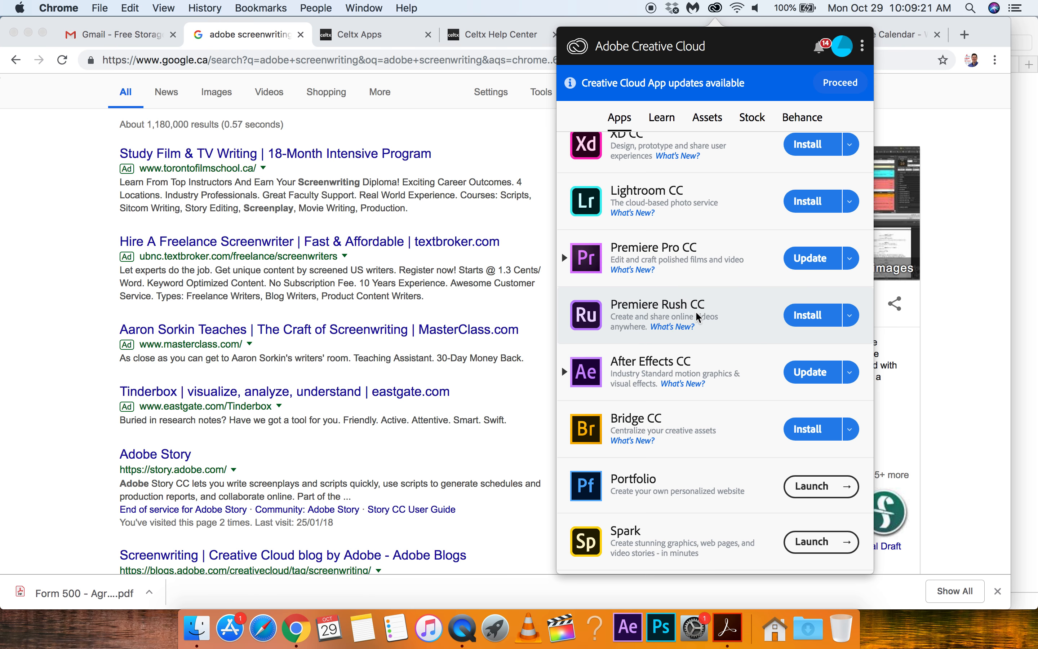
mouse_move(726, 316)
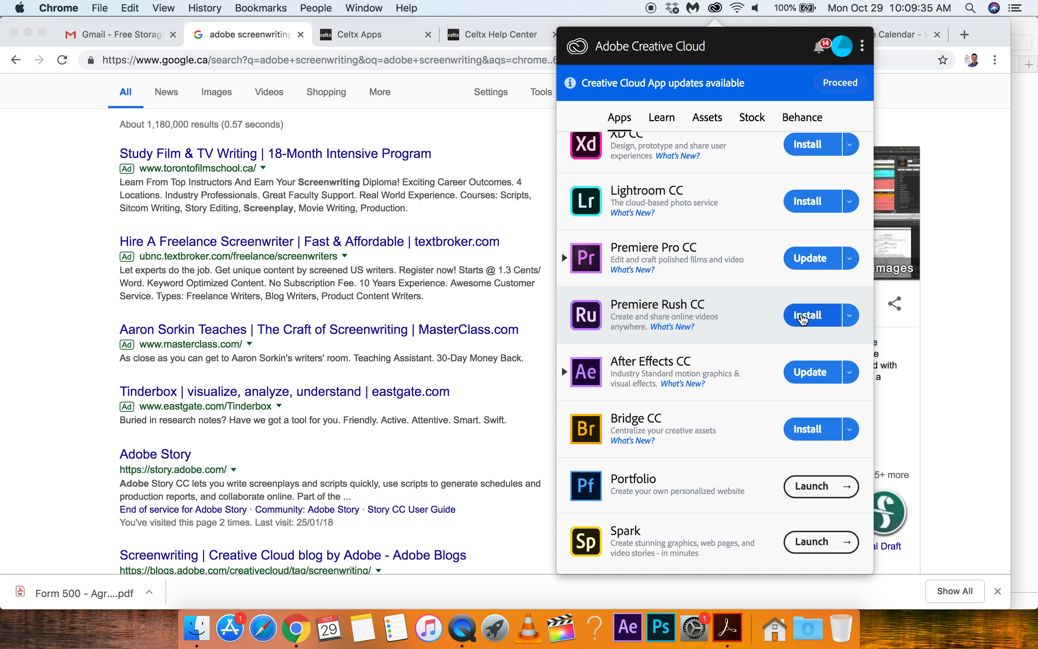
mouse_move(750, 316)
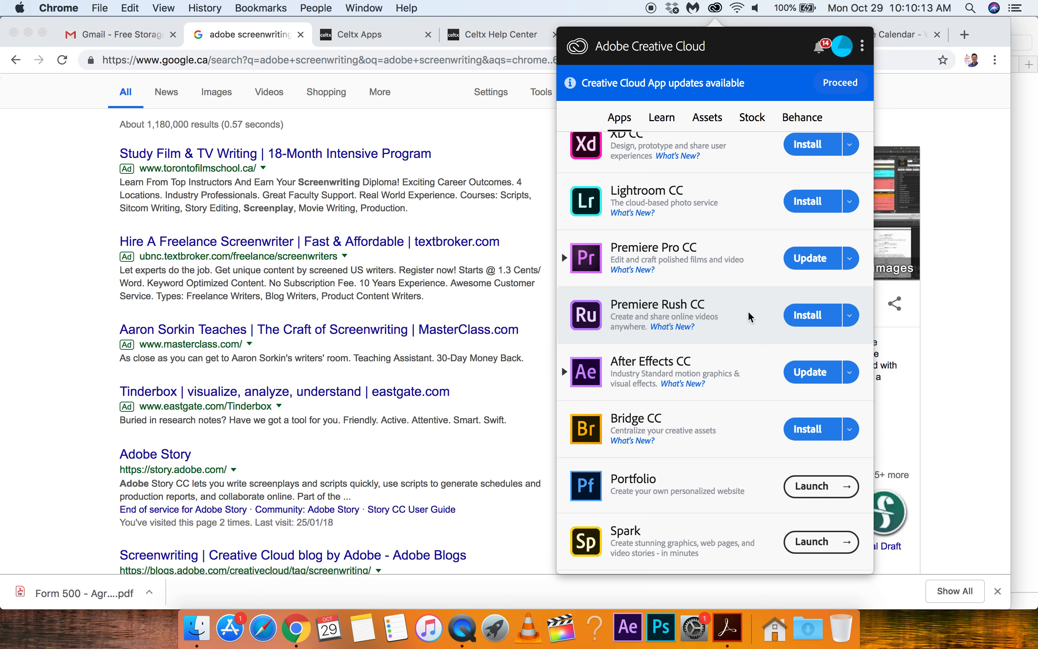
mouse_move(603, 363)
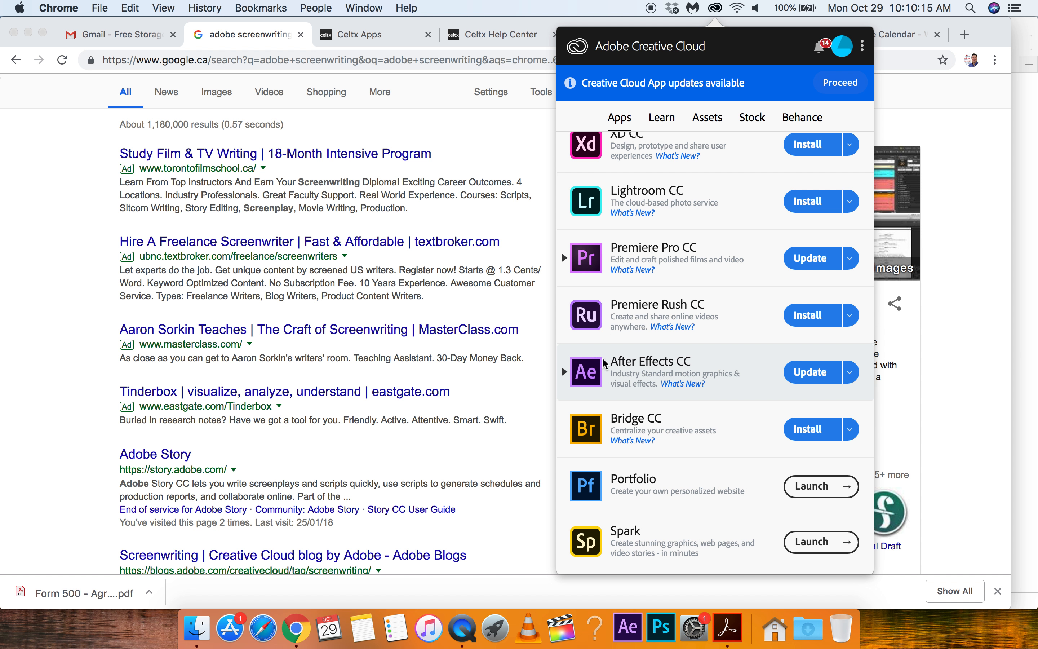
scroll(down, 3)
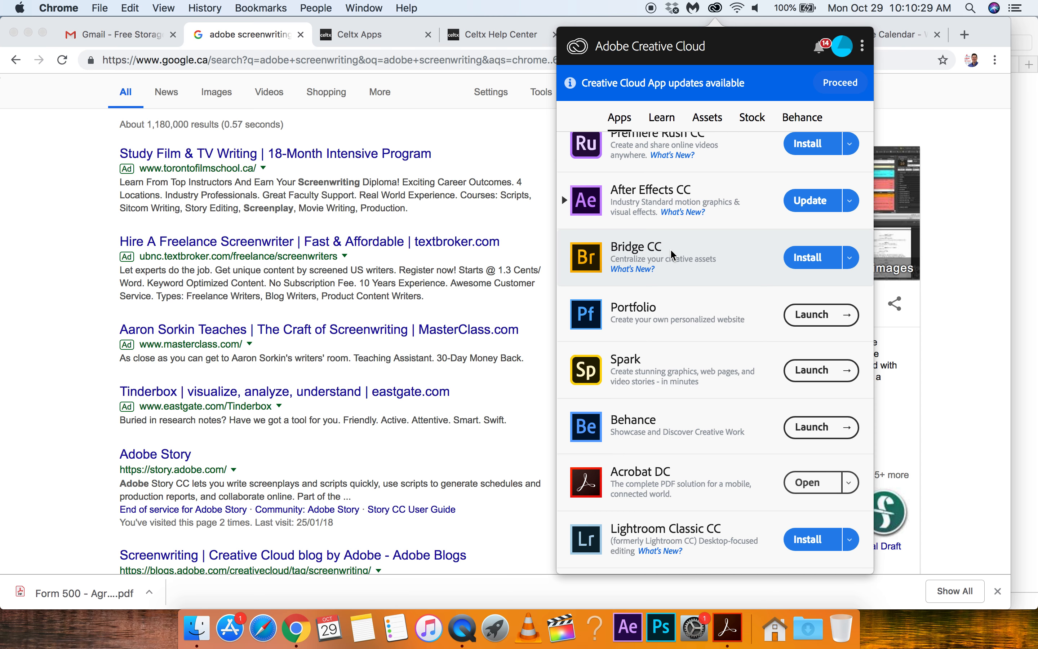
scroll(down, 3)
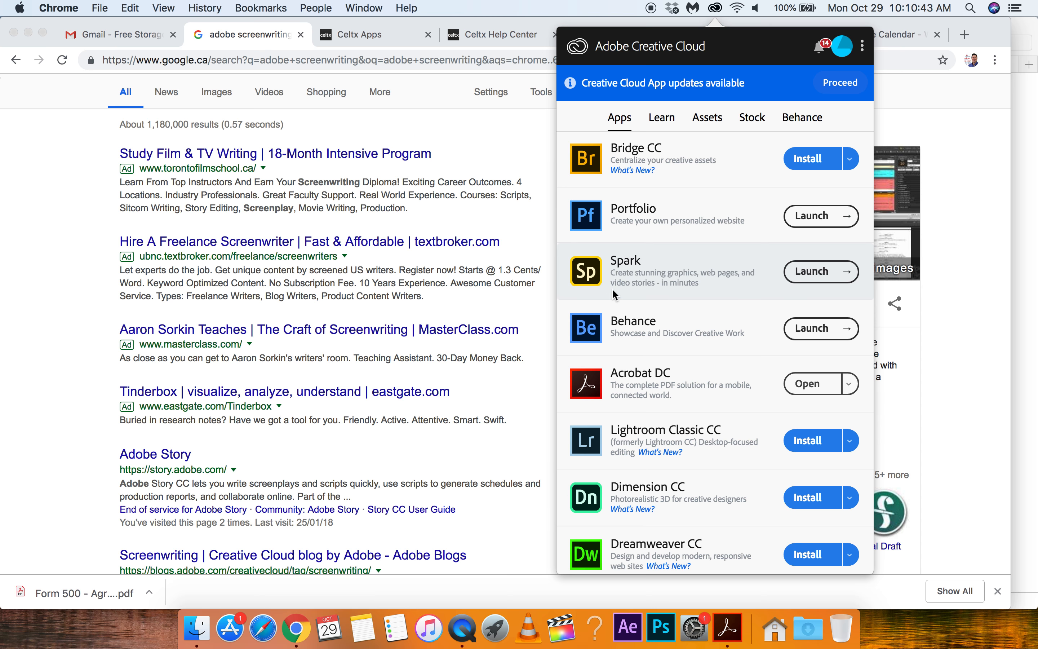
scroll(down, 3)
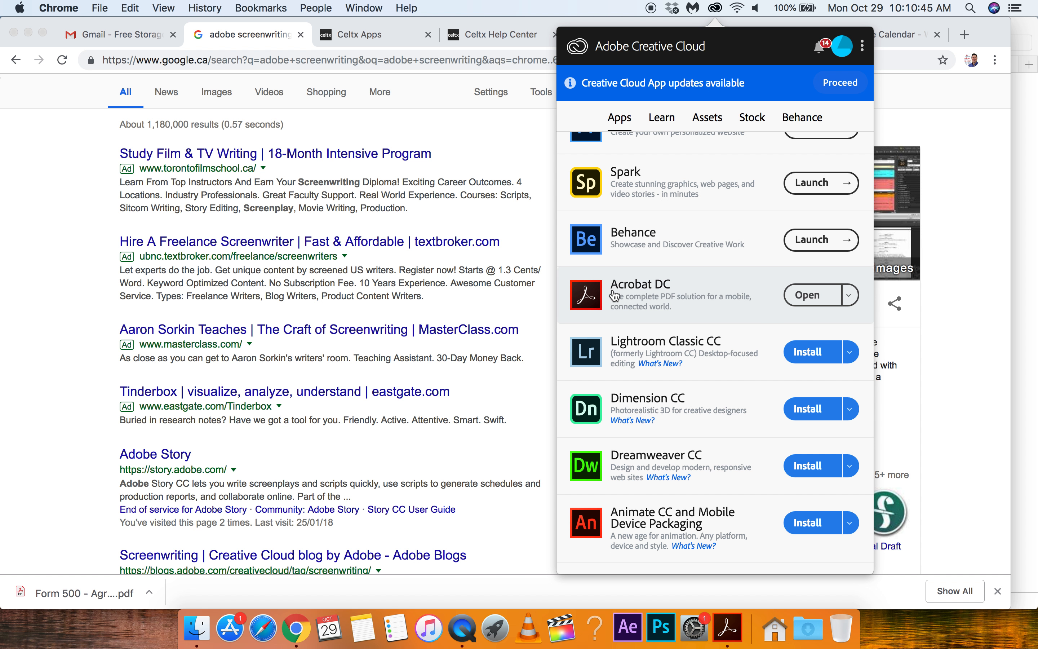
scroll(down, 3)
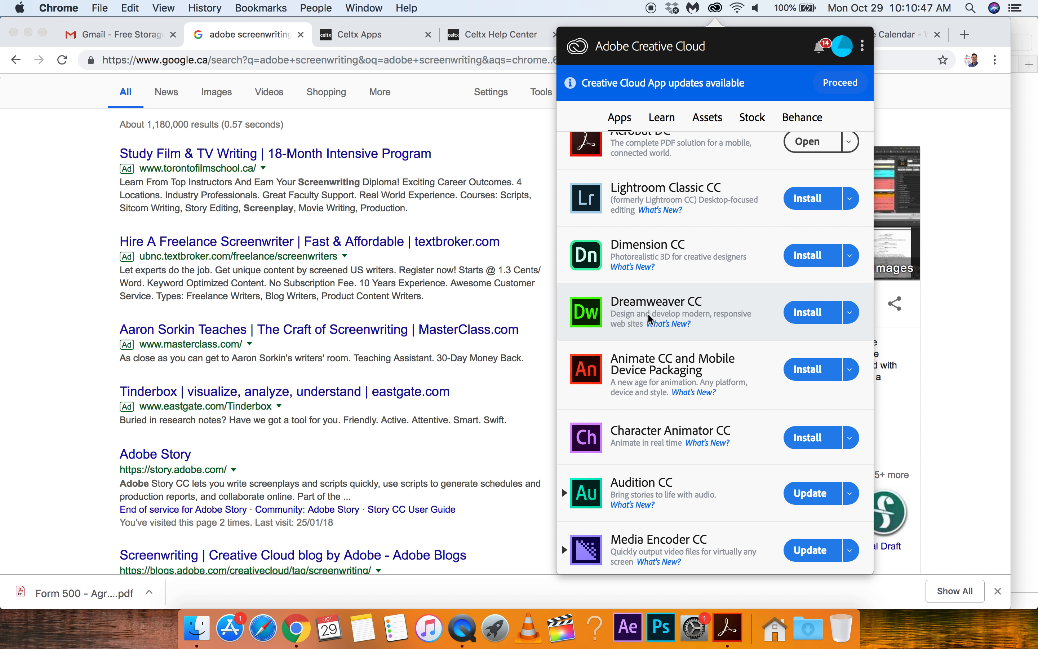
scroll(down, 3)
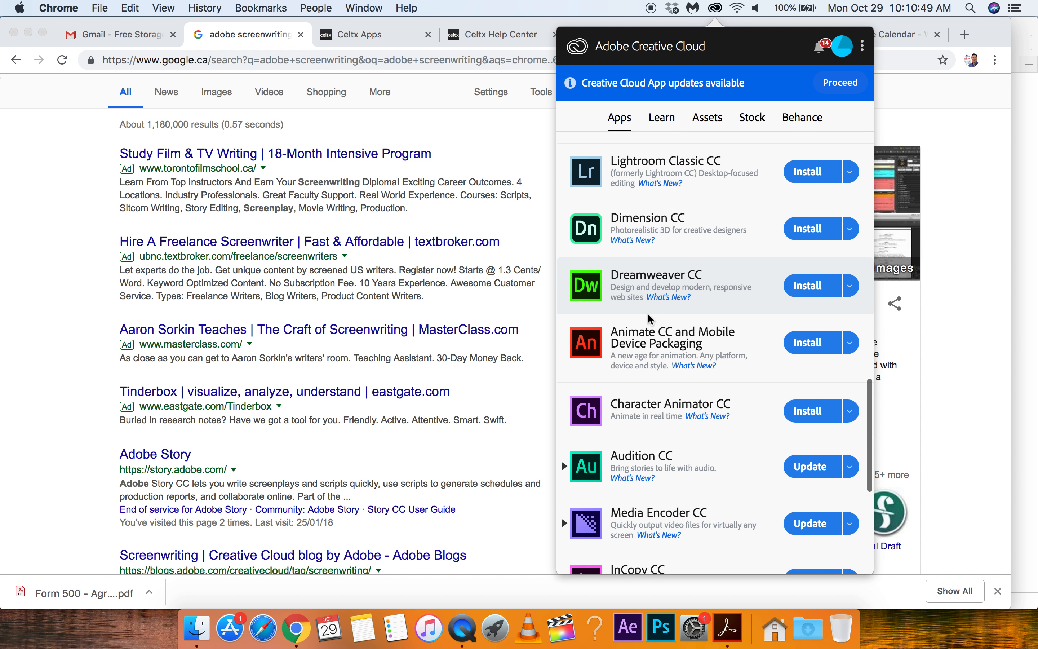
scroll(down, 3)
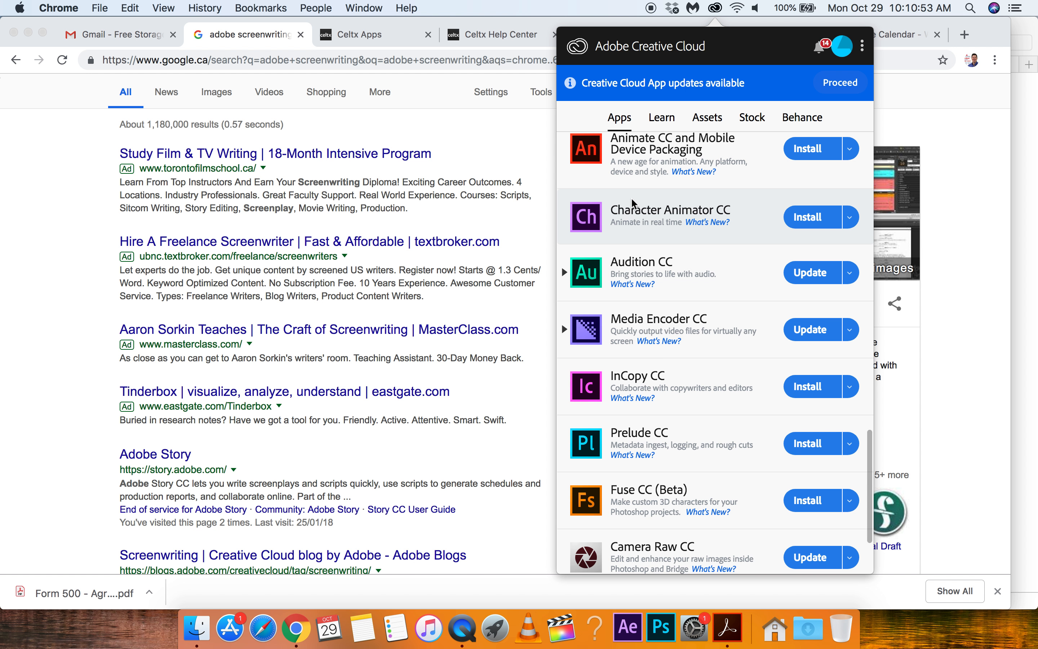
mouse_move(636, 208)
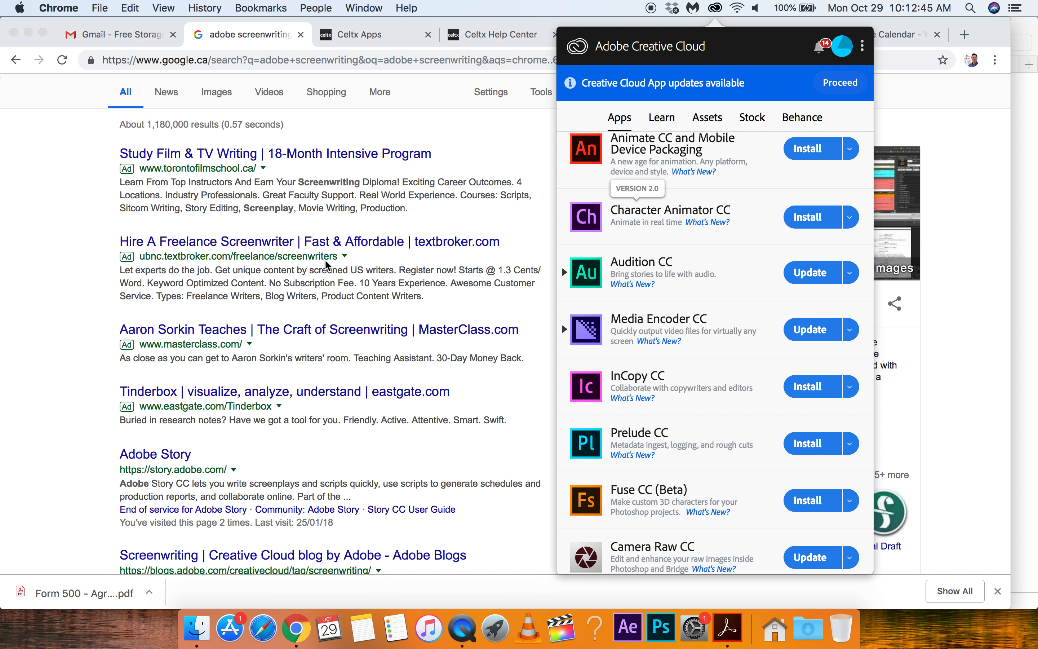
scroll(down, 3)
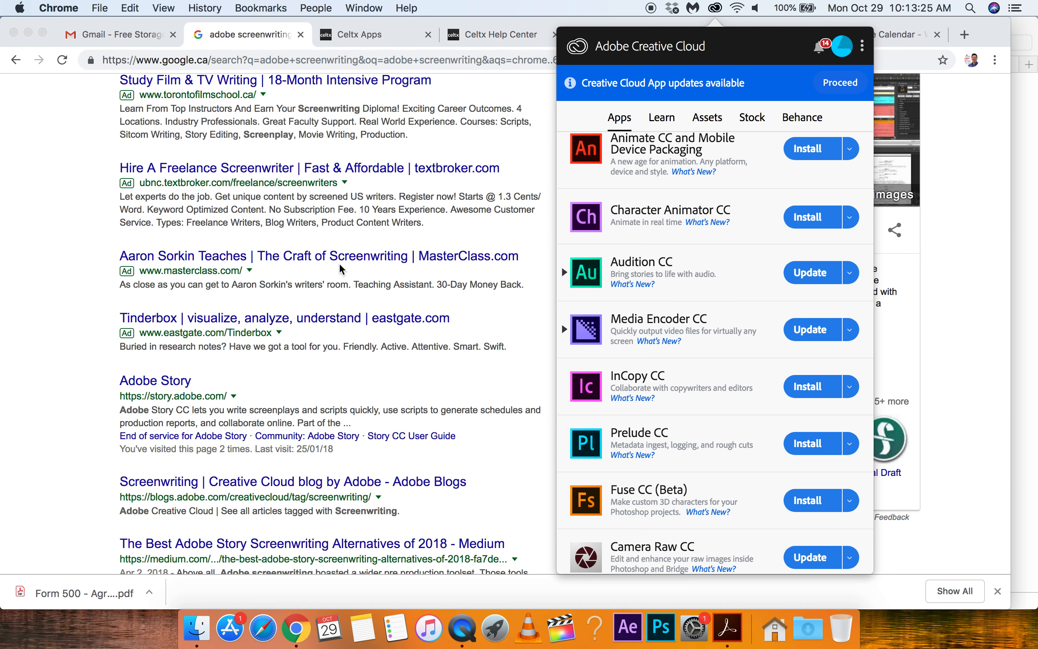
mouse_move(581, 250)
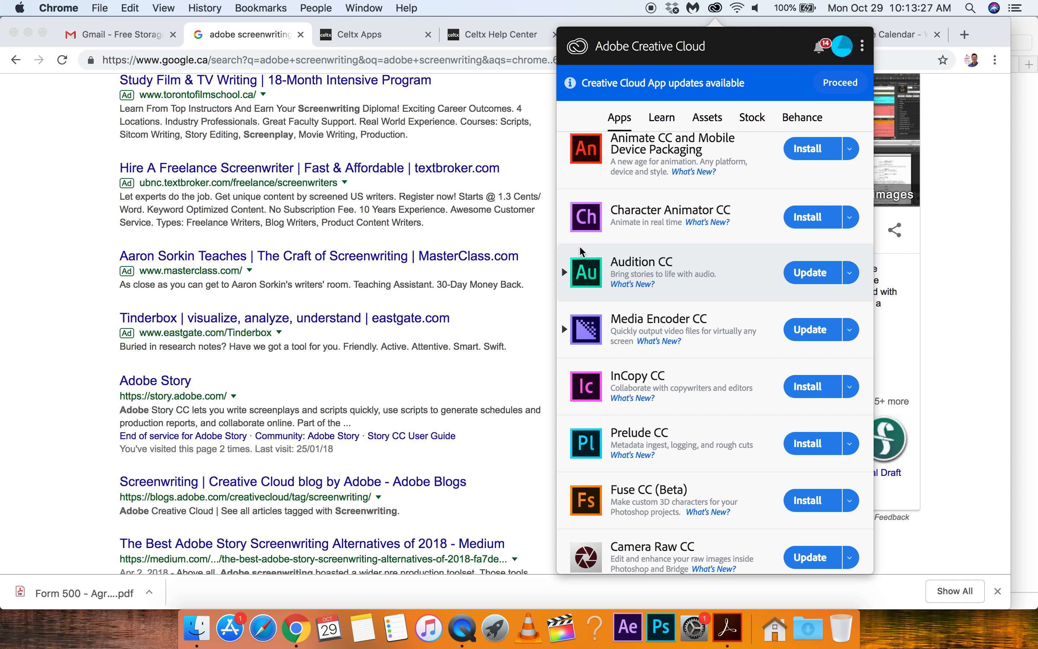
Step: Scroll back up the app list and view only the installed apps with their versions
scroll(down, 3)
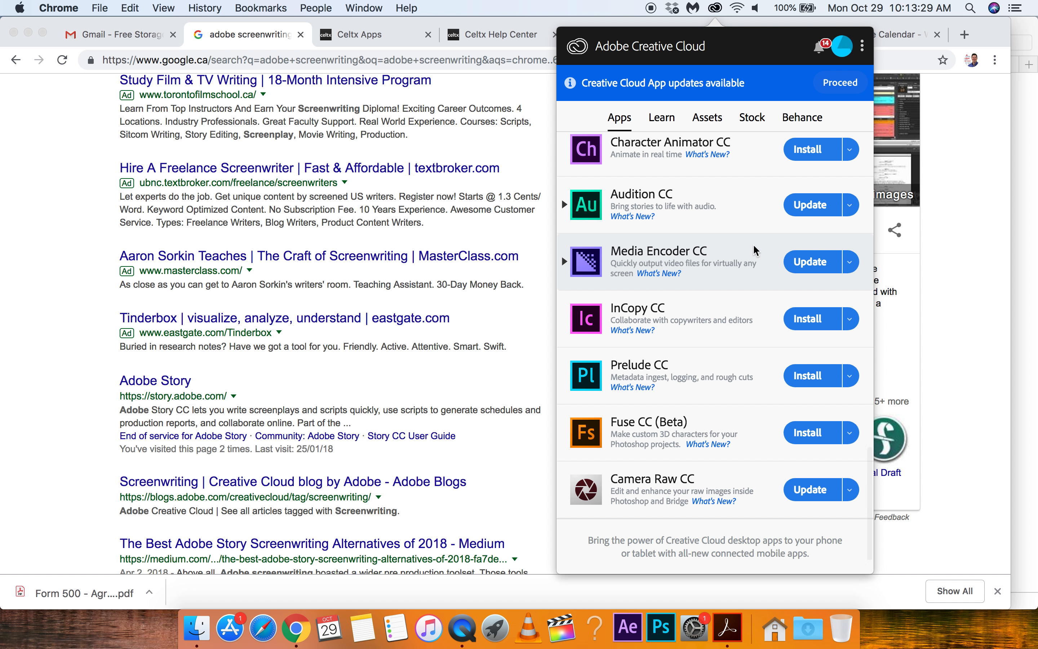
mouse_move(742, 209)
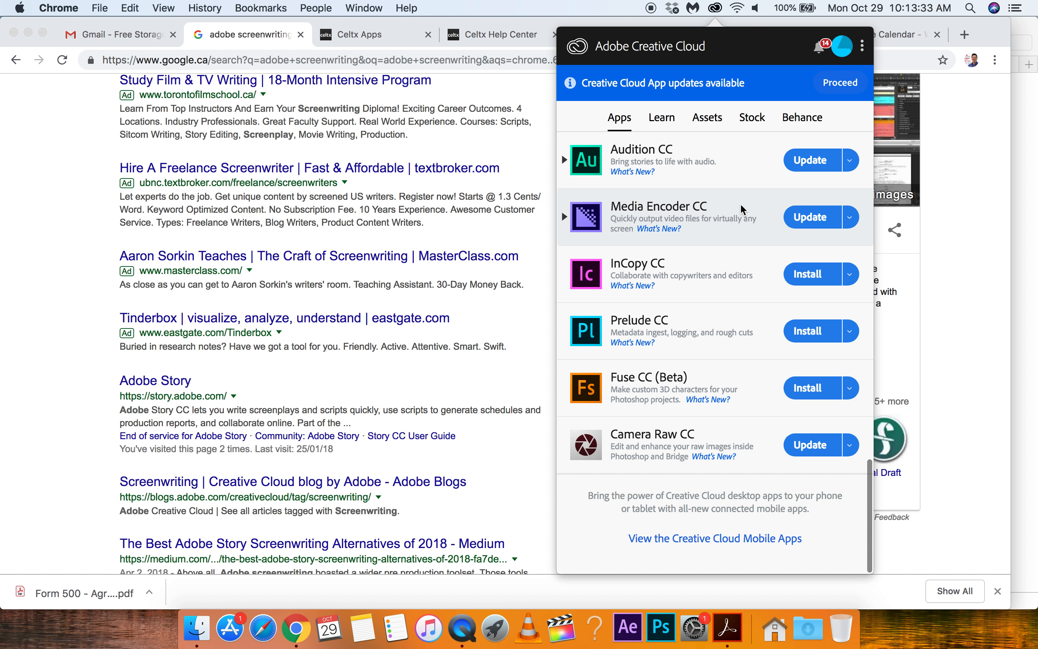
scroll(up, 3)
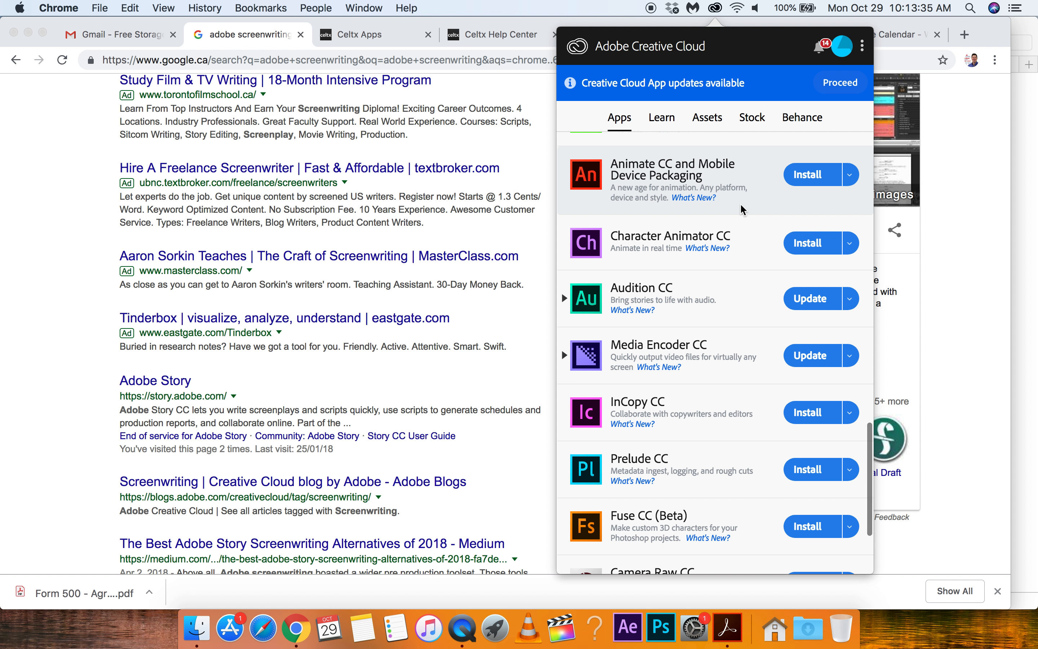
scroll(up, 3)
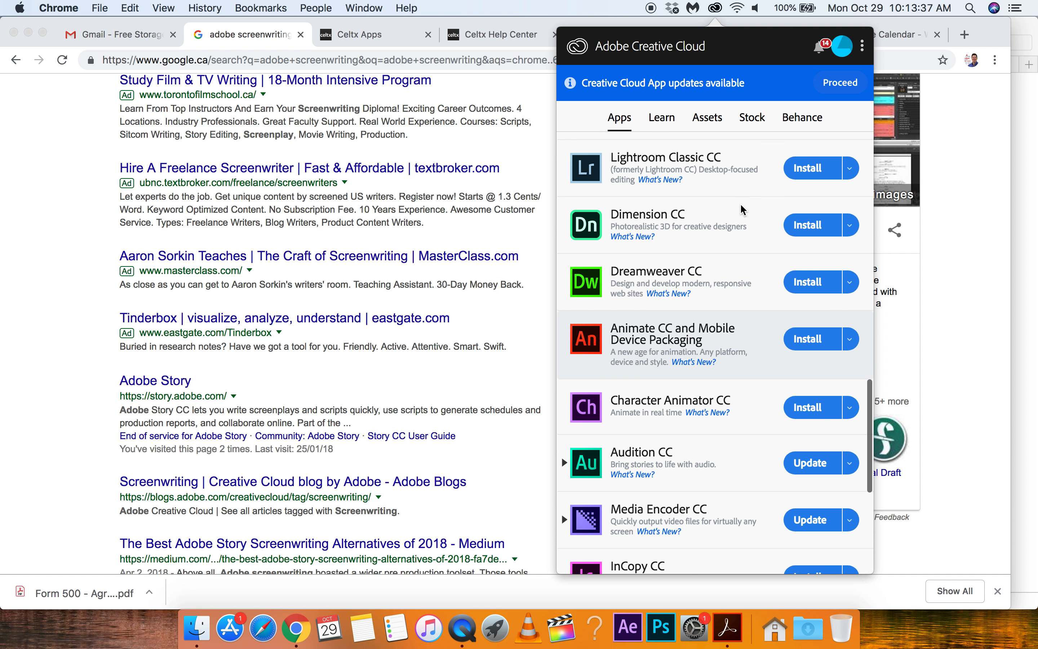
scroll(up, 3)
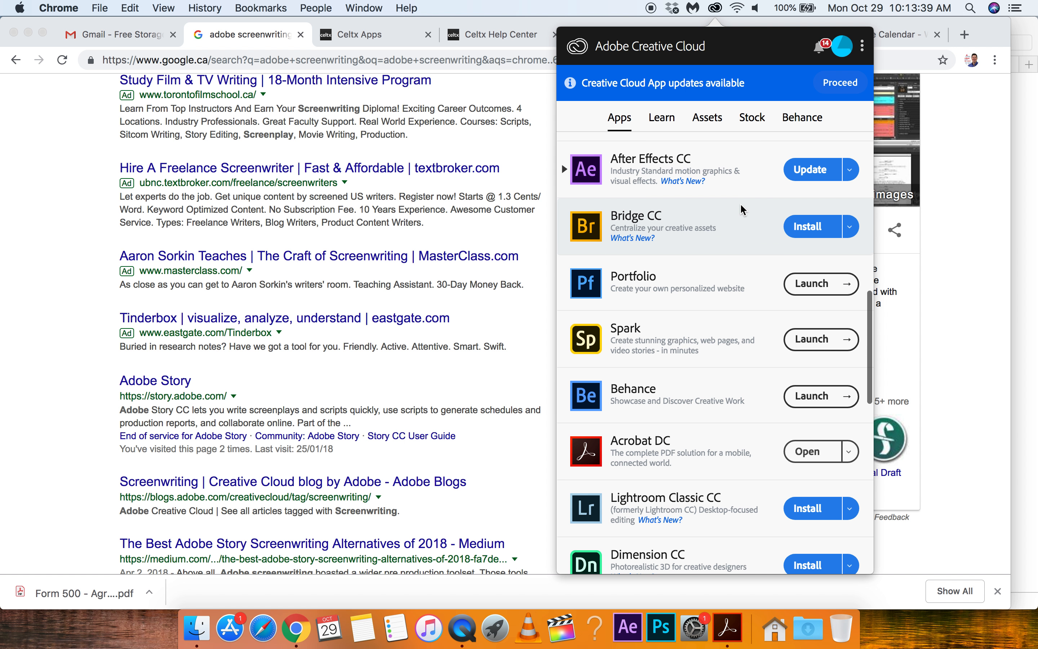
scroll(up, 3)
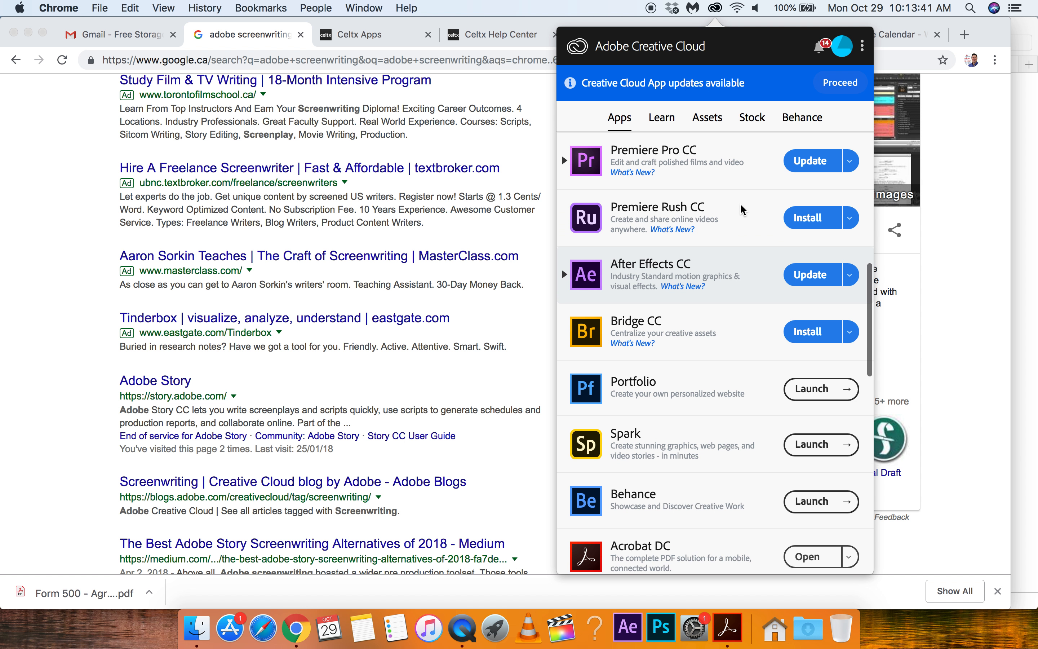
mouse_move(748, 403)
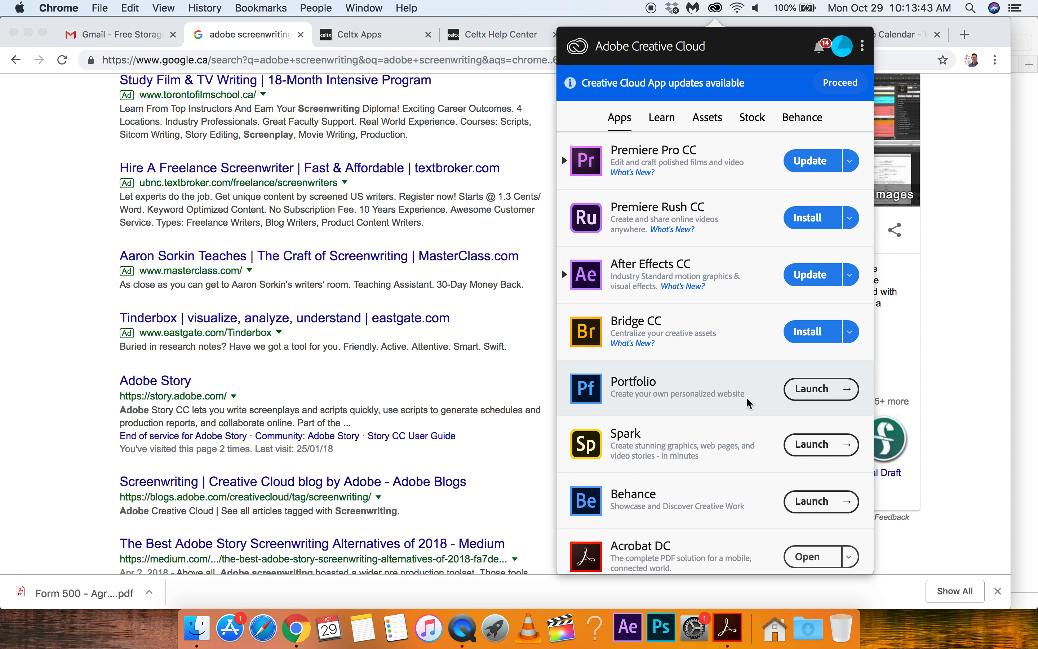
scroll(up, 3)
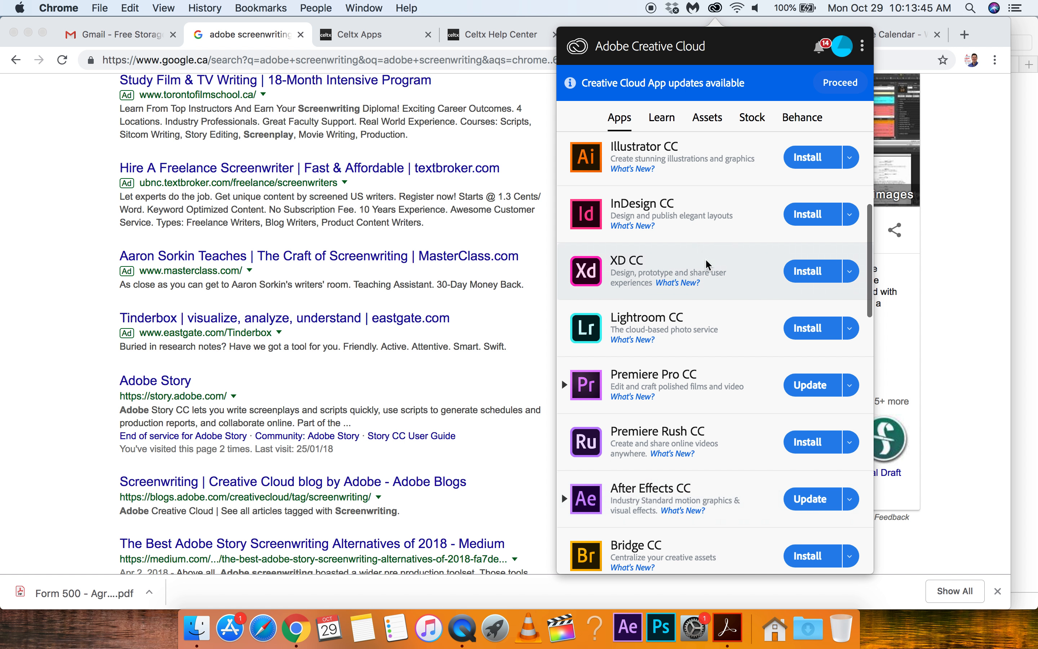
scroll(up, 3)
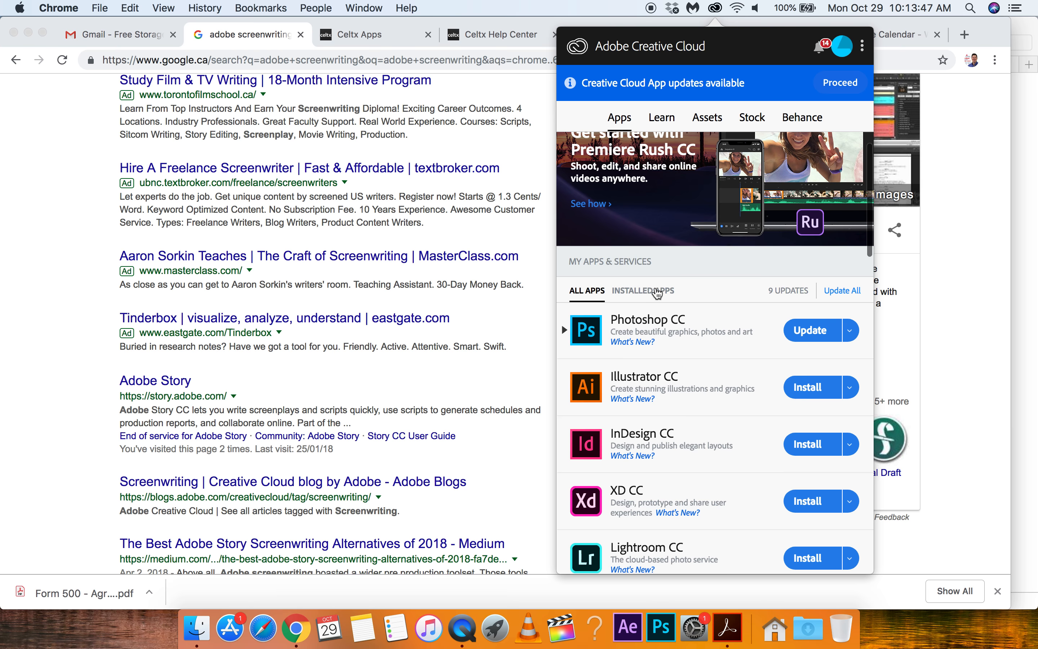
click(642, 291)
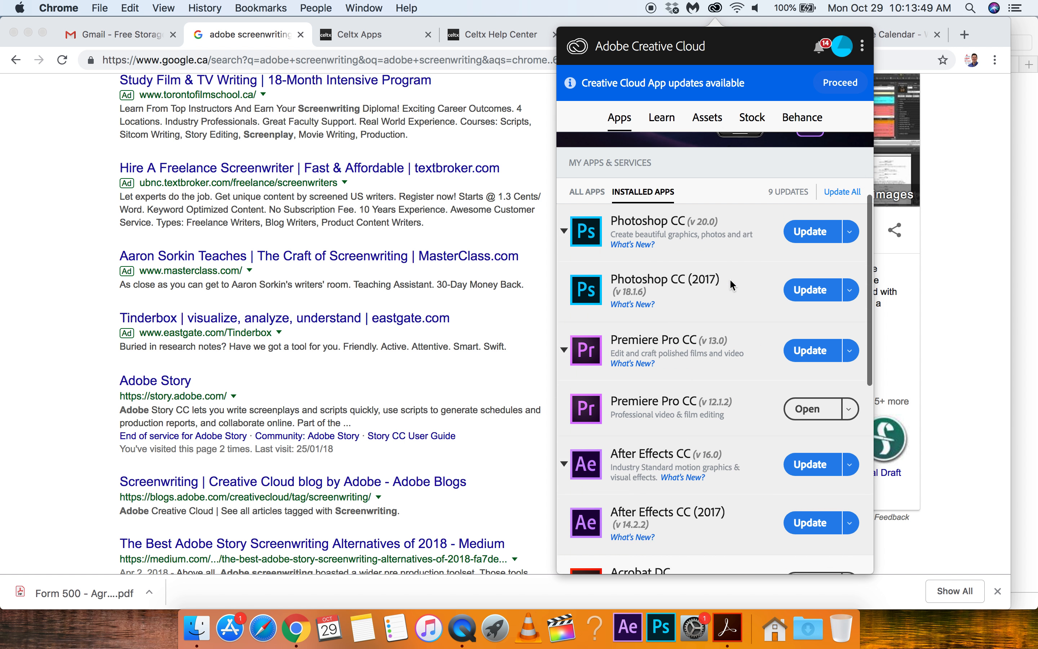
scroll(down, 3)
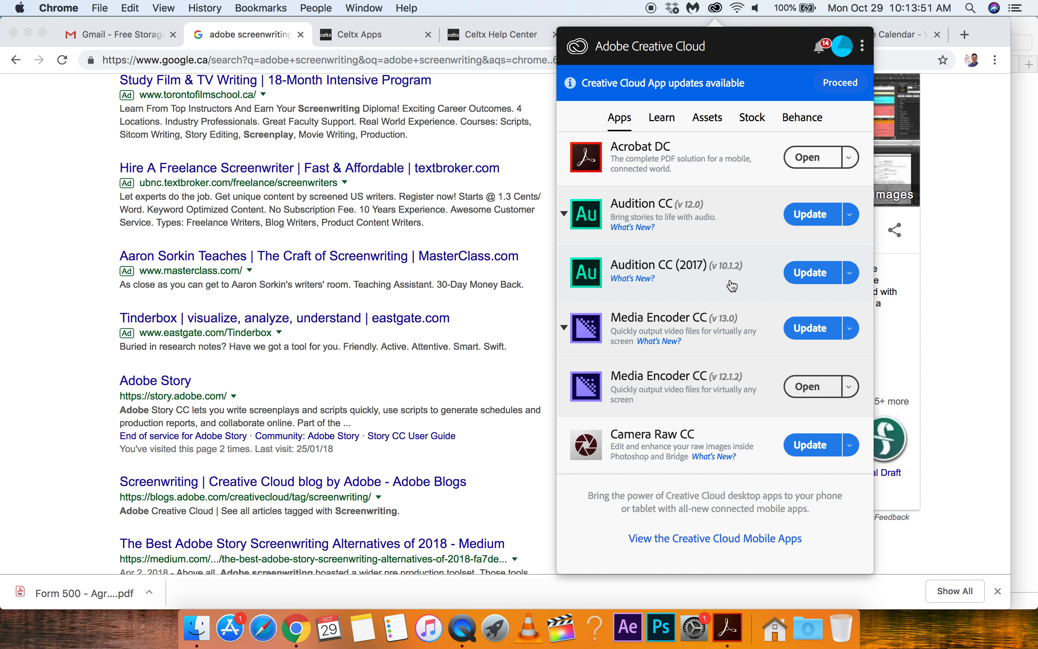
scroll(up, 3)
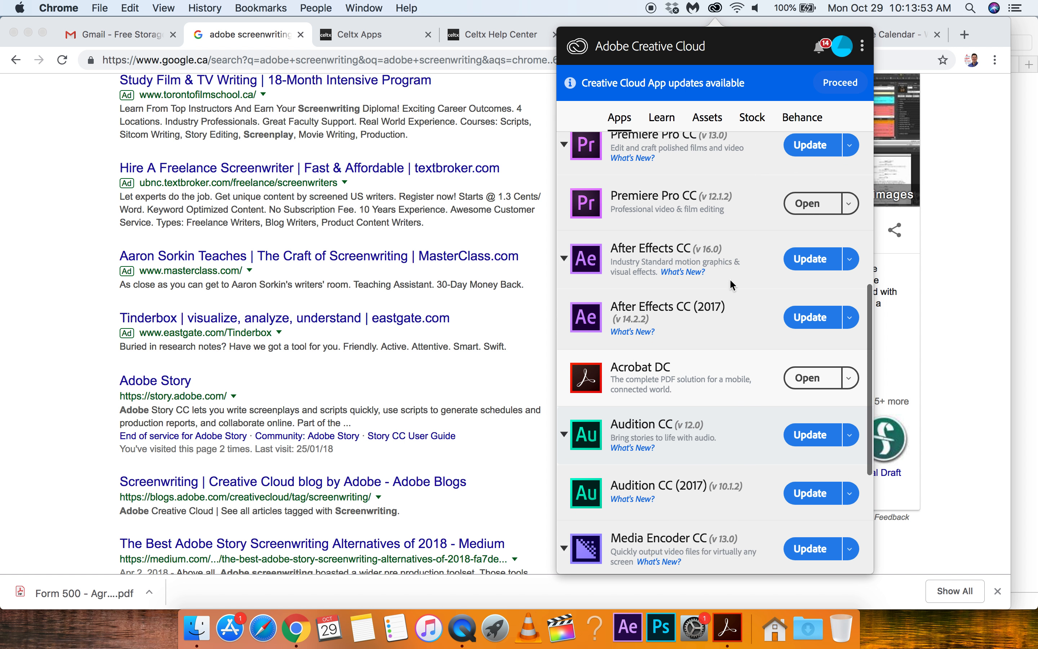
scroll(up, 3)
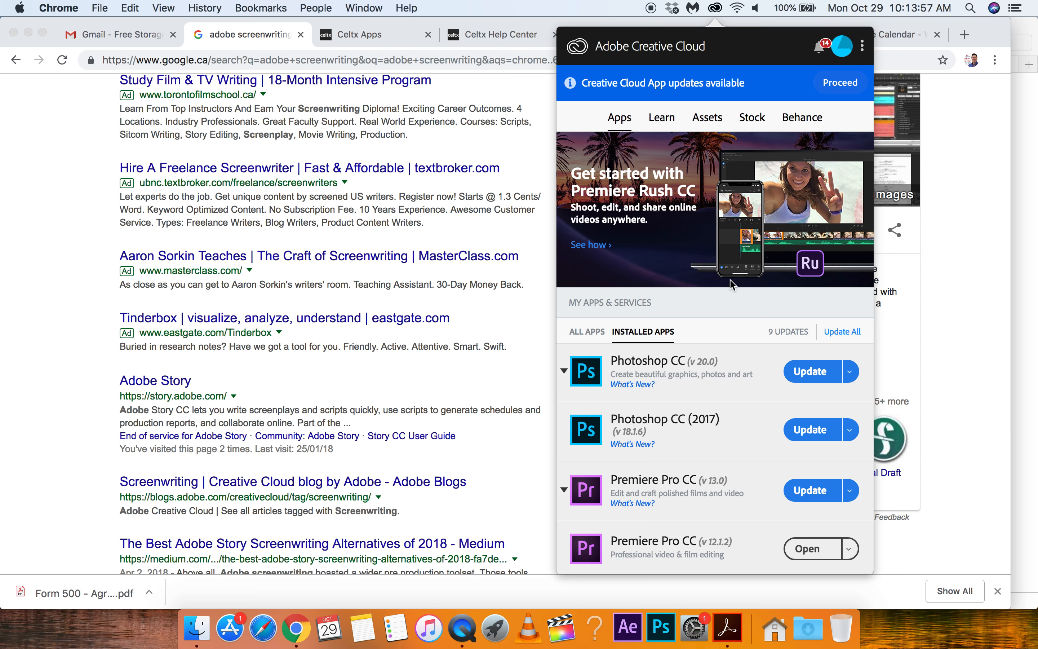
Step: Look at the Assets and Stock sections, then close the Creative Cloud panel
click(707, 118)
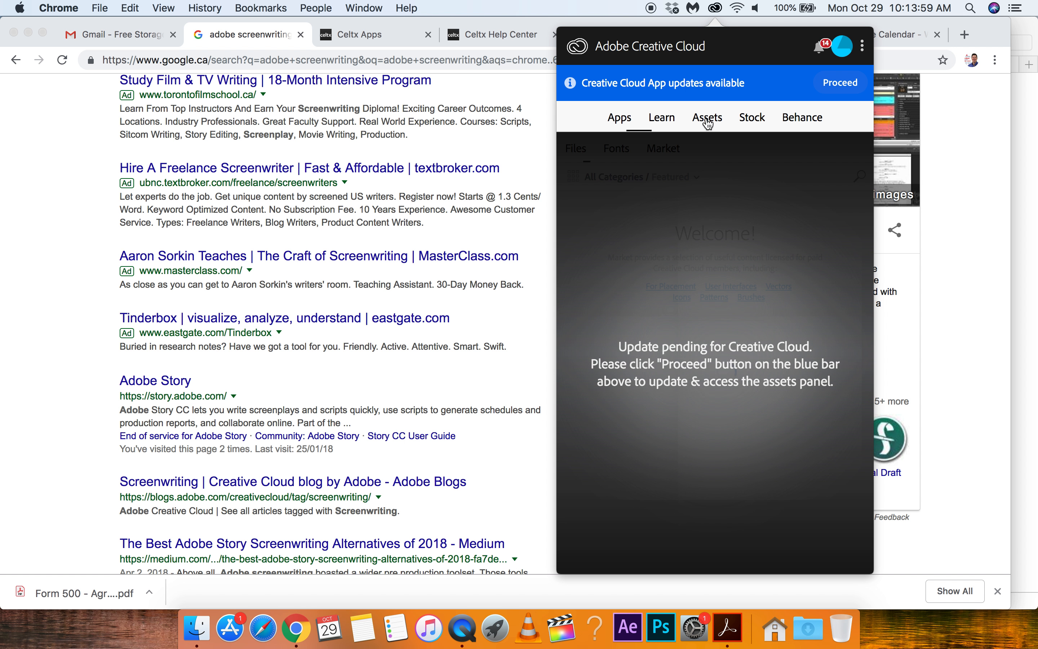
click(751, 118)
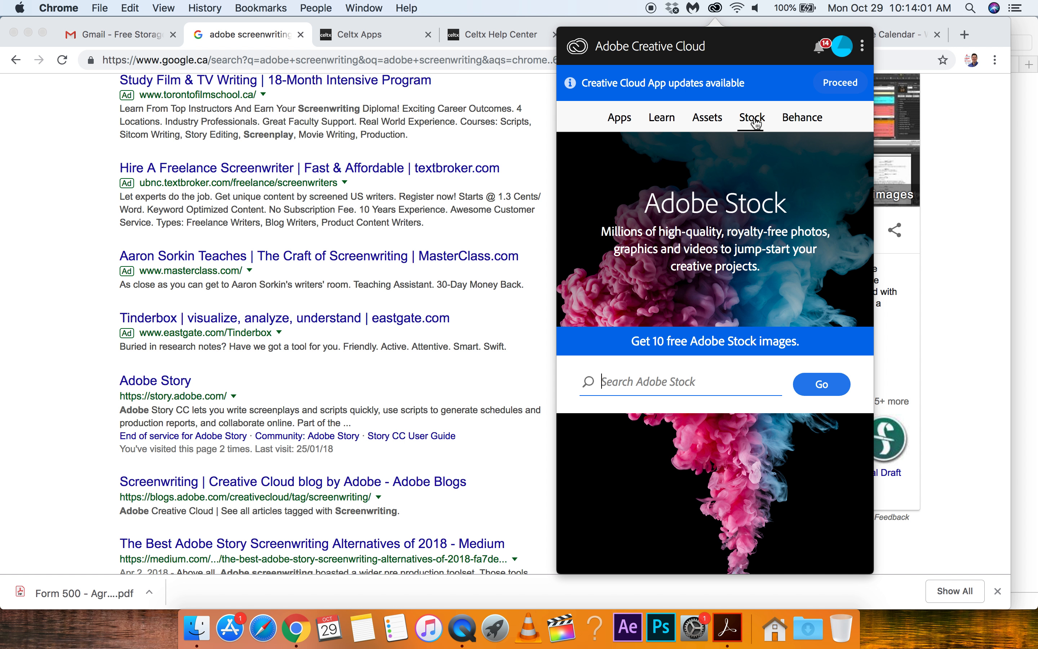
click(619, 118)
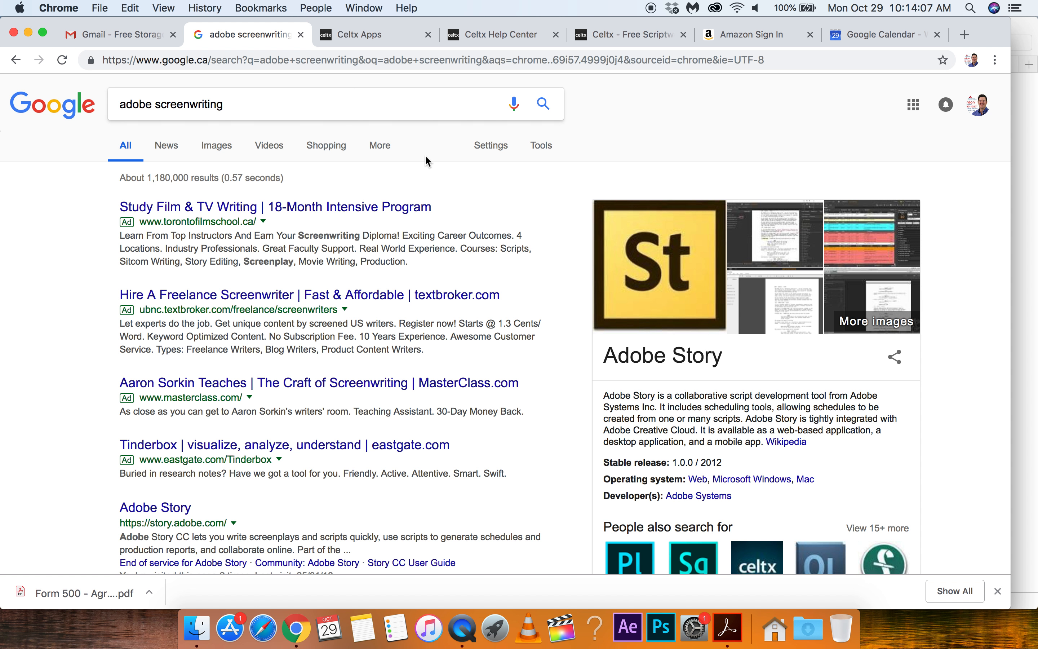
mouse_move(792, 446)
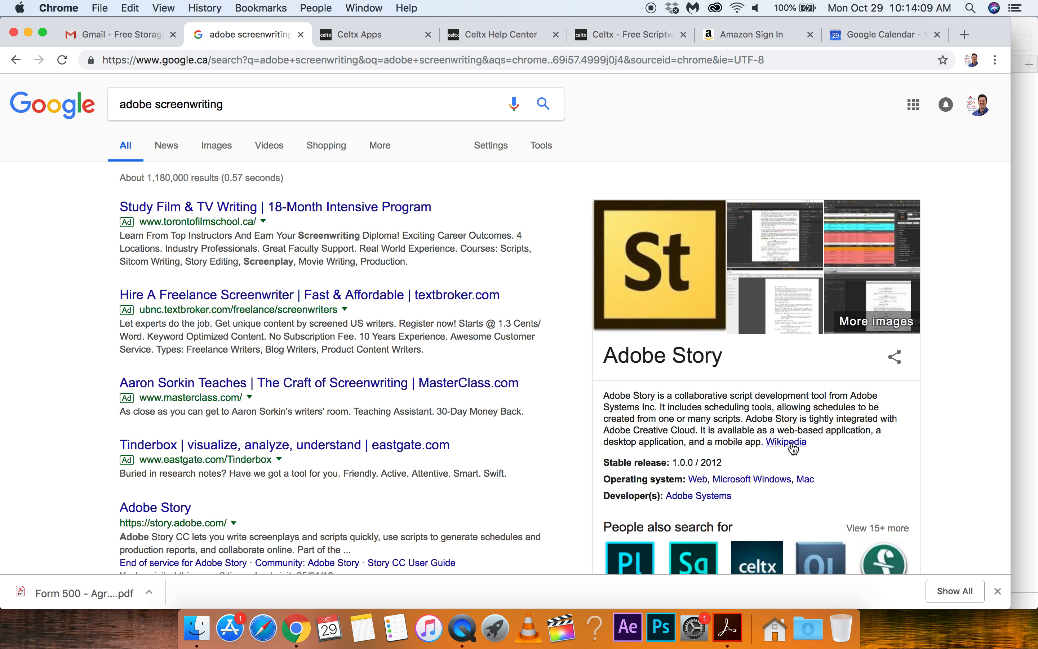
Step: Open Wikipedia's Adobe Story article from the knowledge panel and read about its discontinuation
click(785, 442)
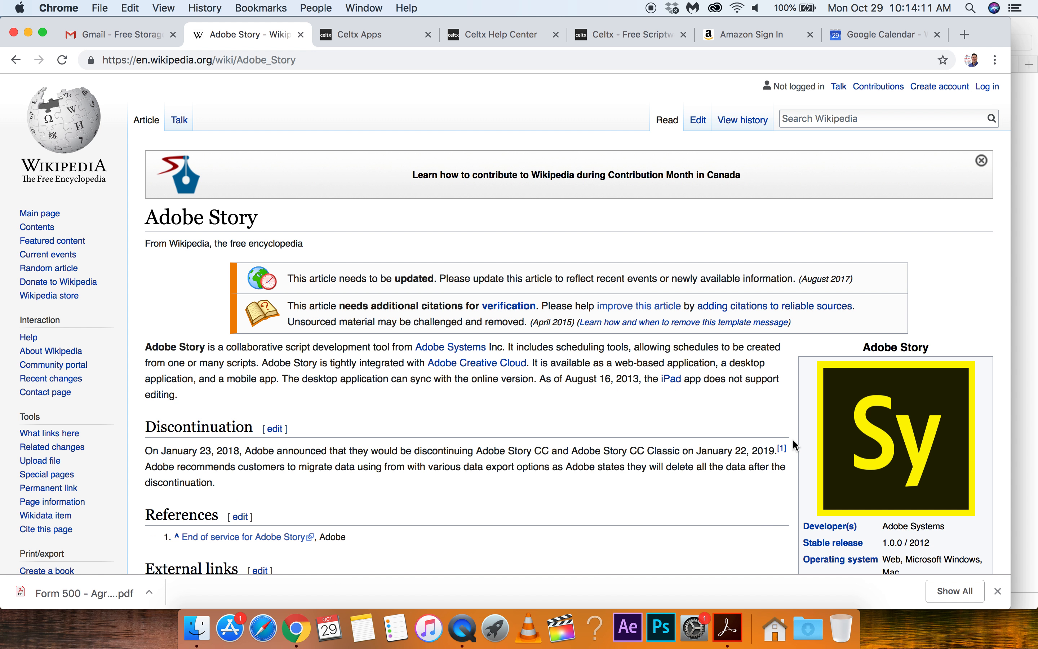
scroll(down, 3)
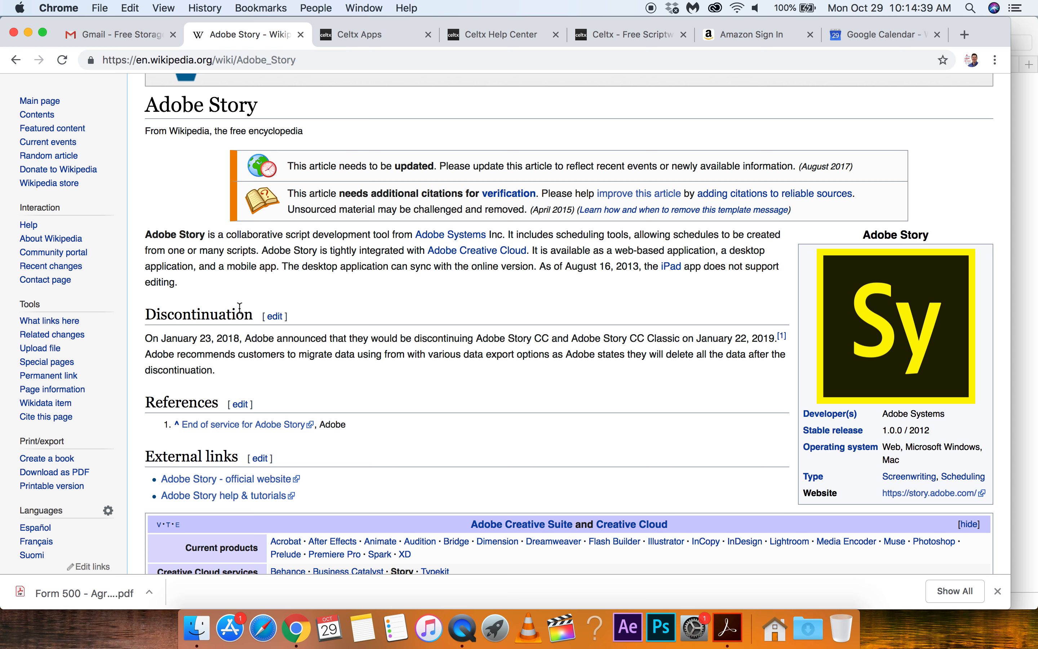
scroll(up, 3)
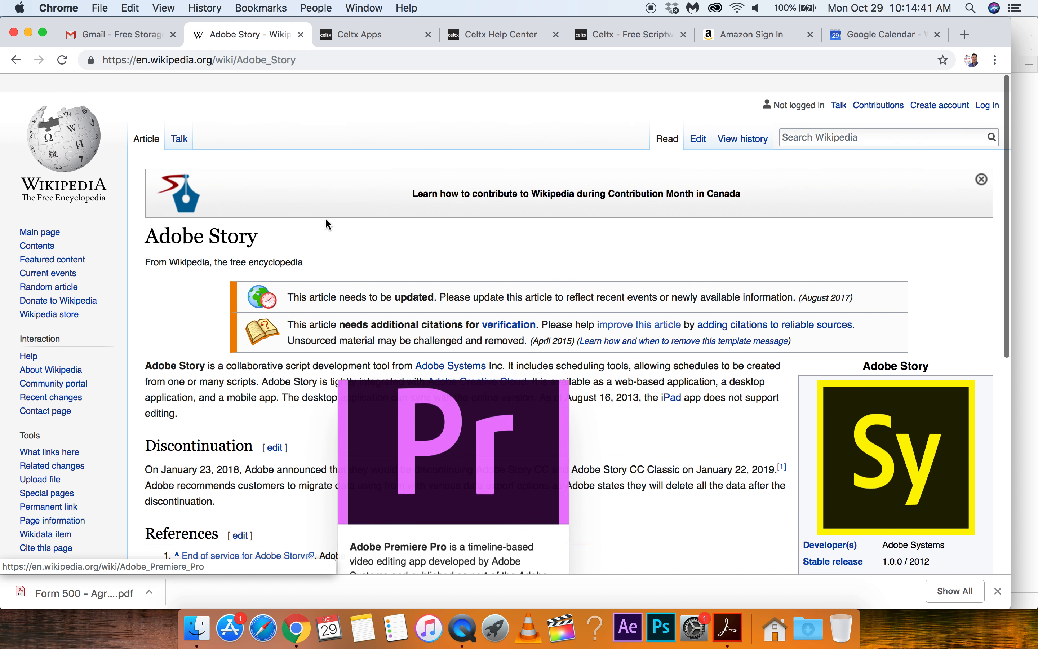
Step: Search Google for 'adobe story reviews', listing PCMag's review and G2 Crowd ratings
text(adobe screenwriting)
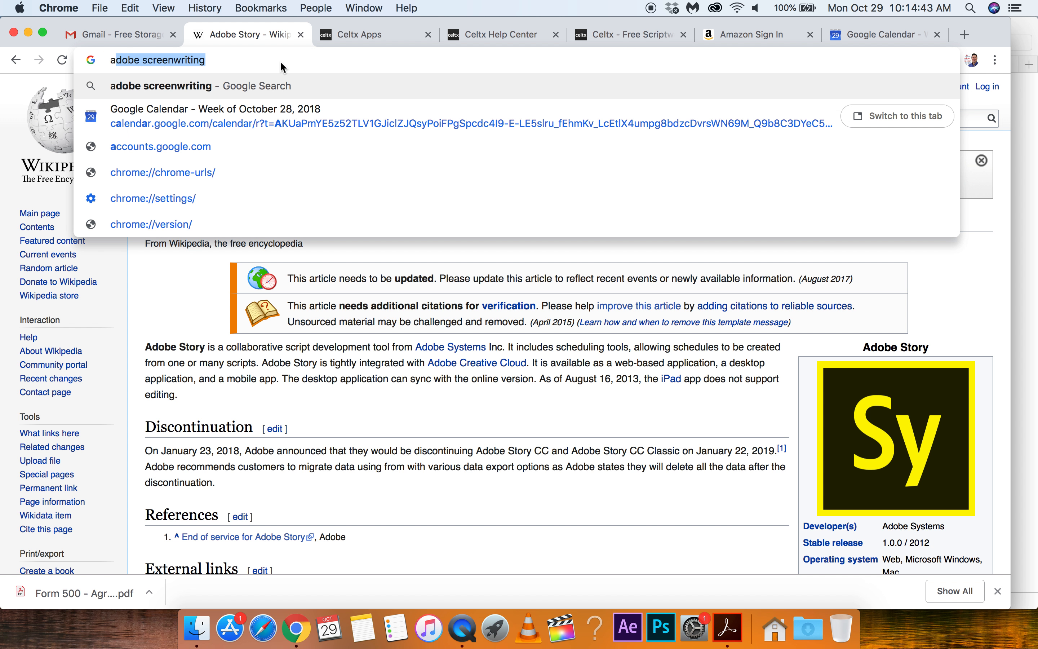
text(adobe story)
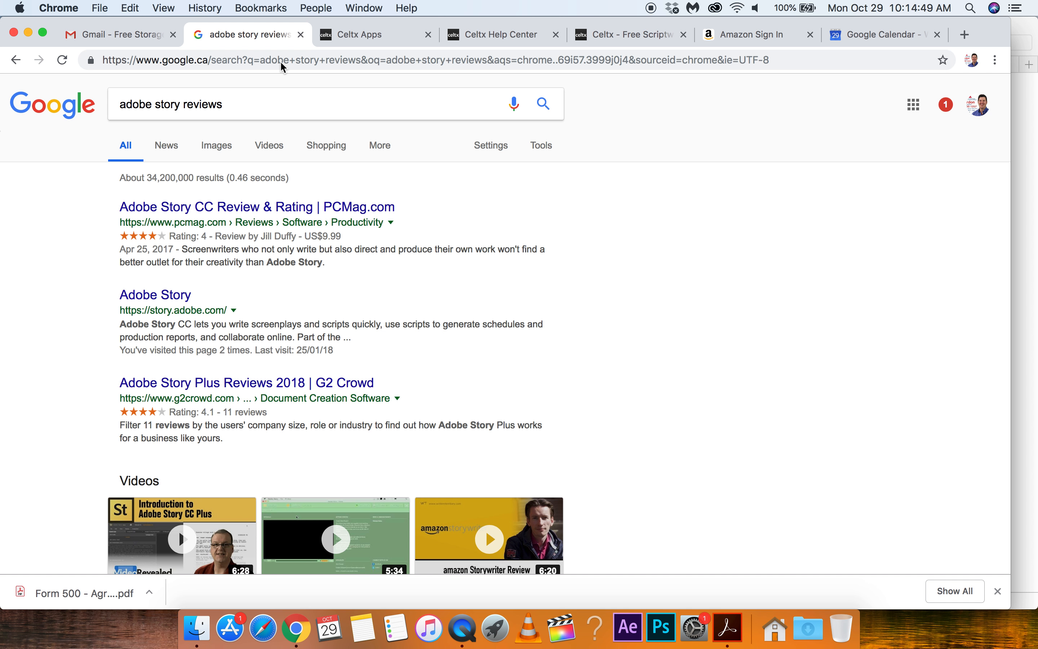
mouse_move(337, 181)
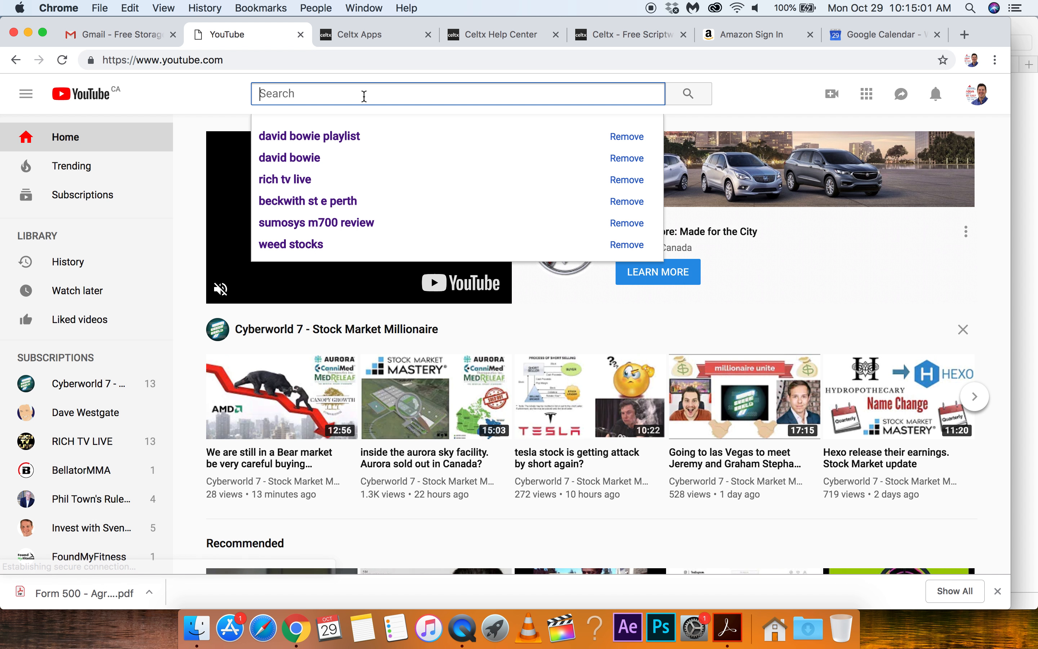
Step: Search YouTube for 'adobe story review' and browse the video results
text(adobe st)
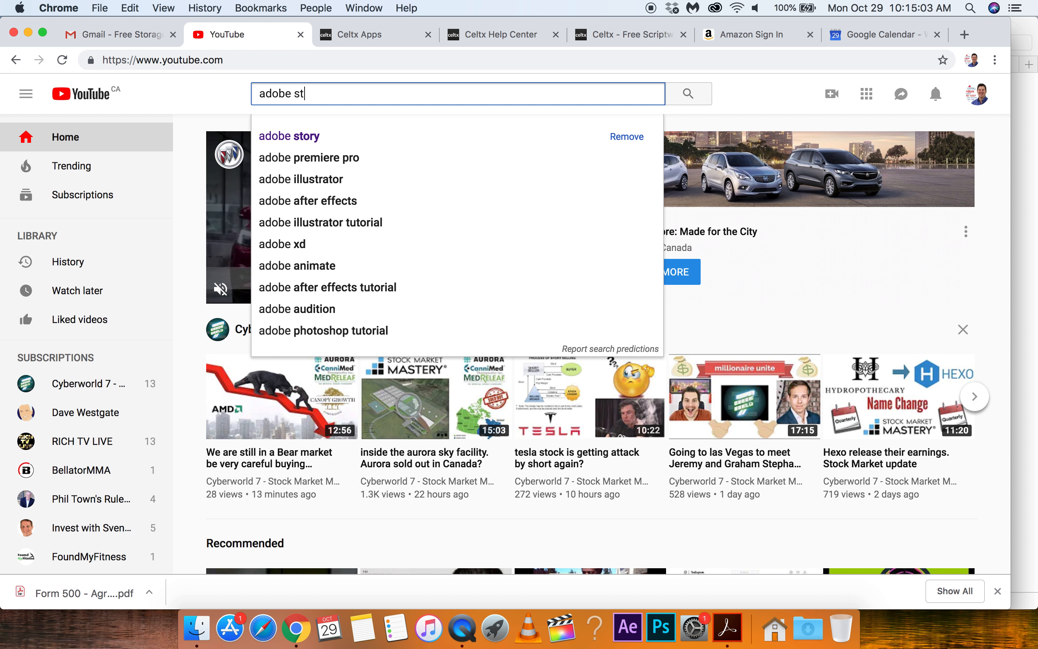
click(288, 136)
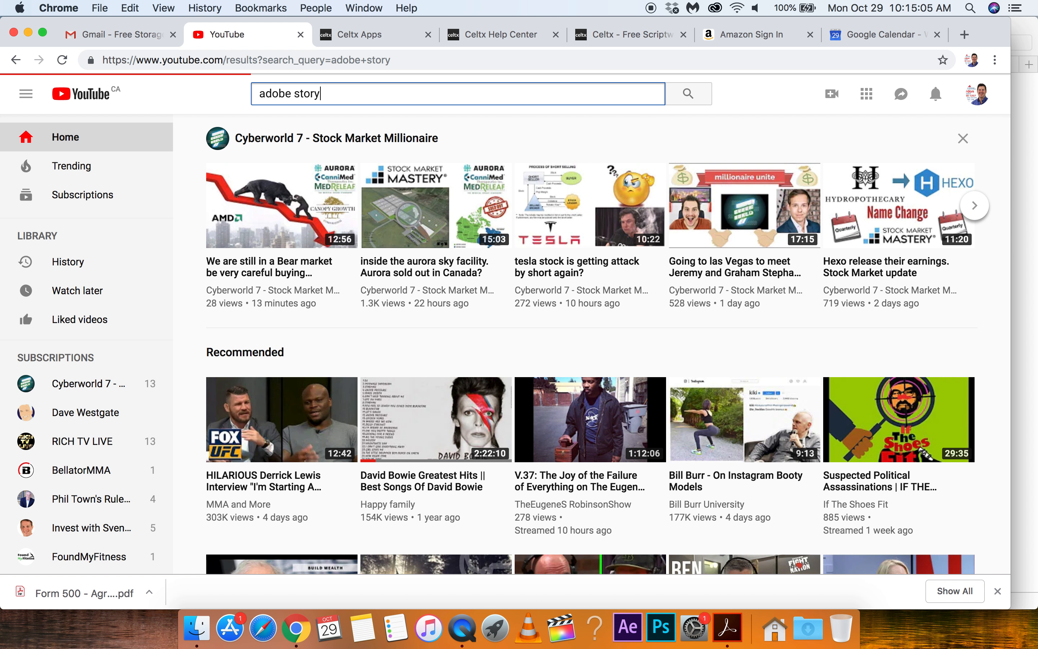
click(687, 93)
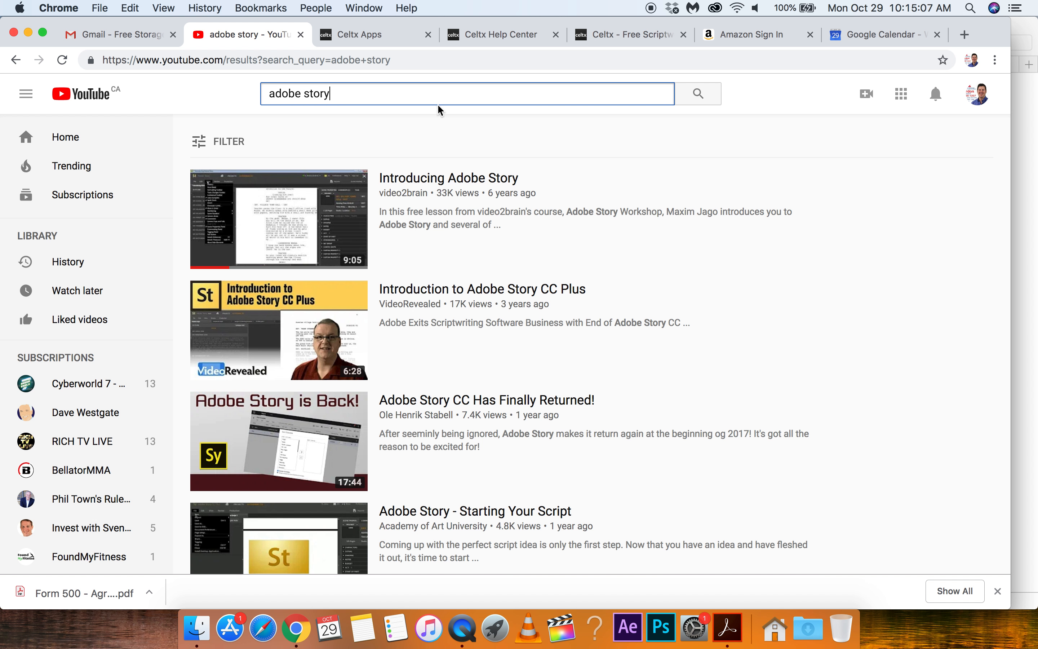
mouse_move(427, 95)
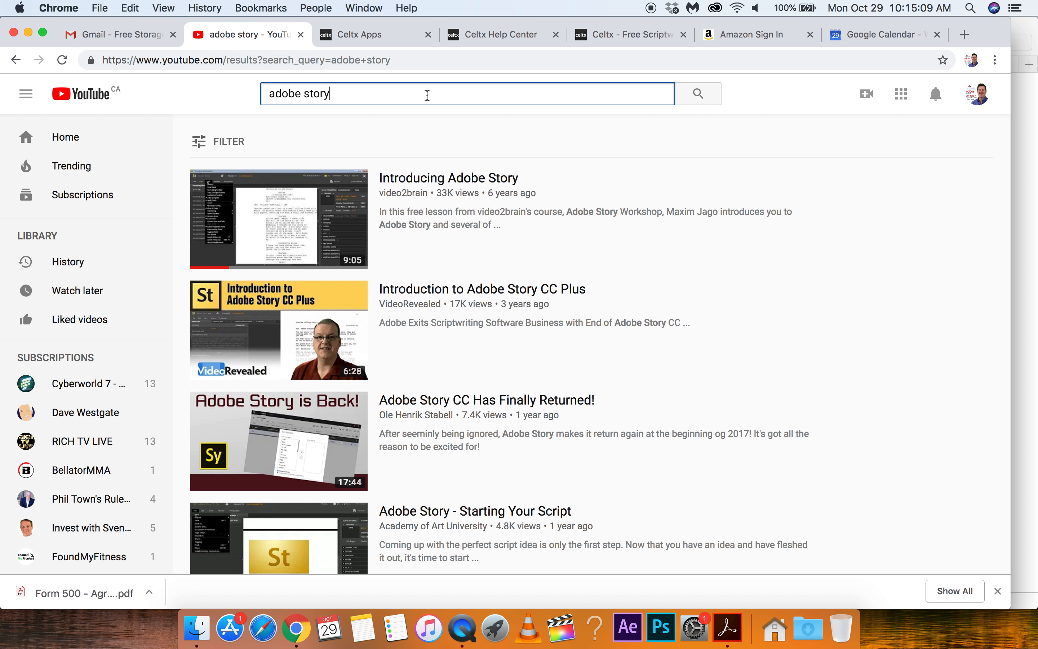
text(review)
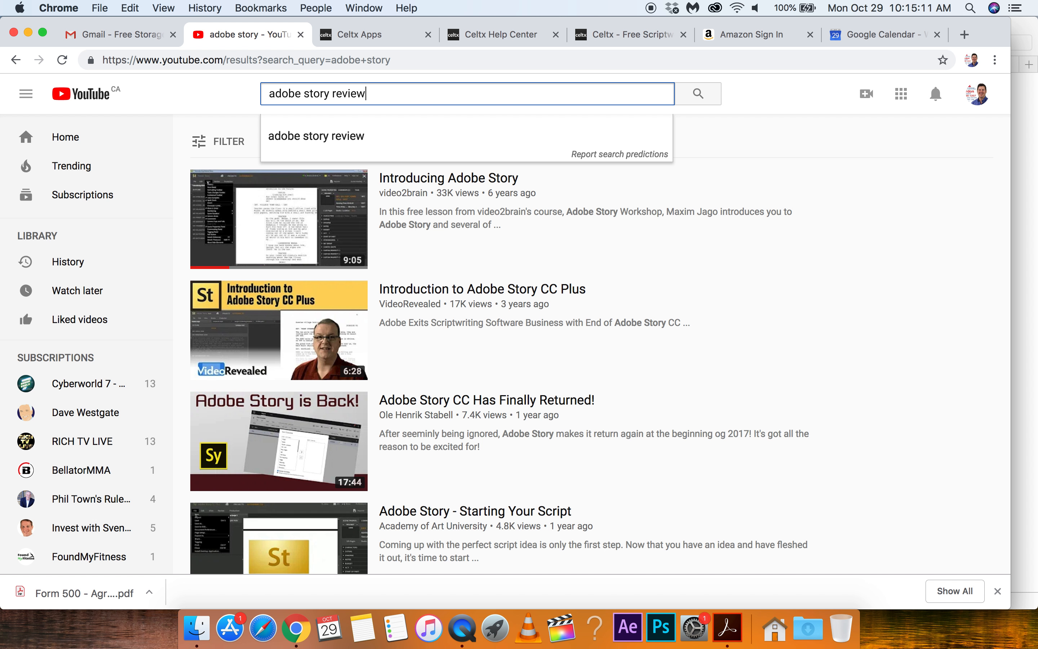
click(696, 93)
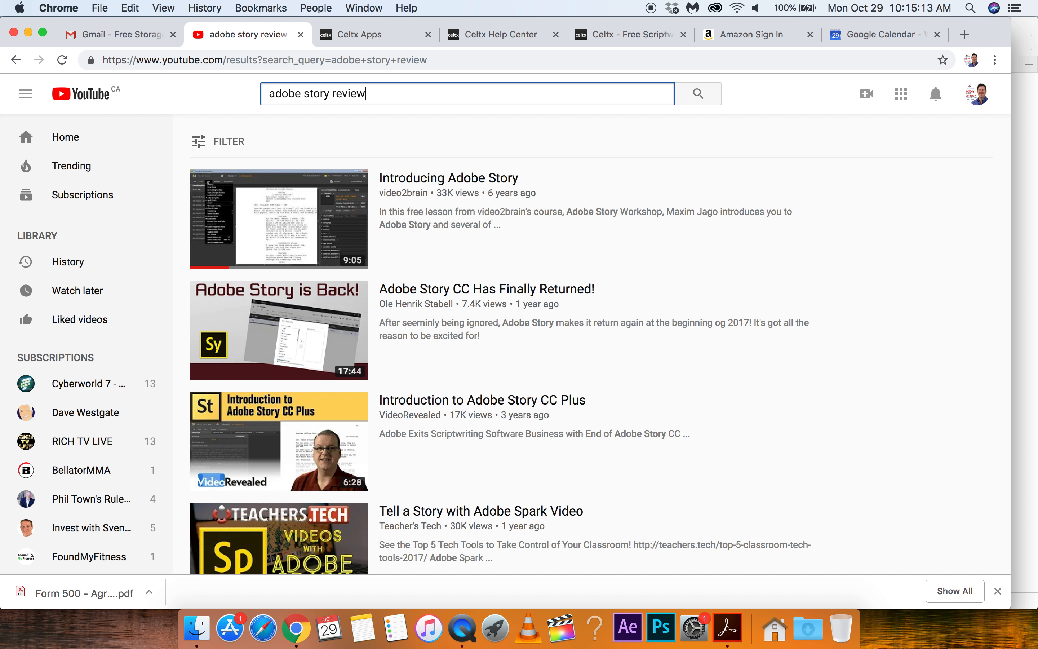
scroll(down, 3)
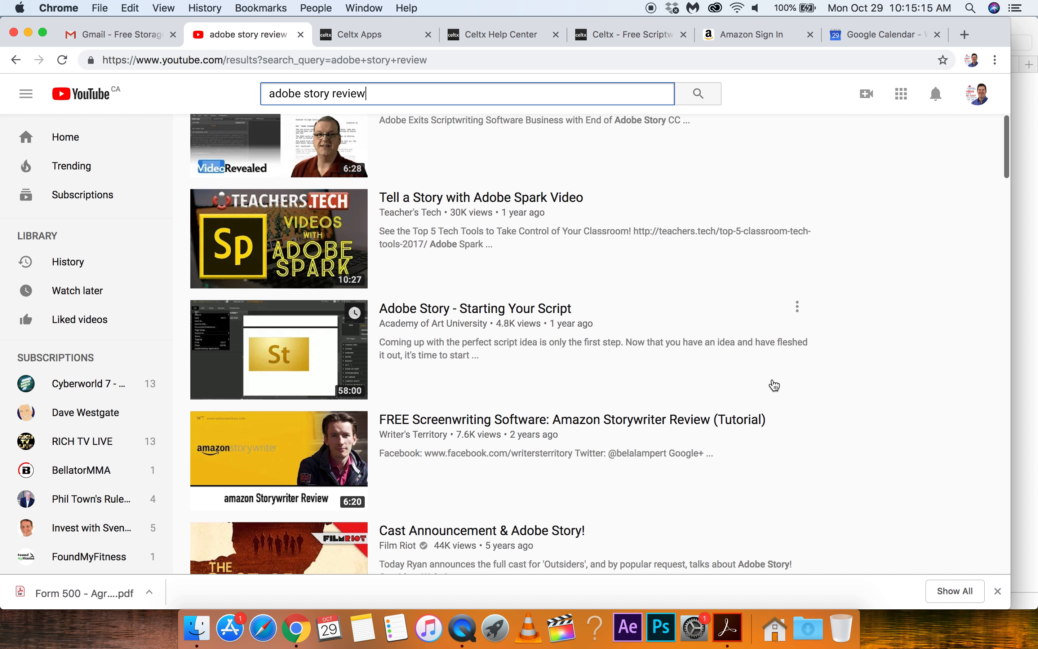
scroll(down, 3)
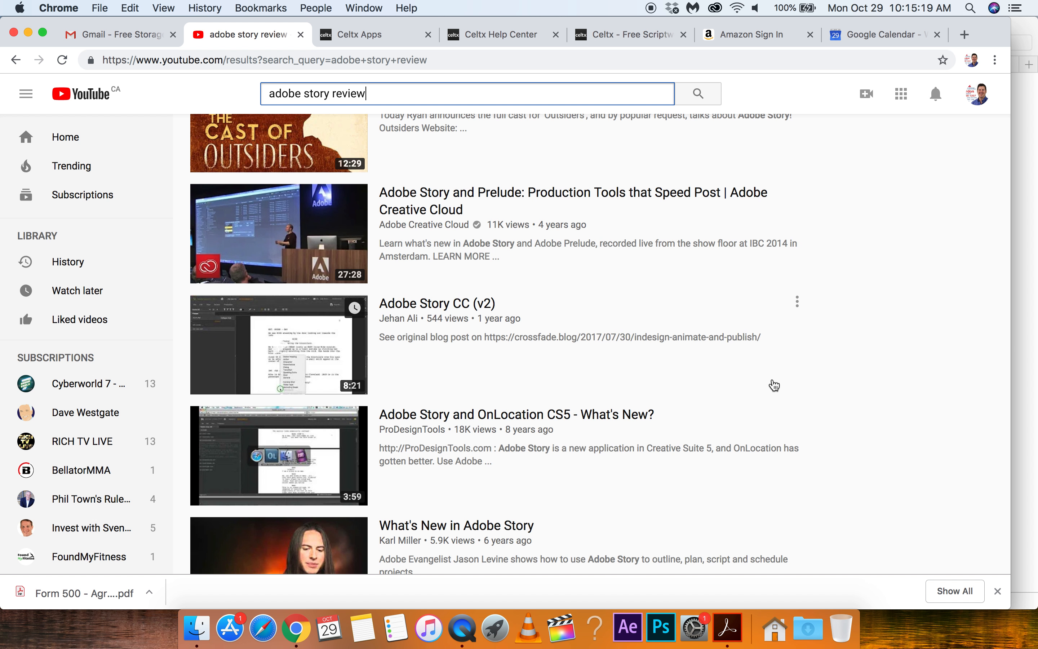
scroll(up, 3)
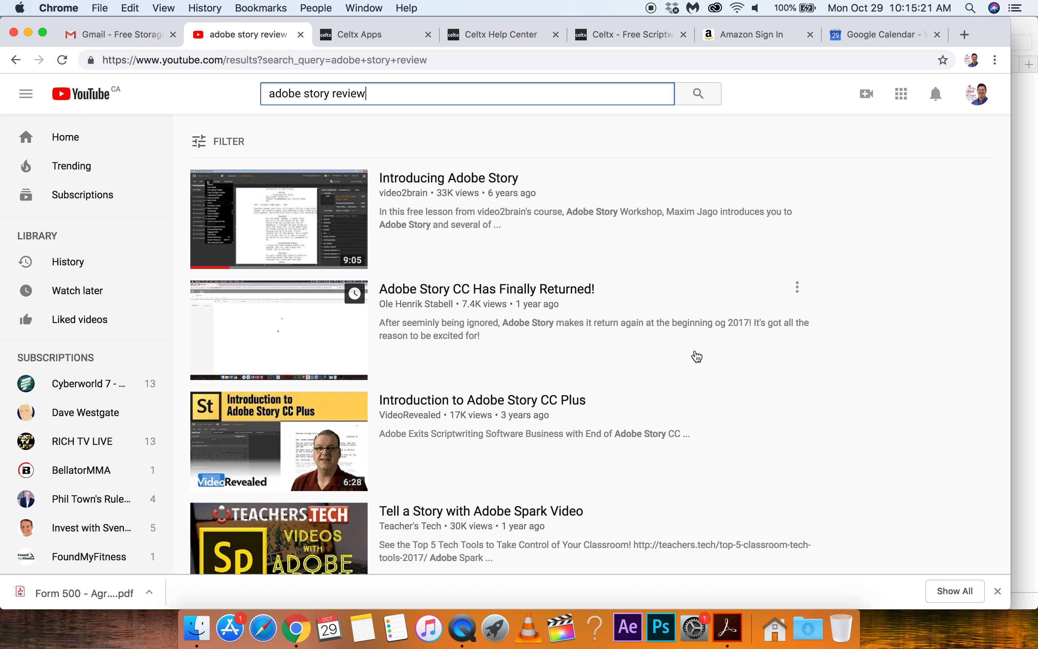
mouse_move(901, 93)
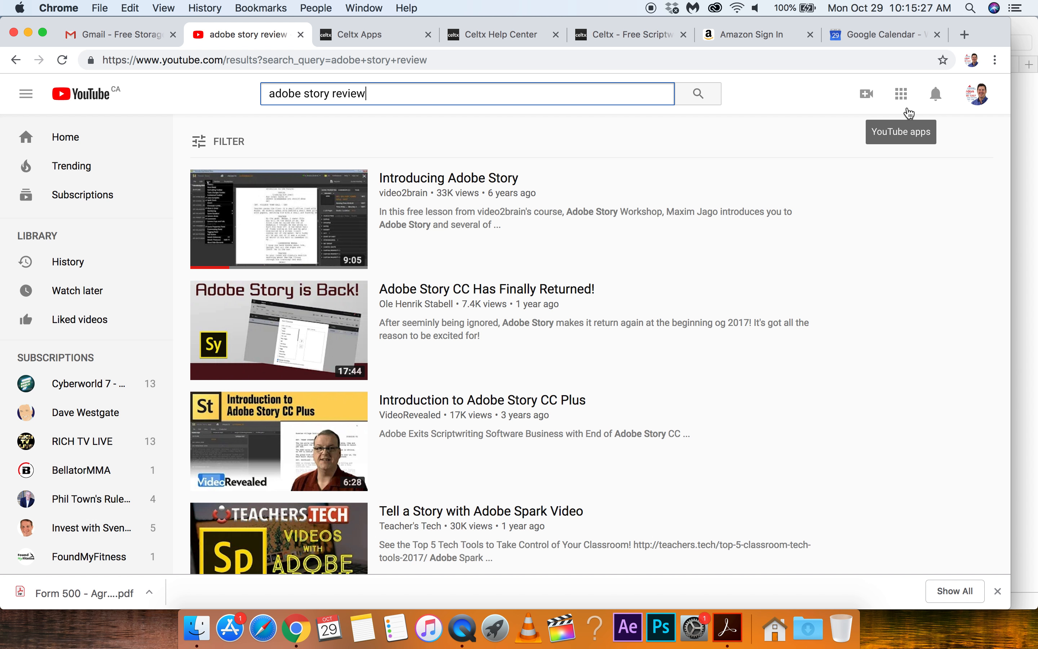
Step: Return to the Celtx Mac Desktop Apps page
click(369, 34)
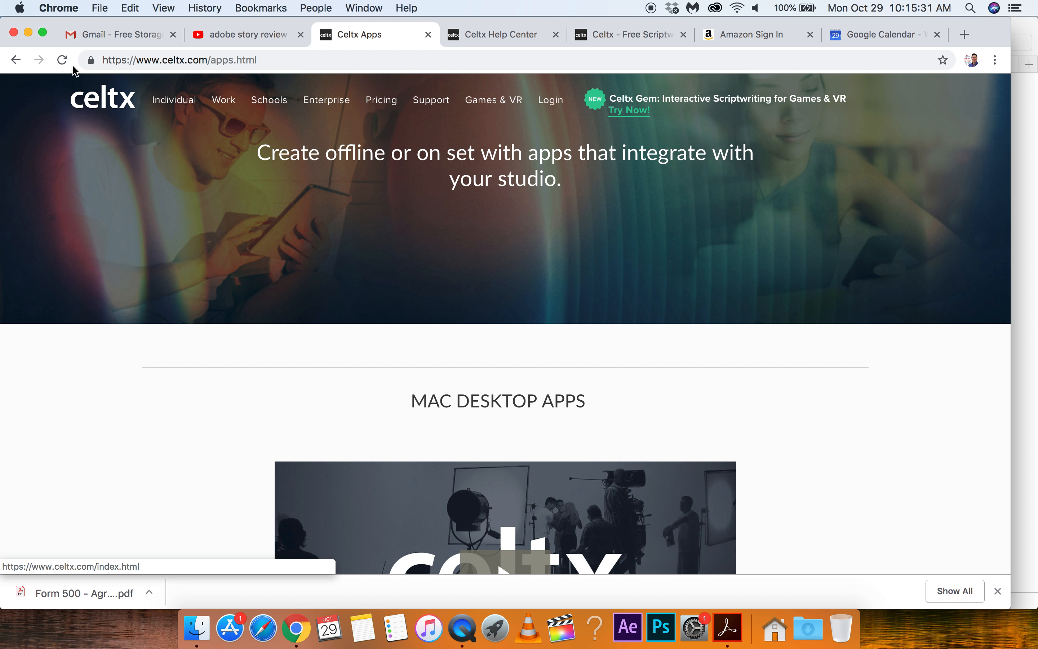
mouse_move(572, 24)
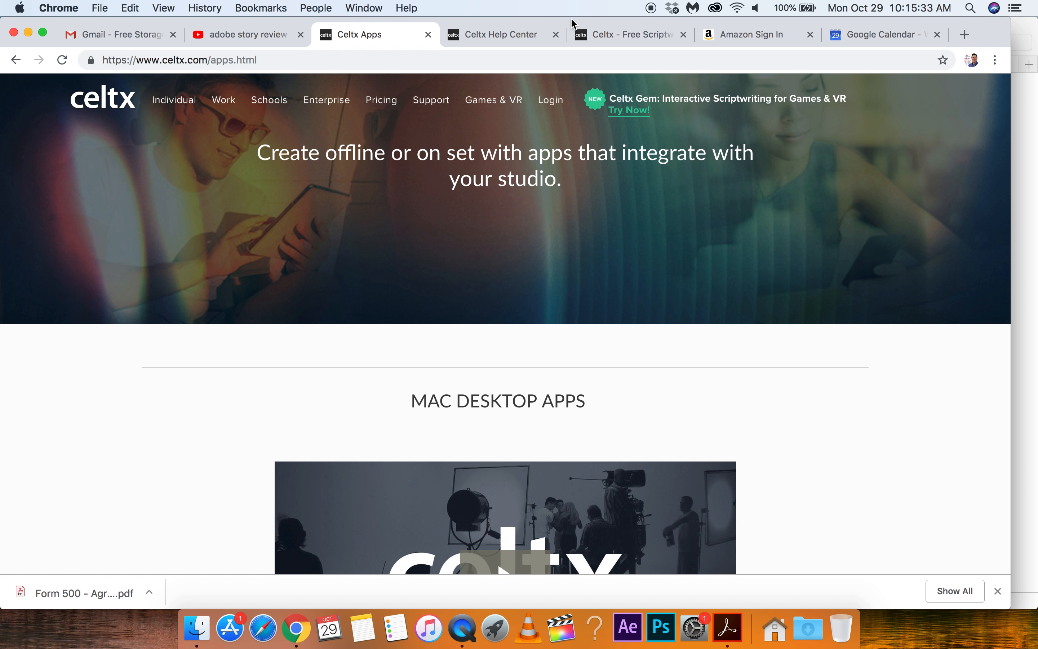
mouse_move(491, 35)
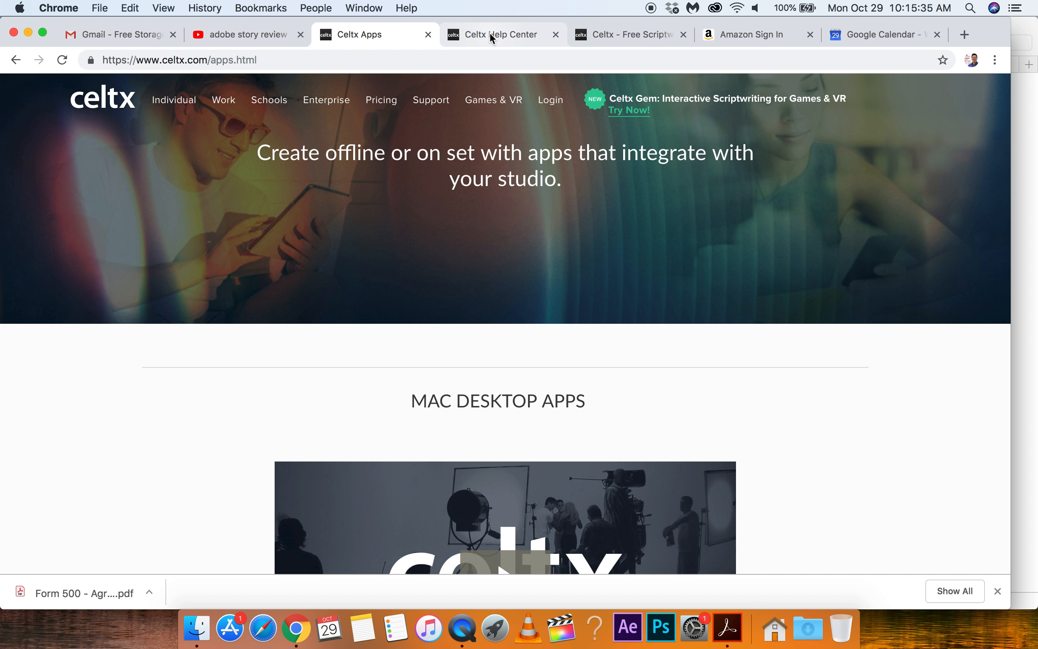
Step: Return to the YouTube tab and enter 'celtx download mac' in the address bar
click(245, 34)
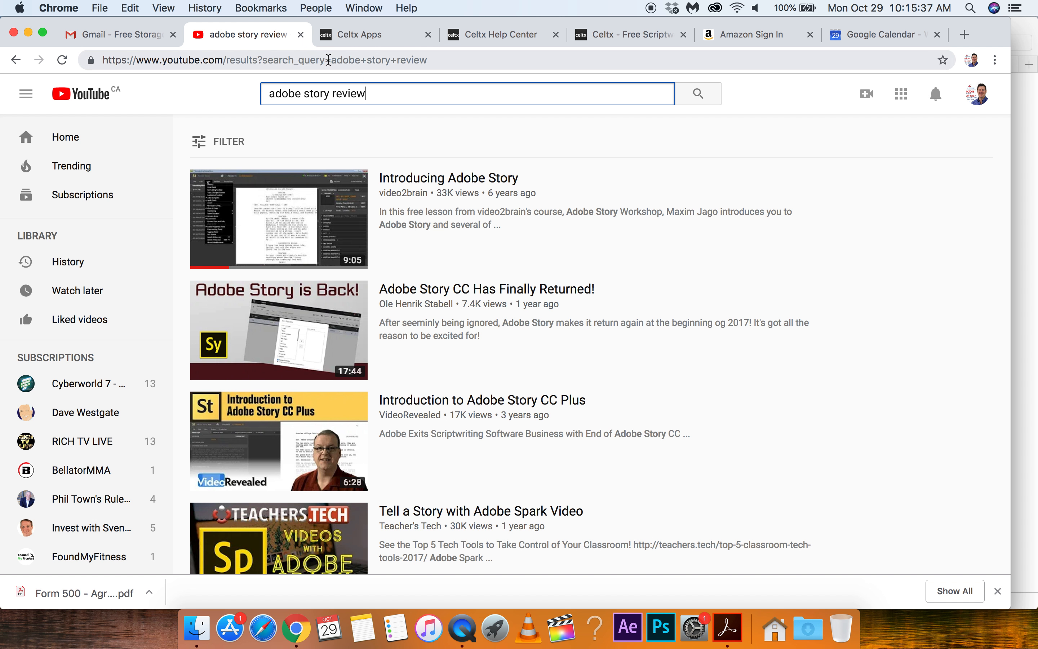
text(celtx download mac)
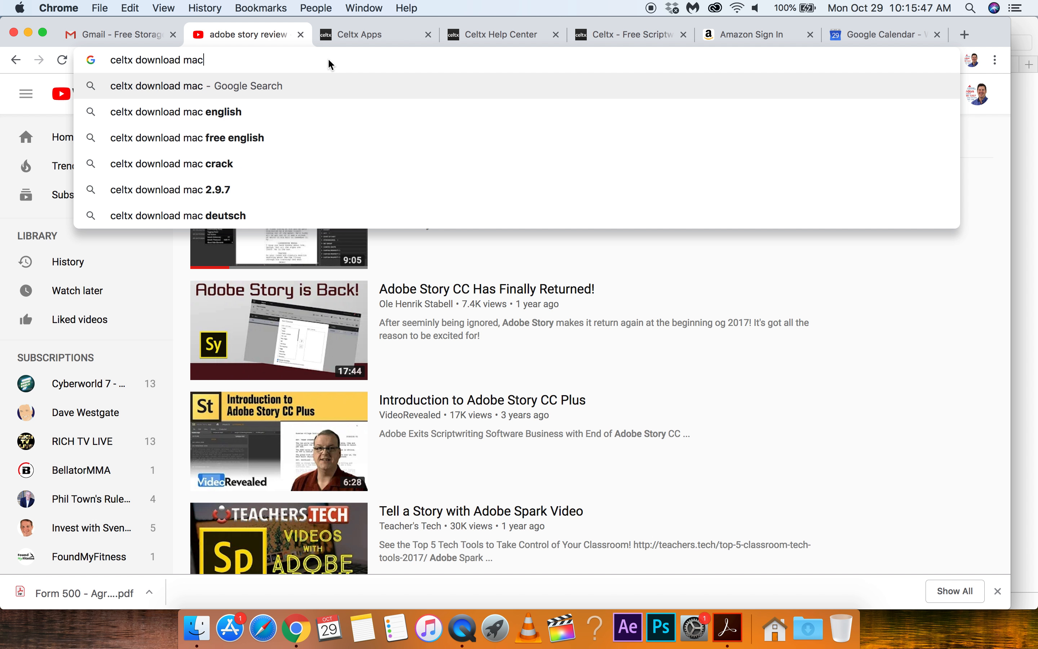
Step: Run the search and open the Softonic and Uptodown Celtx for Mac results in new tabs
key(Return)
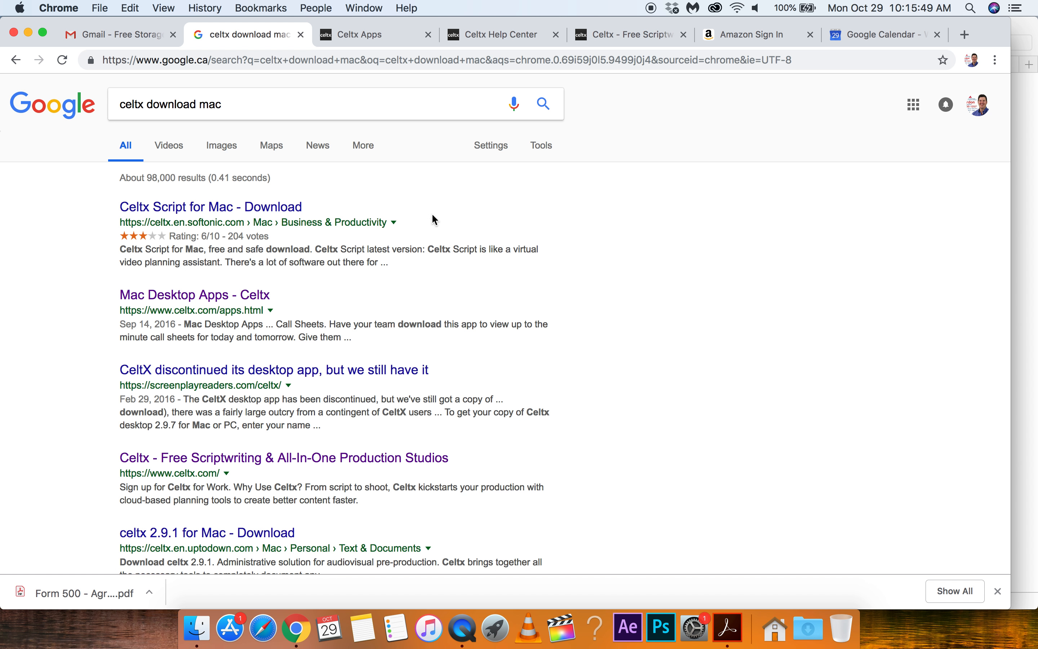
scroll(down, 3)
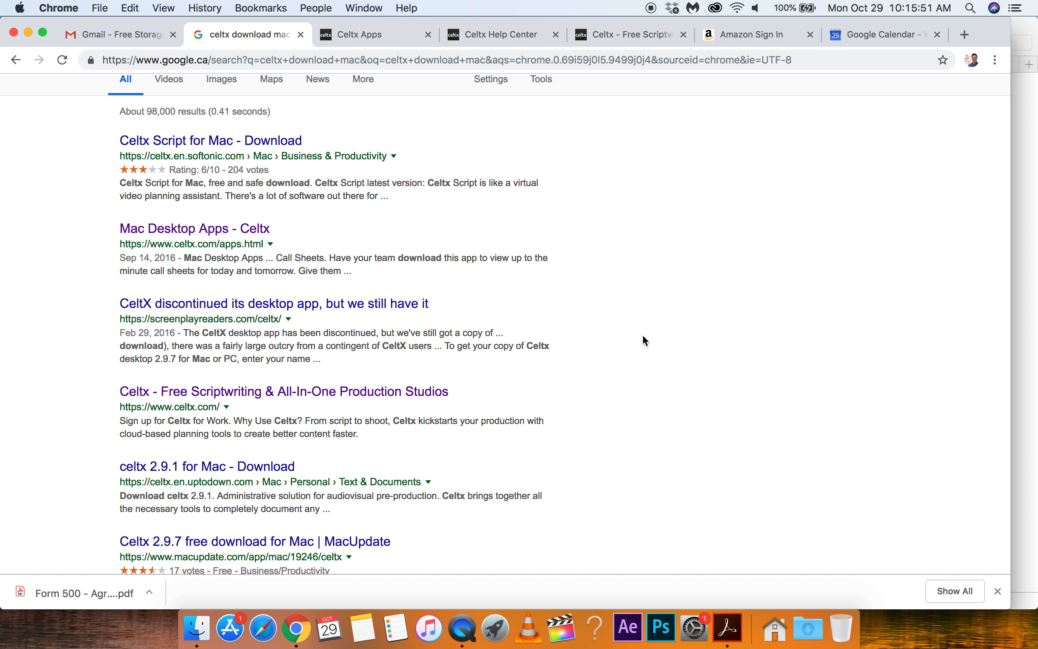
right_click(210, 140)
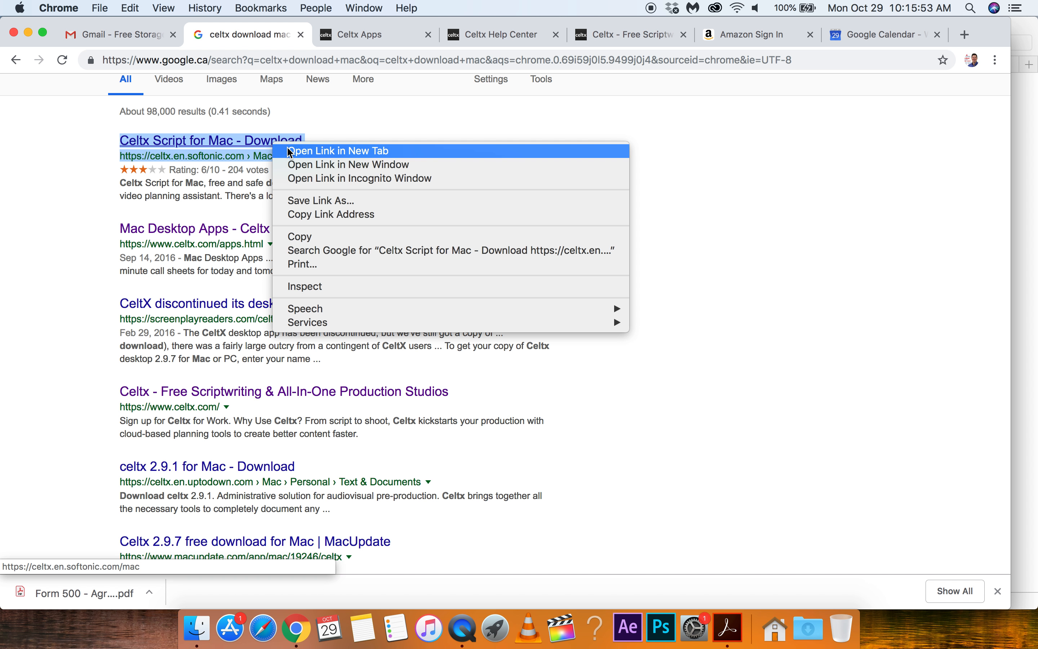
click(336, 151)
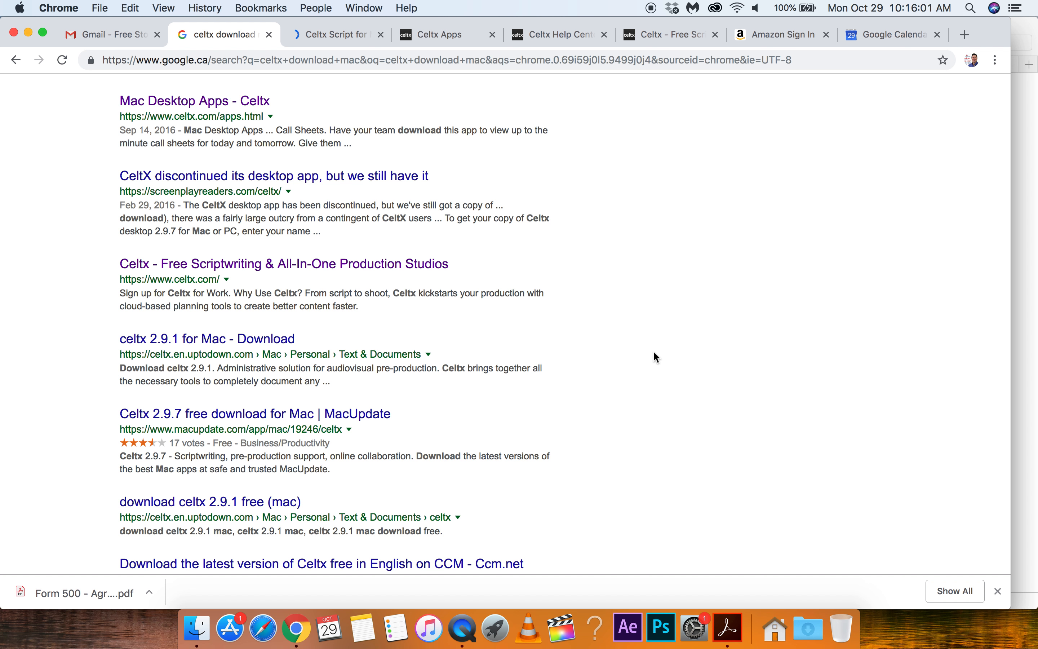
scroll(down, 3)
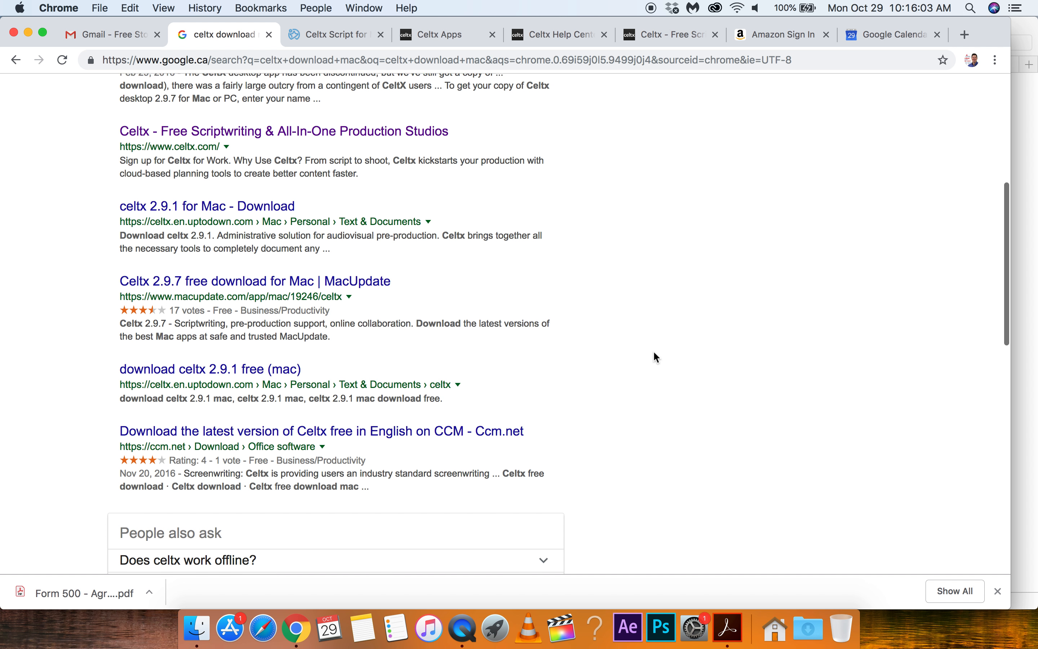
scroll(down, 3)
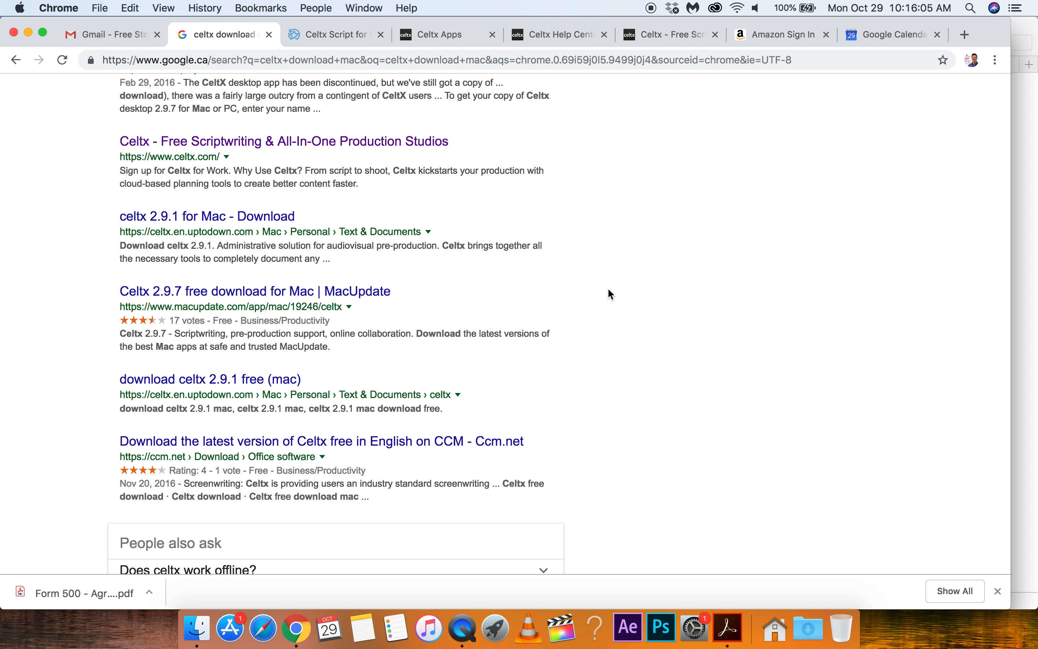
right_click(207, 215)
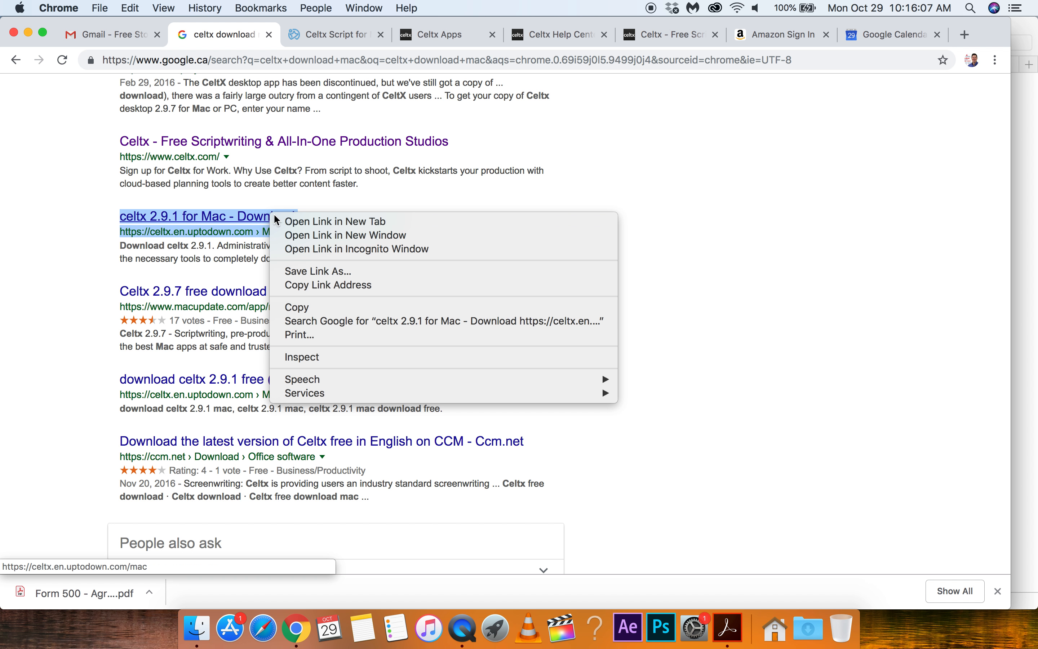
click(334, 222)
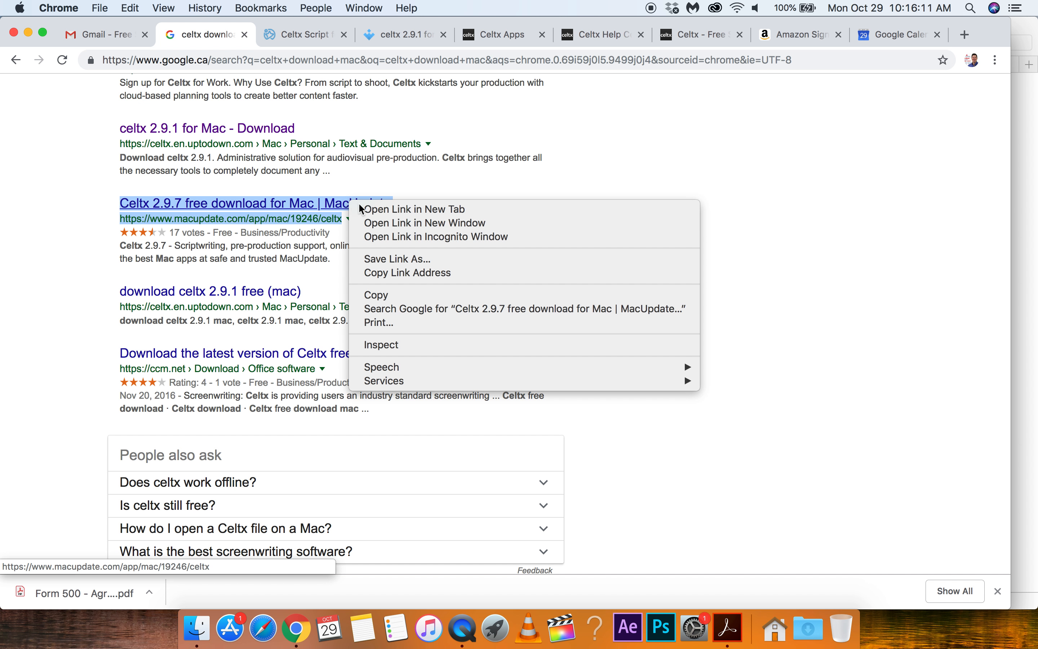
Step: Open the MacUpdate Celtx 2.9.7 and Ccm.net results in new tabs and continue to results page 2
click(413, 209)
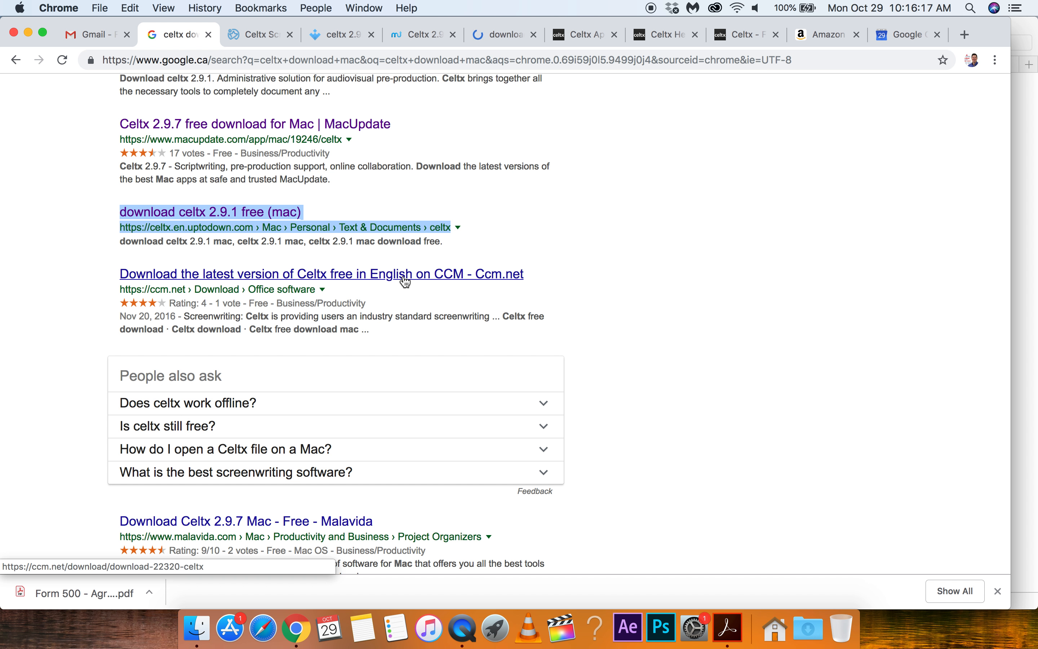
right_click(405, 281)
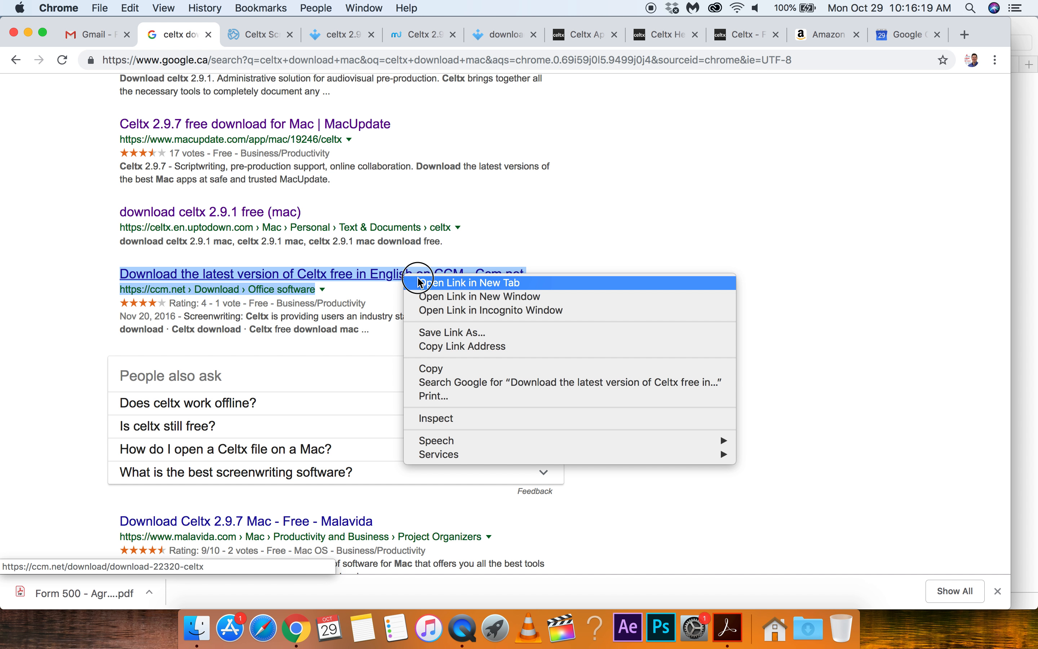
click(468, 283)
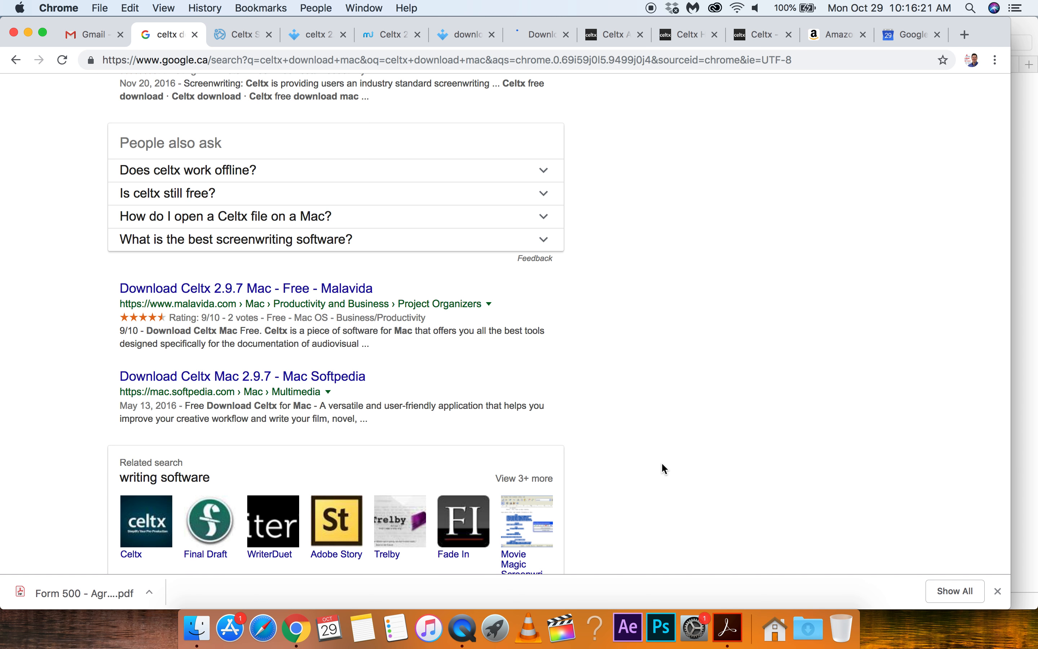
scroll(down, 3)
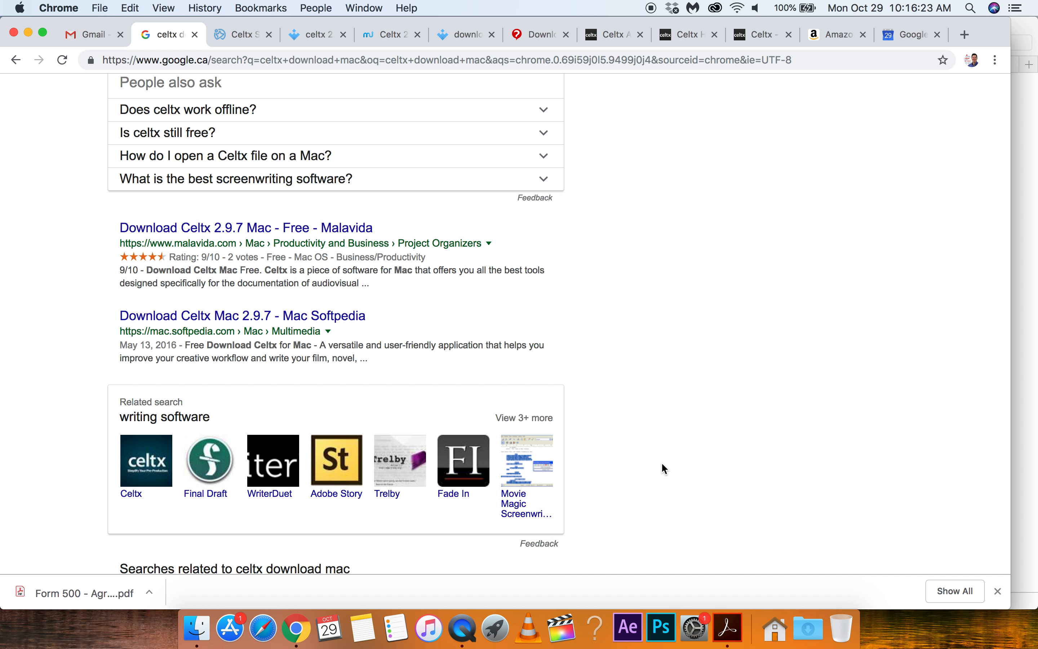
scroll(down, 3)
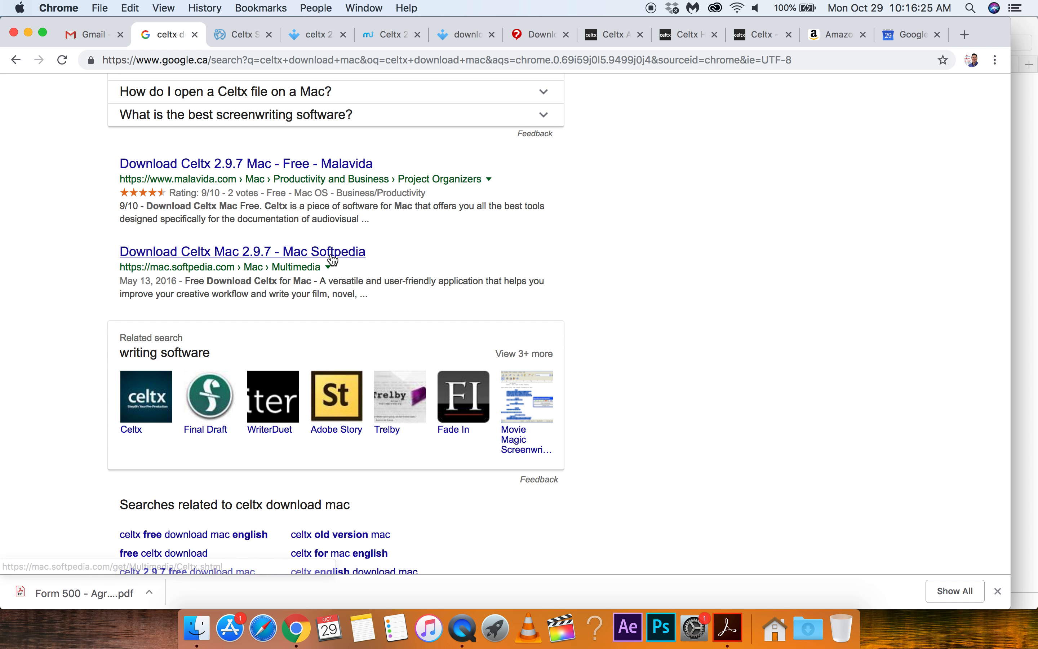
scroll(down, 3)
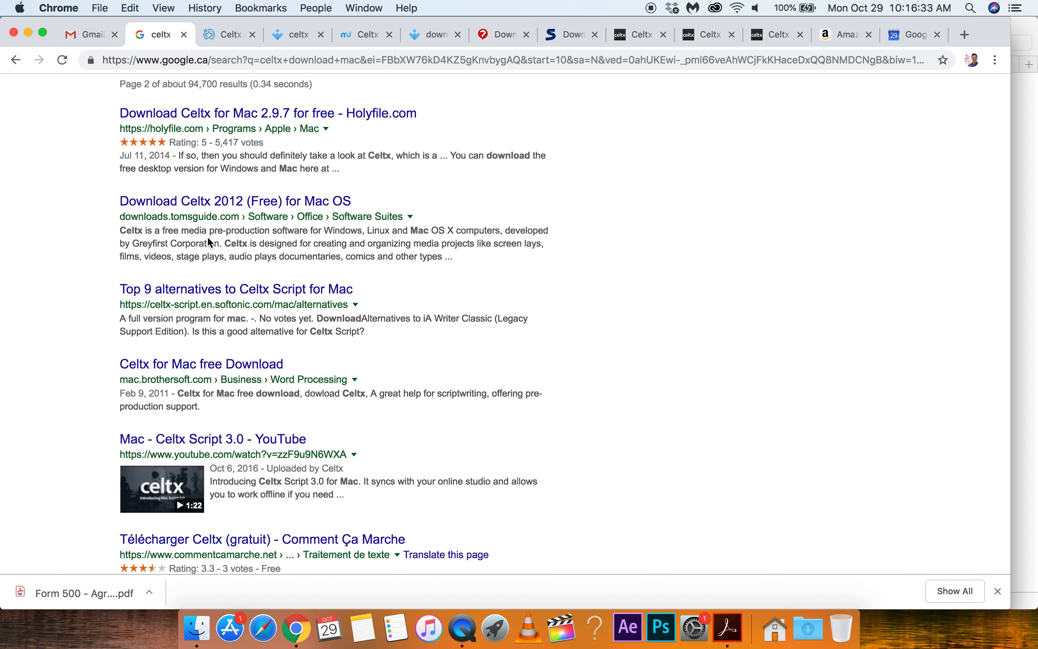
Step: Open the Tom's Guide Celtx 2012 and Softonic Top 9 alternatives results in new tabs
right_click(236, 200)
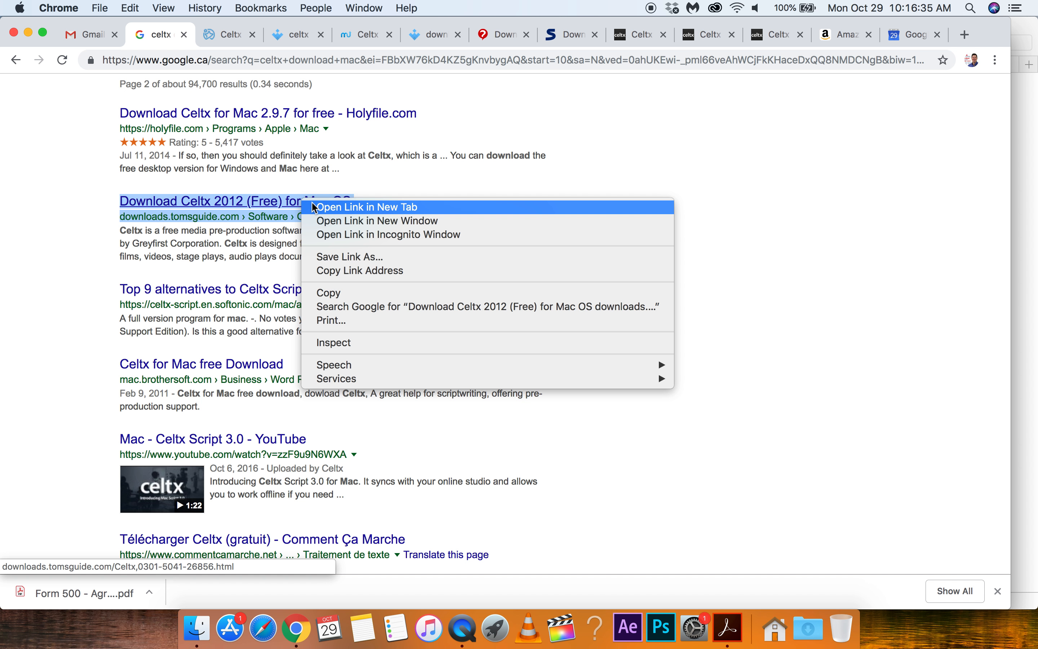
click(369, 207)
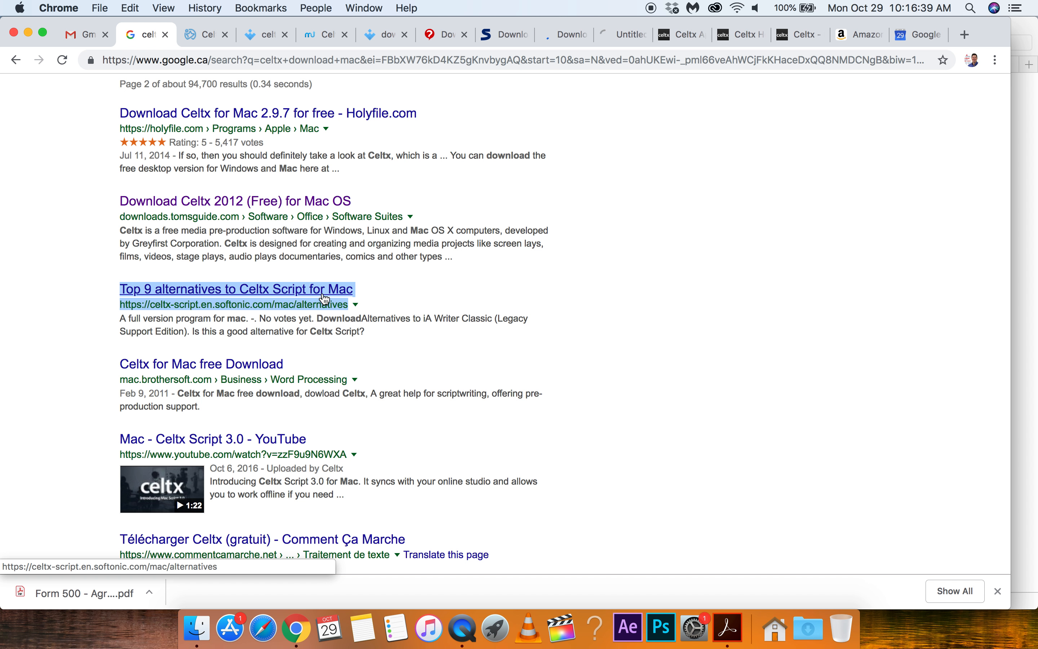
click(236, 200)
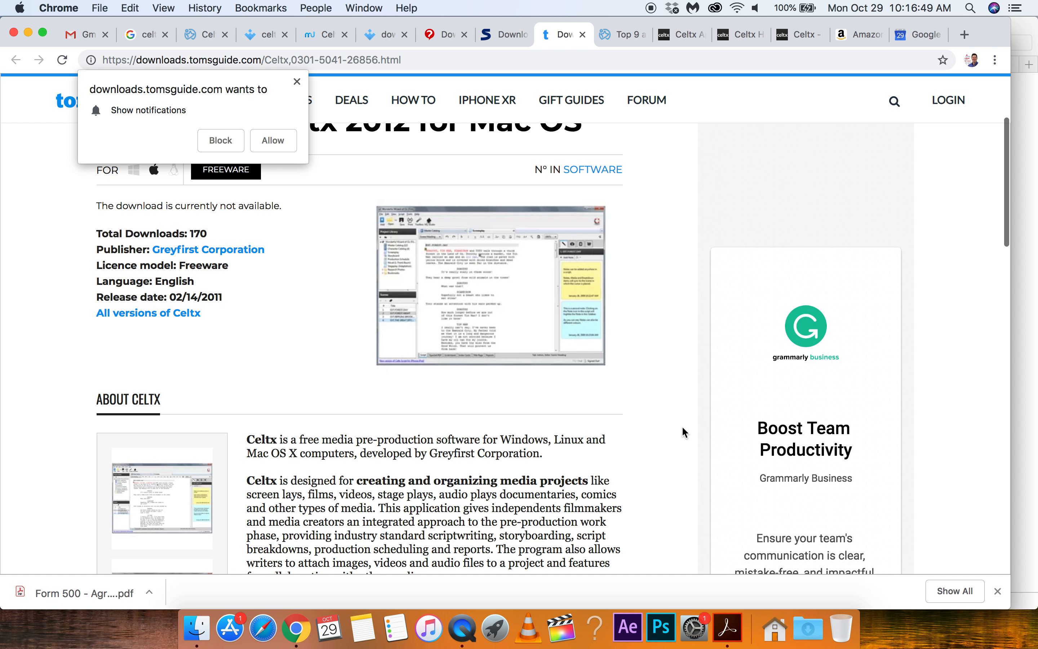
Step: Skim the Tom's Guide Celtx 2012 page where the download is unavailable
scroll(down, 3)
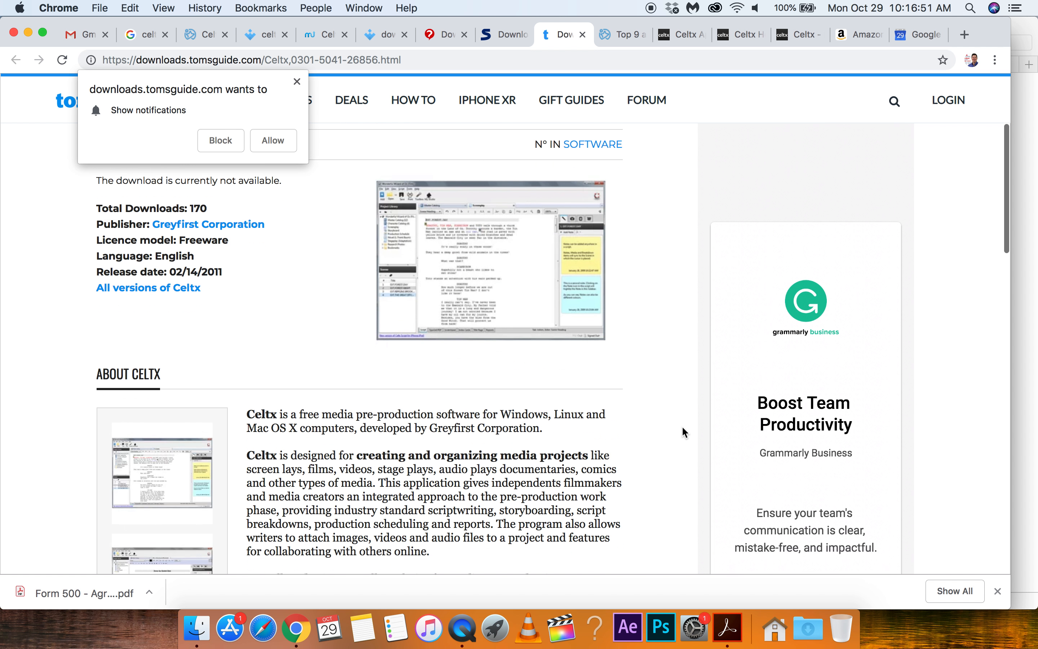
scroll(up, 3)
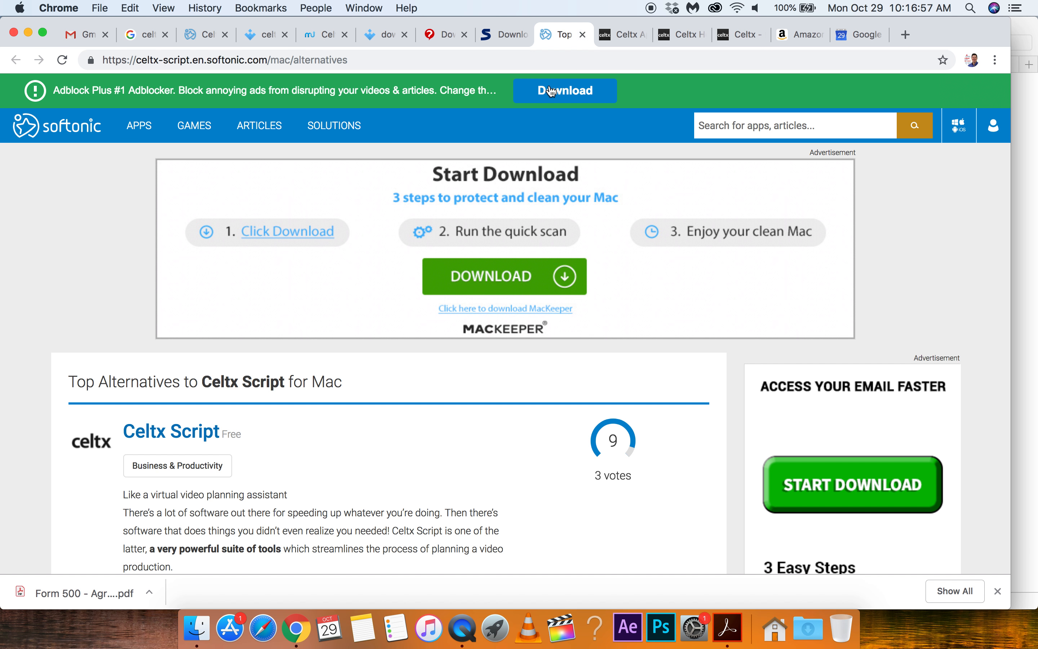
Step: Scroll through Softonic's list of Celtx Script alternatives for Mac
scroll(down, 3)
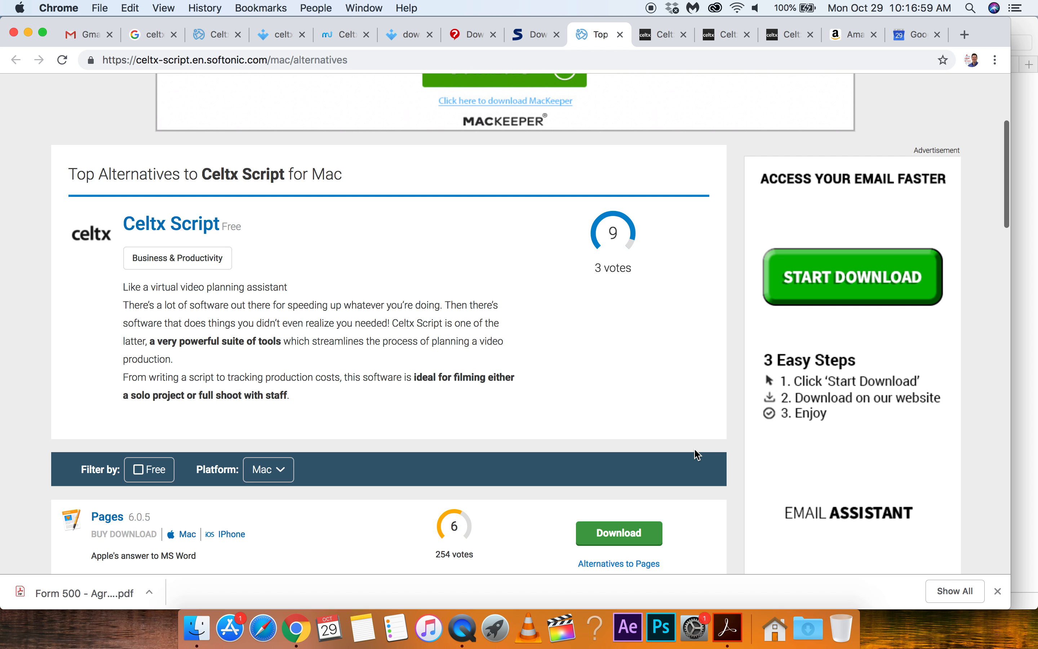
scroll(down, 3)
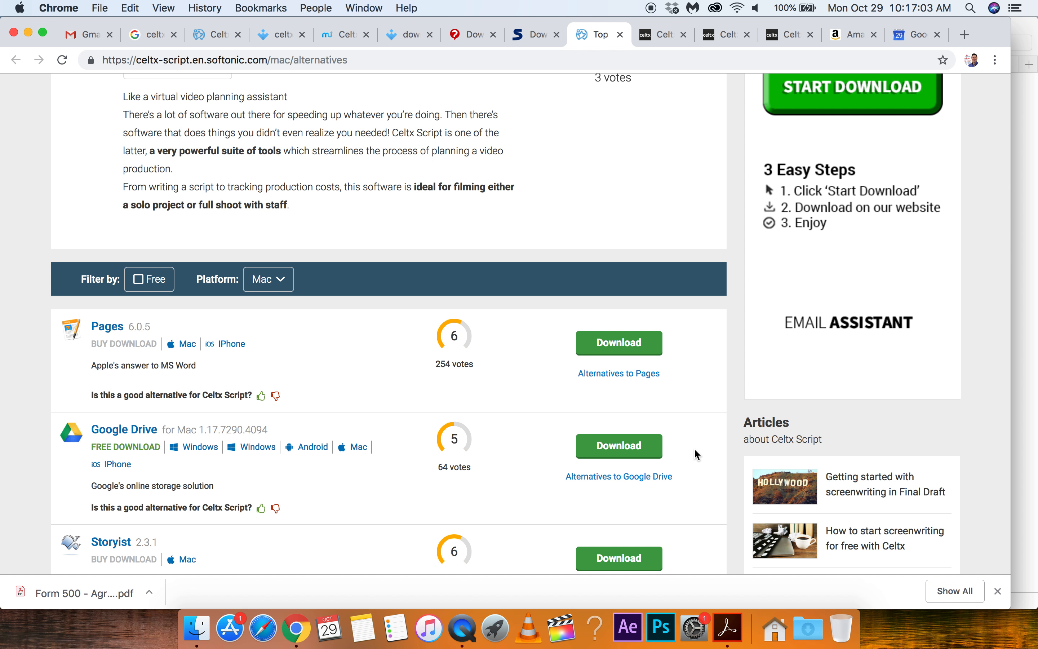
scroll(down, 3)
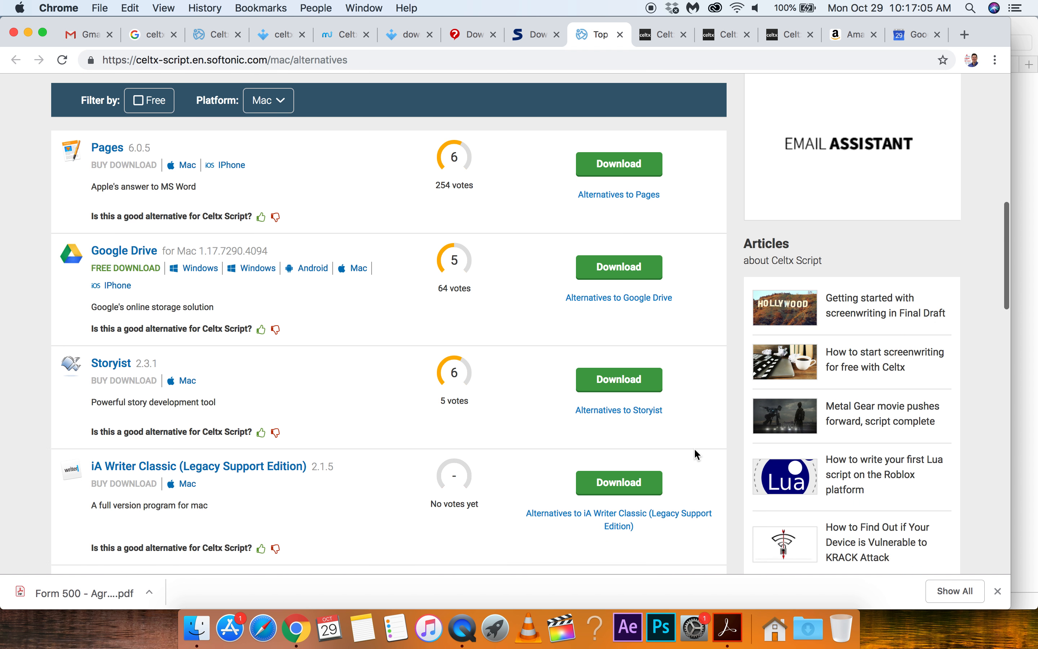
scroll(down, 3)
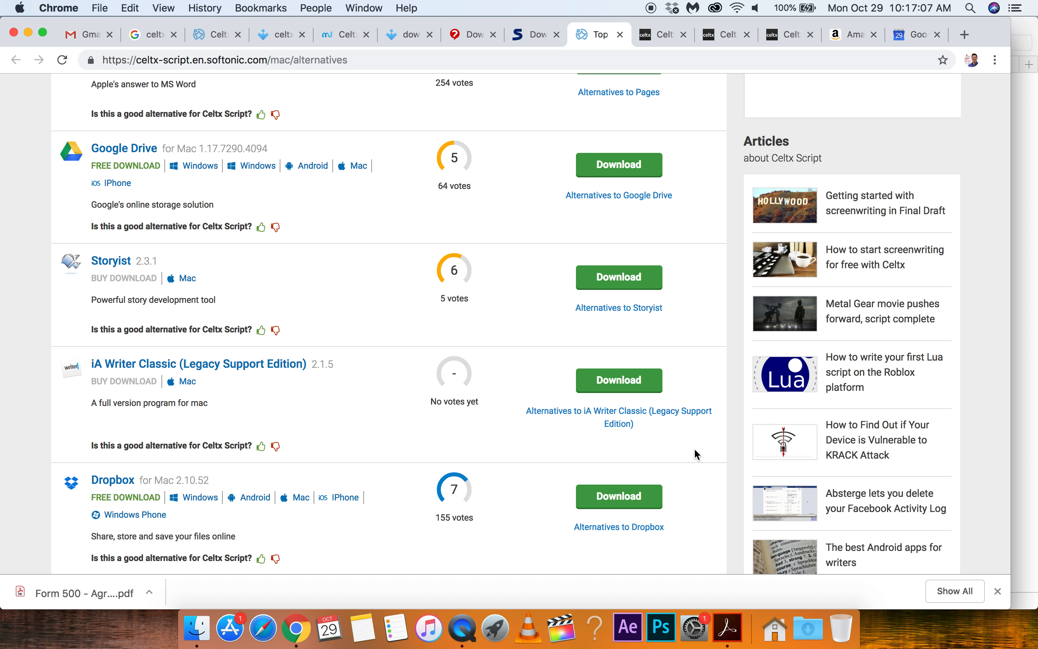
scroll(down, 3)
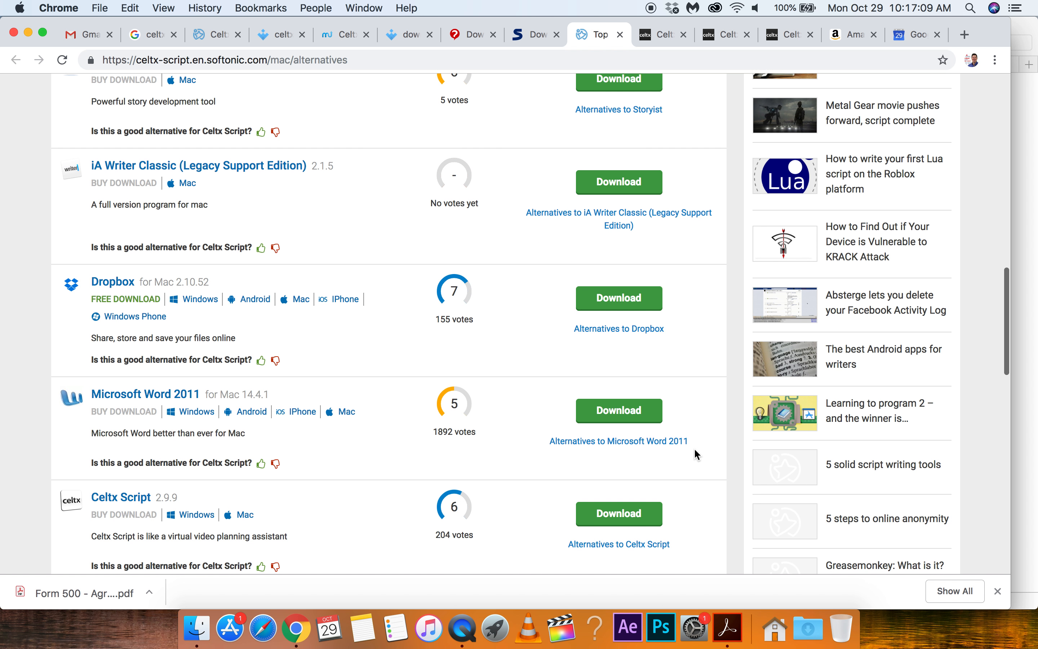
scroll(down, 3)
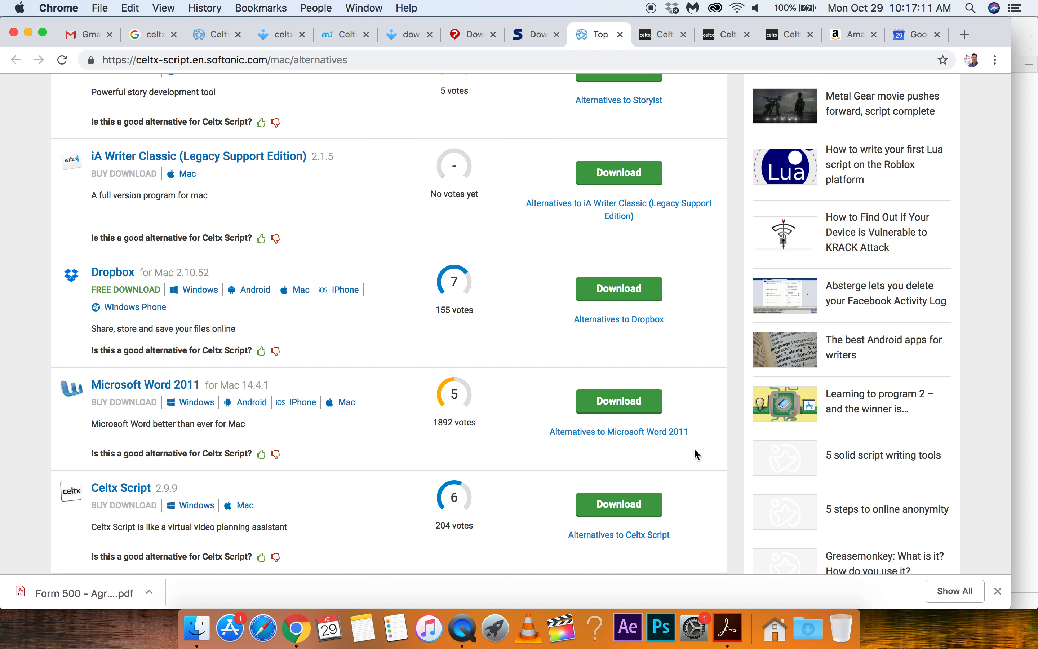
scroll(down, 3)
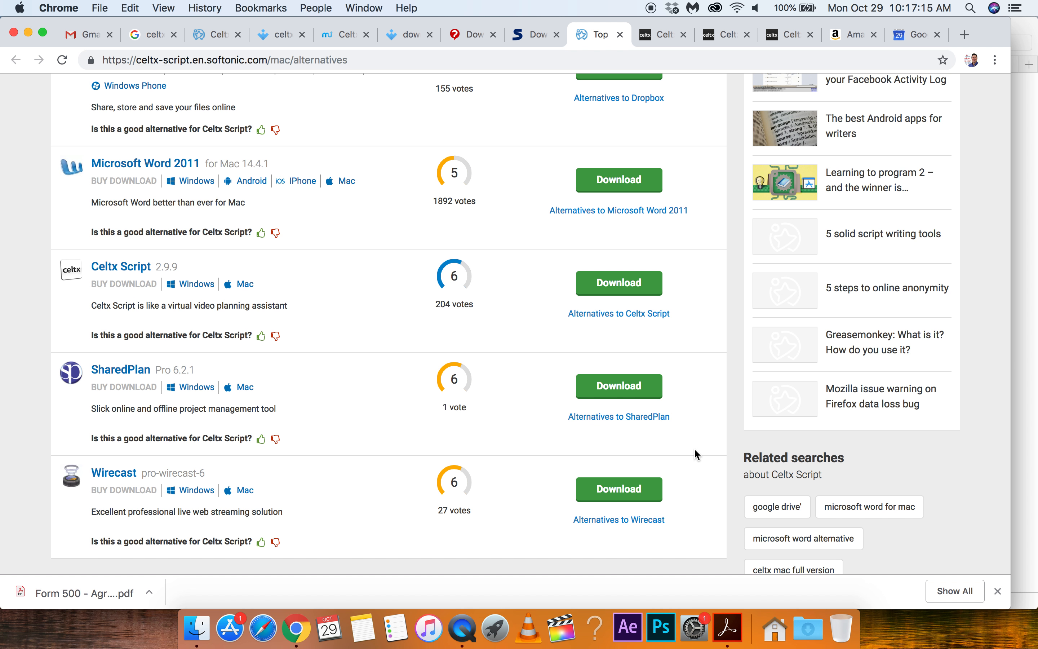
scroll(down, 3)
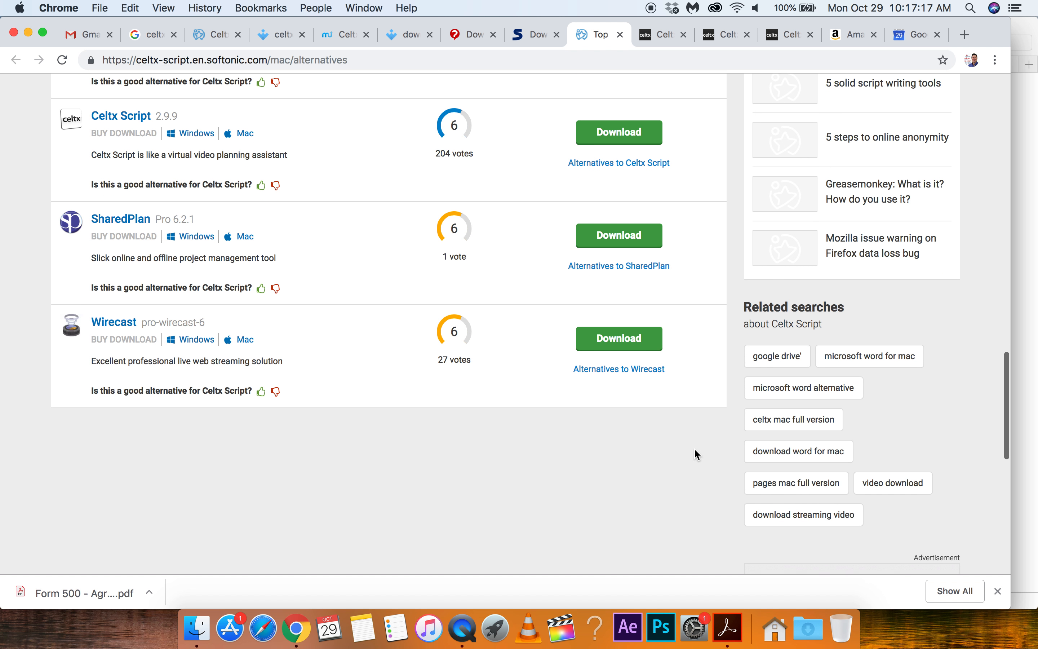
scroll(up, 3)
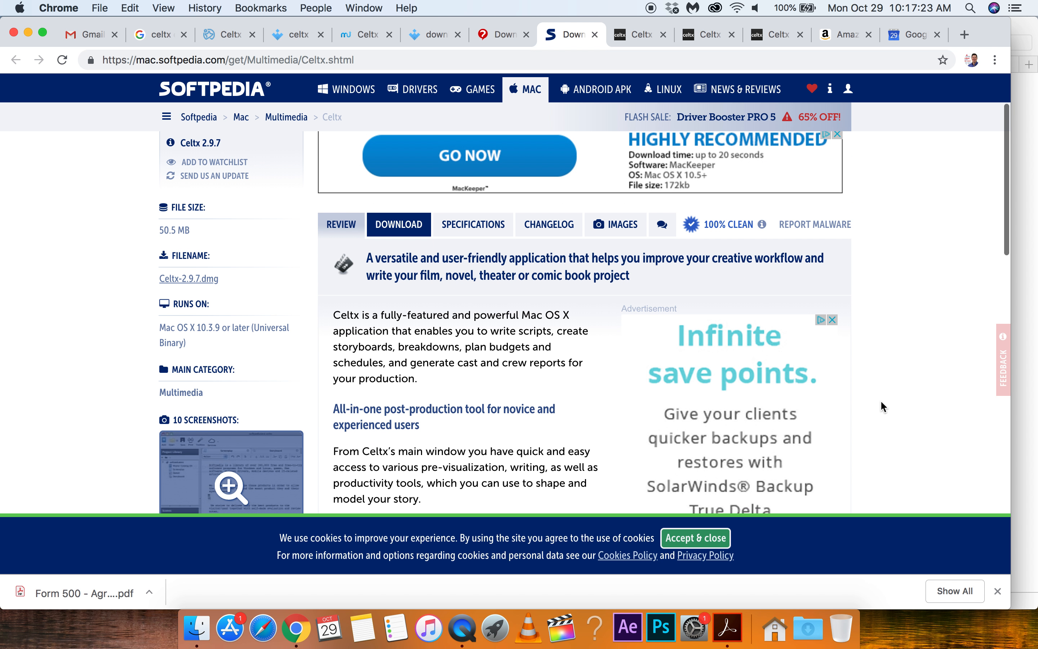
Step: Switch back to the Google 'celtx download mac' results tab
scroll(up, 3)
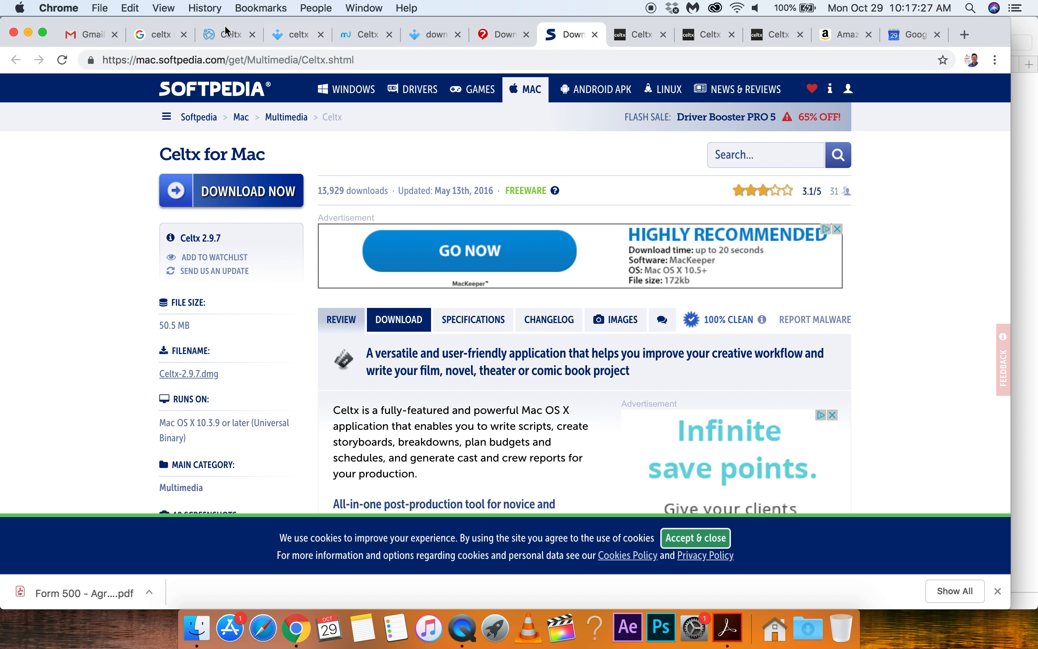
click(159, 35)
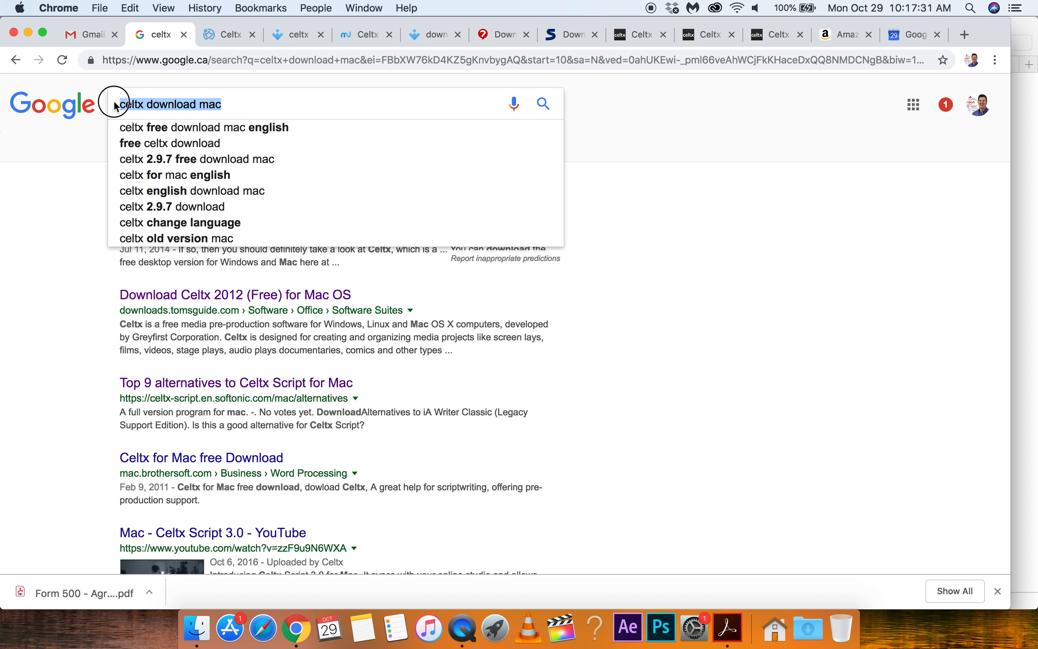
Step: Search 'softpedia virus spam malware' and open Quora's 'Is softpedia free from any malware?' result
text(soft)
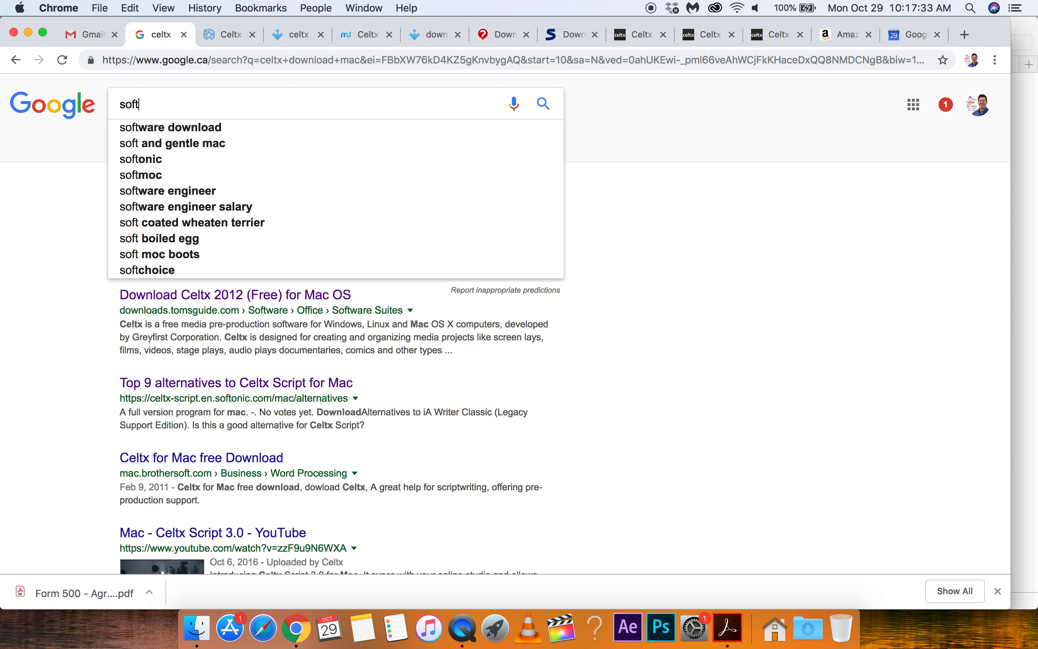
text(pedia)
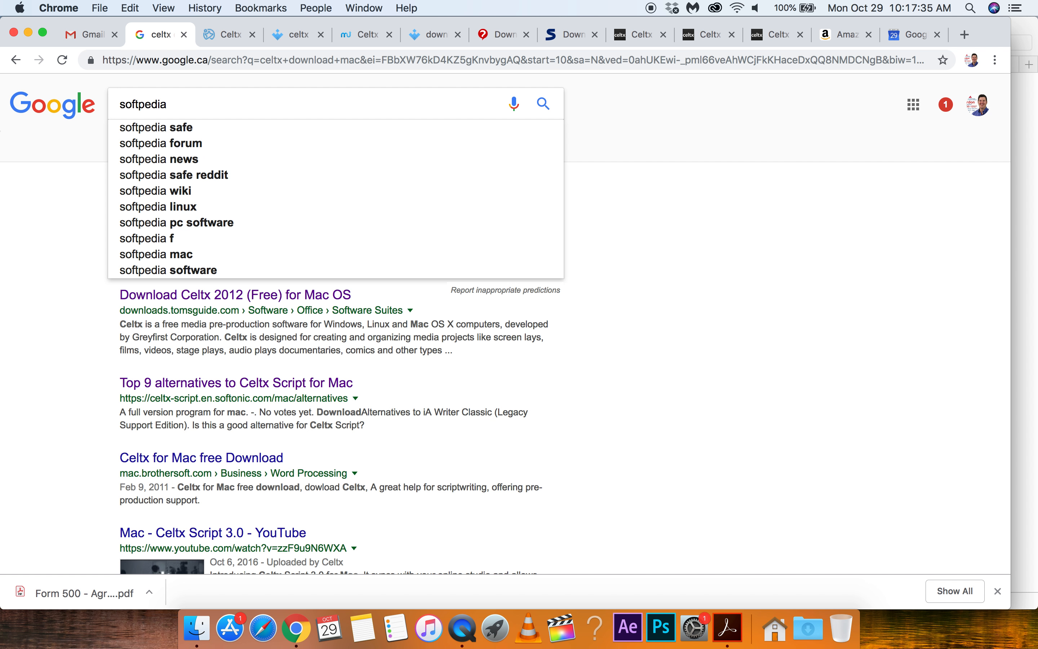
text(virus)
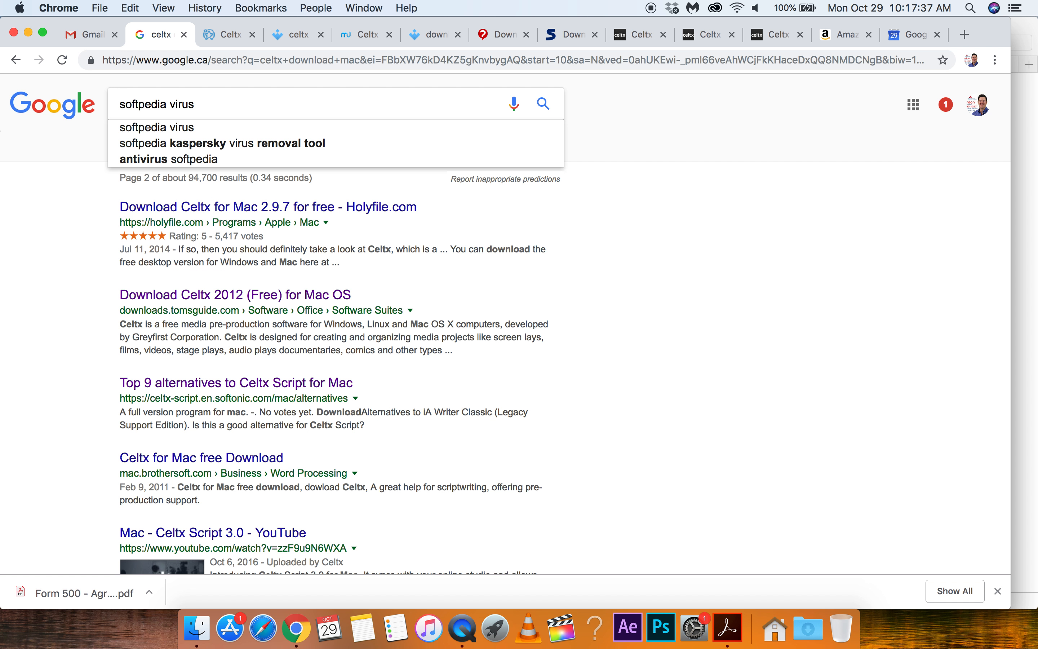
text(sp)
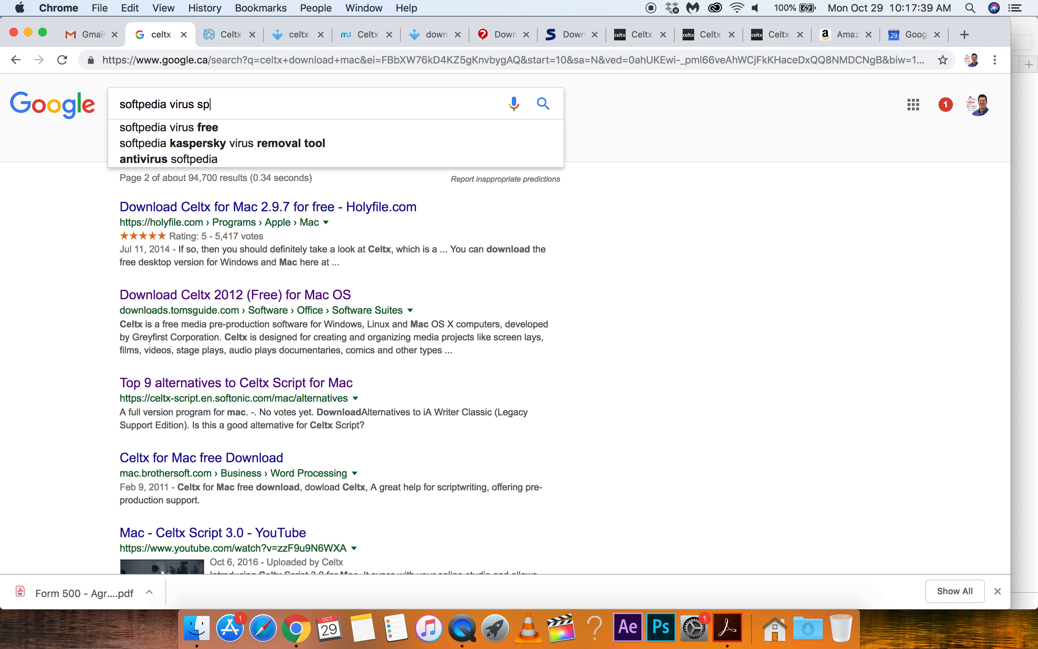
text(am malware)
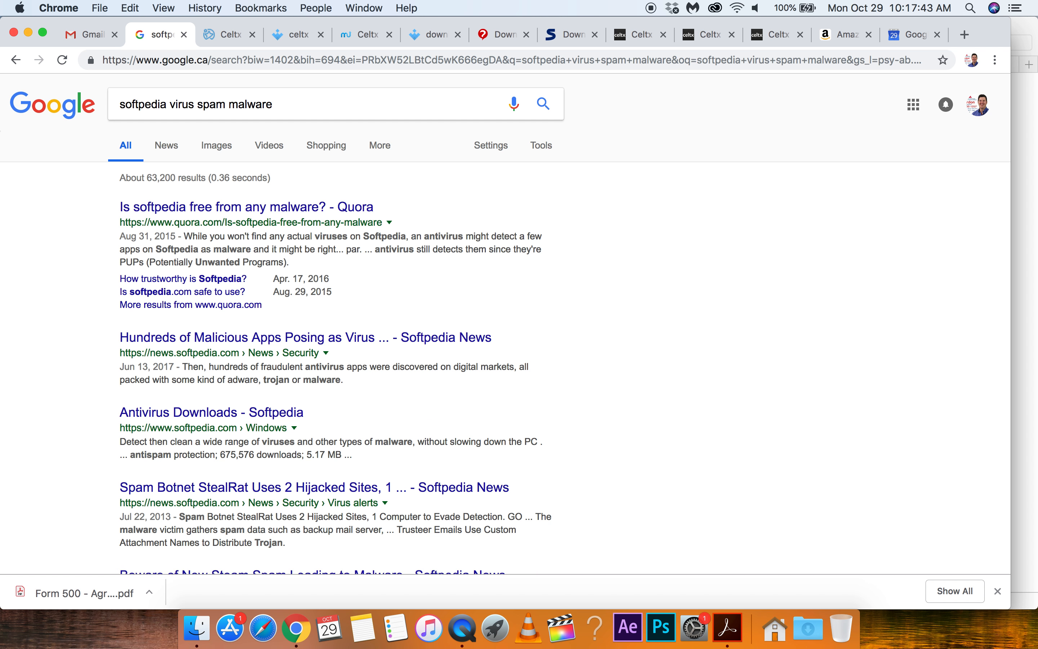
mouse_move(320, 213)
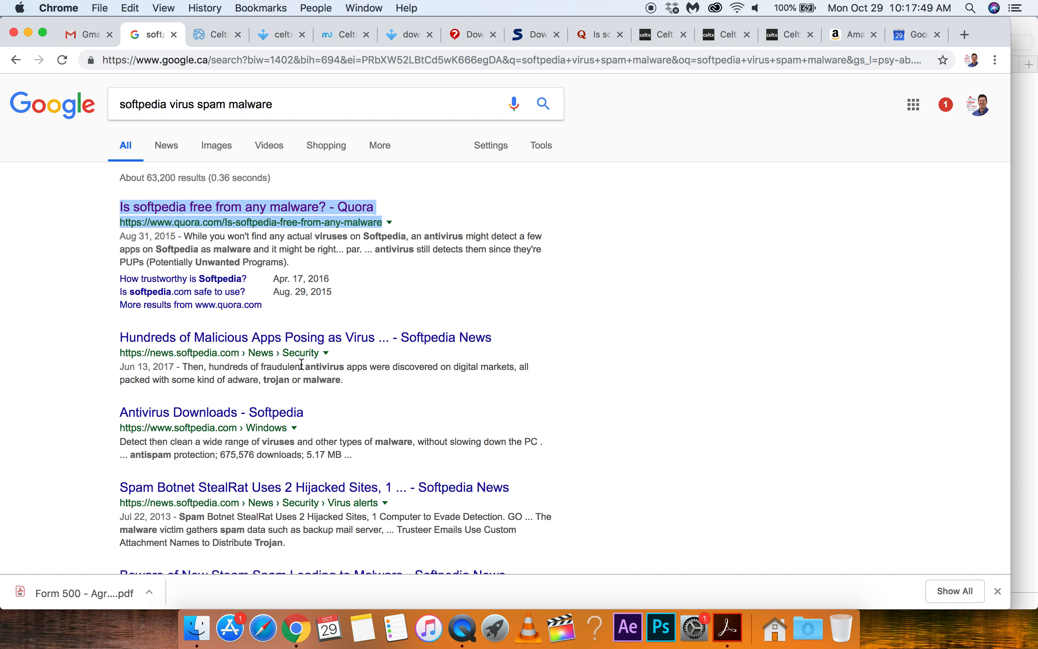
mouse_move(334, 304)
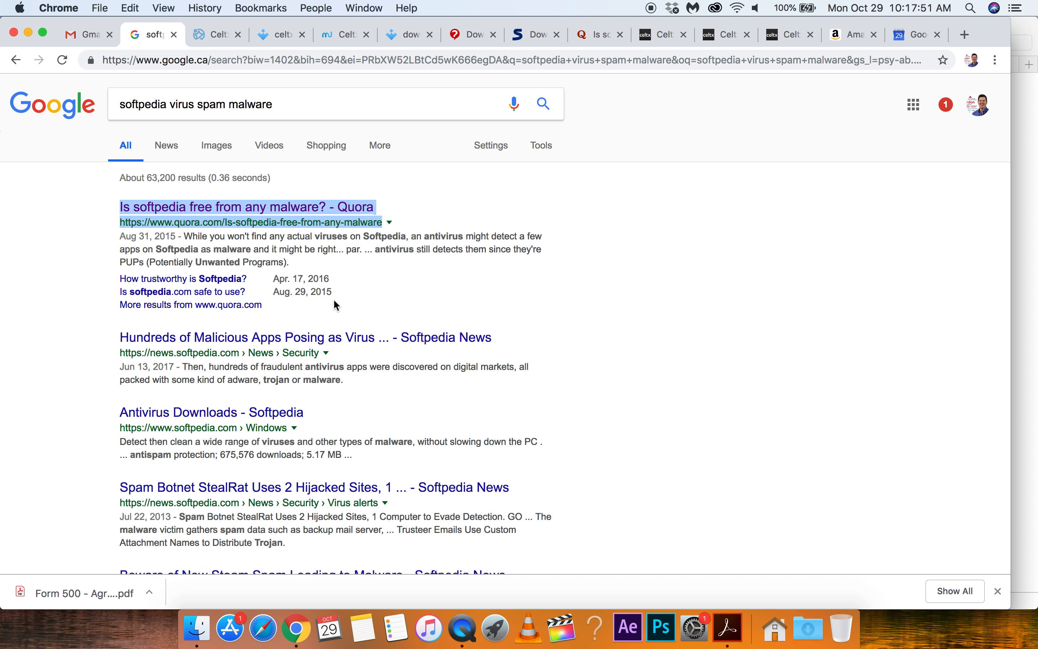
mouse_move(510, 284)
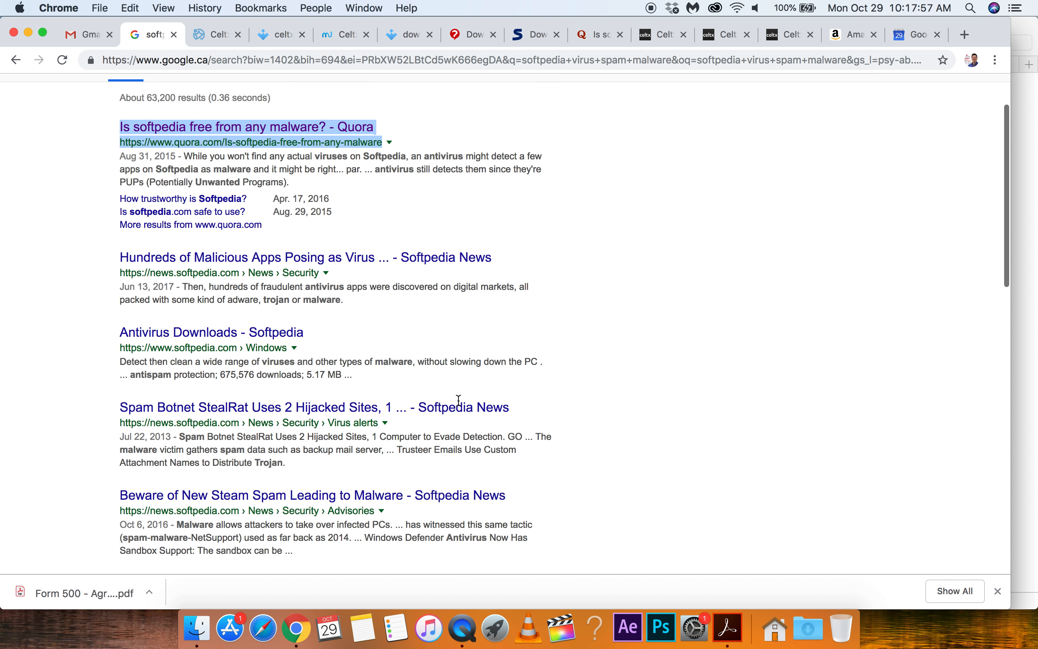
click(246, 126)
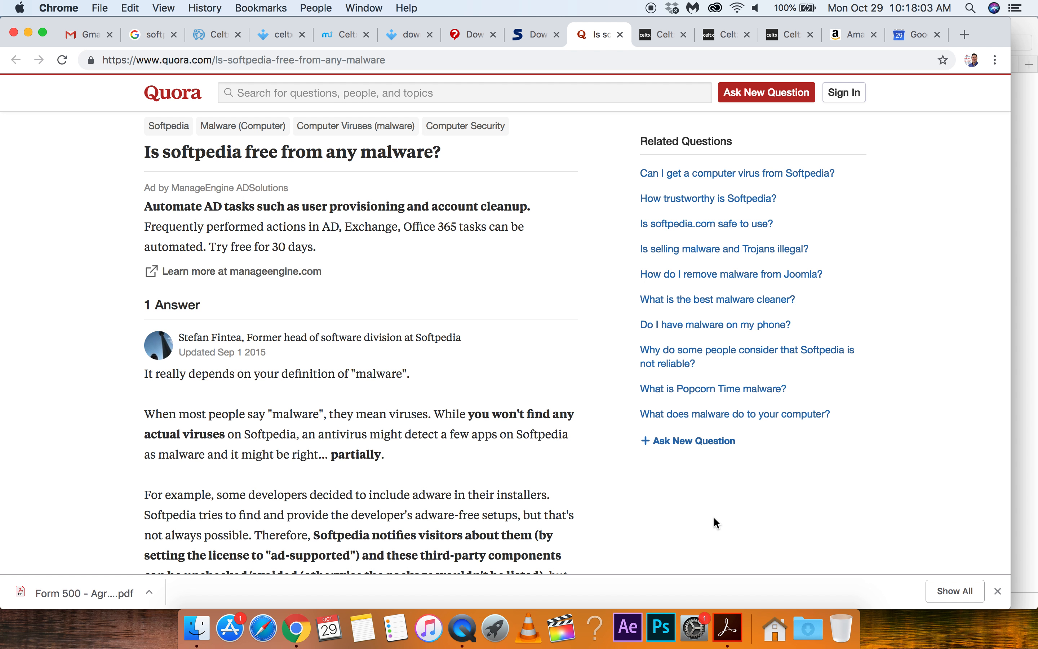
mouse_move(578, 406)
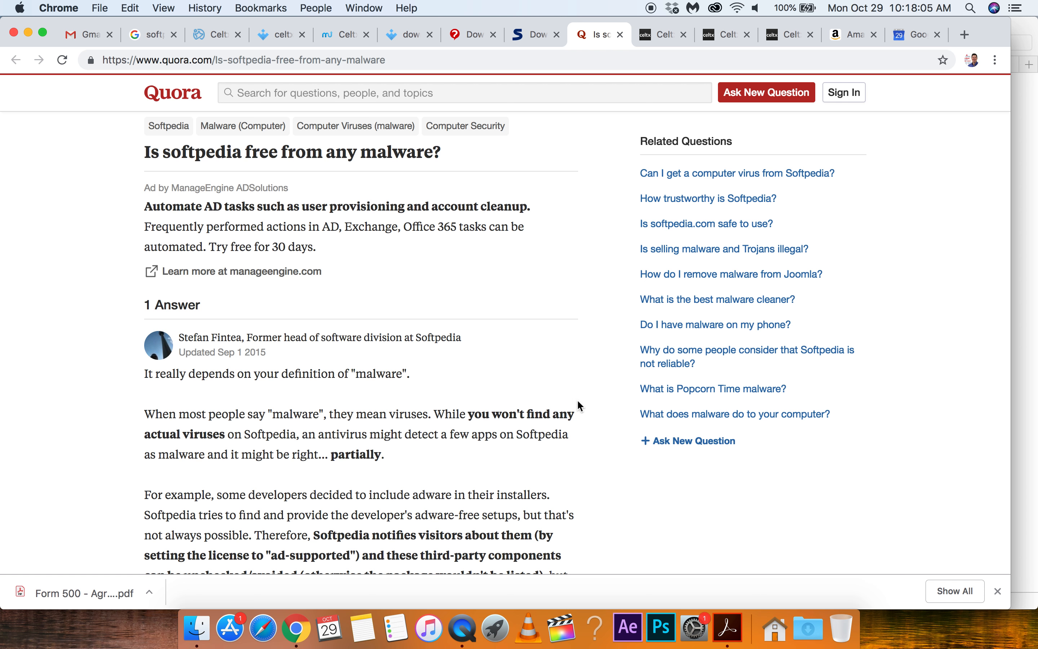
Step: Read the Quora answer down to its TLDR that Softpedia hosts no viruses, then return to top
scroll(down, 3)
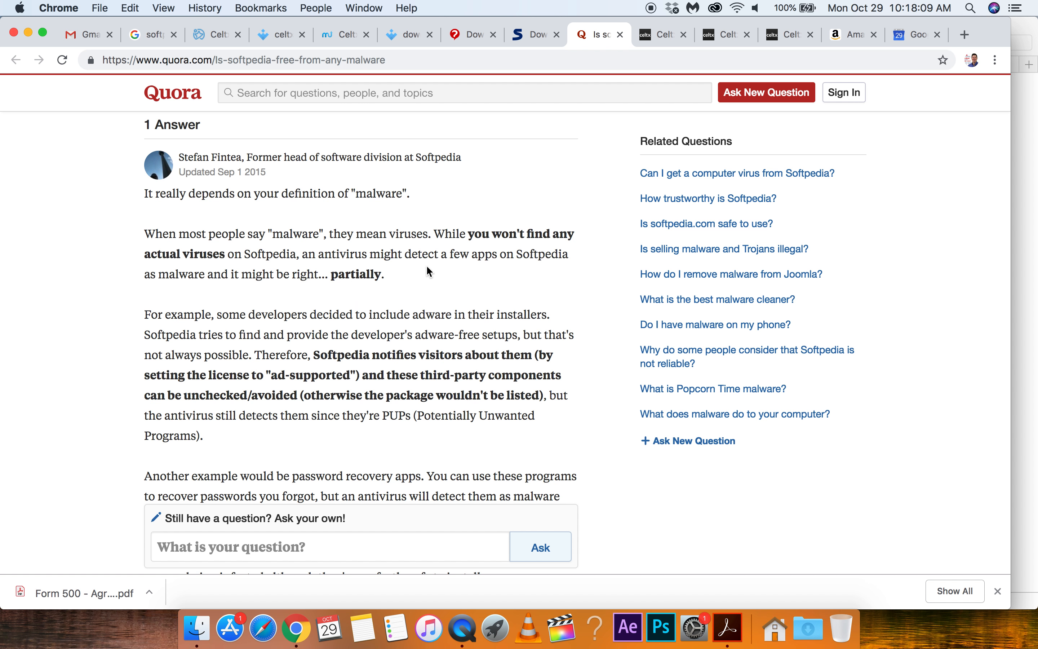
mouse_move(449, 259)
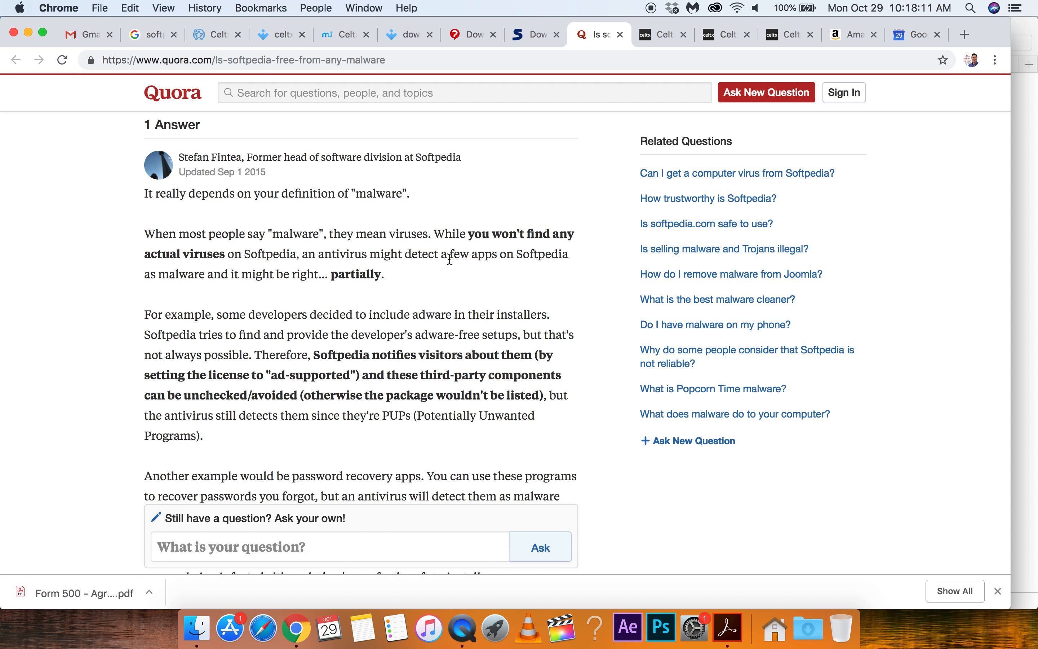
mouse_move(615, 436)
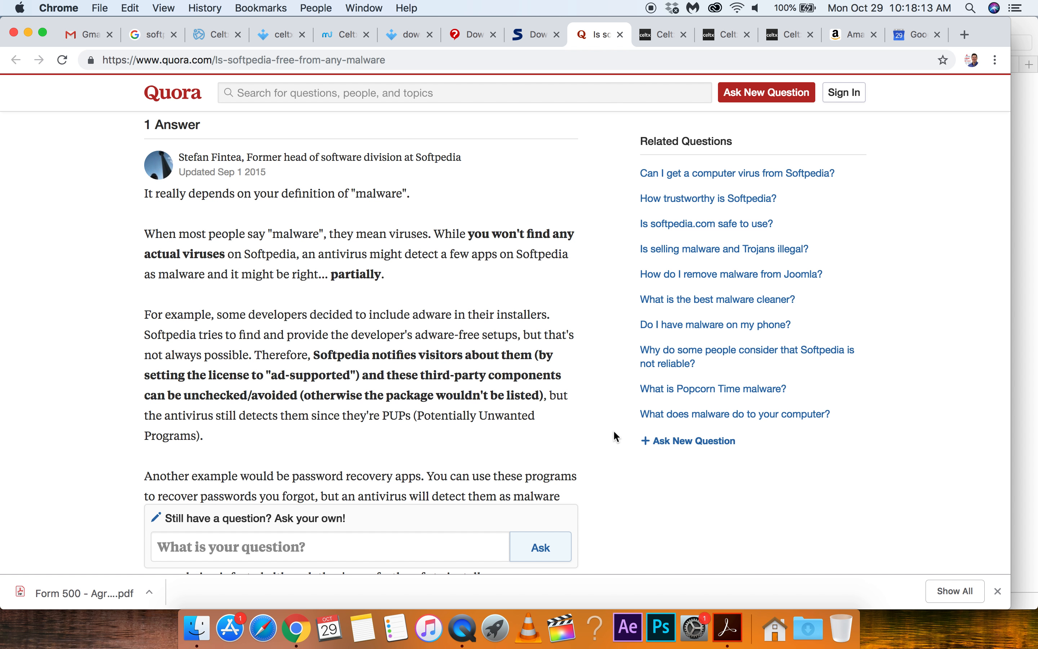
scroll(down, 3)
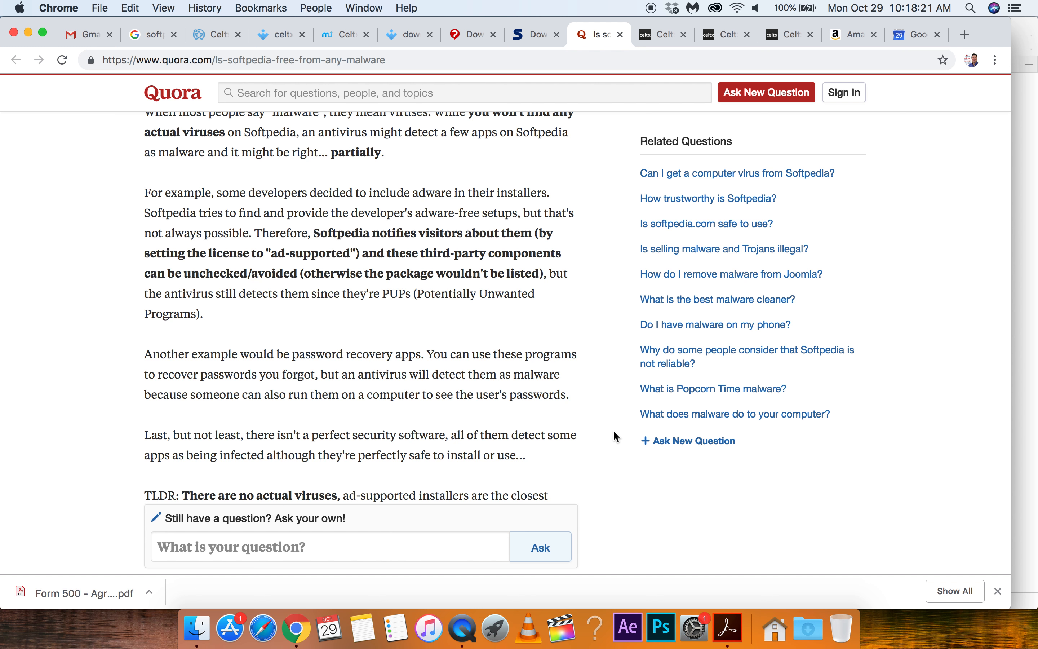
scroll(down, 3)
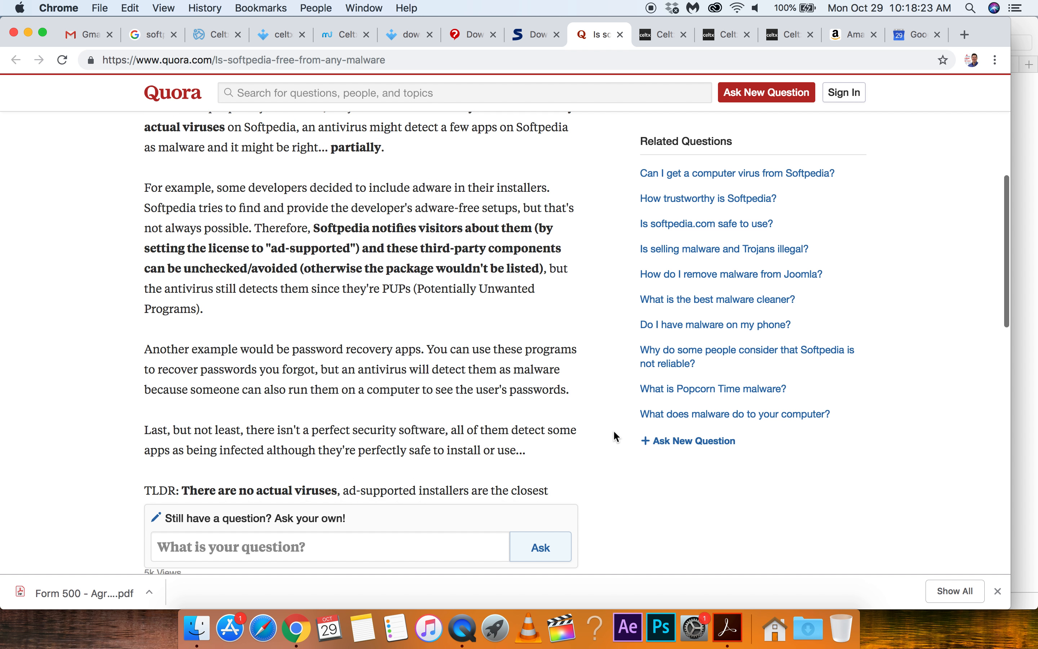
scroll(down, 3)
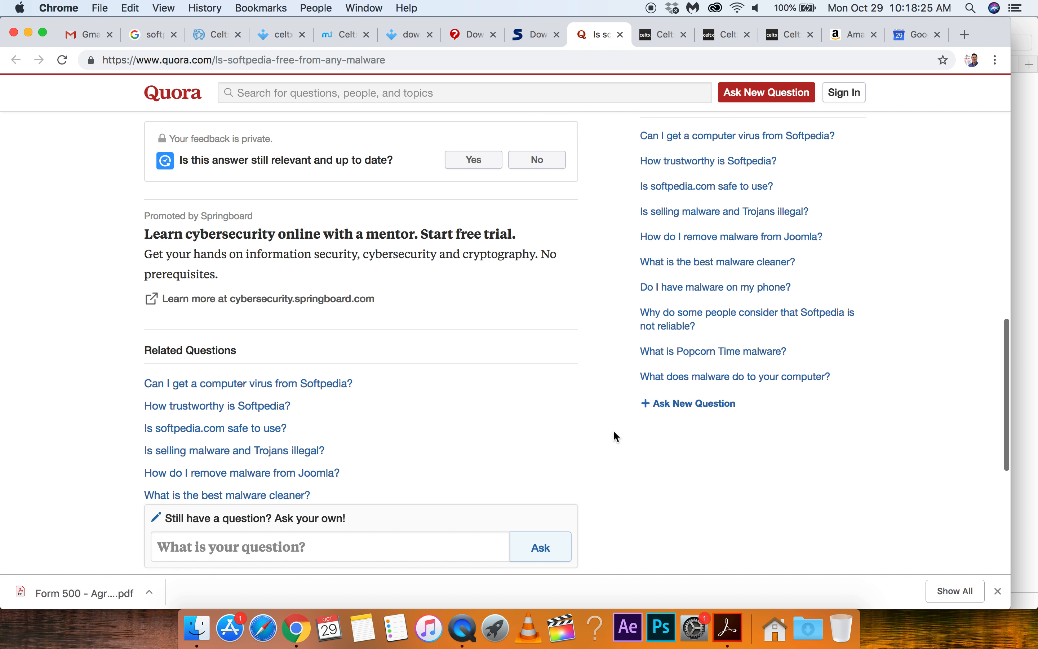
scroll(up, 3)
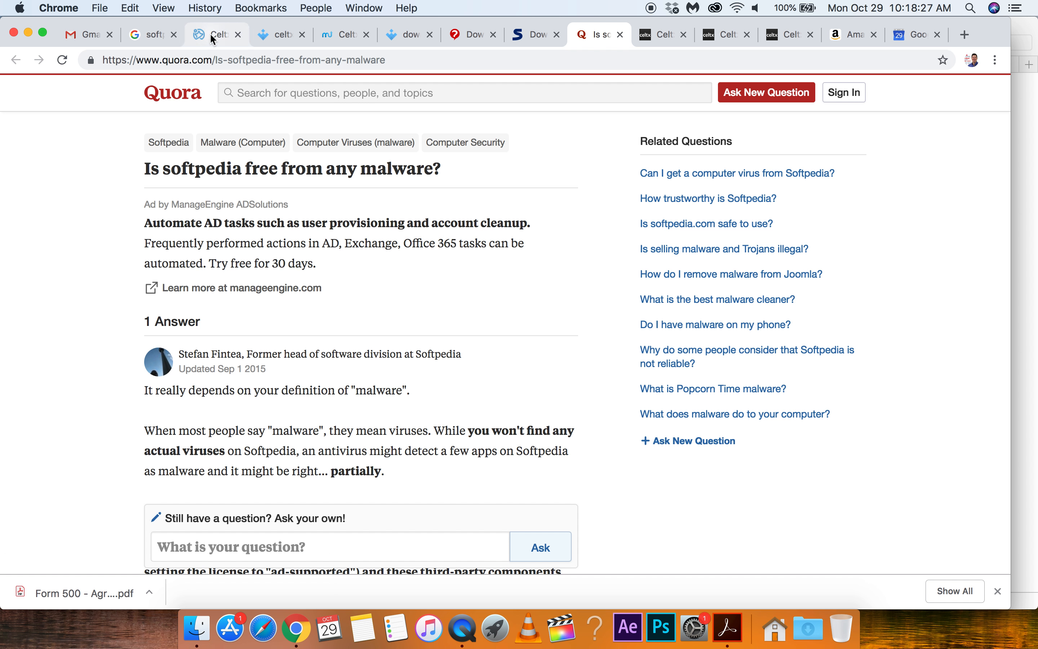
mouse_move(215, 34)
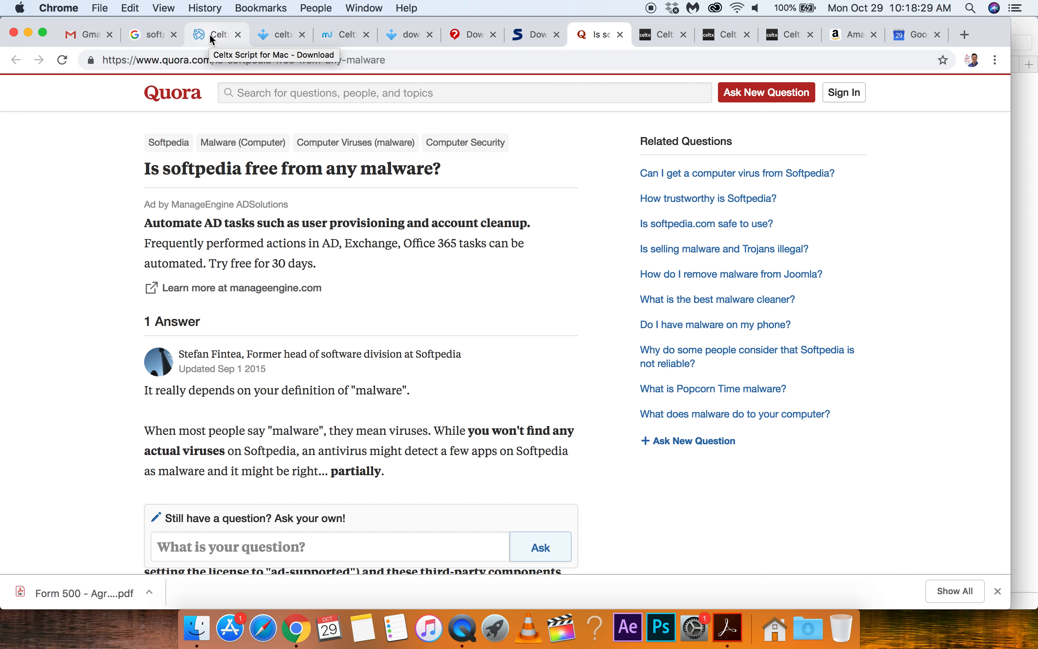
Step: Cycle through the Uptodown, MacUpdate and CCM Celtx download tabs, ending on CCM's Celtx 2.9.1 page
click(214, 34)
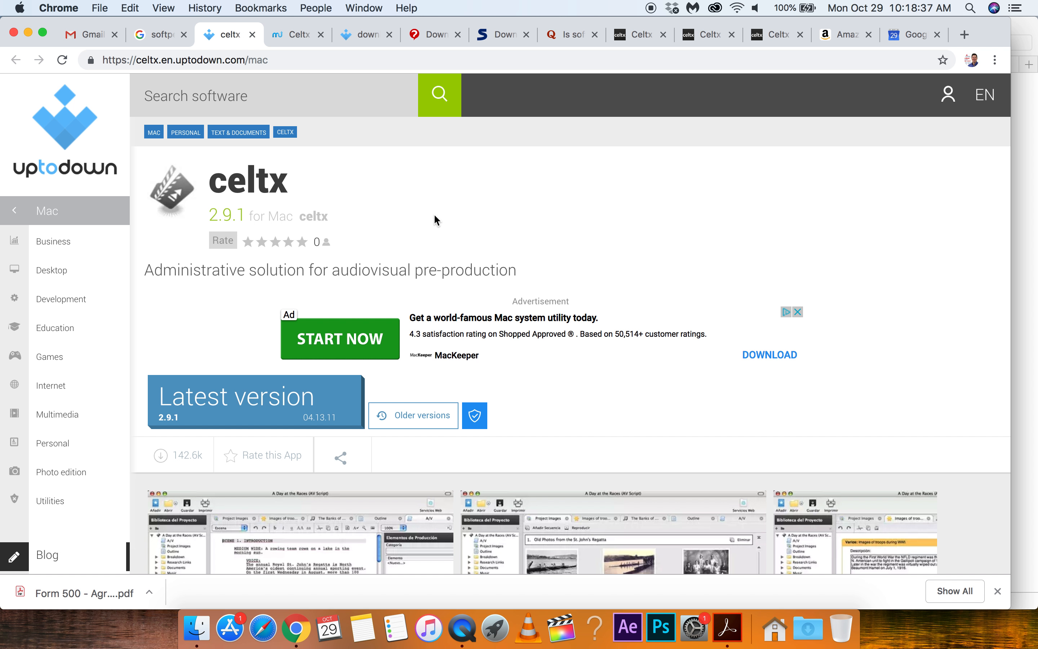
scroll(down, 3)
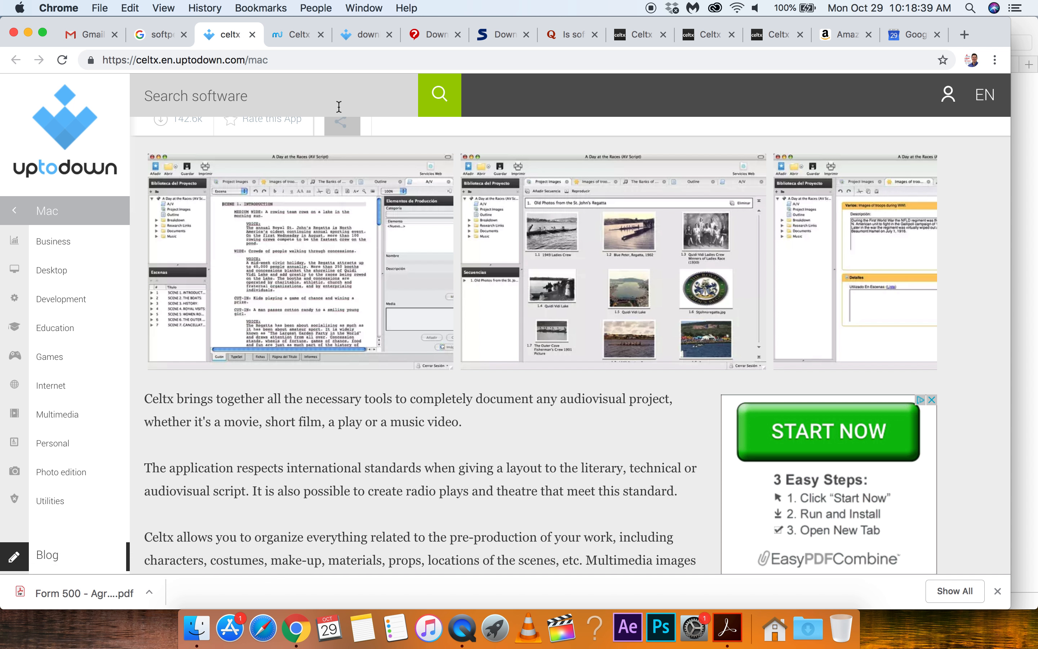
click(298, 34)
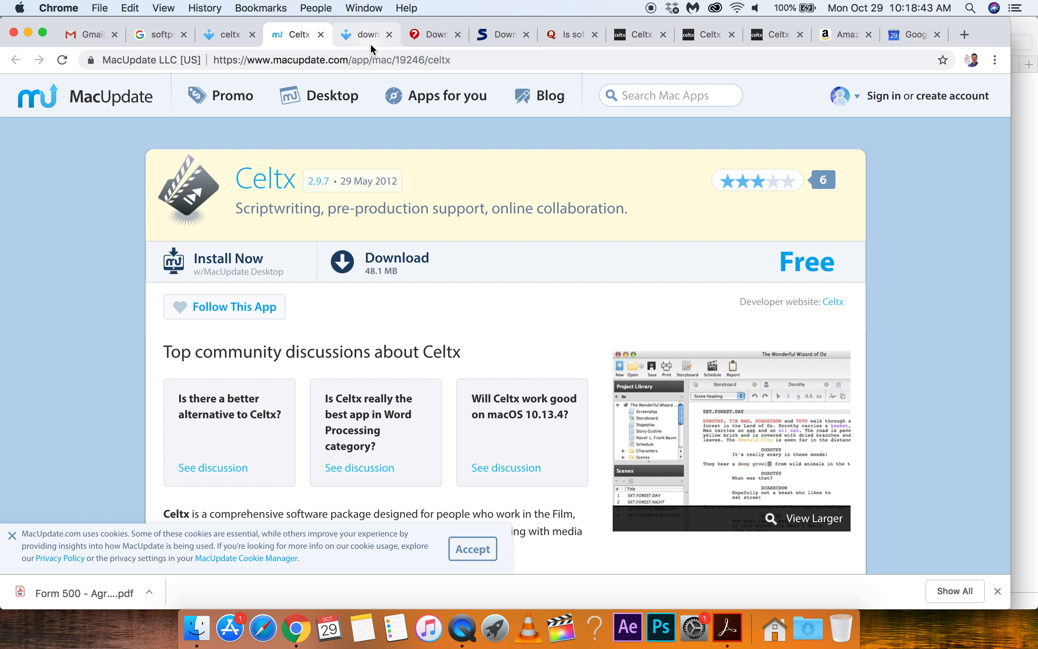
click(365, 35)
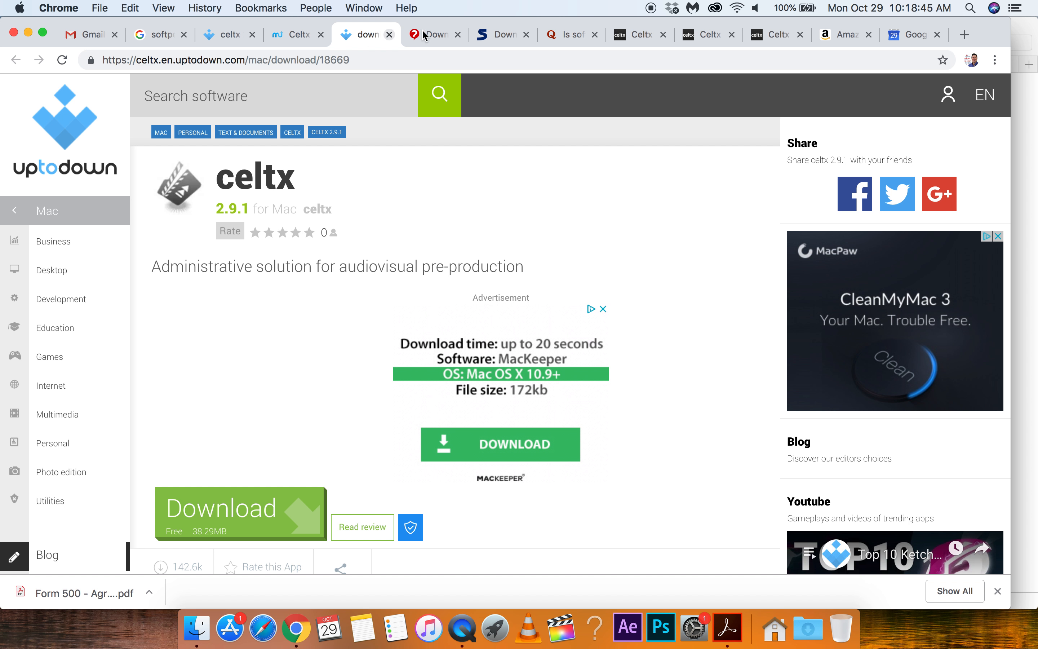
click(434, 34)
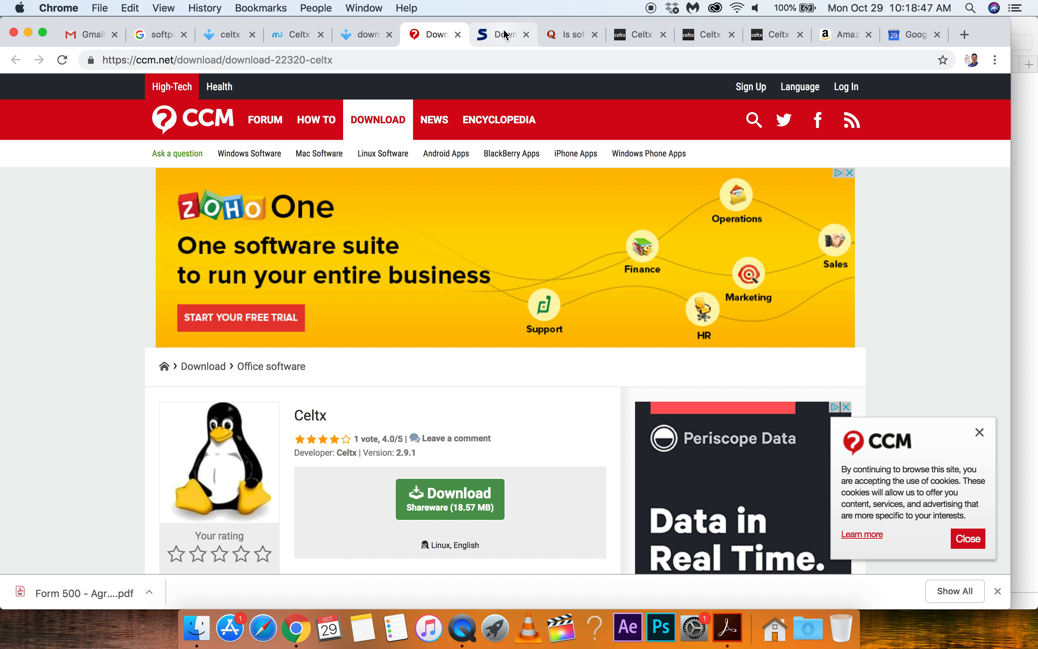
Step: Switch to Softpedia's Celtx 2.9.7 for Mac page and read its review through to the download section
click(499, 35)
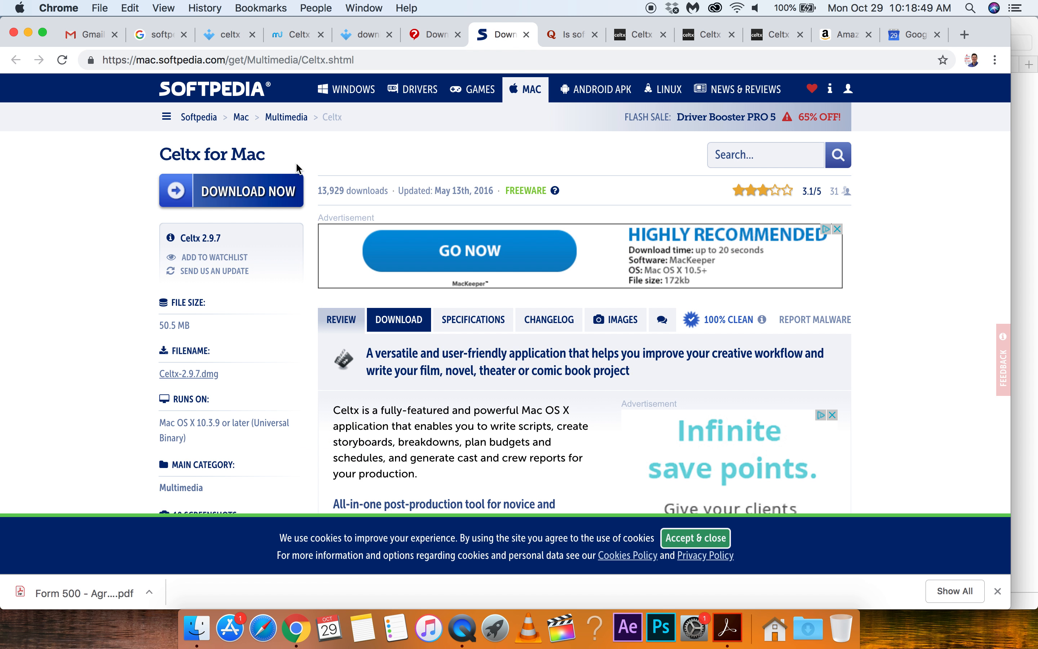
mouse_move(476, 175)
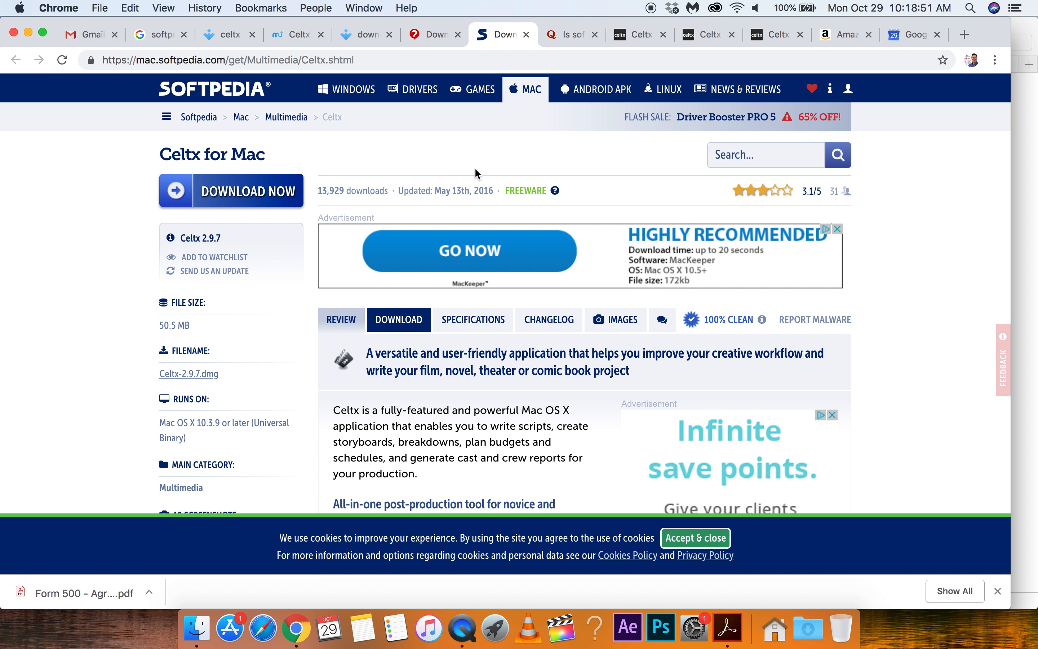
scroll(down, 3)
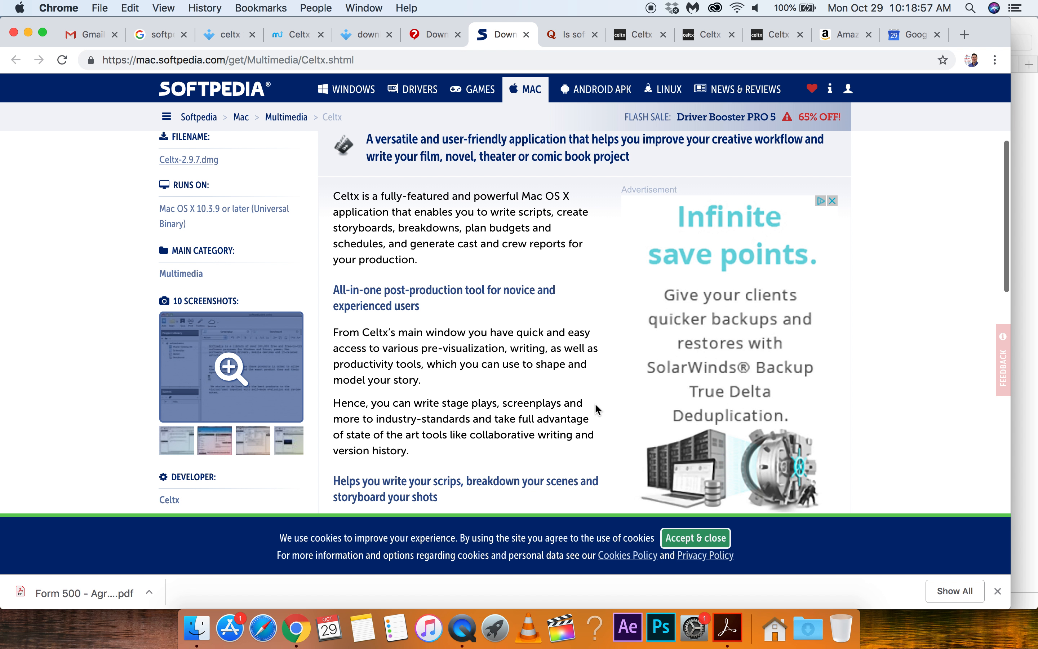
scroll(down, 3)
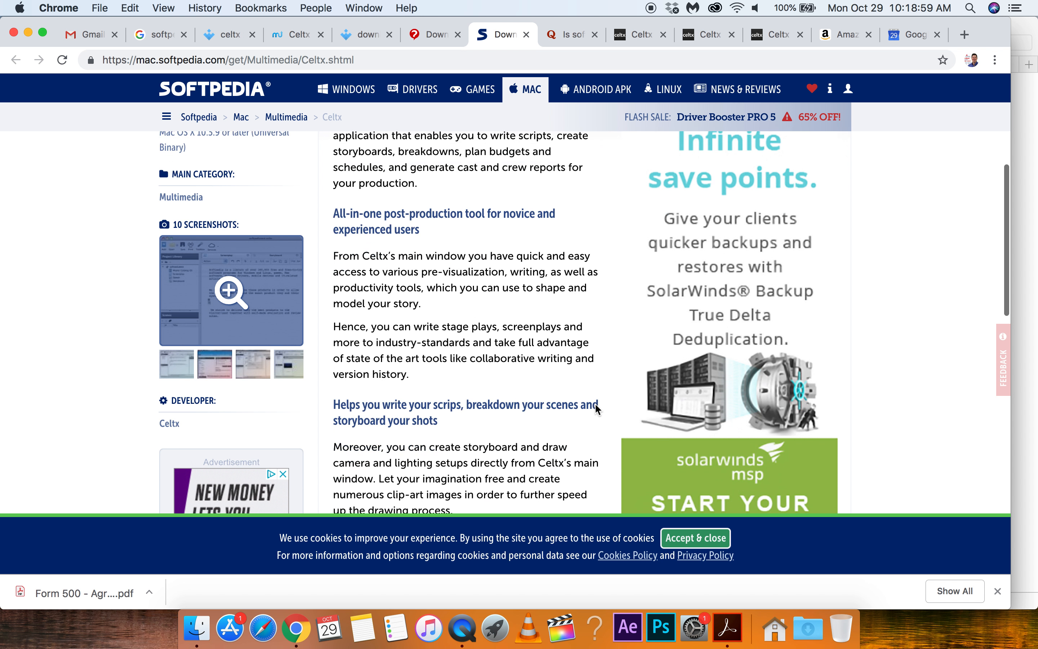
scroll(down, 3)
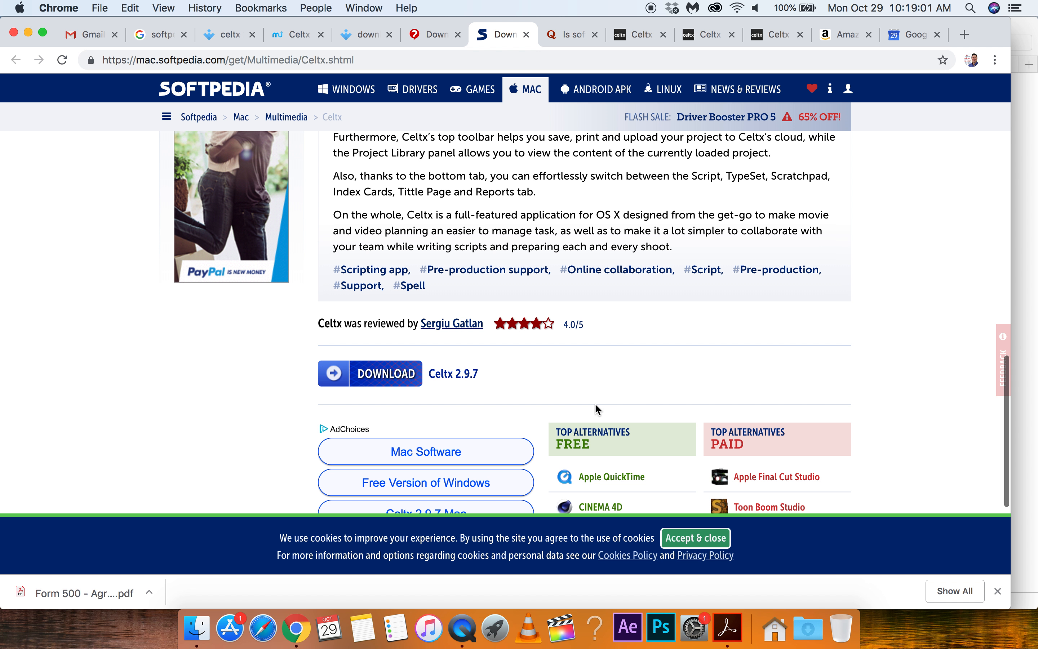
scroll(up, 3)
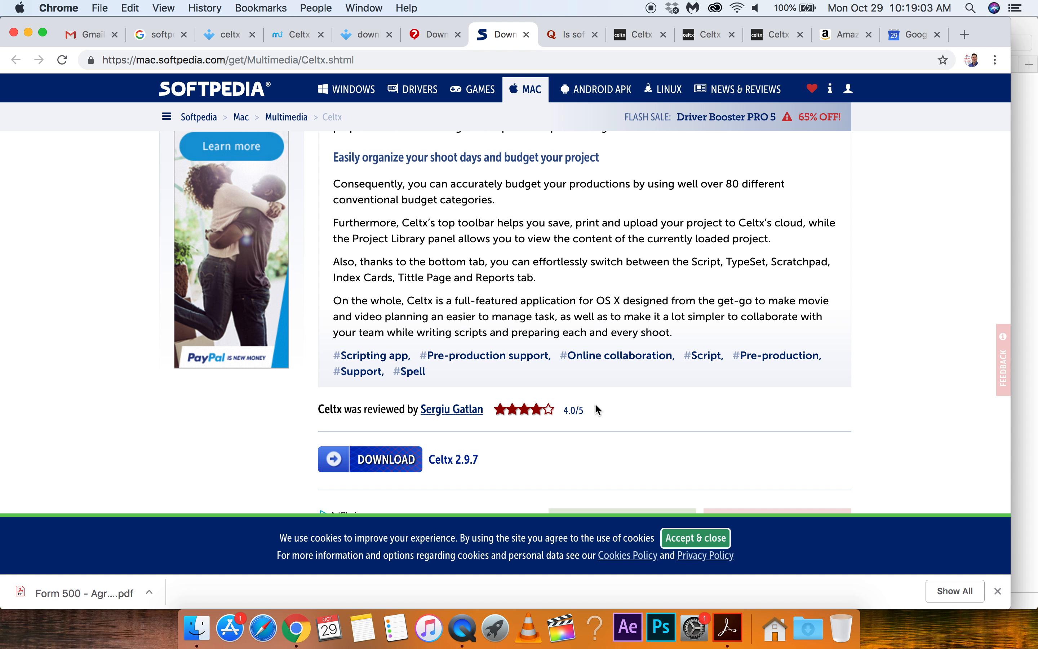
scroll(up, 3)
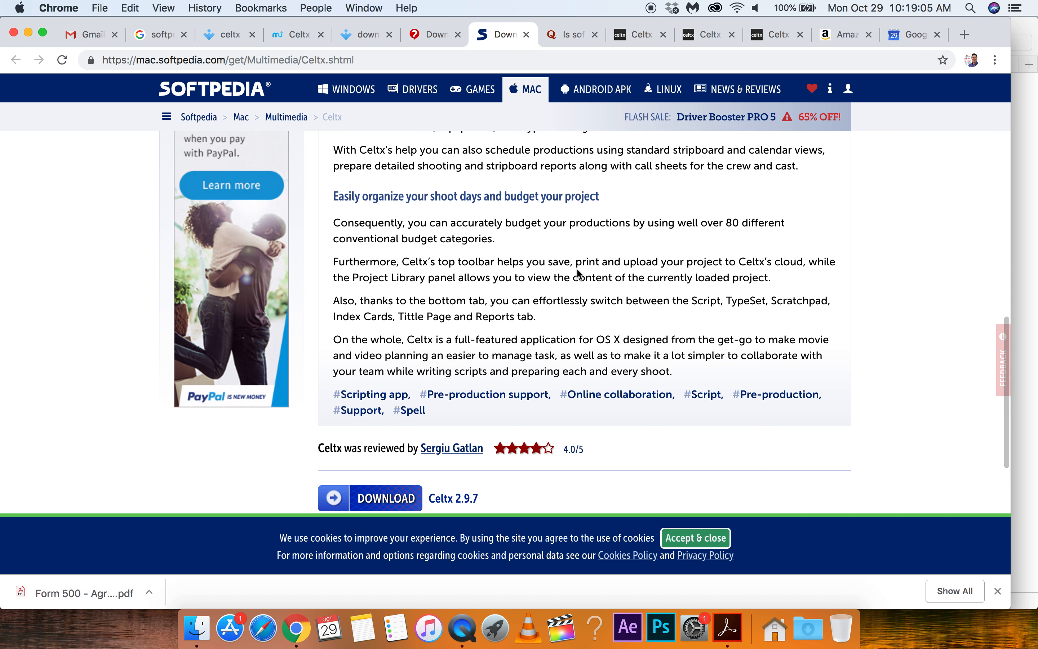
scroll(up, 3)
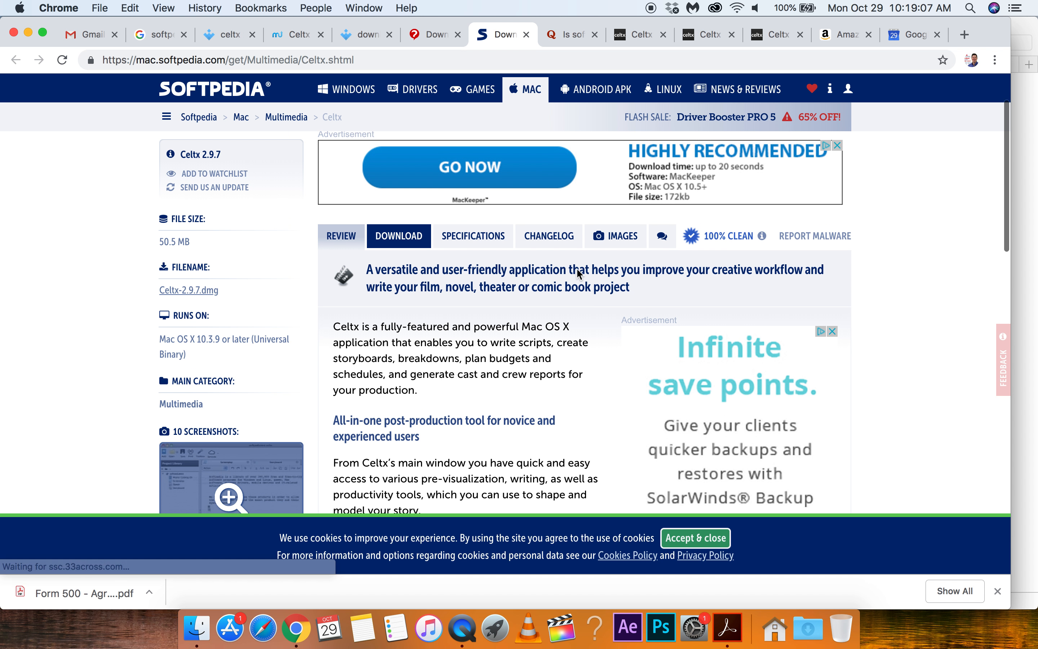
scroll(up, 3)
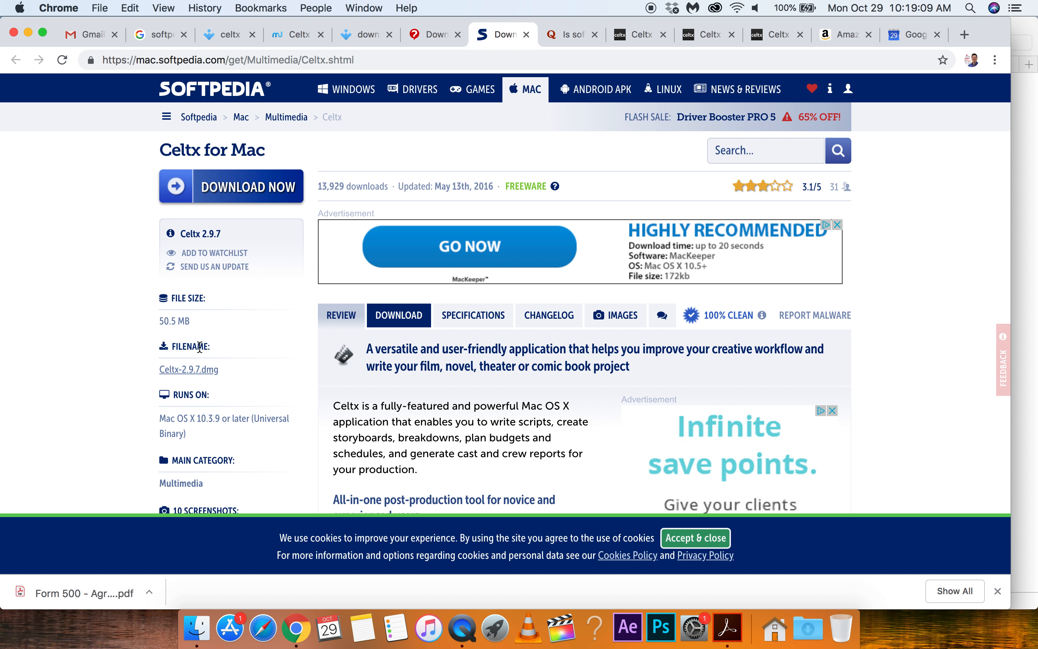
mouse_move(196, 369)
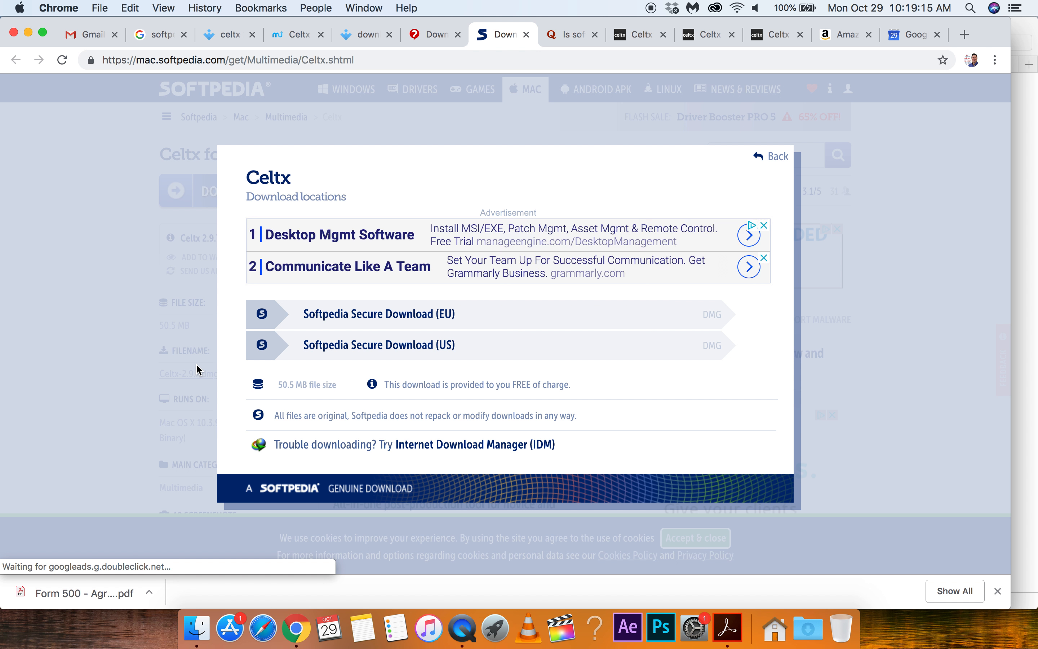
mouse_move(450, 206)
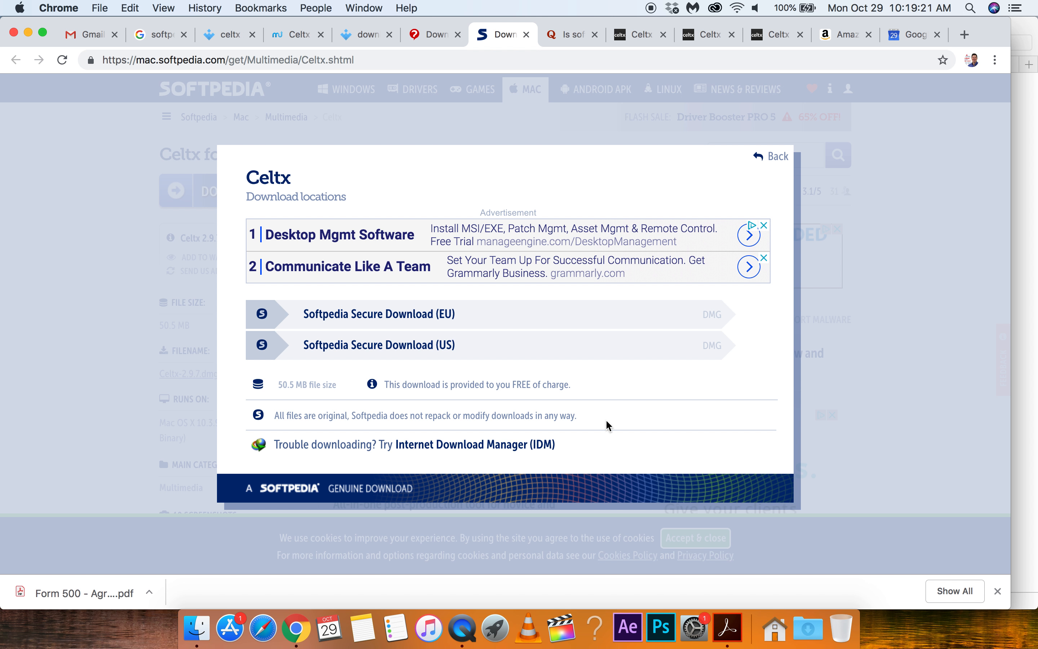
mouse_move(433, 451)
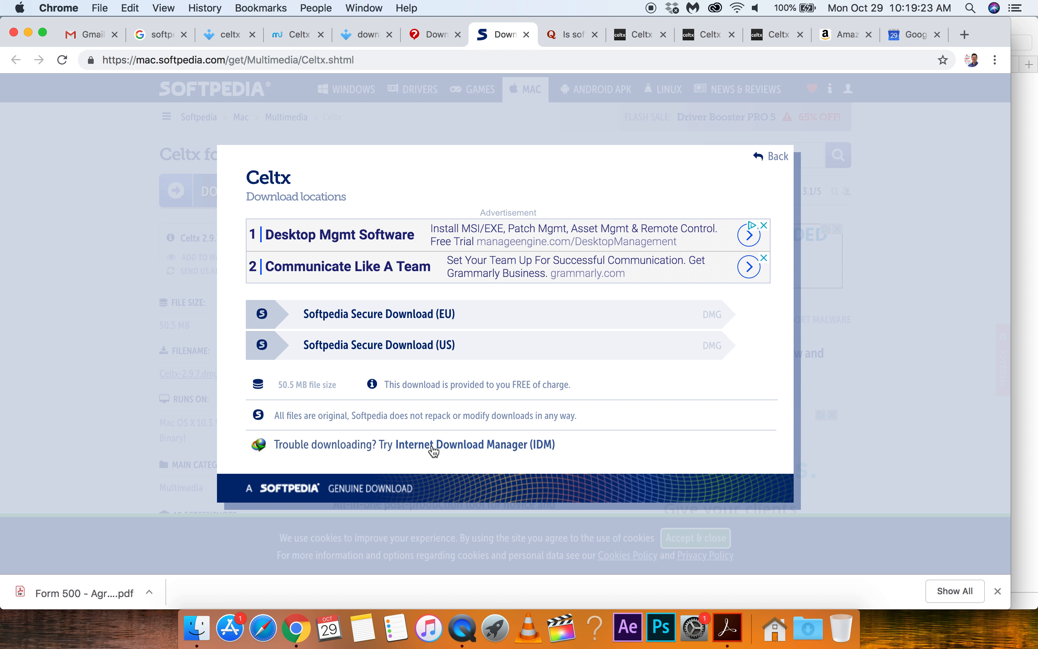
mouse_move(466, 272)
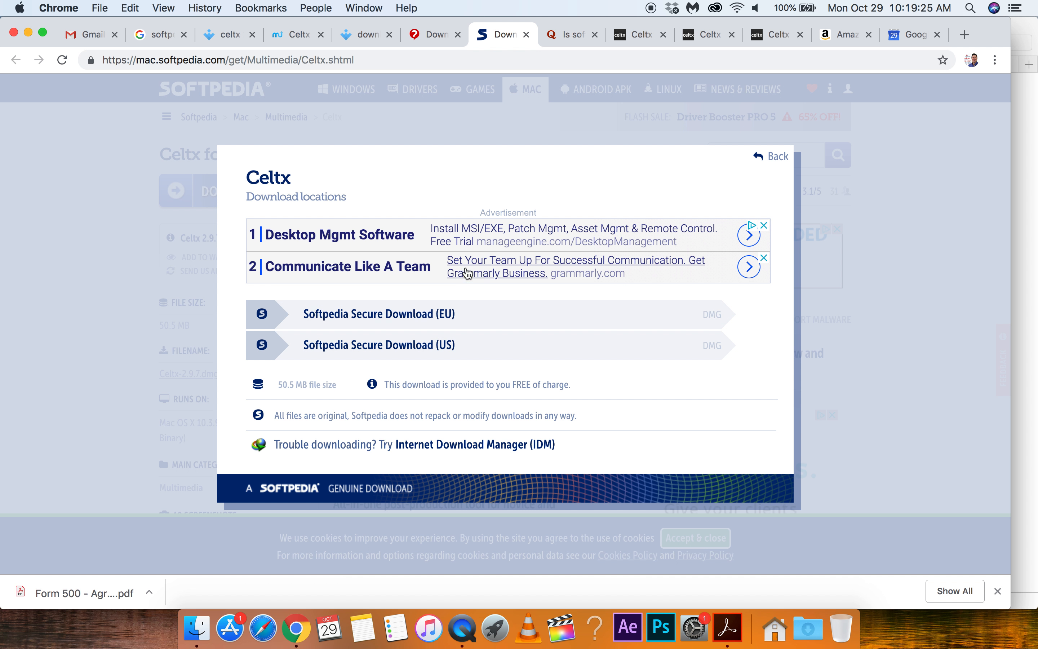
mouse_move(379, 344)
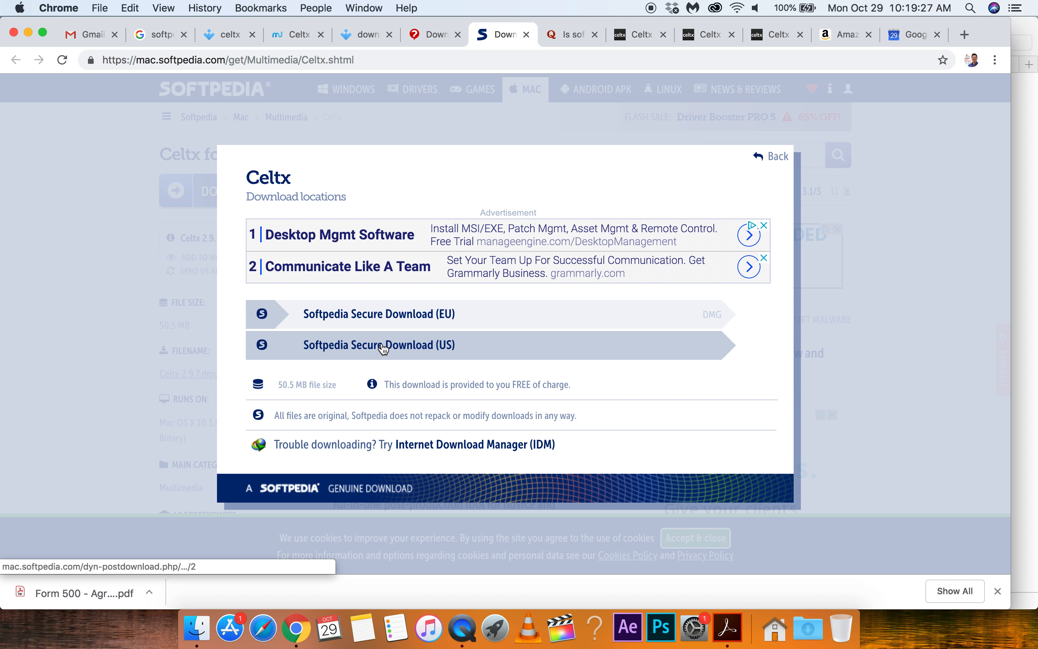
Step: Choose the Softpedia Secure Download (US) mirror for Celtx
click(379, 344)
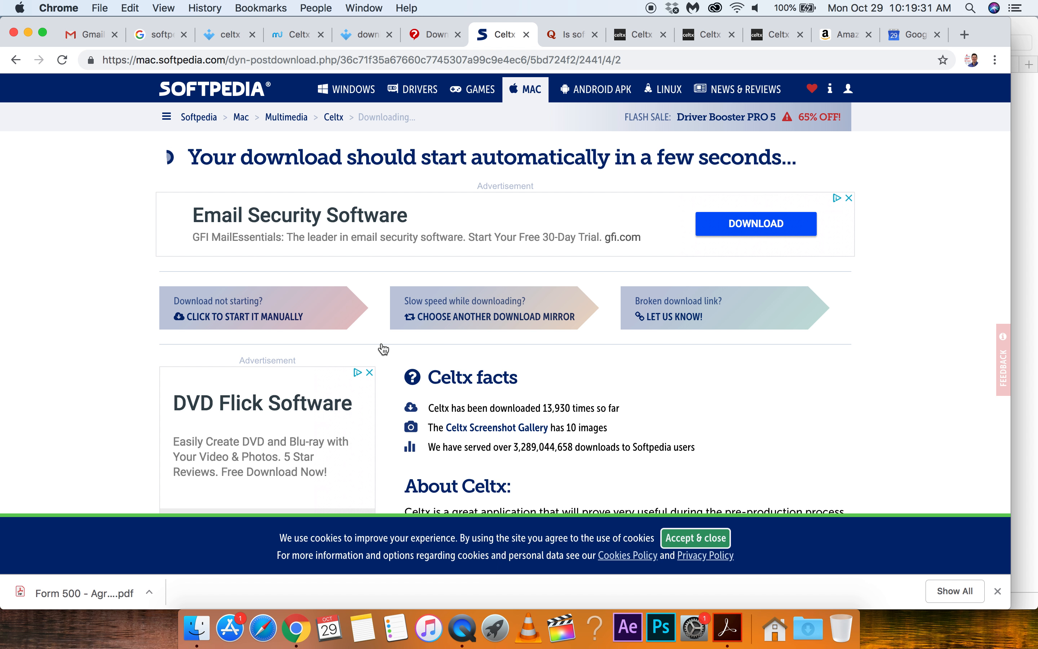
mouse_move(608, 209)
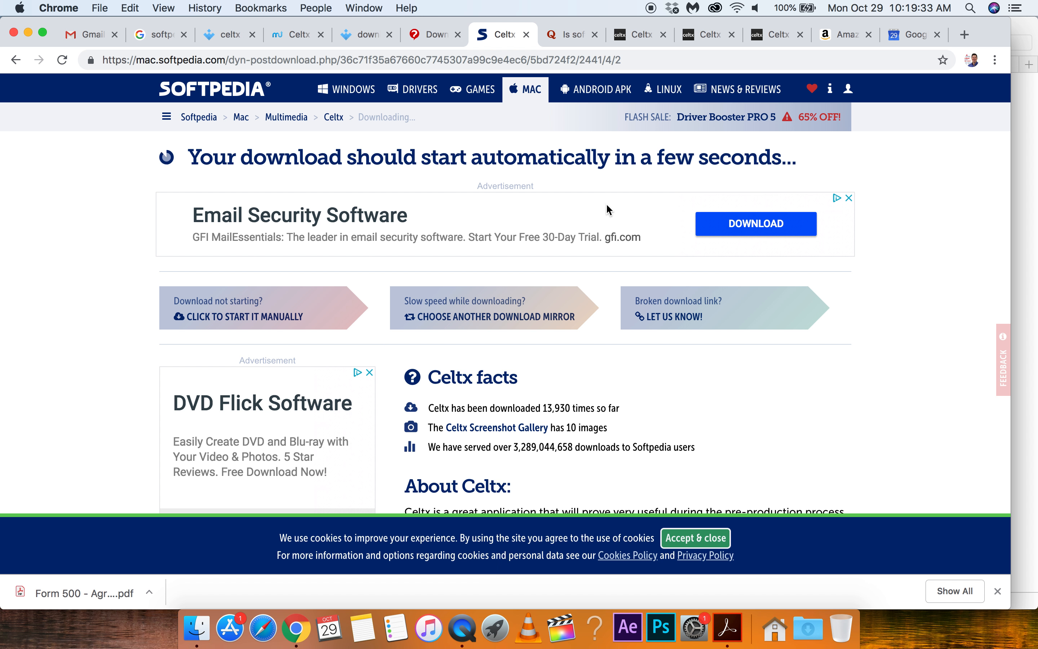
Step: Scroll down the automatic-download page while Celtx-2.9.7.dmg downloads
scroll(down, 3)
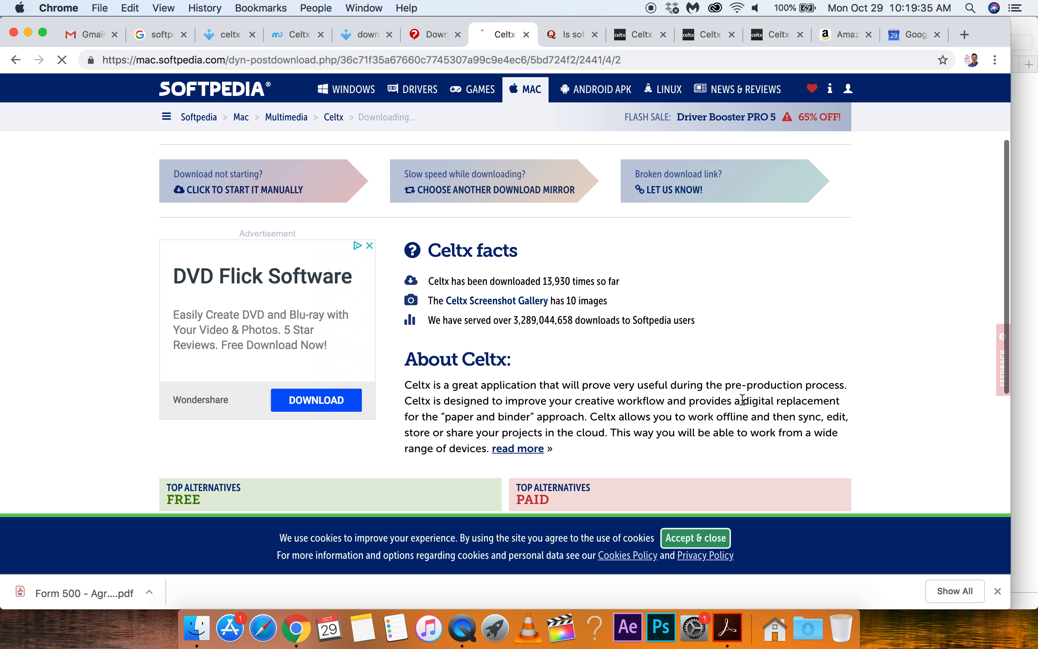
scroll(down, 3)
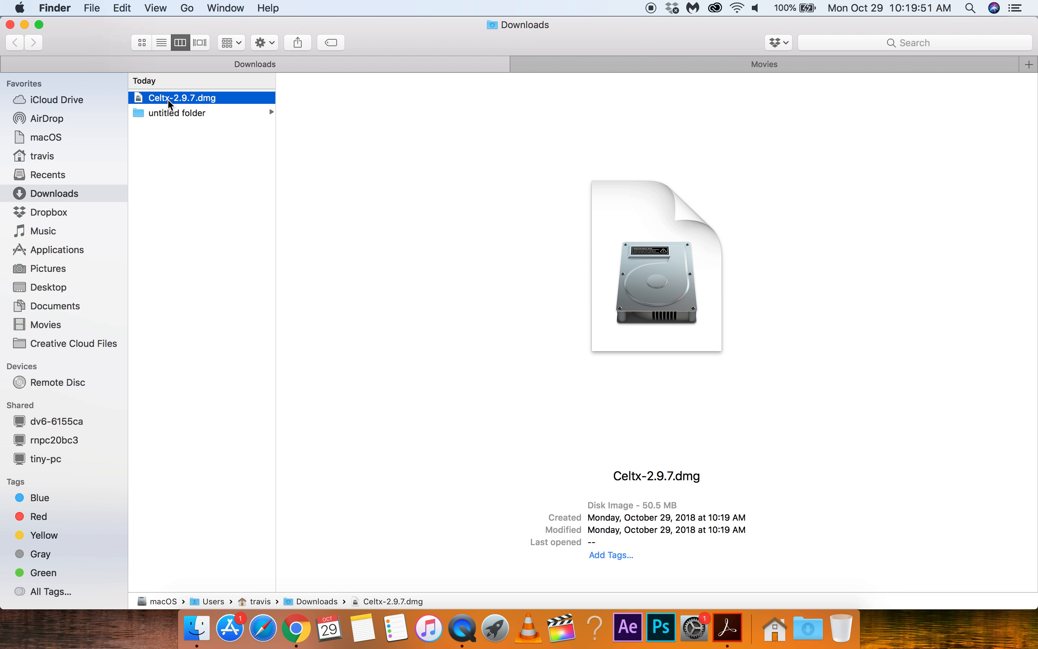
Step: Mount the downloaded Celtx-2.9.7.dmg disk image and close its install window
double_click(182, 97)
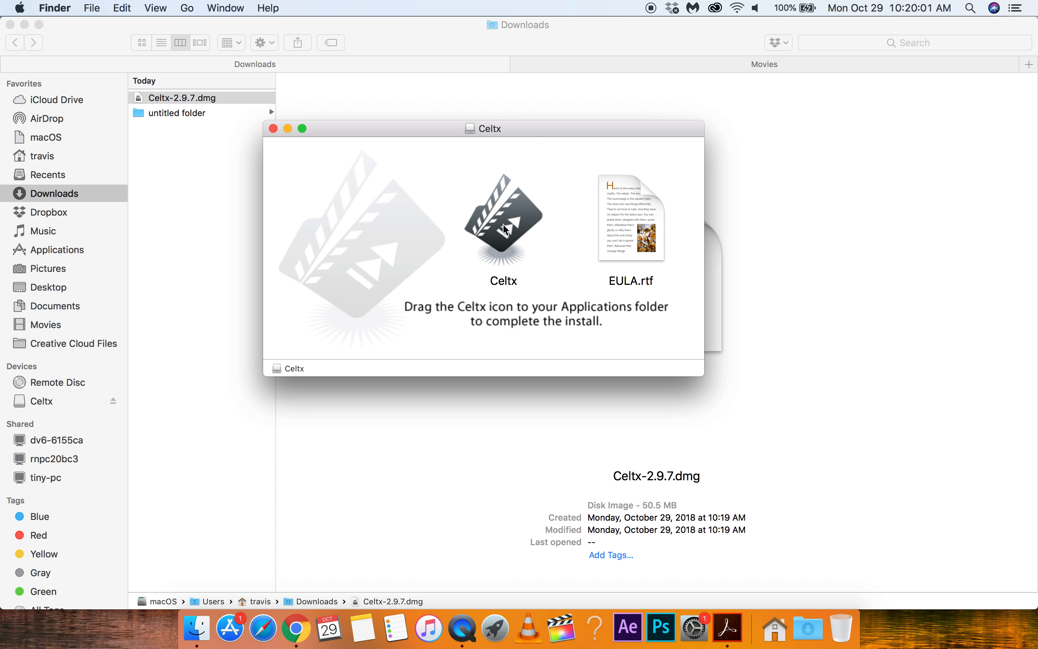
mouse_move(512, 203)
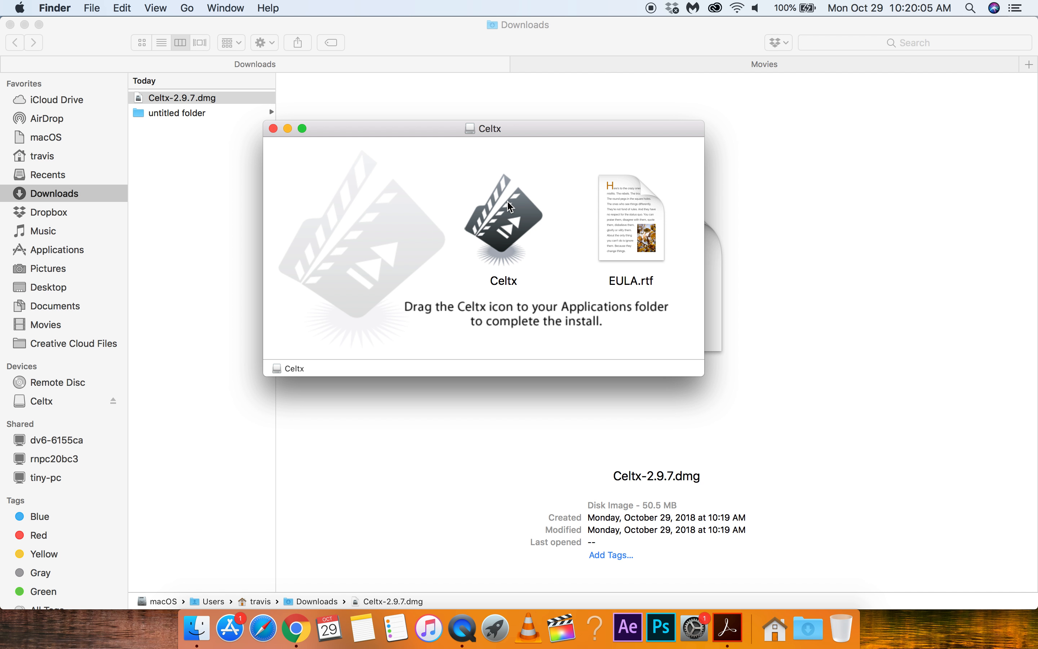
mouse_move(458, 263)
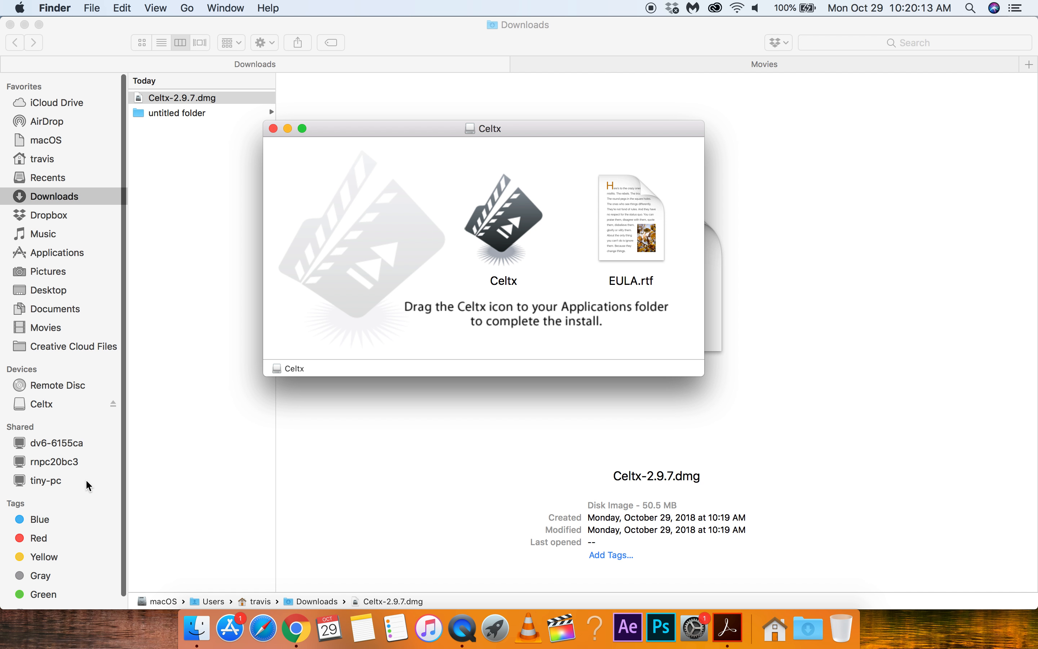
click(502, 222)
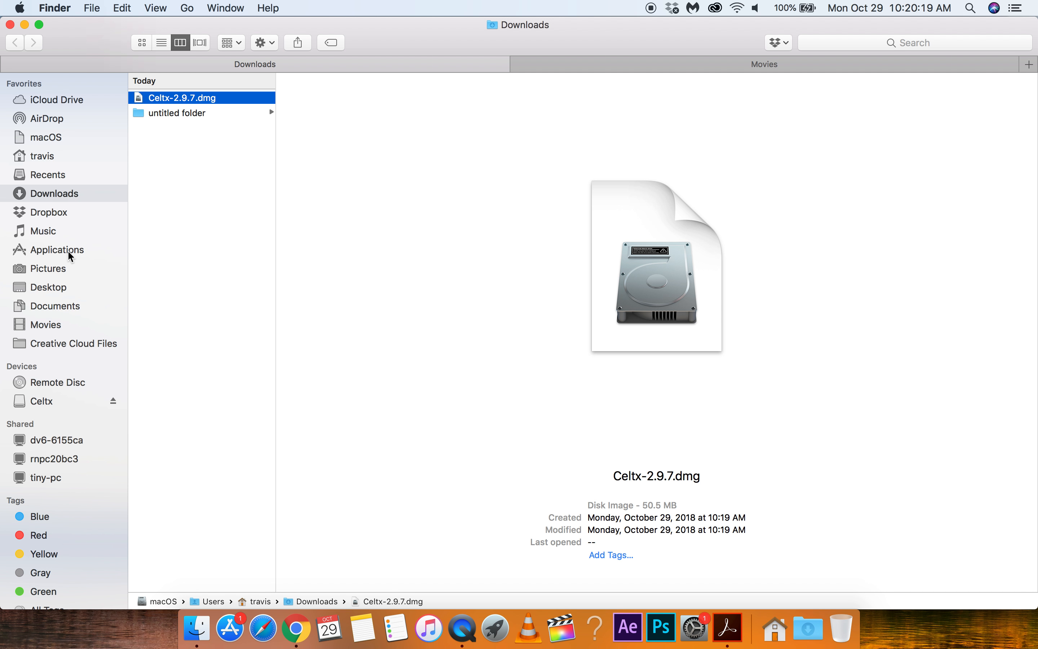
Step: Locate Celtx in the Applications folder and launch it
click(57, 249)
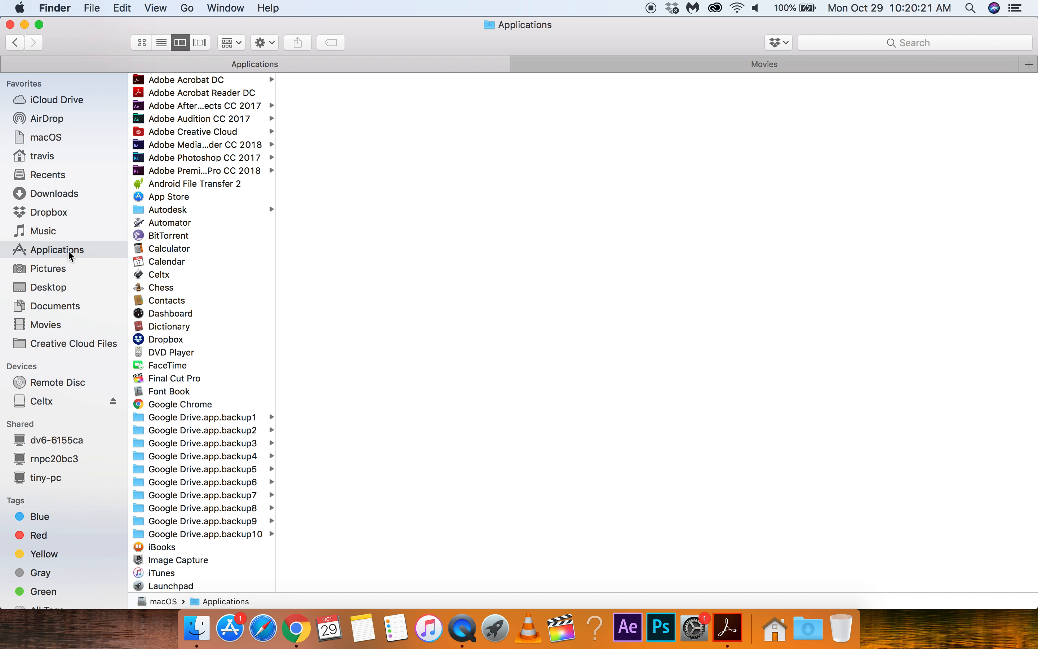
mouse_move(233, 267)
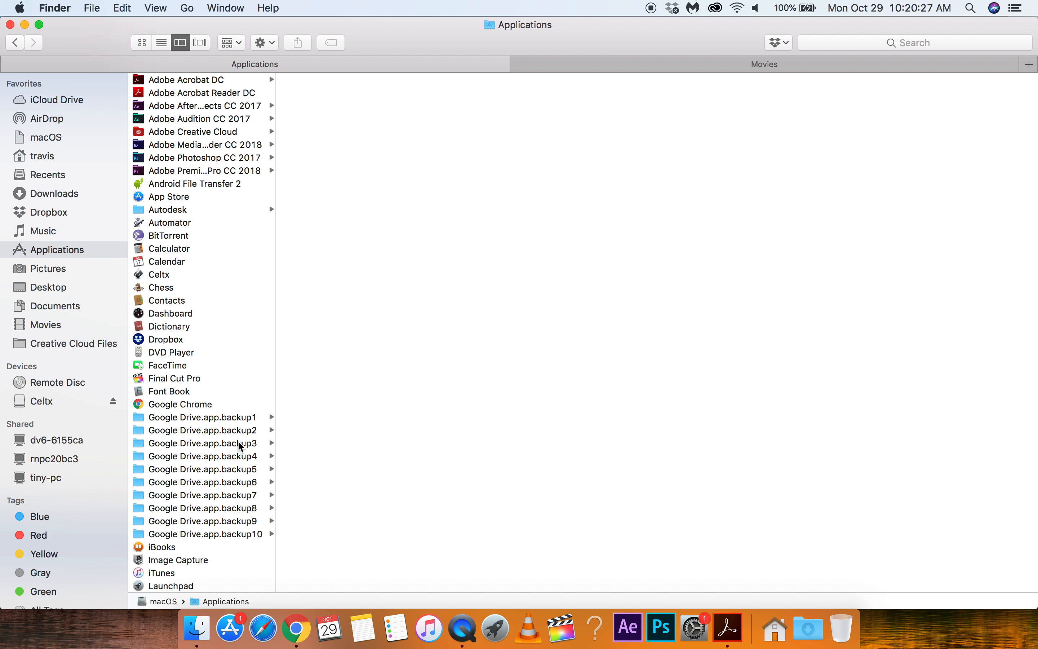
mouse_move(221, 311)
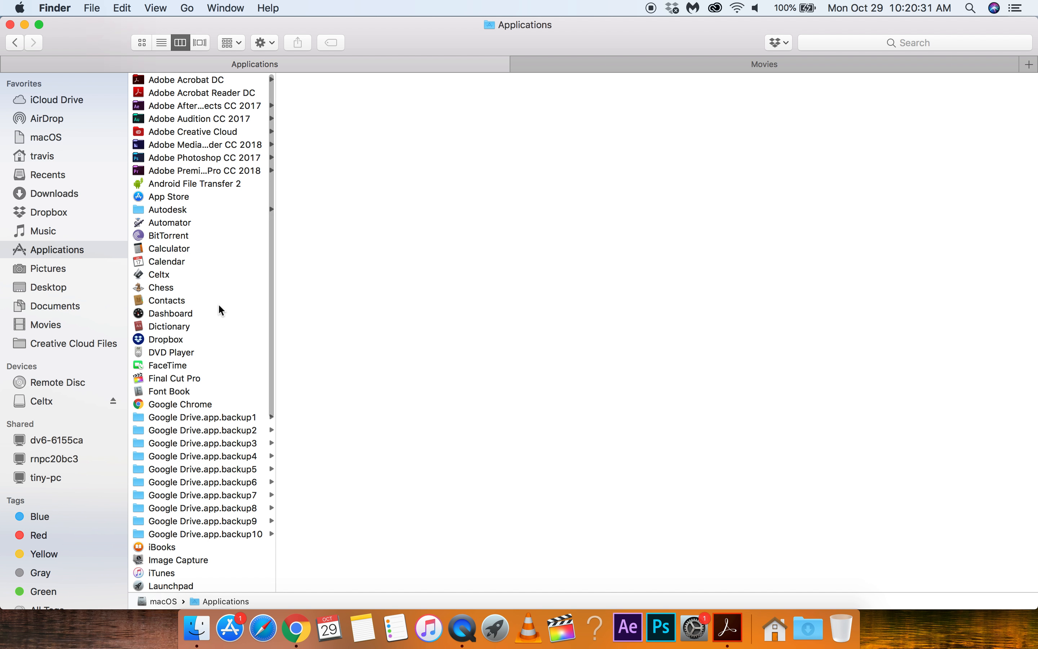
click(158, 274)
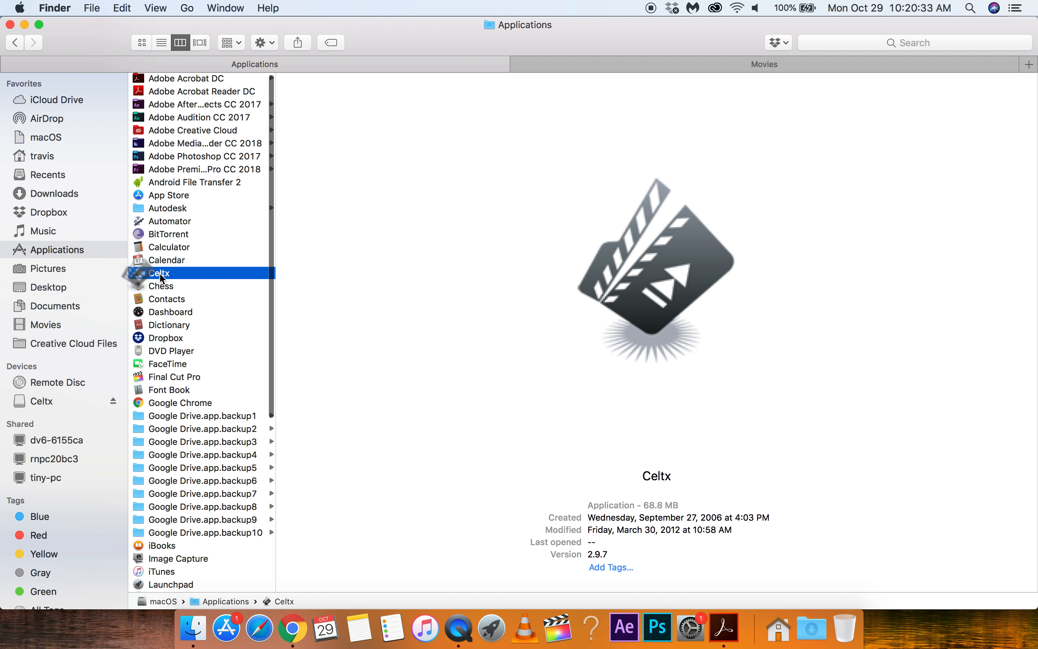
double_click(159, 273)
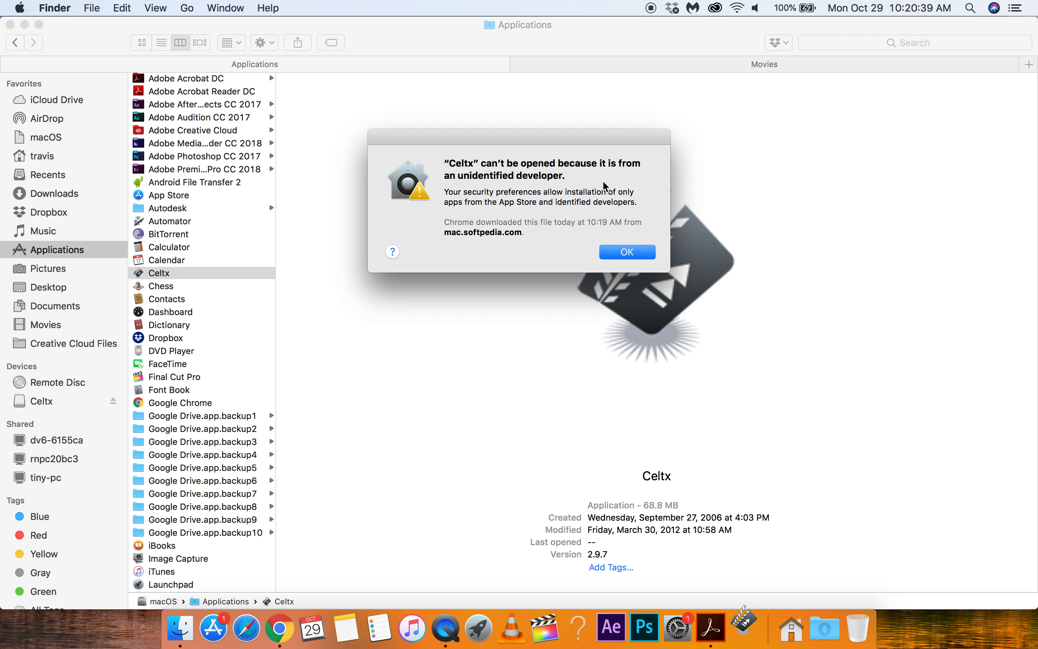
mouse_move(516, 226)
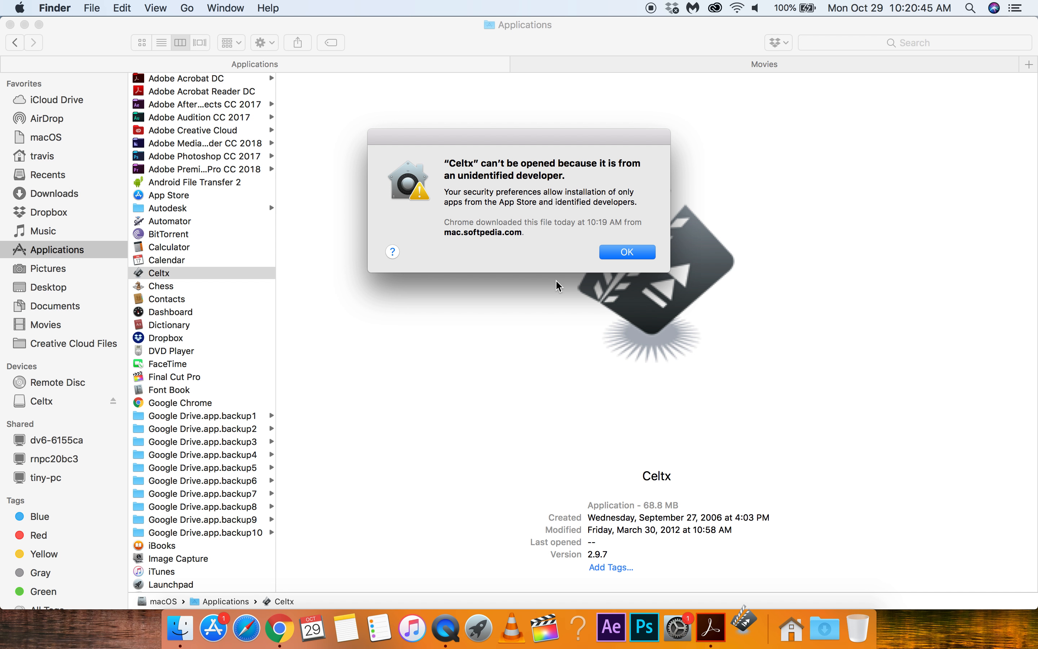
mouse_move(612, 225)
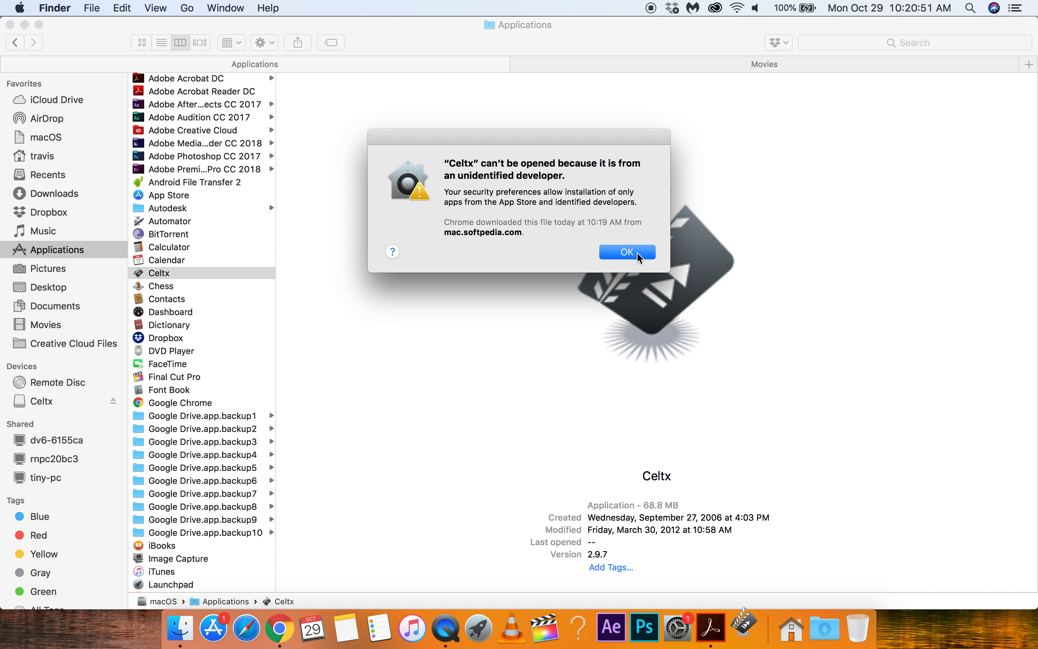
Step: Dismiss the unidentified-developer warning for Celtx with OK
click(624, 251)
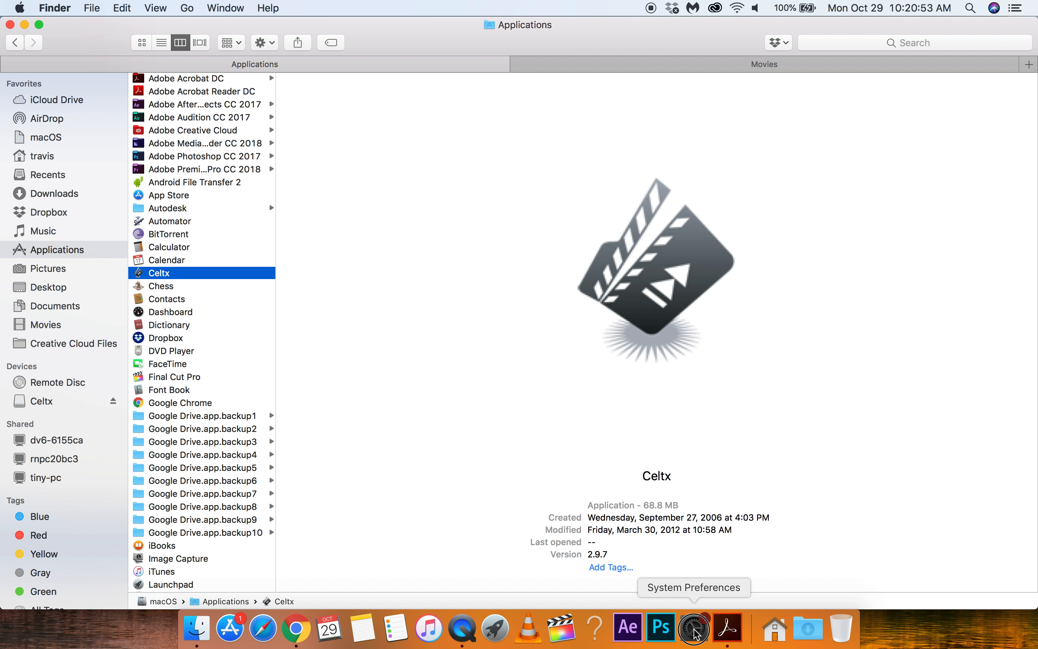
click(693, 627)
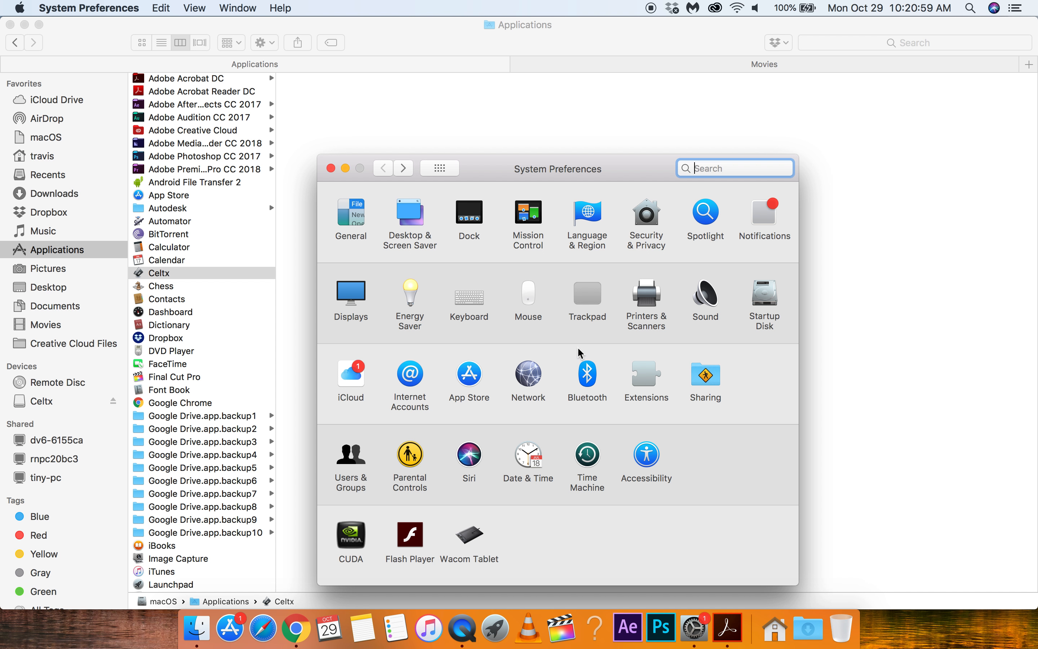
mouse_move(630, 420)
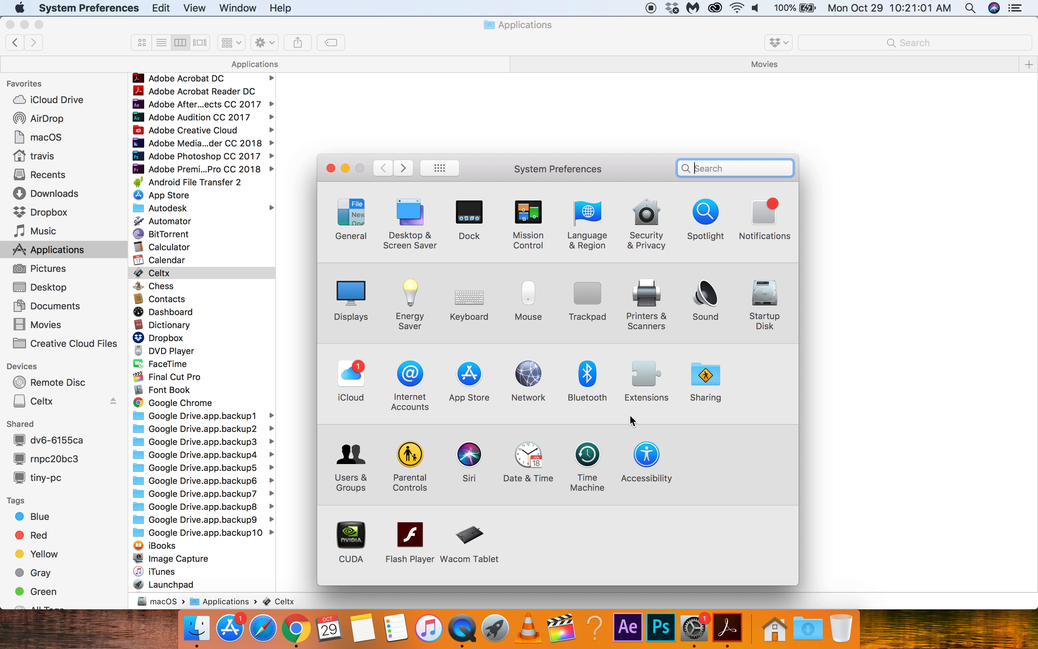
mouse_move(499, 555)
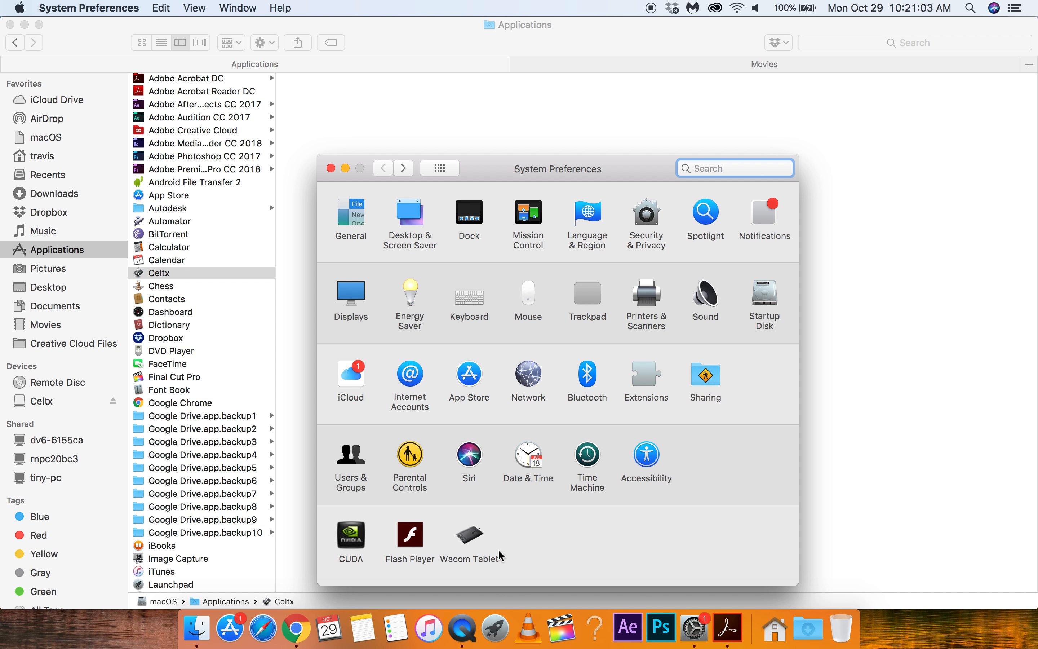
mouse_move(490, 382)
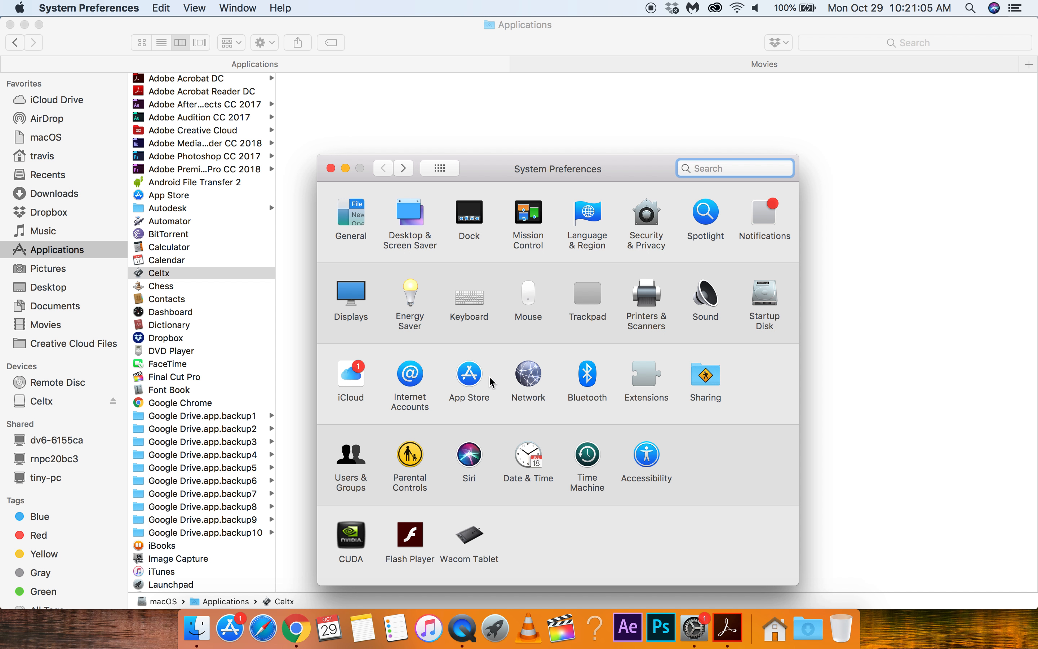
mouse_move(441, 300)
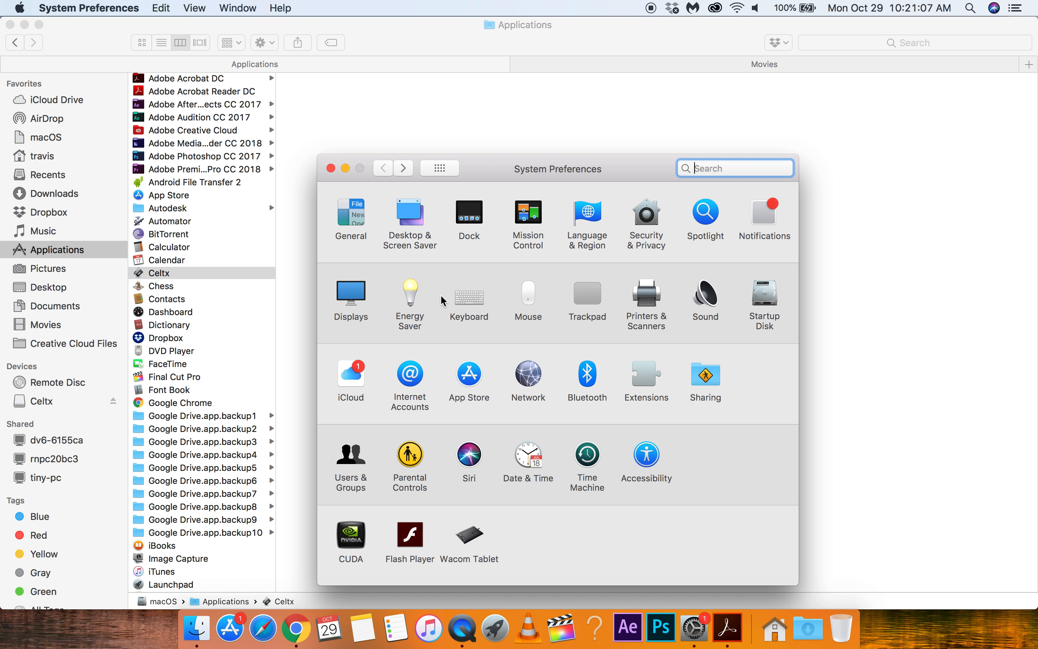
mouse_move(417, 89)
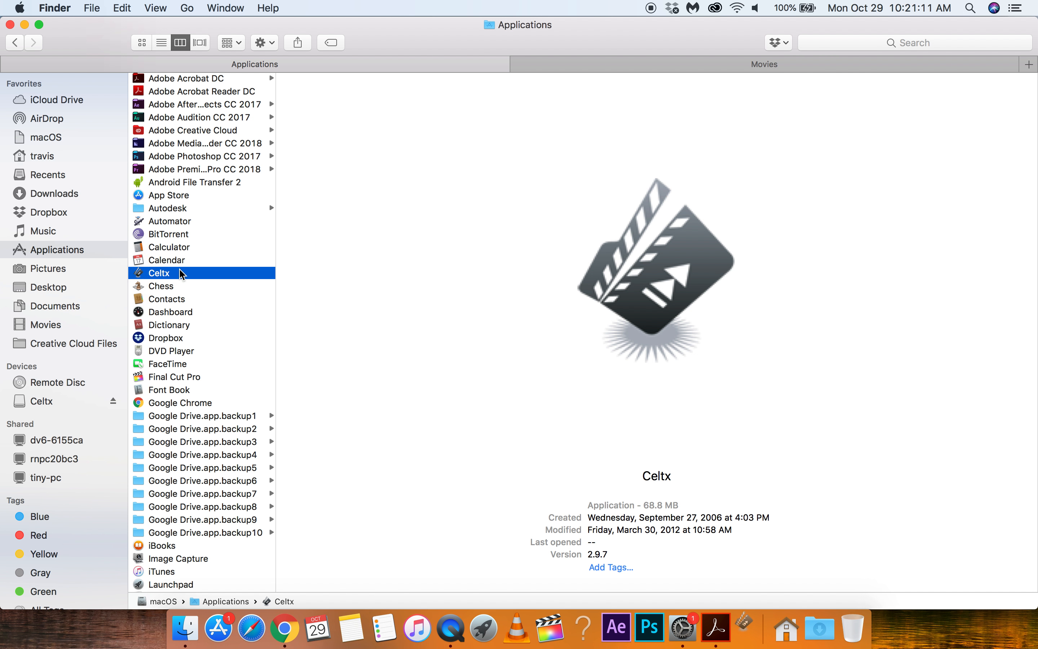
Step: Relaunch Celtx and read the Mac Help article down to the Open Anyway note
double_click(157, 272)
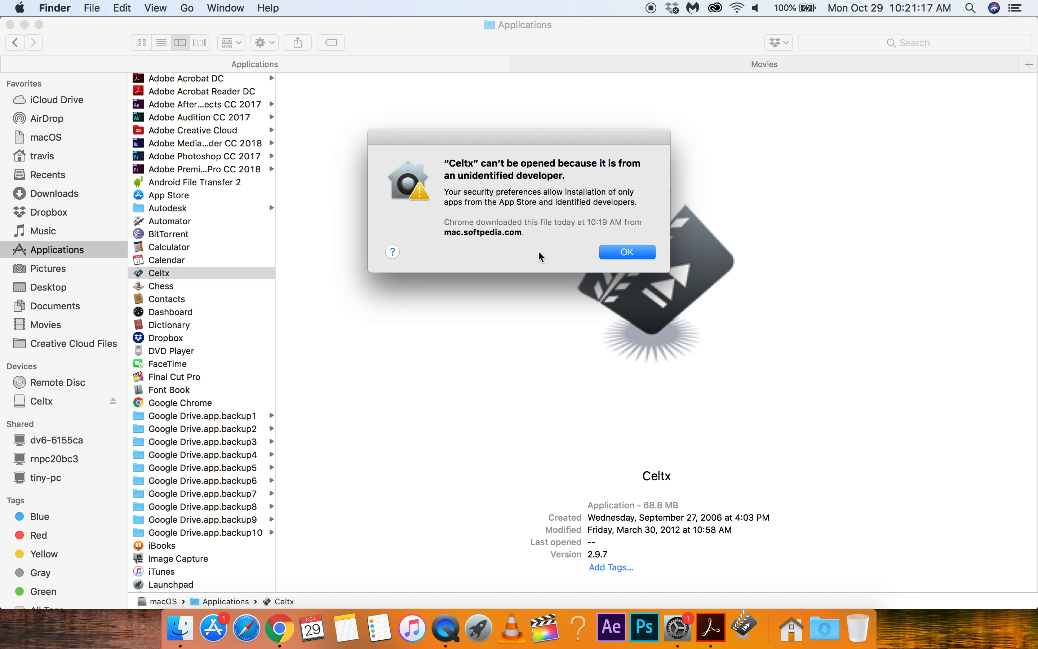
click(392, 252)
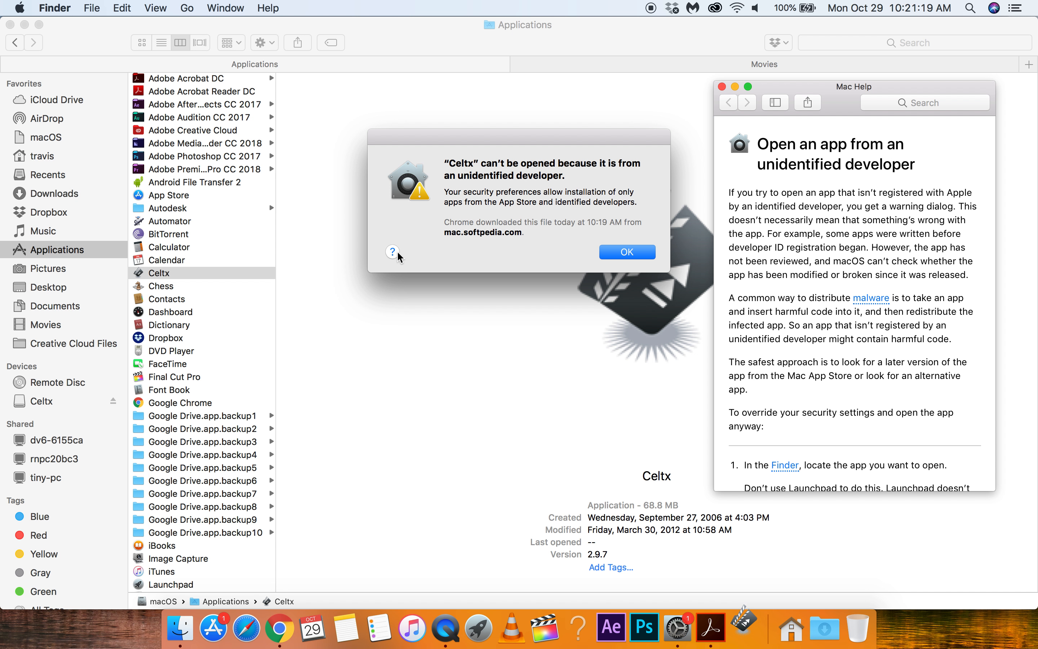
scroll(down, 3)
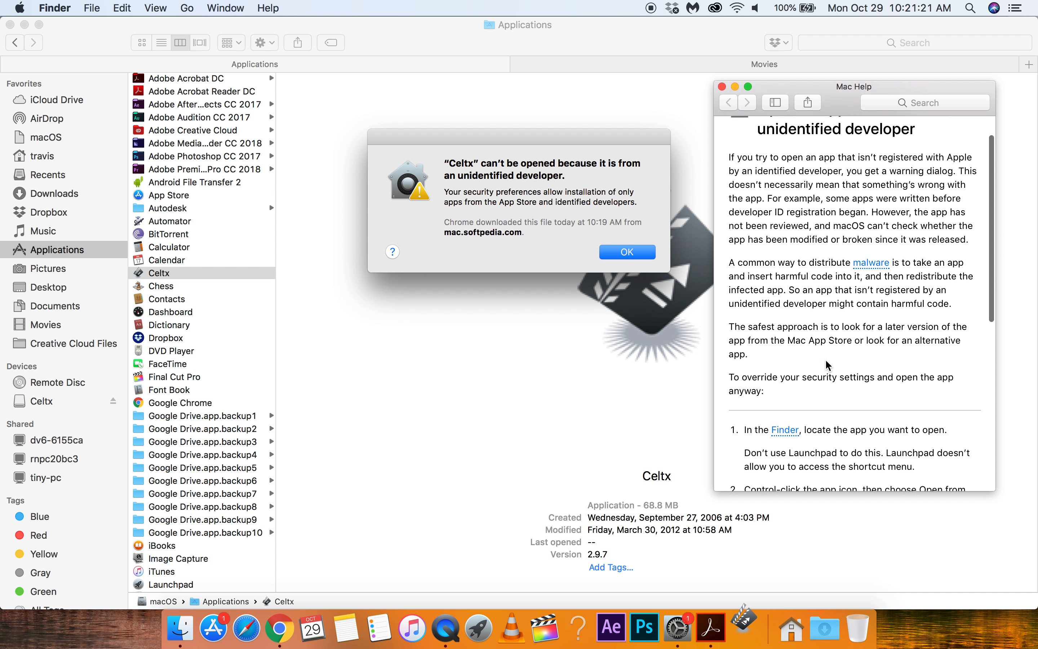
scroll(down, 3)
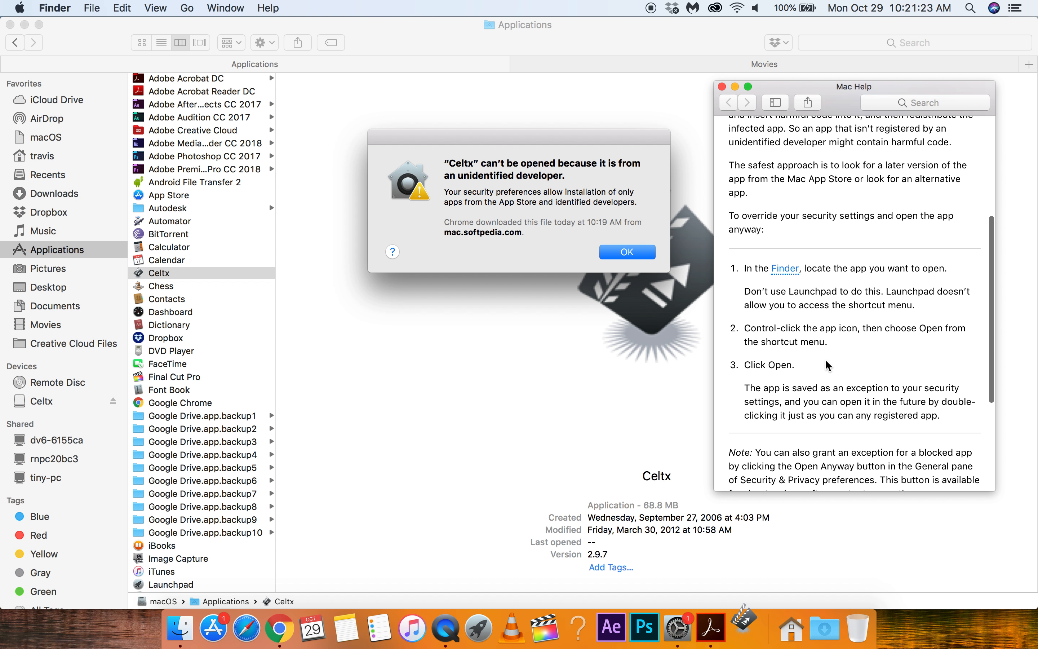
scroll(down, 3)
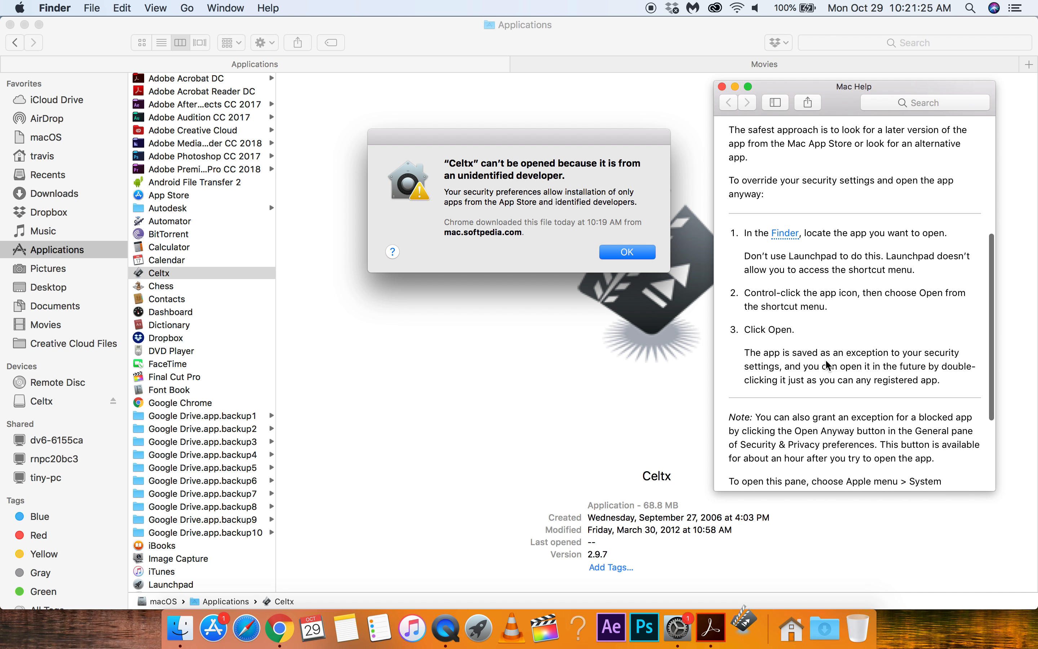
scroll(down, 3)
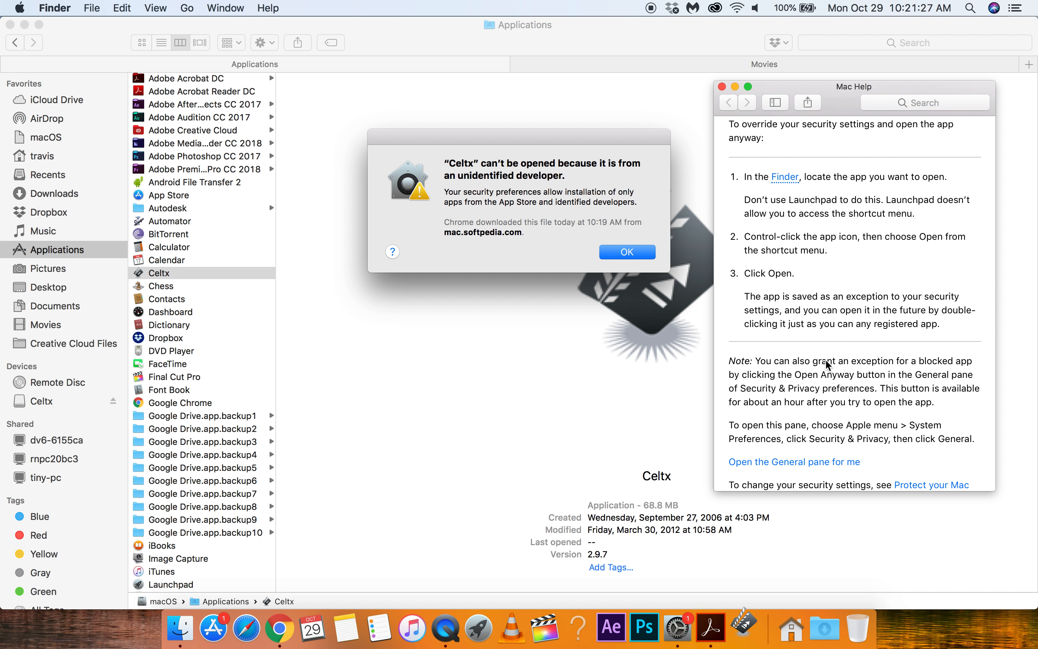
mouse_move(436, 344)
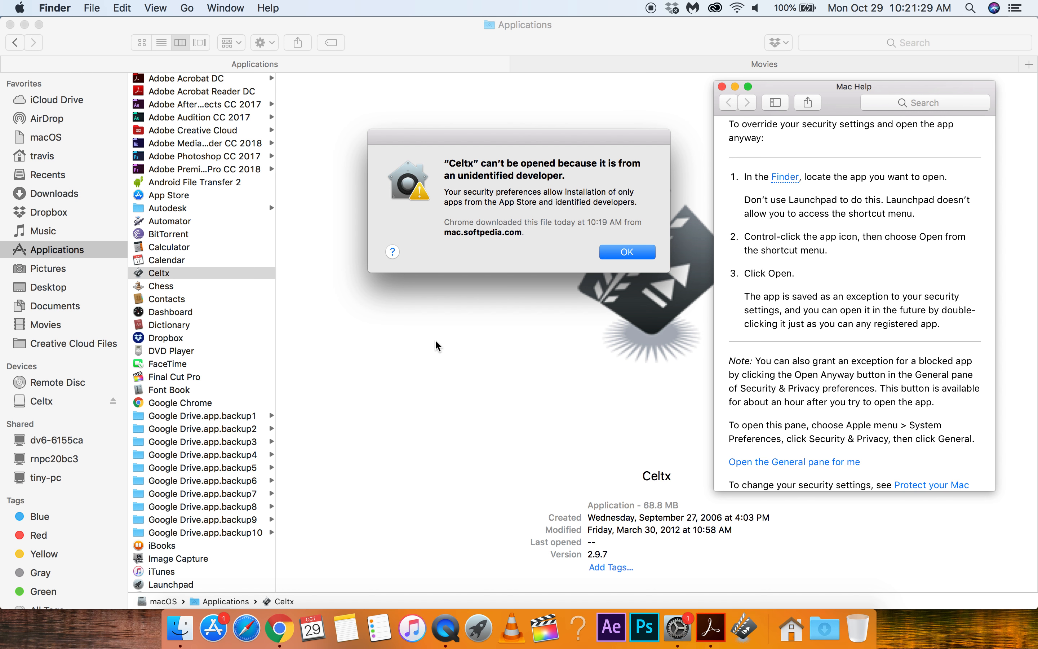
scroll(down, 3)
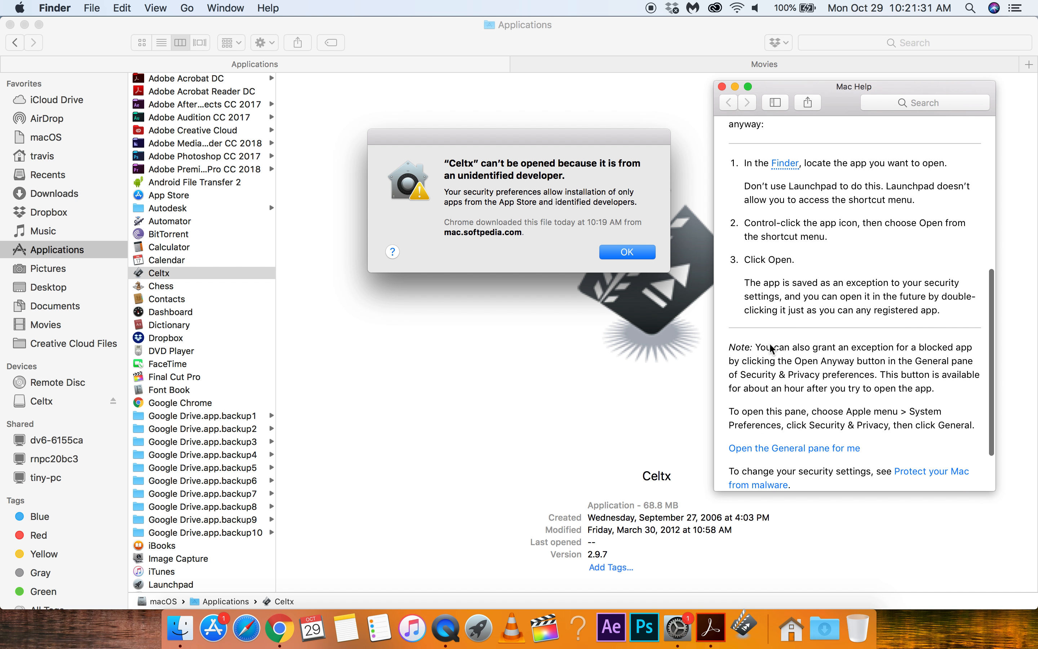
scroll(down, 3)
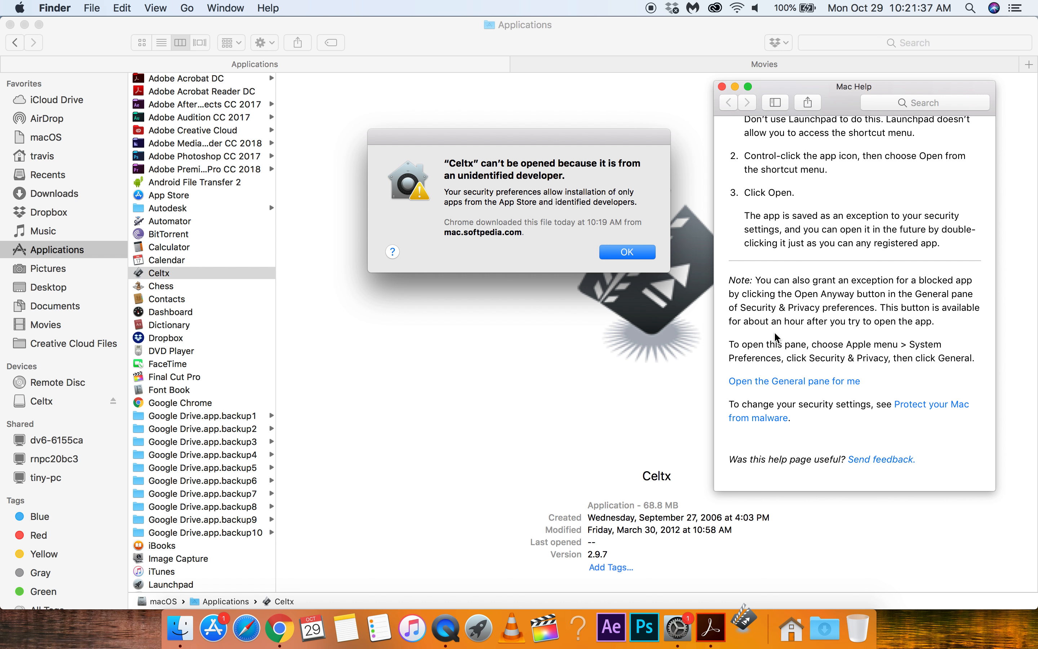
mouse_move(677, 604)
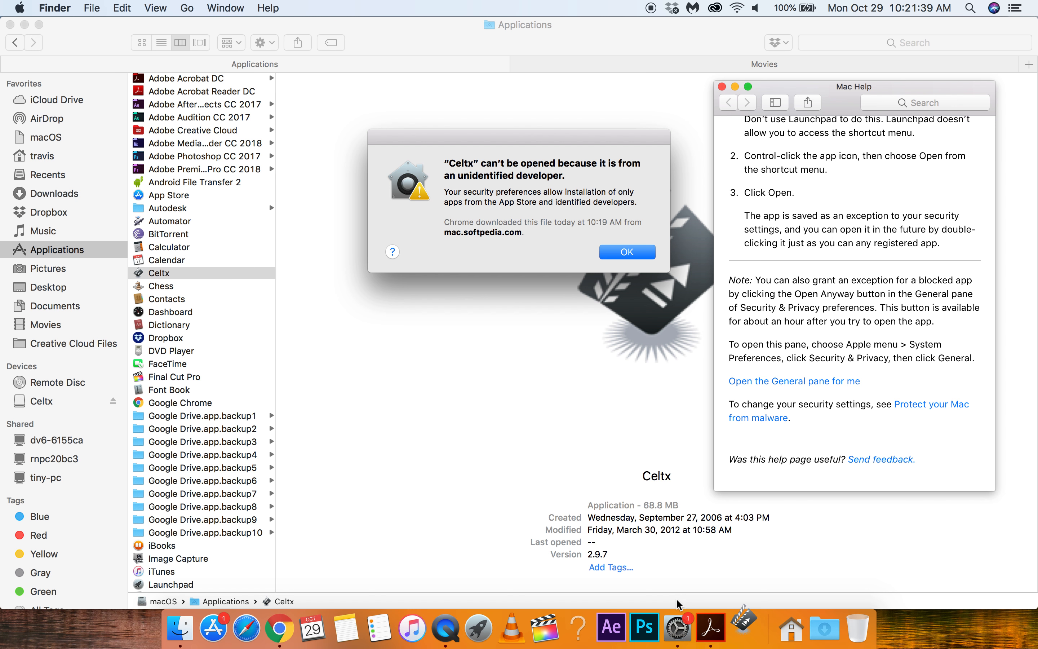
mouse_move(679, 626)
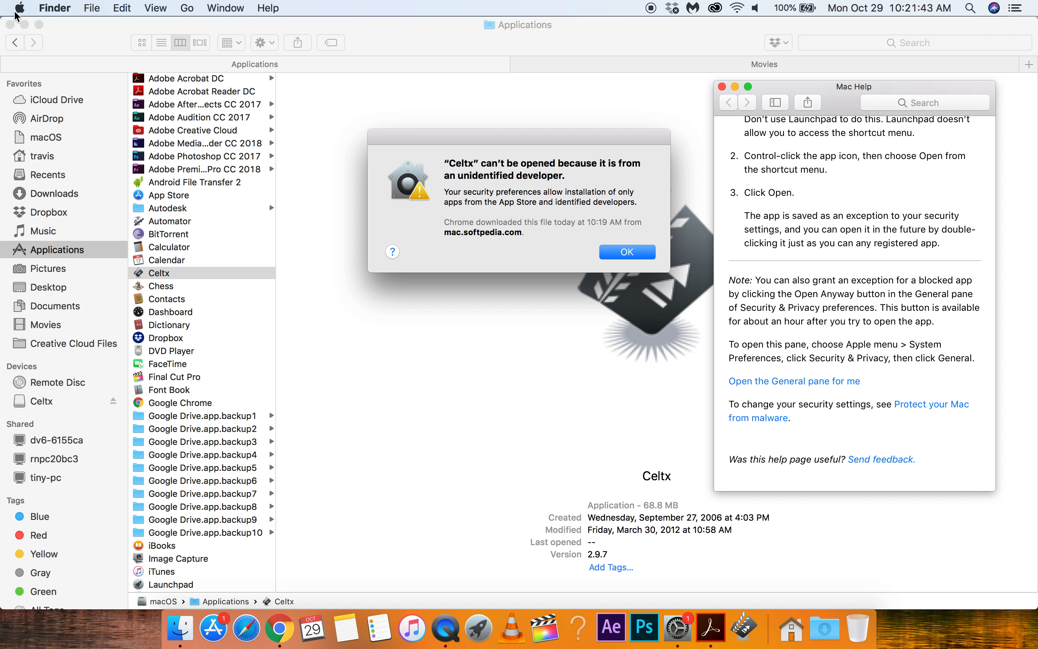
Step: Reach Security & Privacy in System Preferences, showing Celtx blocked with Open Anyway offered
click(17, 7)
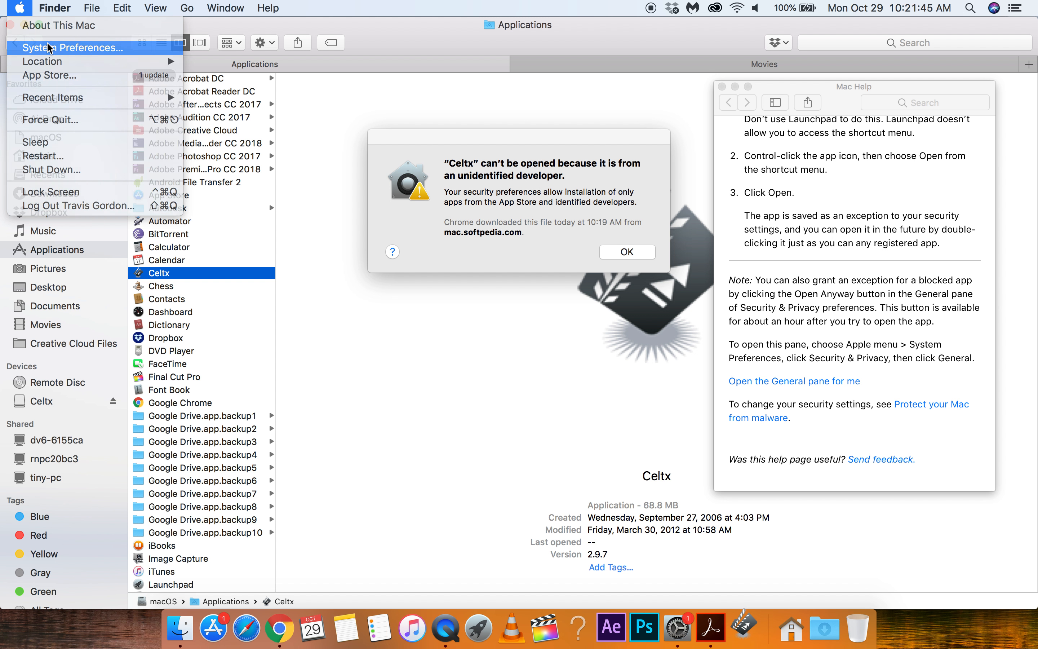
click(70, 47)
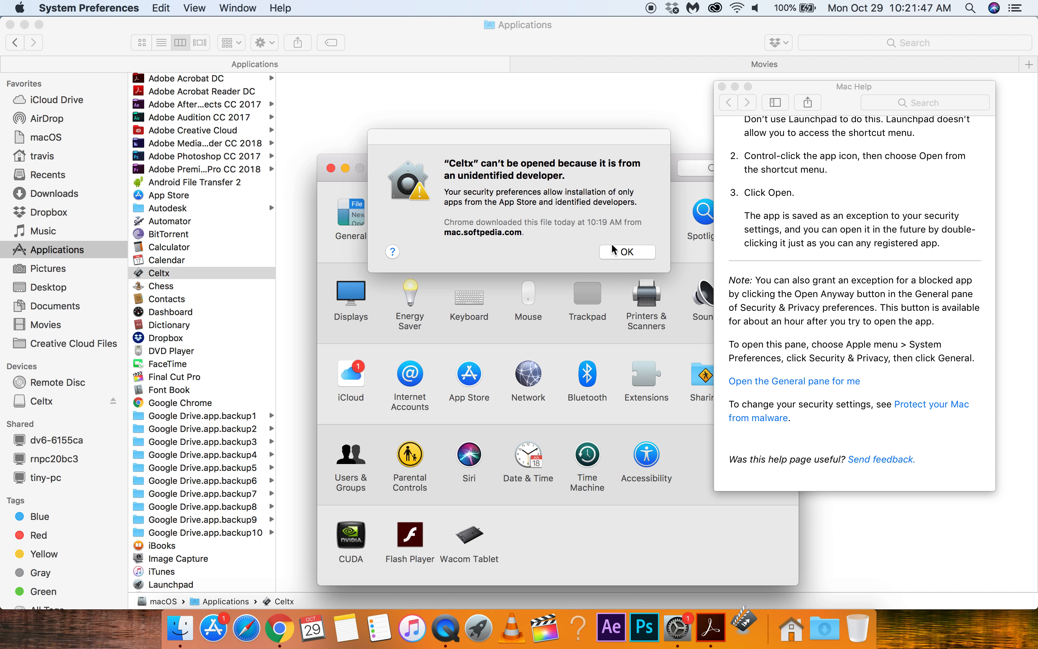
click(627, 251)
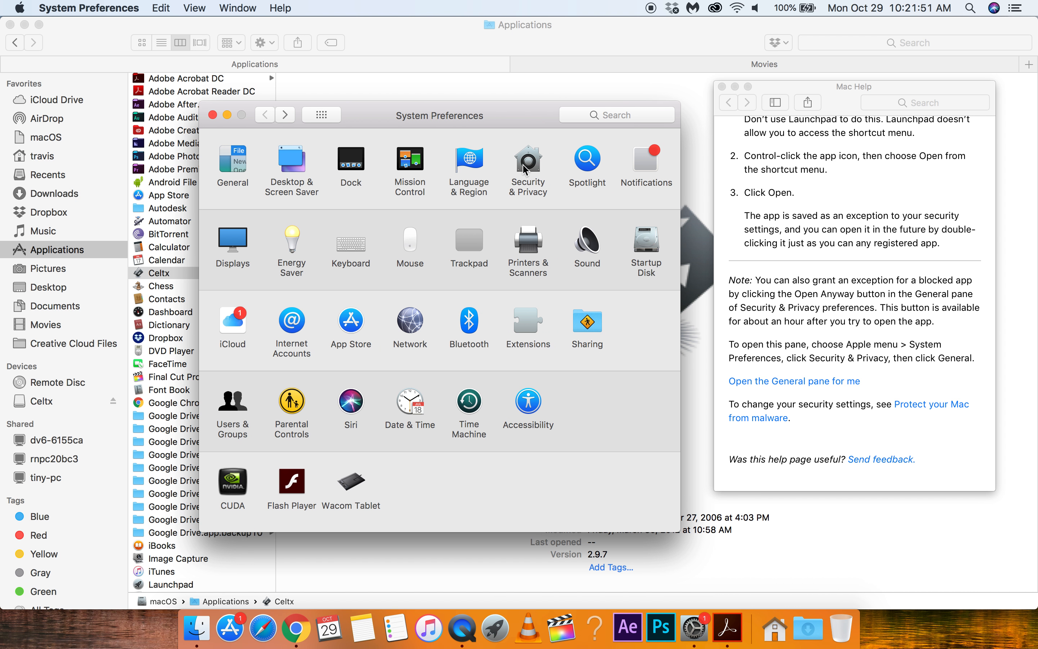
click(528, 159)
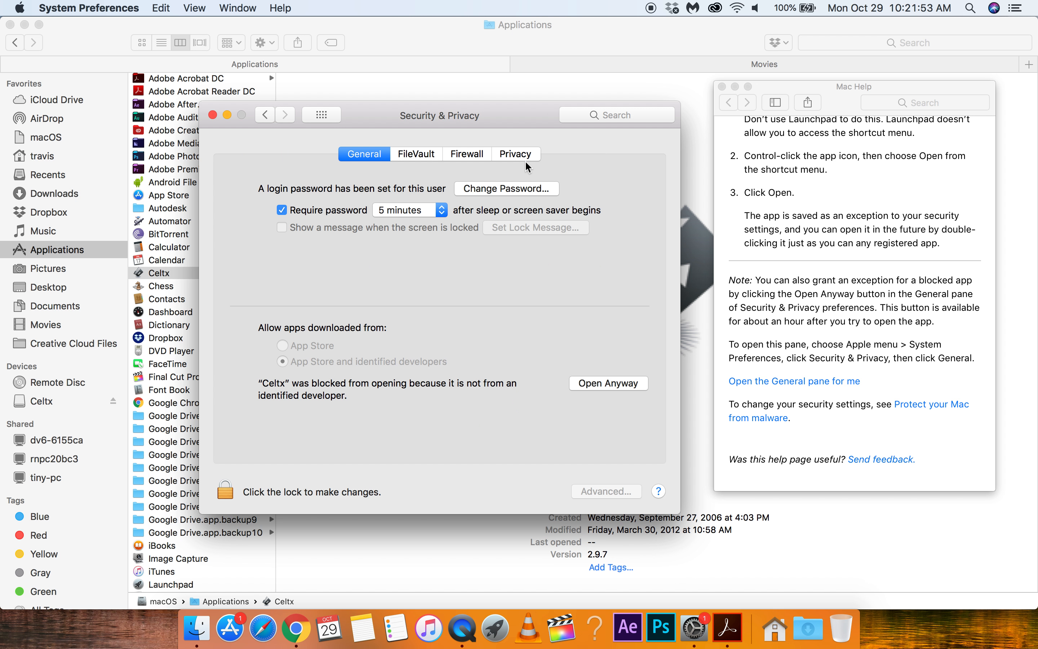
mouse_move(306, 416)
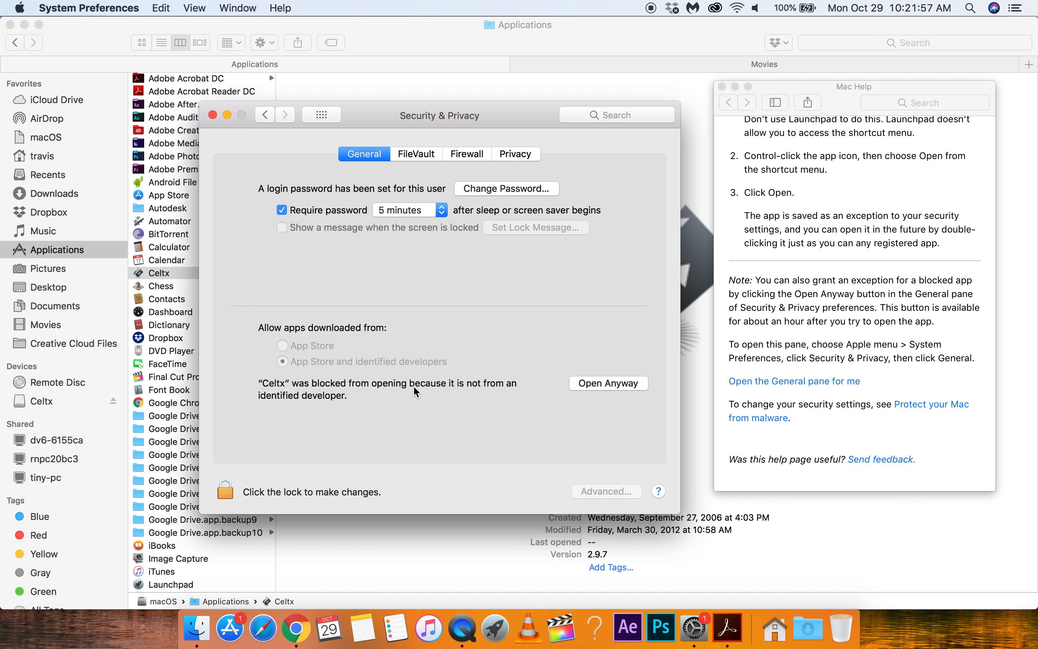
mouse_move(642, 429)
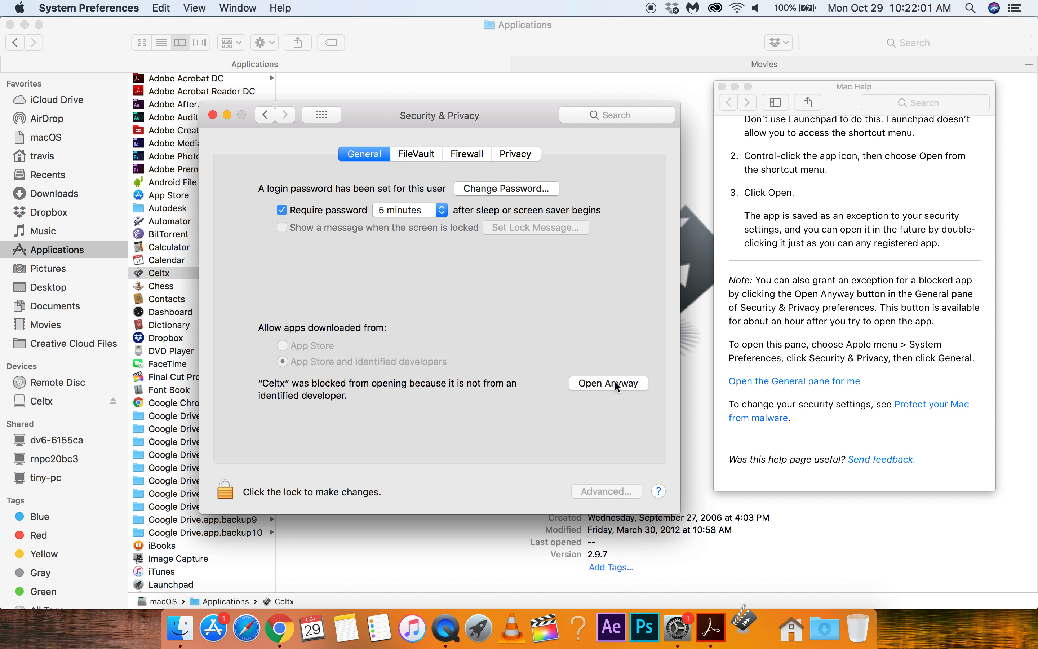
Step: Allow Celtx via Open Anyway, confirm opening, dismiss the compatibility warning and download the Osaka font
click(608, 382)
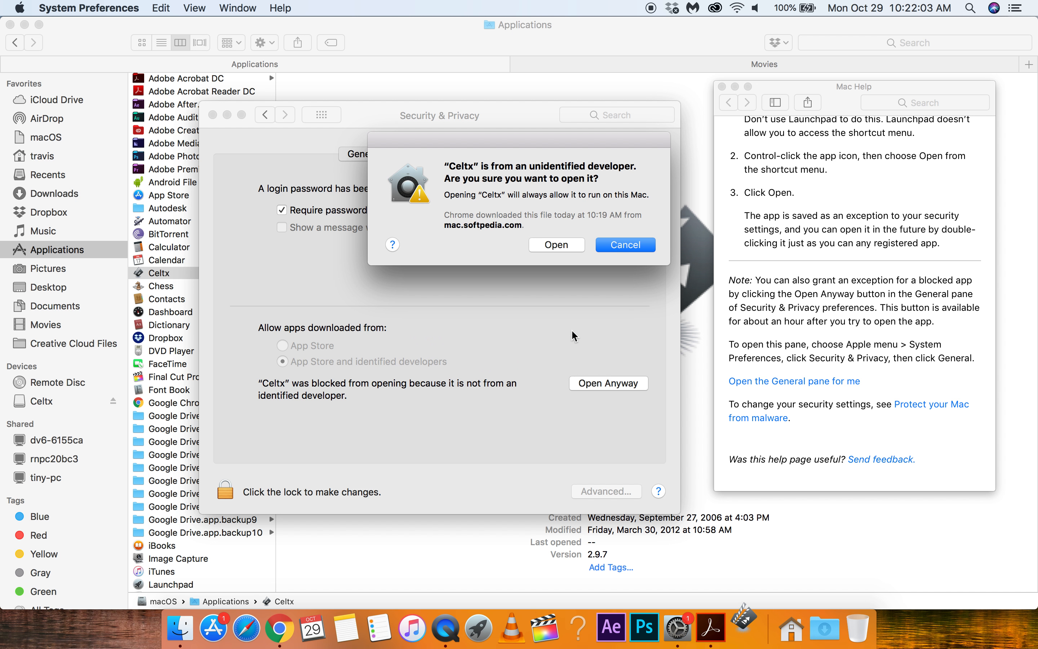
click(556, 244)
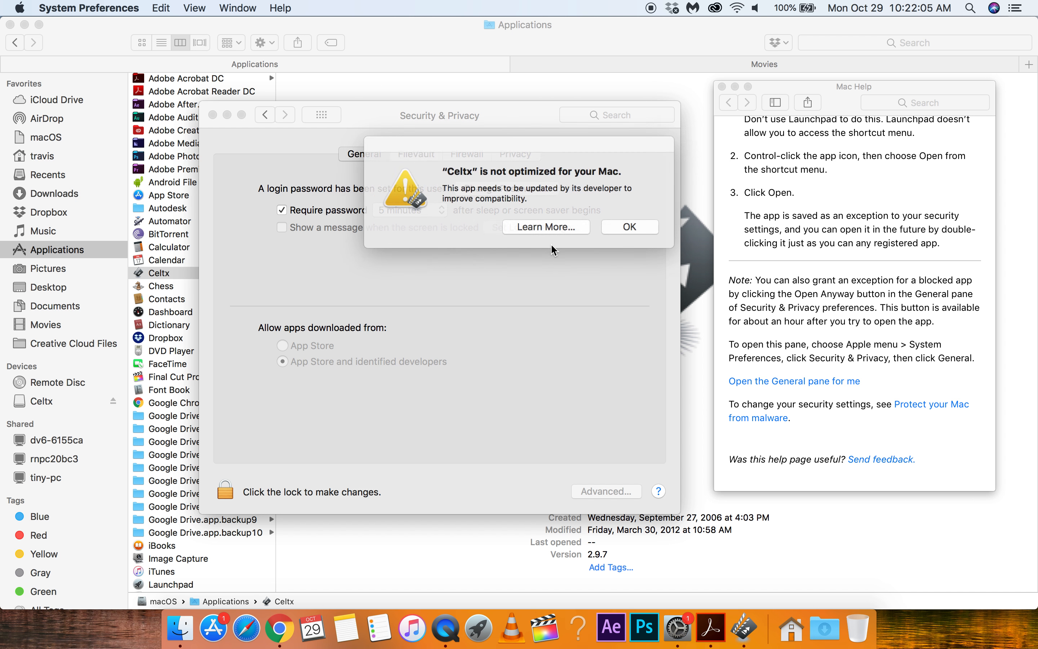
click(628, 227)
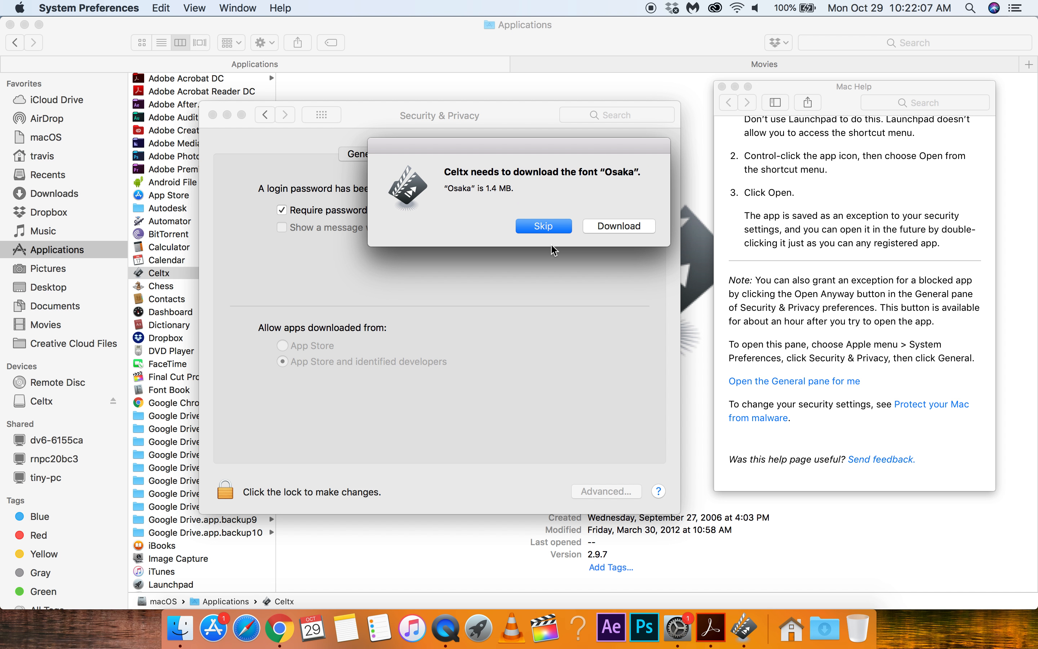
mouse_move(555, 158)
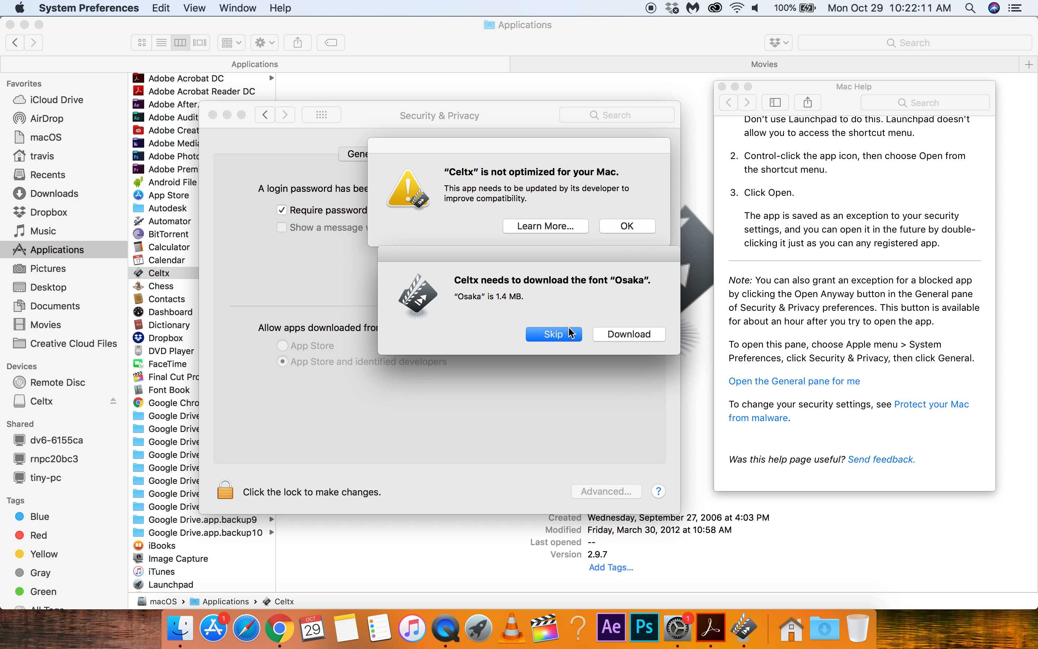
mouse_move(634, 338)
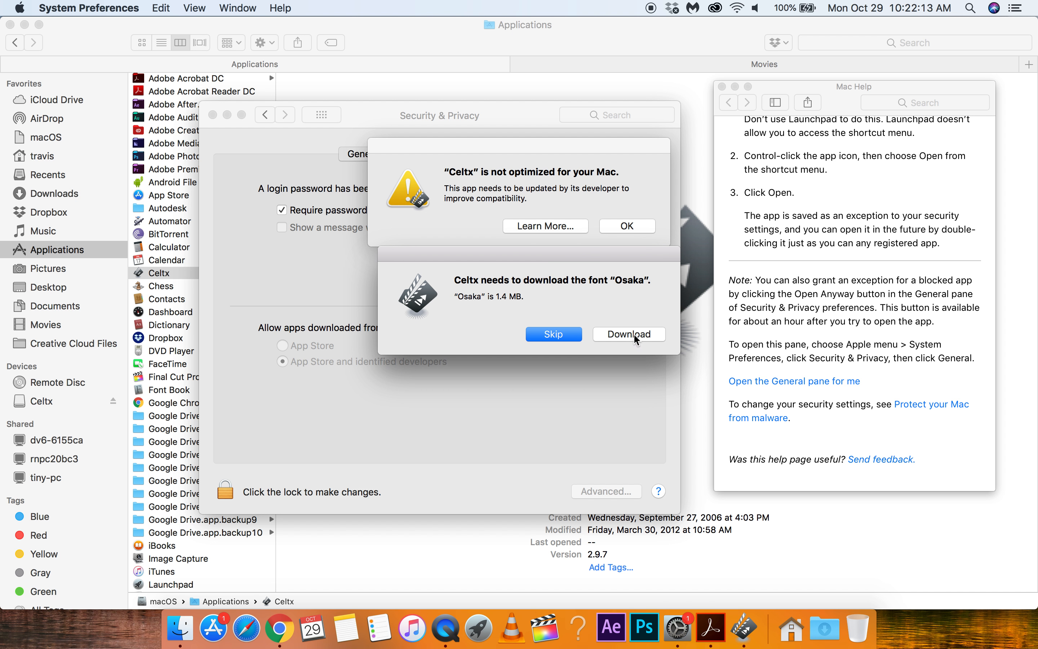
click(553, 334)
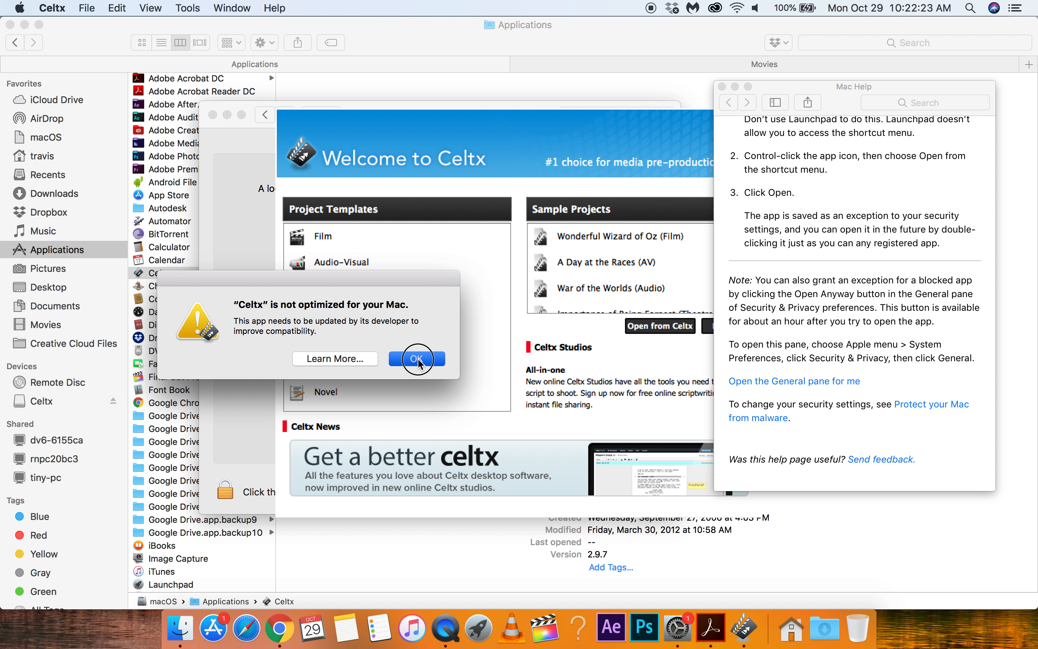
Step: Dismiss the not-optimized alert and start a new project from the Film template
click(417, 359)
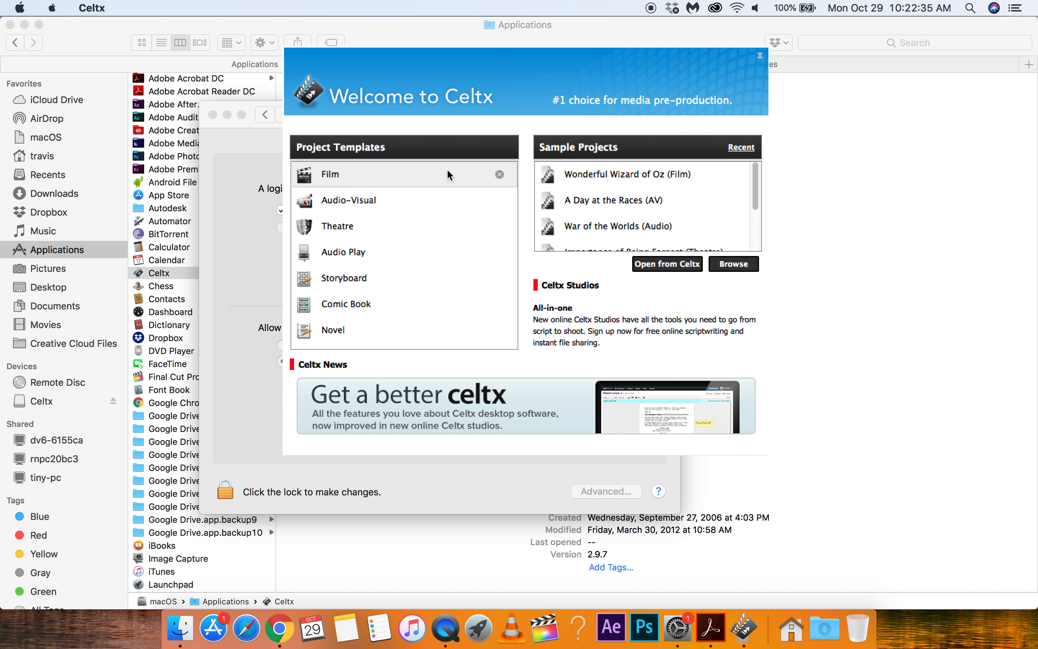
mouse_move(349, 181)
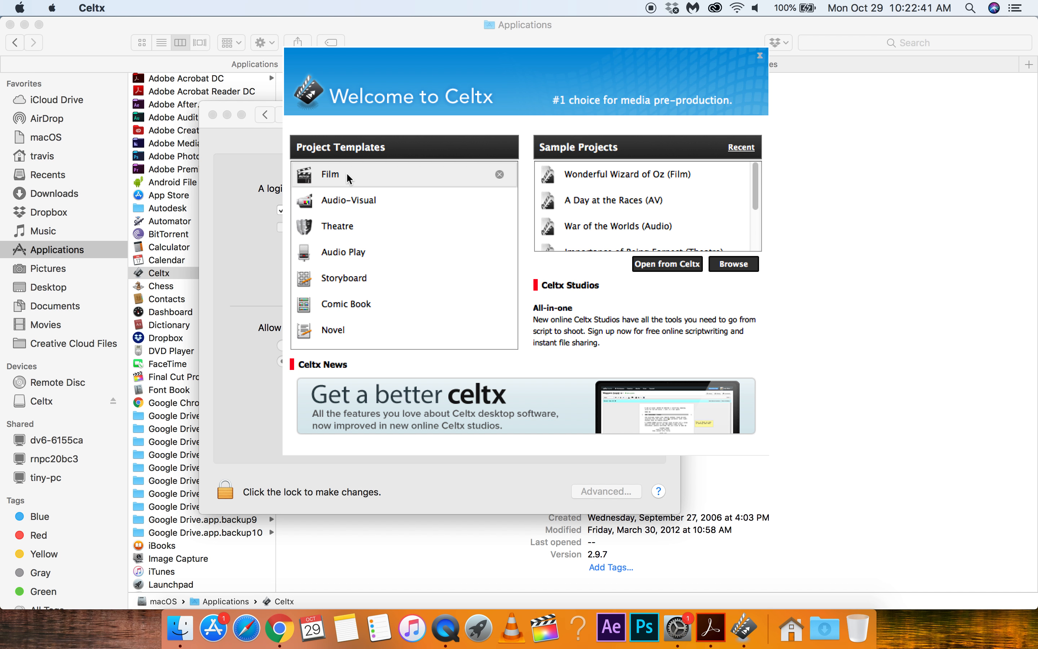
click(759, 55)
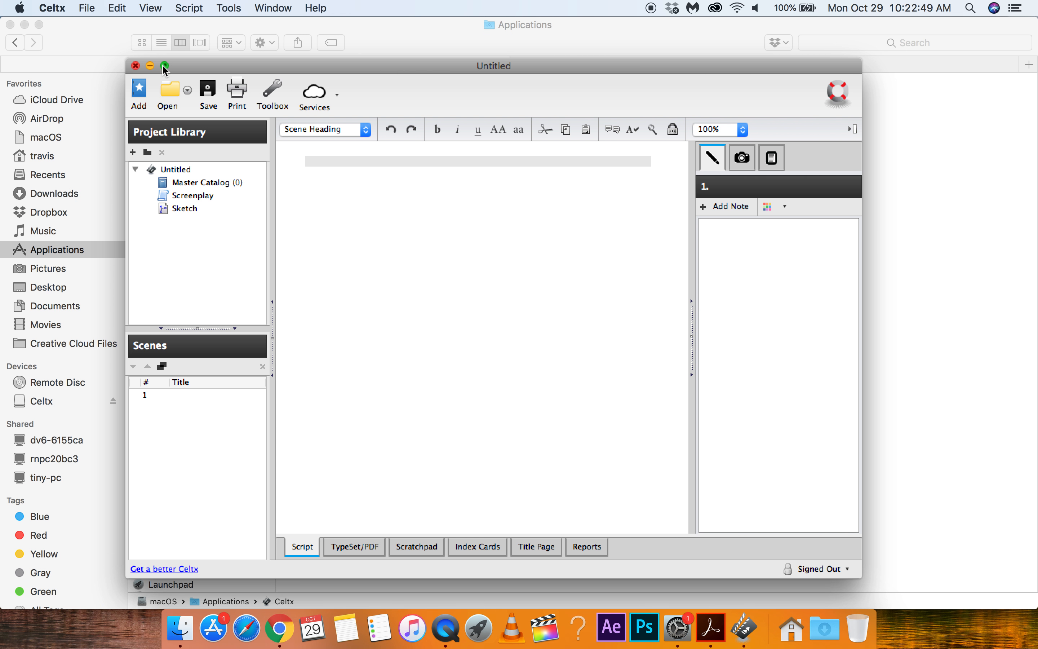
Step: Zoom the project window to full screen, check Services, and bring up Save for Untitled
click(165, 66)
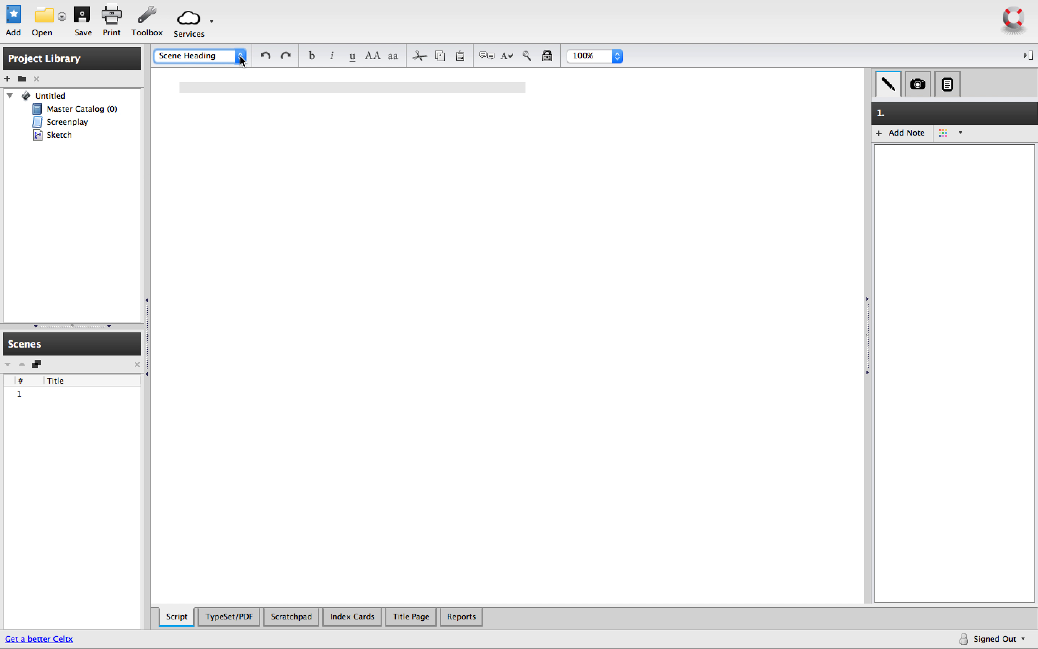
mouse_move(257, 167)
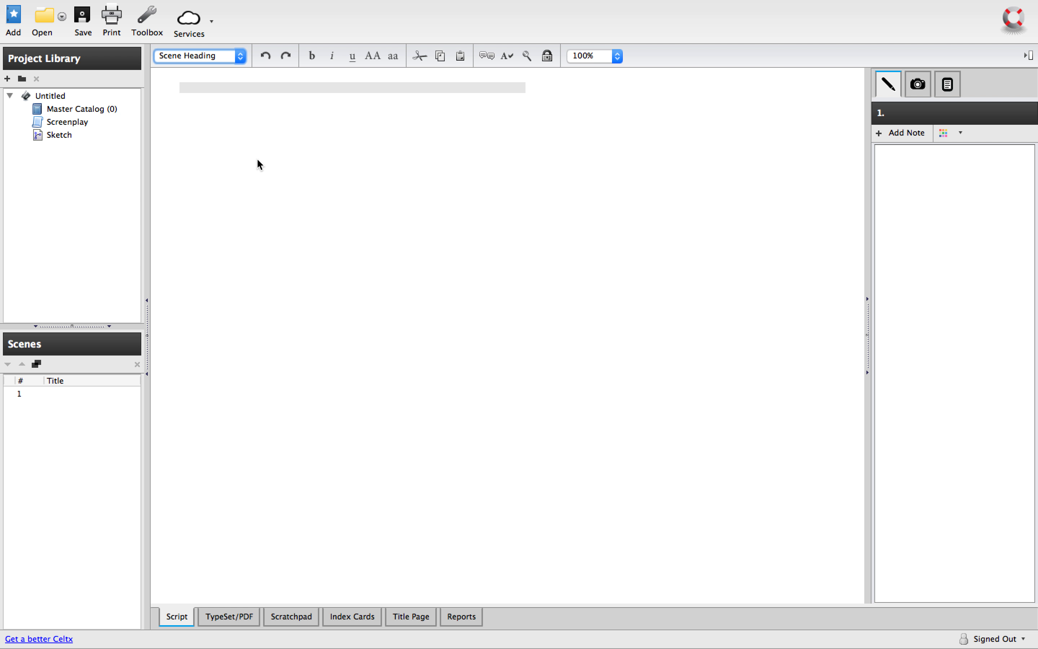
mouse_move(213, 26)
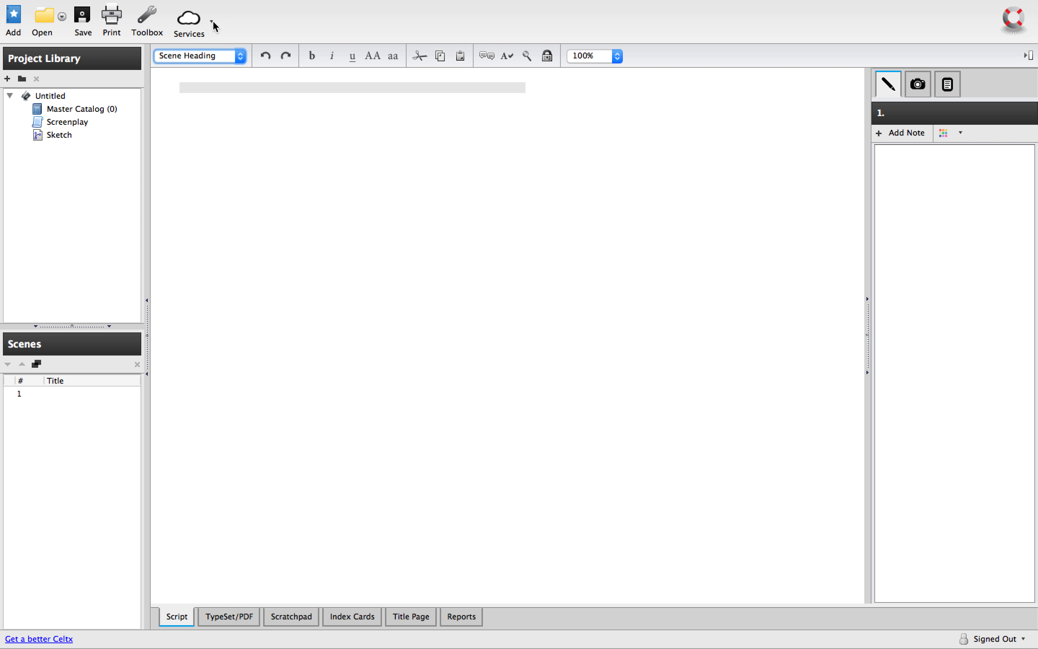
click(188, 18)
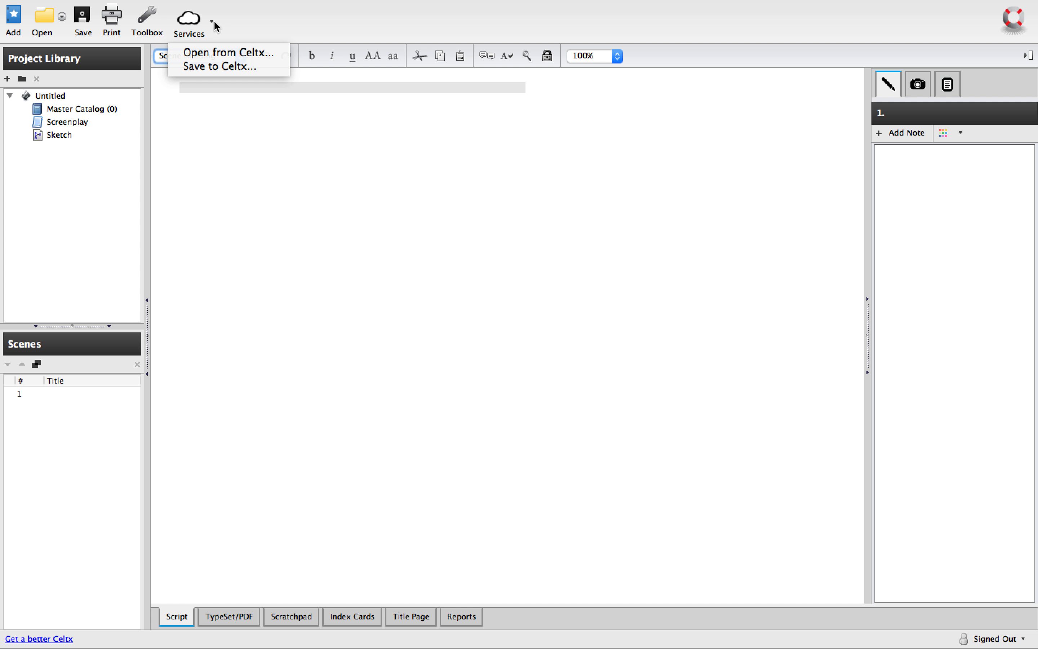
mouse_move(228, 66)
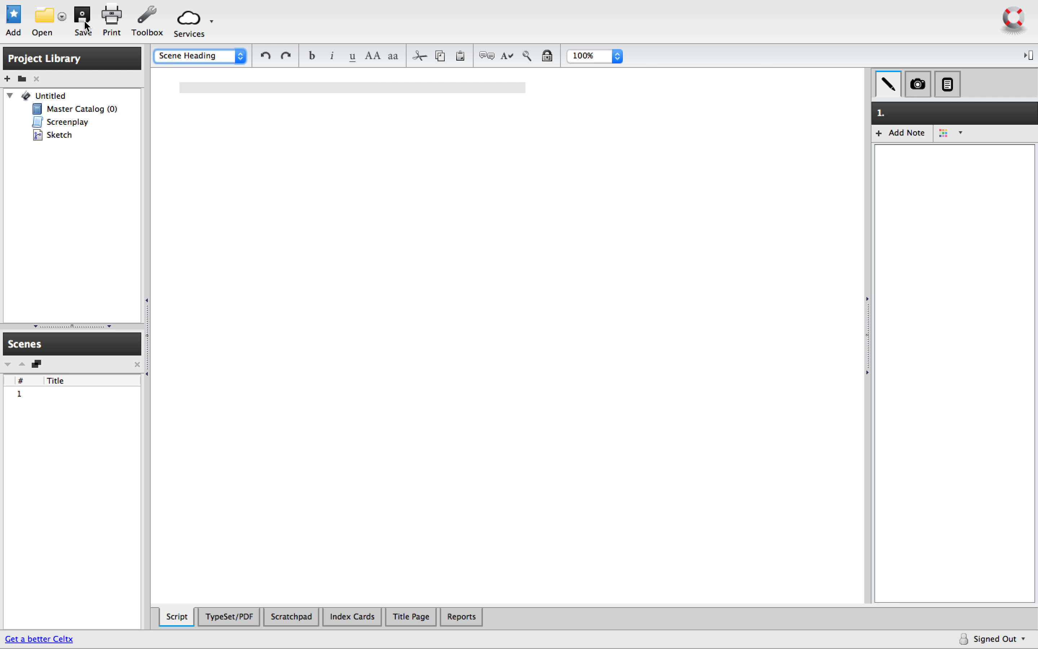
click(82, 15)
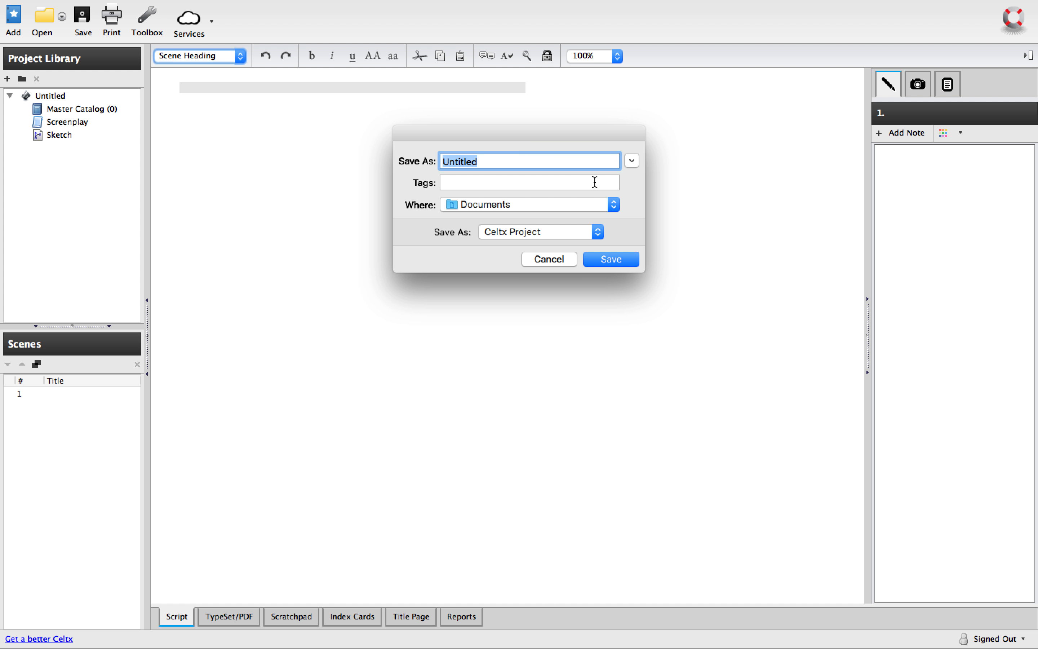
mouse_move(572, 304)
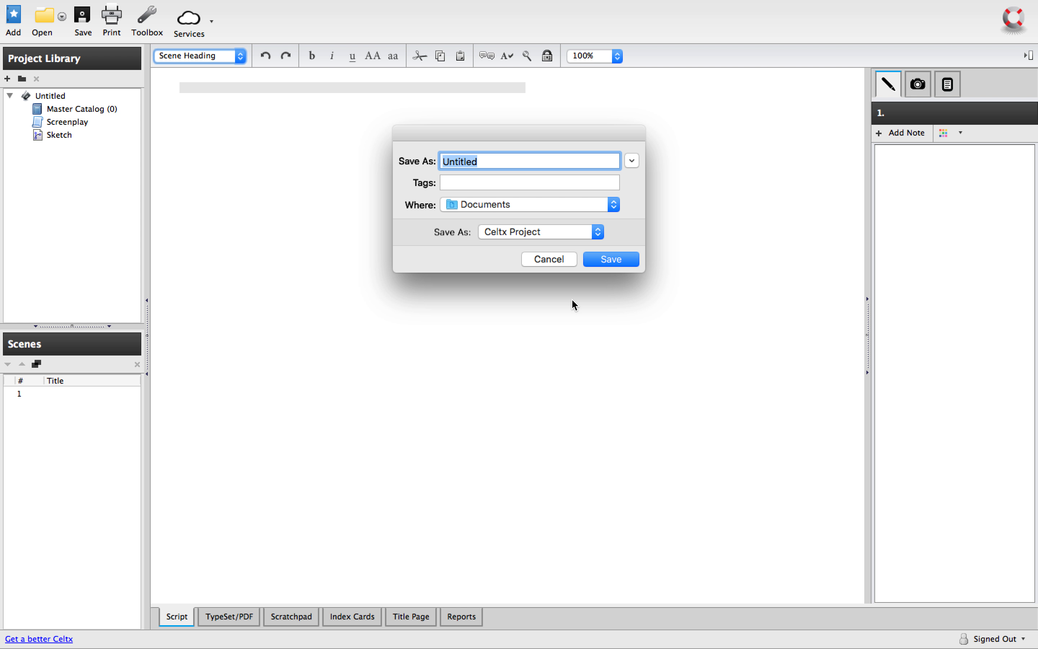
mouse_move(547, 259)
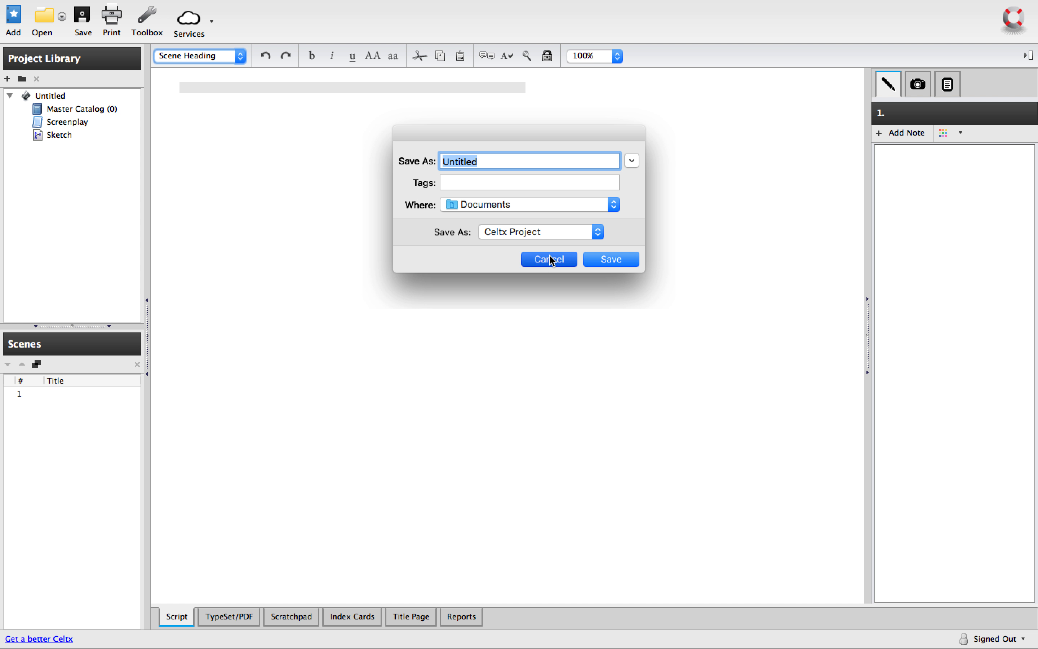
Step: Cancel the Save dialog, leaving the blank Untitled film script project open and unsaved
click(548, 258)
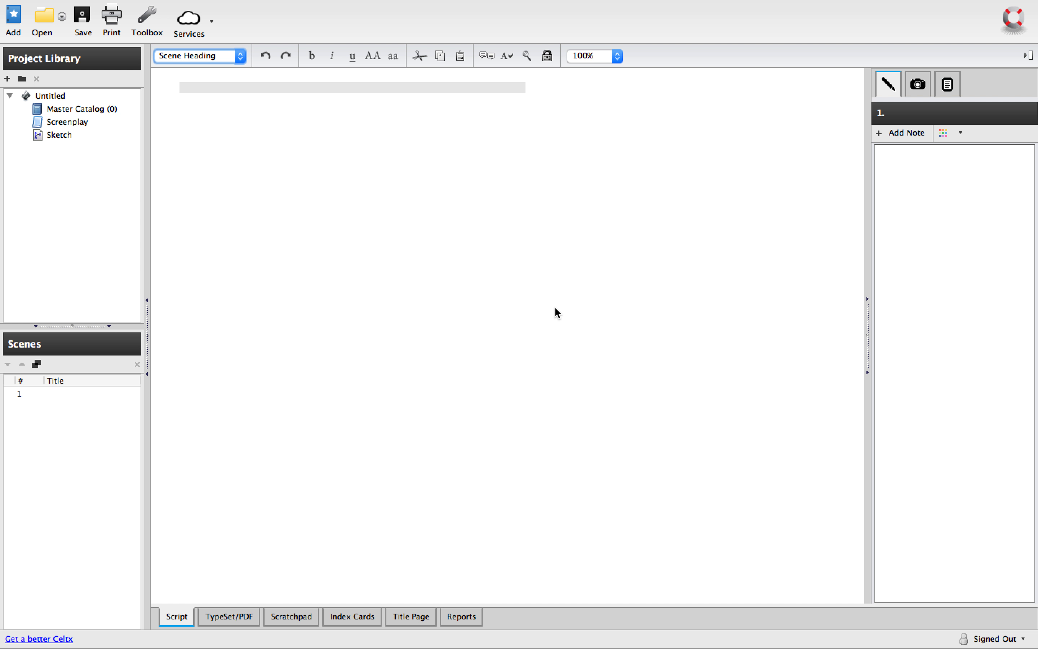
mouse_move(725, 5)
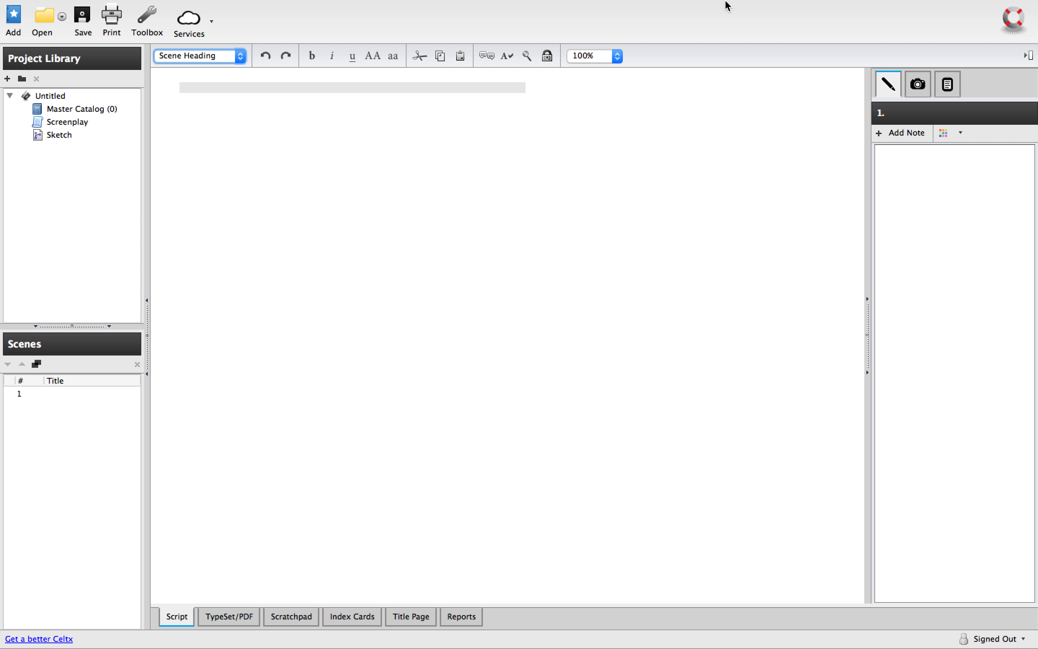
mouse_move(697, 286)
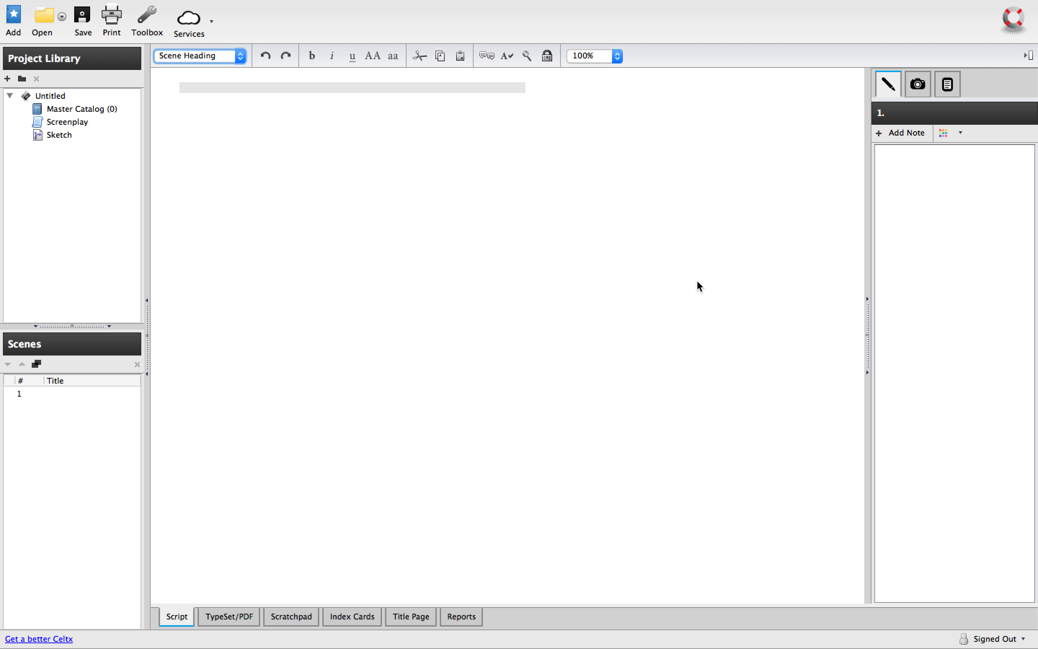